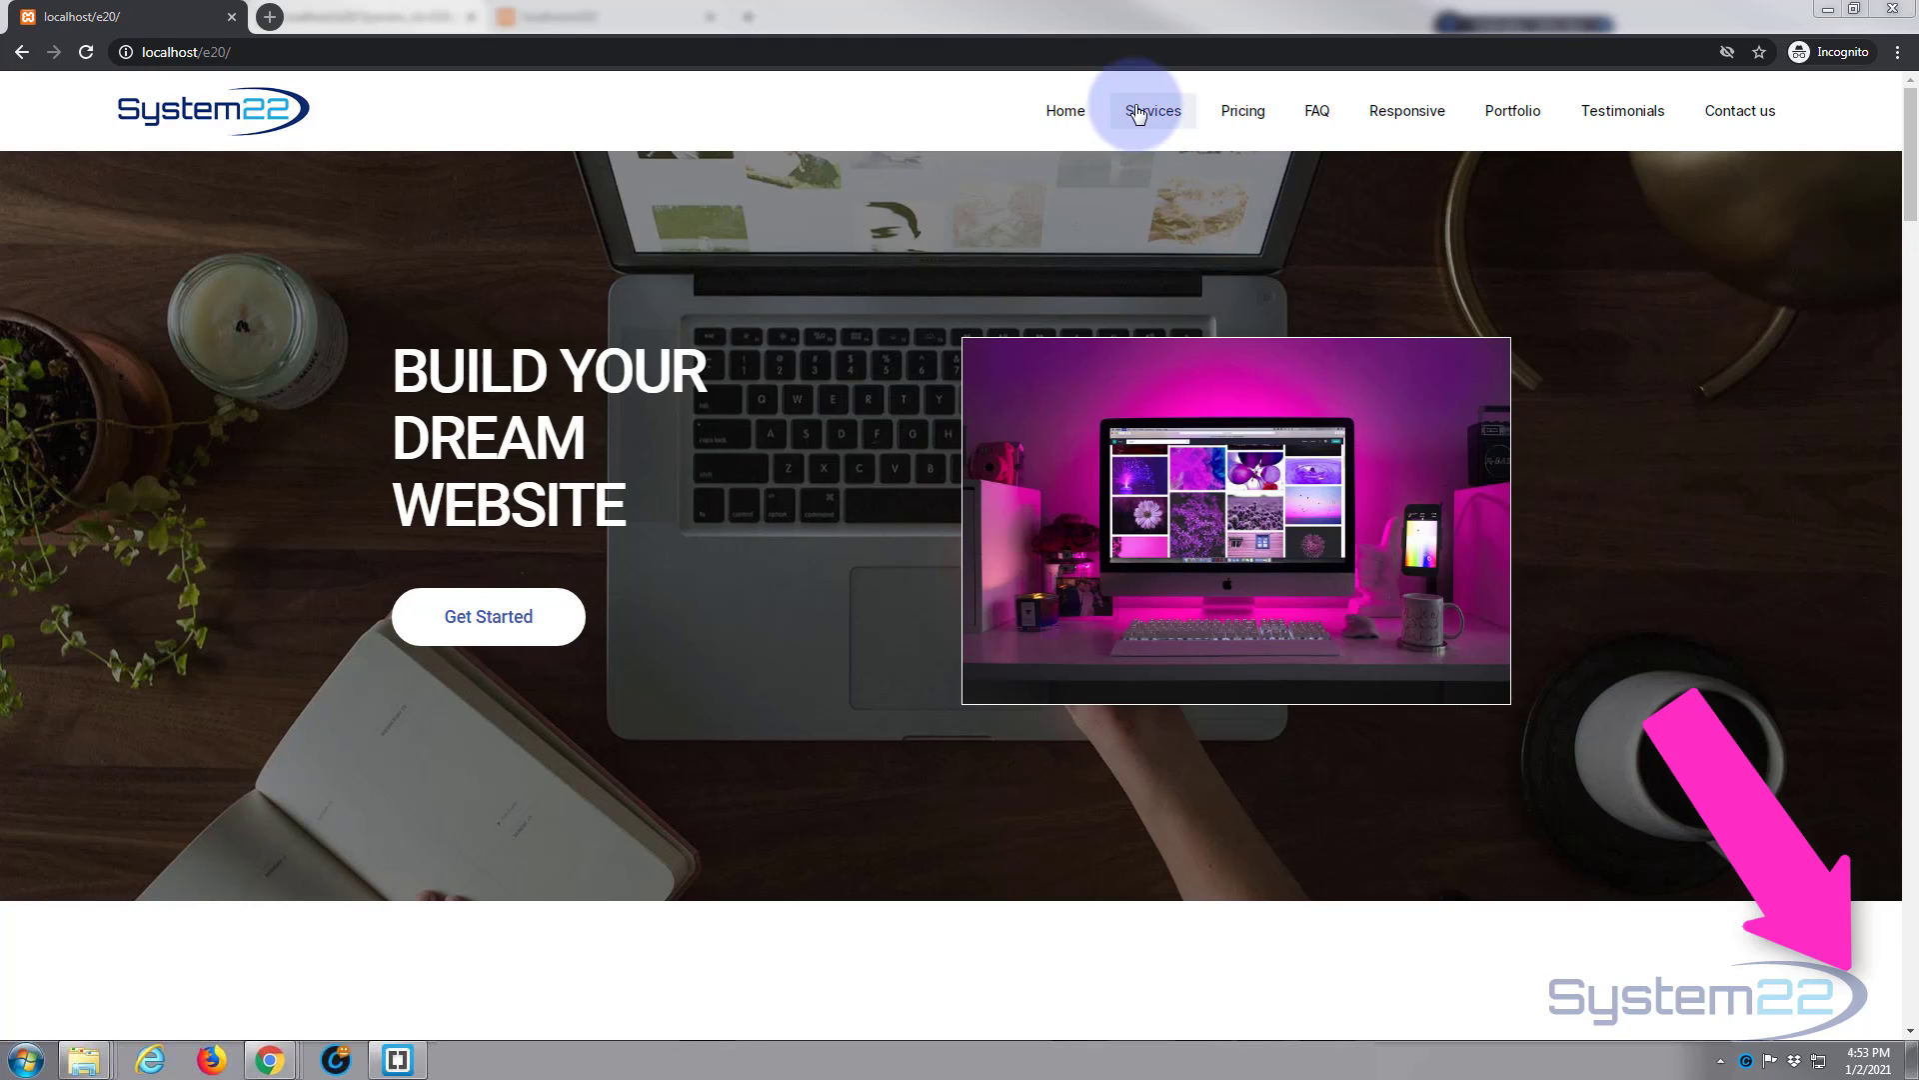
Browse the demo site's Services, Pricing and FAQ sections down to Contact Us
{"action": "left_click", "coordinate": [1241, 110]}
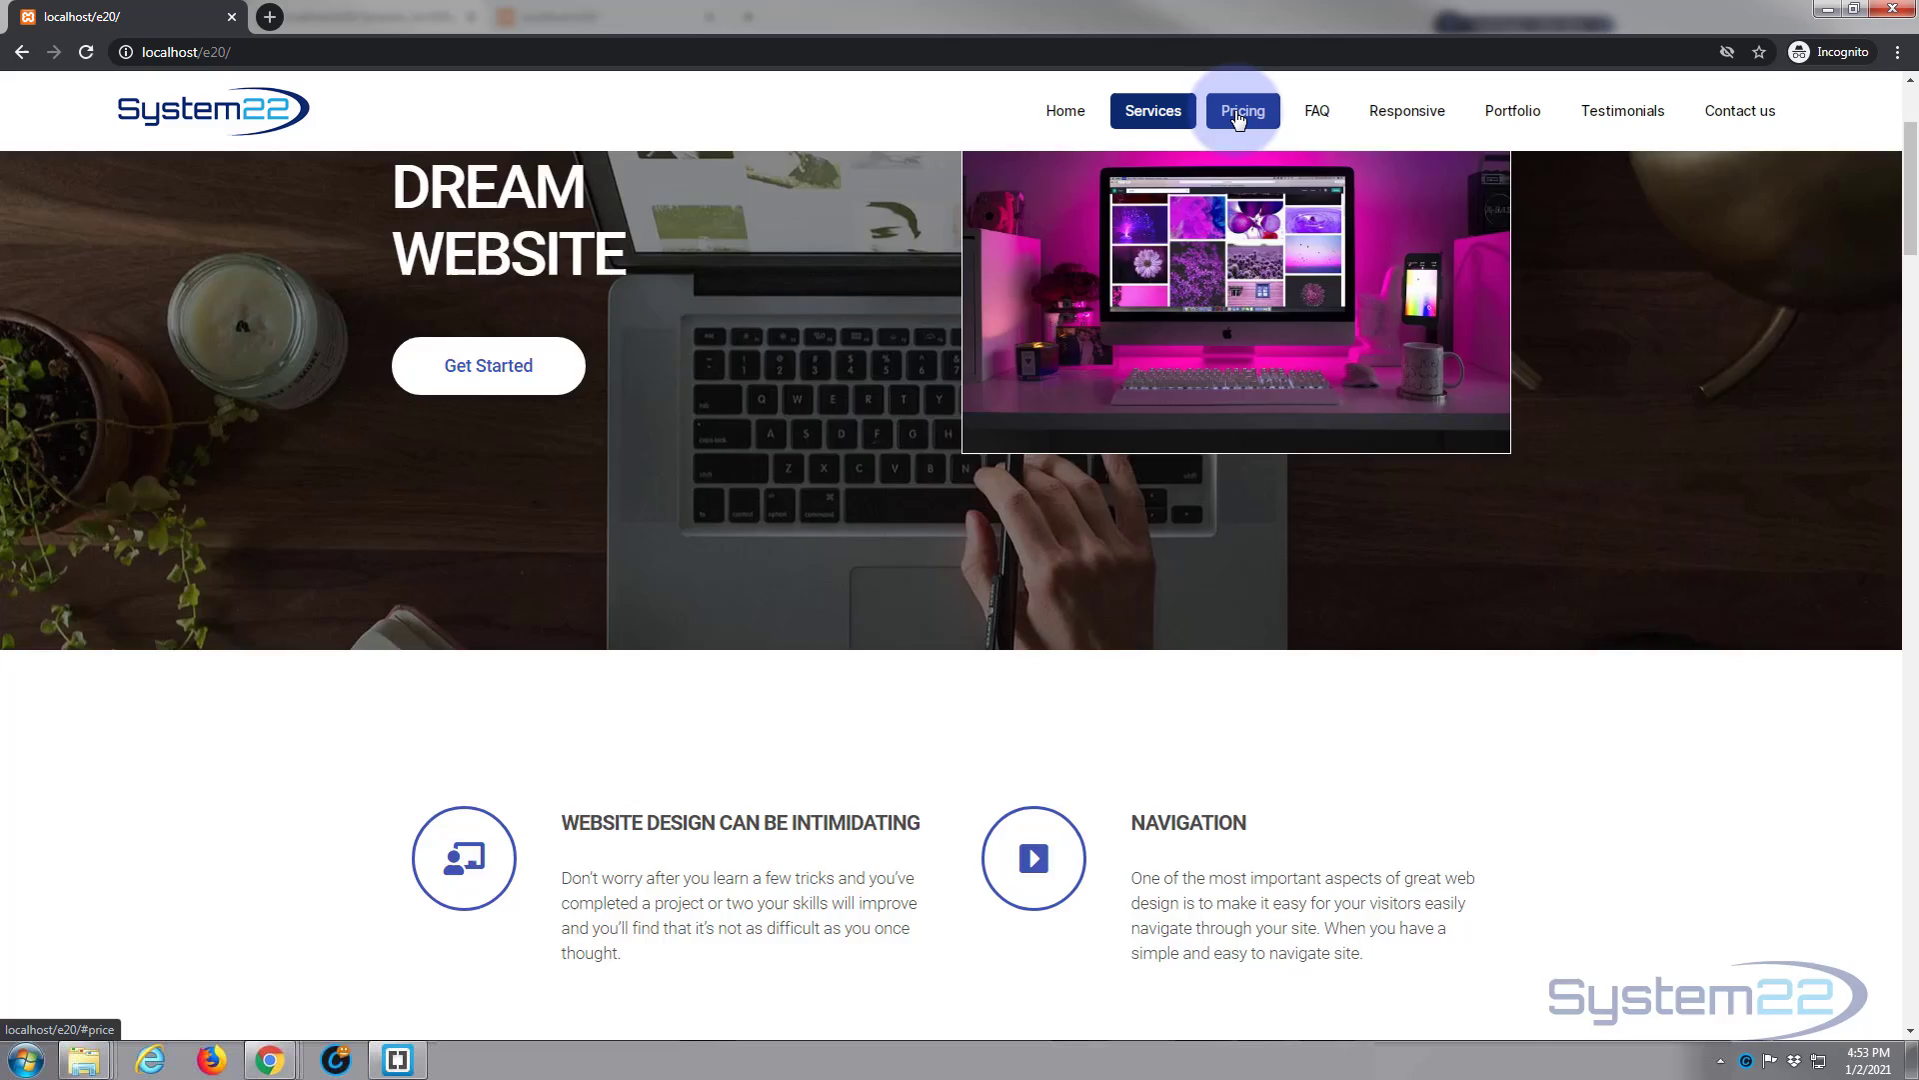
{"action": "left_click", "coordinate": [1240, 110]}
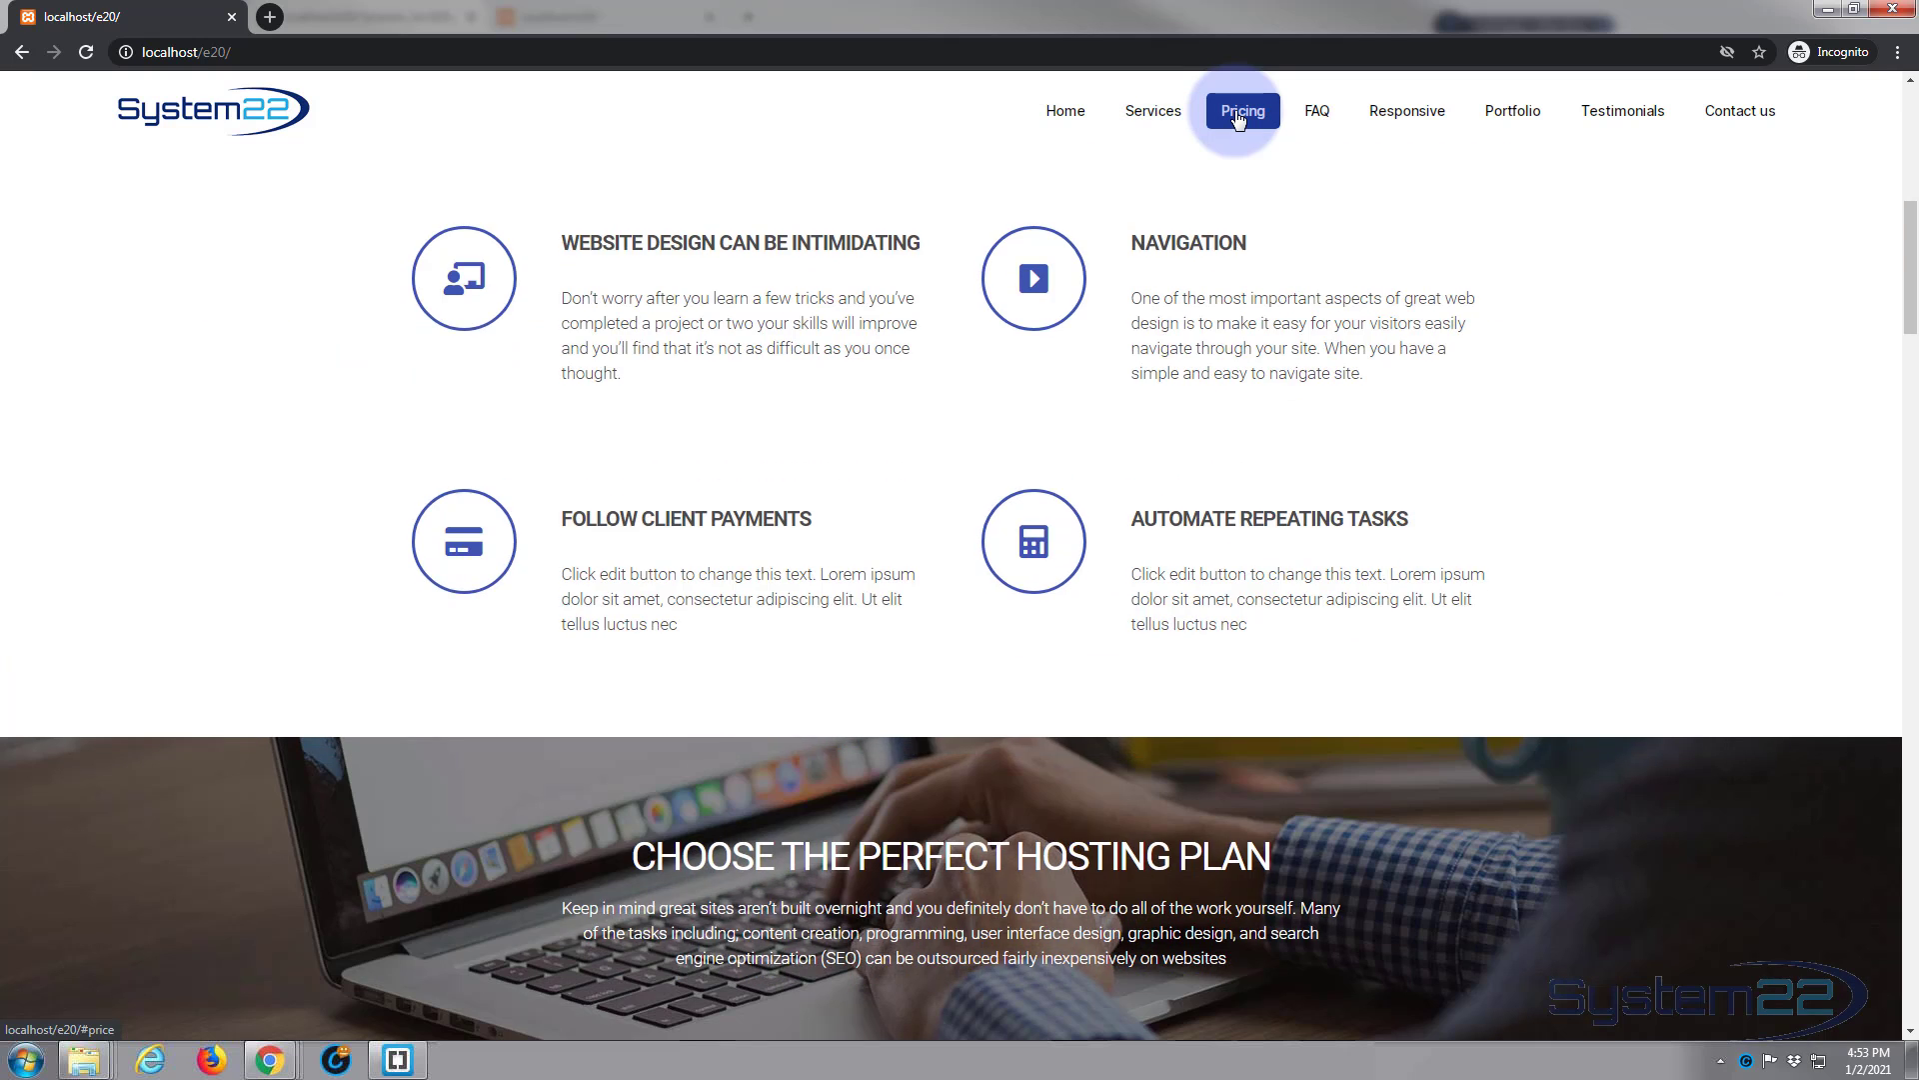
{"action": "left_click", "coordinate": [1315, 112]}
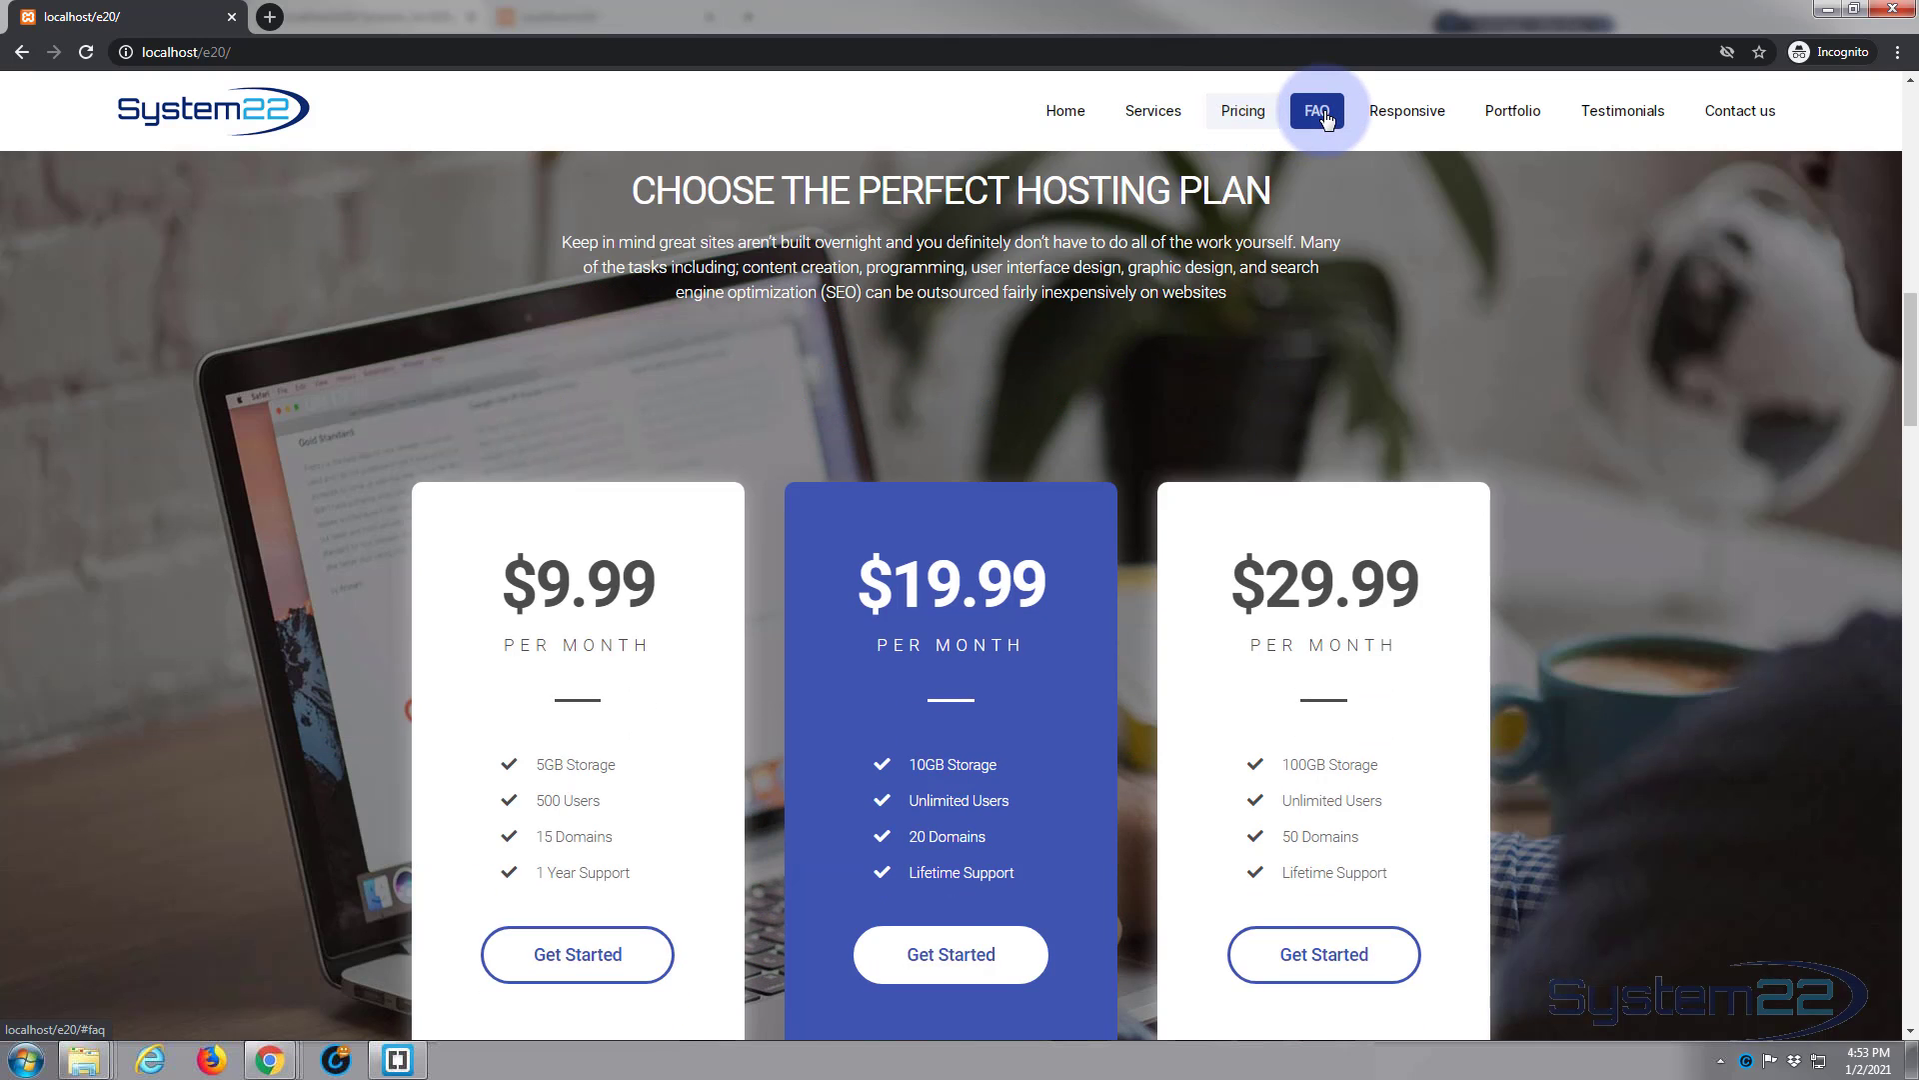
{"action": "left_click", "coordinate": [1315, 110]}
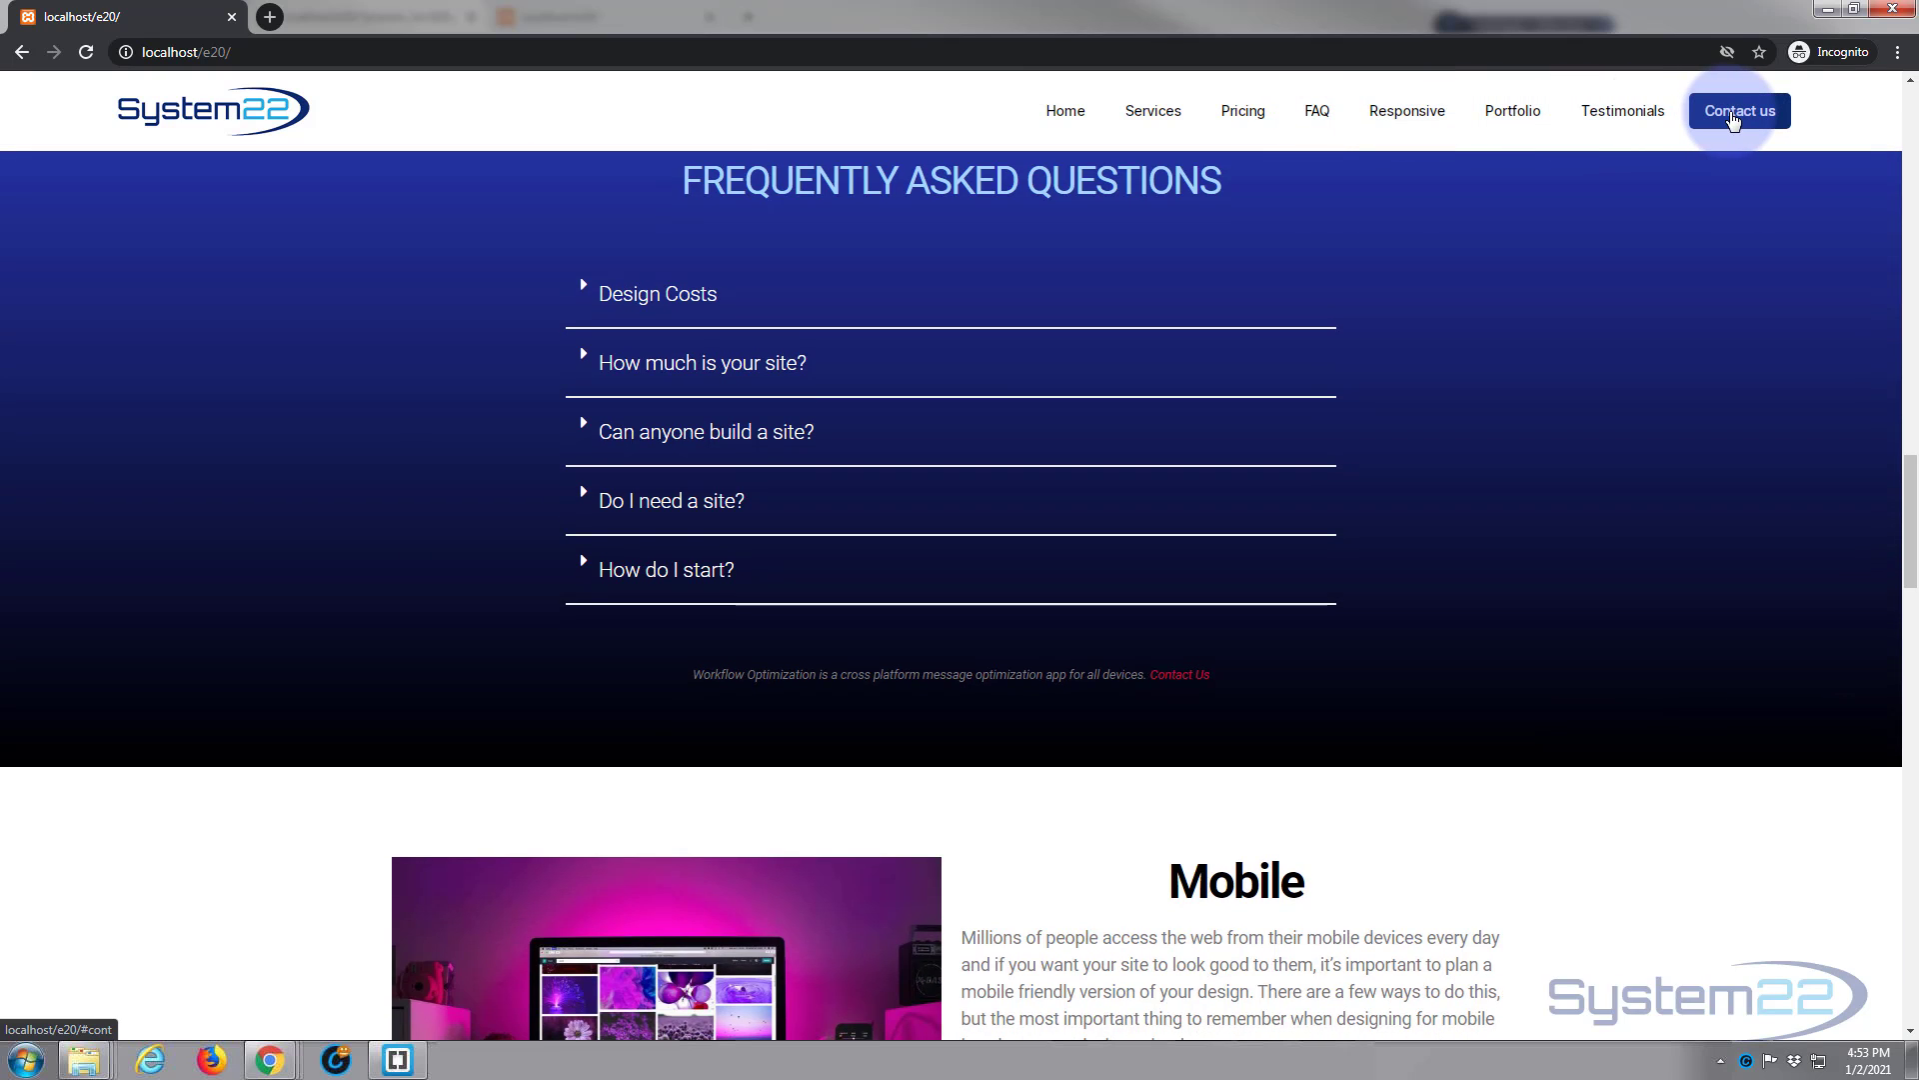
{"action": "left_click", "coordinate": [1737, 110]}
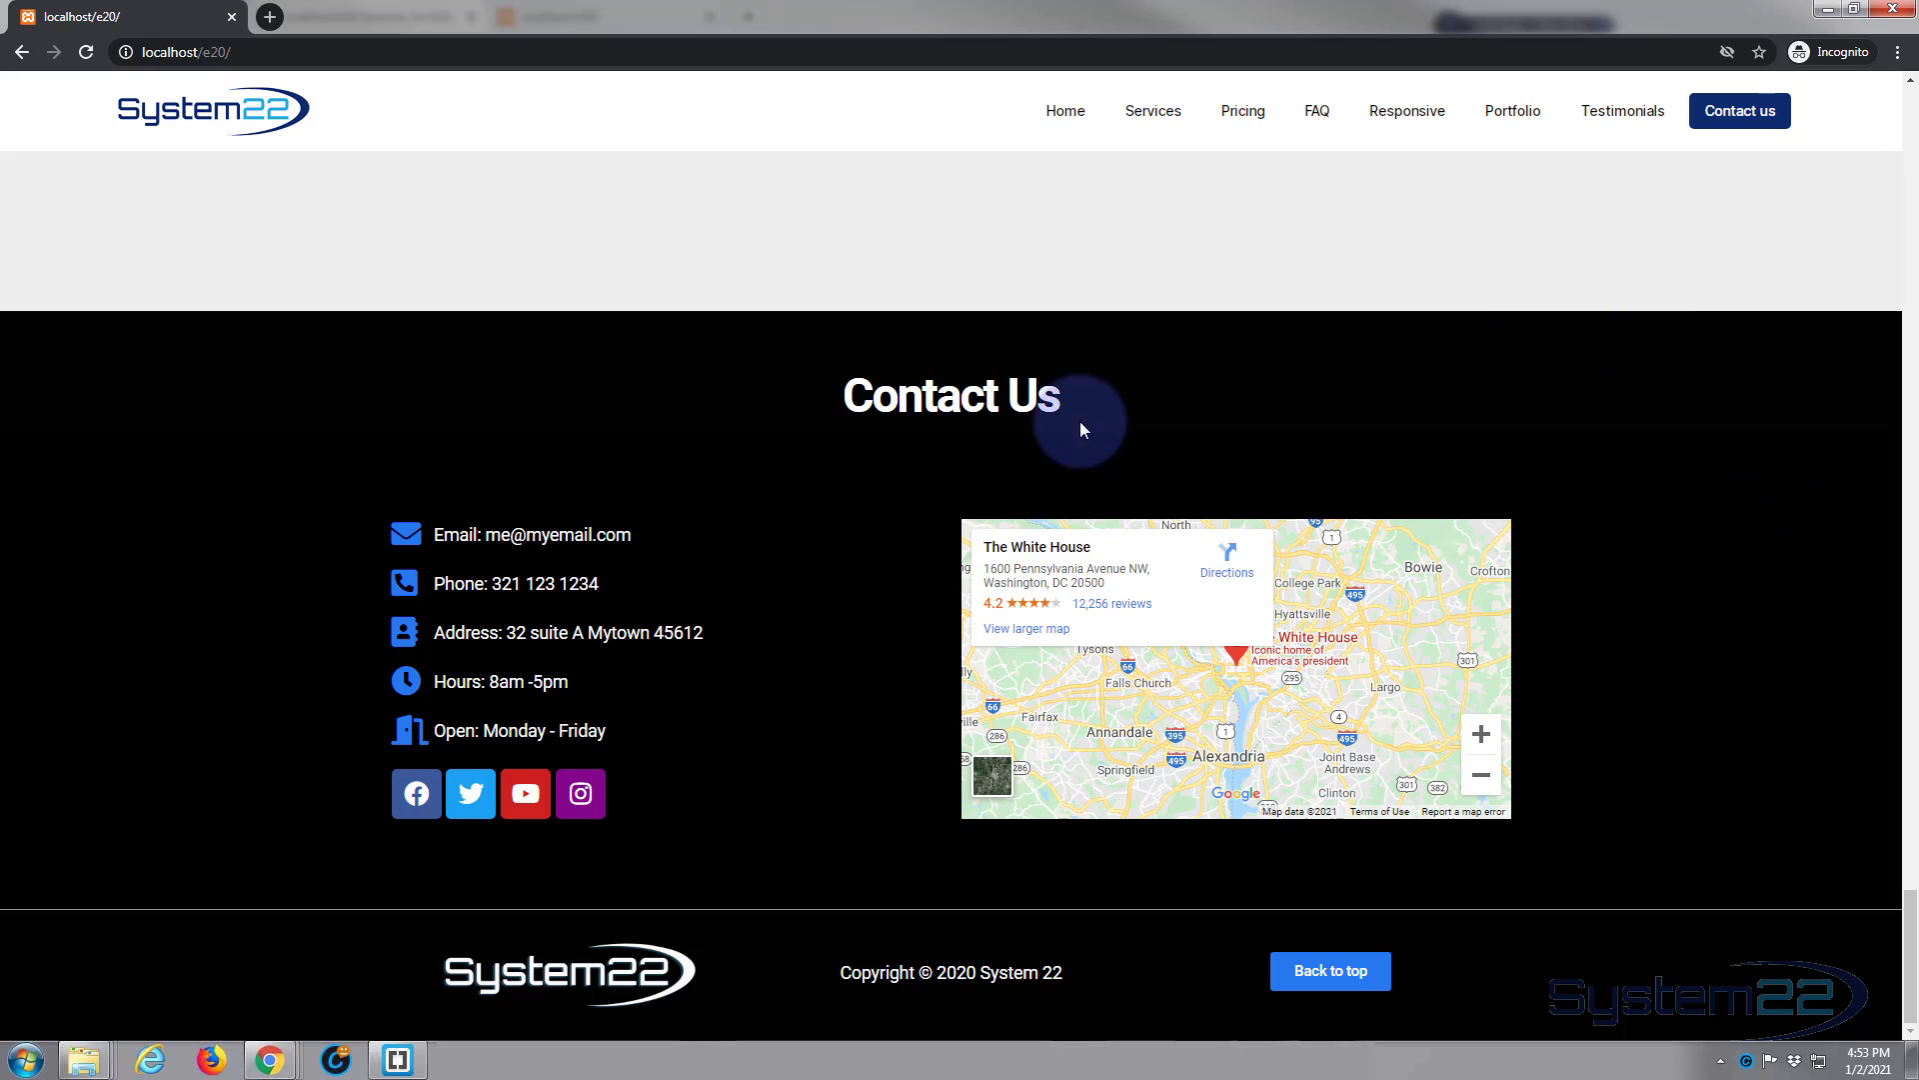
{"action": "mouse_move", "coordinate": [1551, 478]}
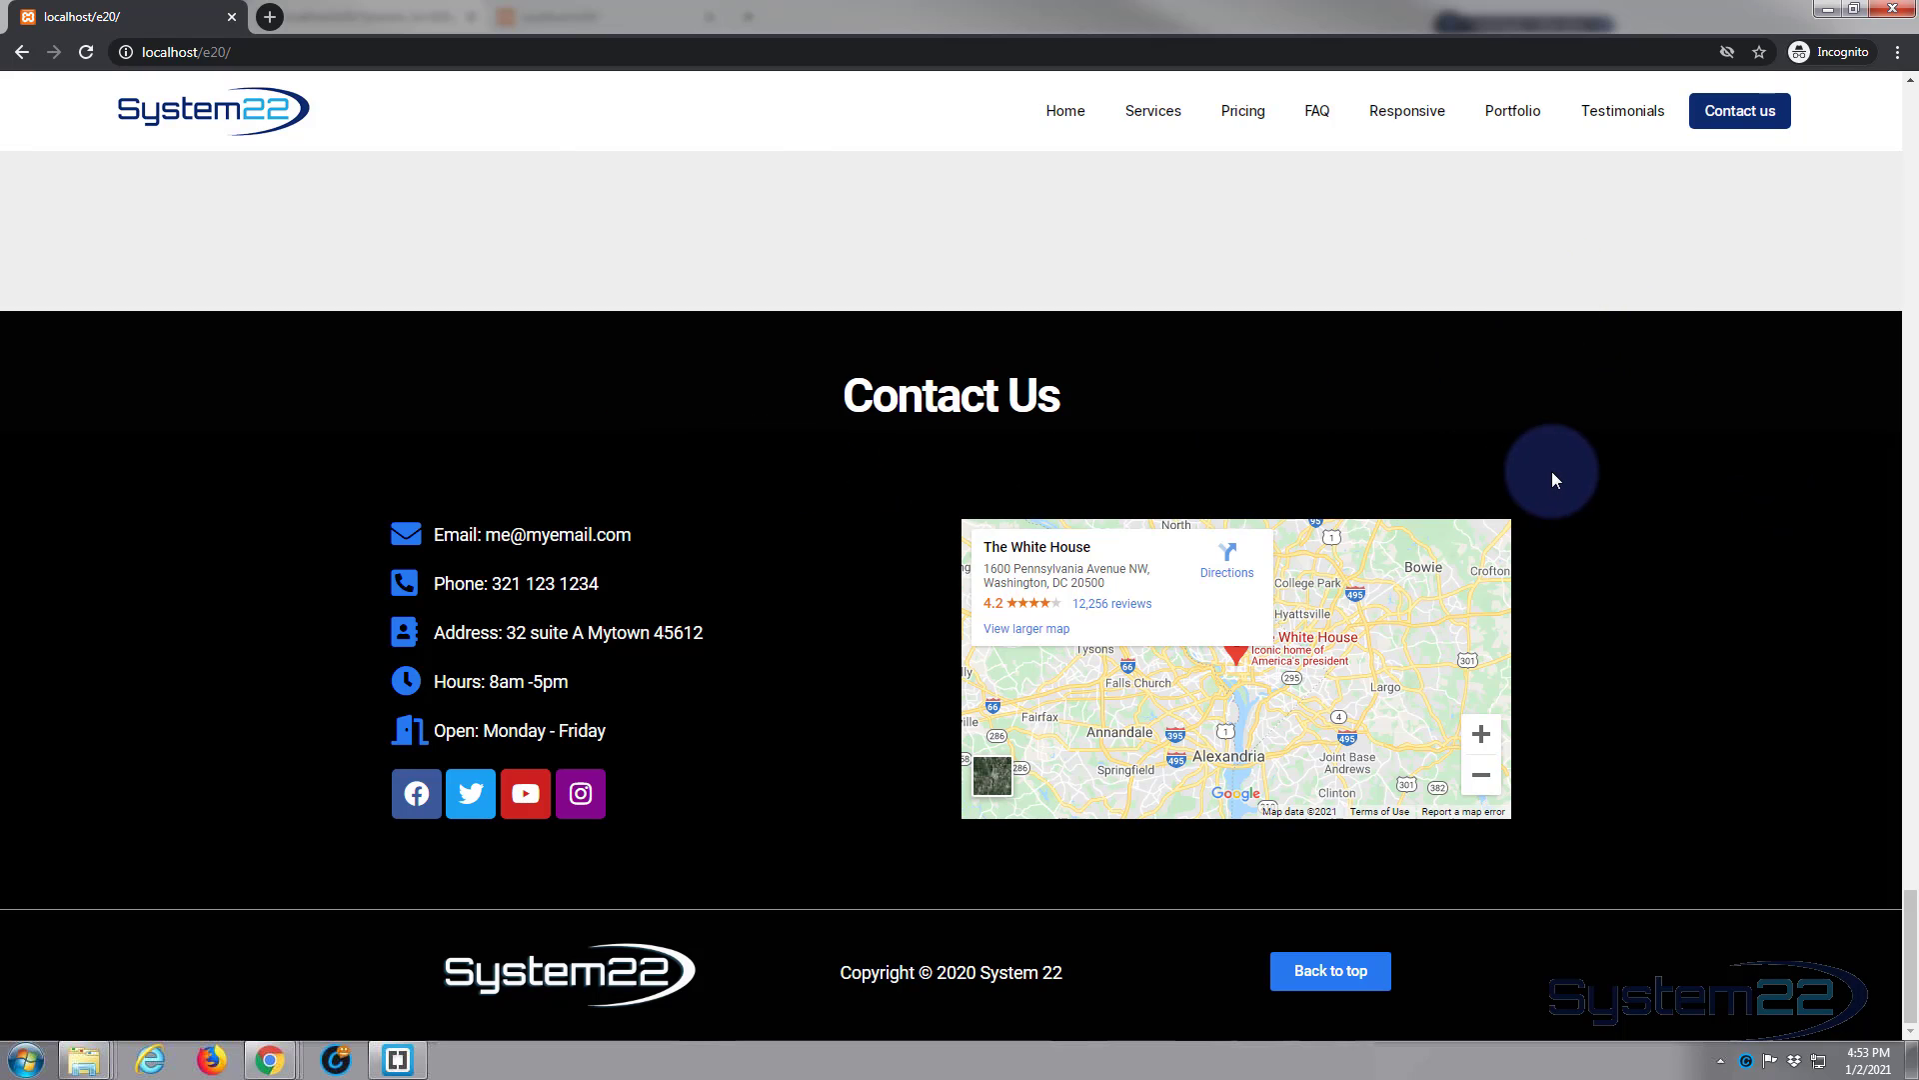
{"action": "mouse_move", "coordinate": [1460, 12]}
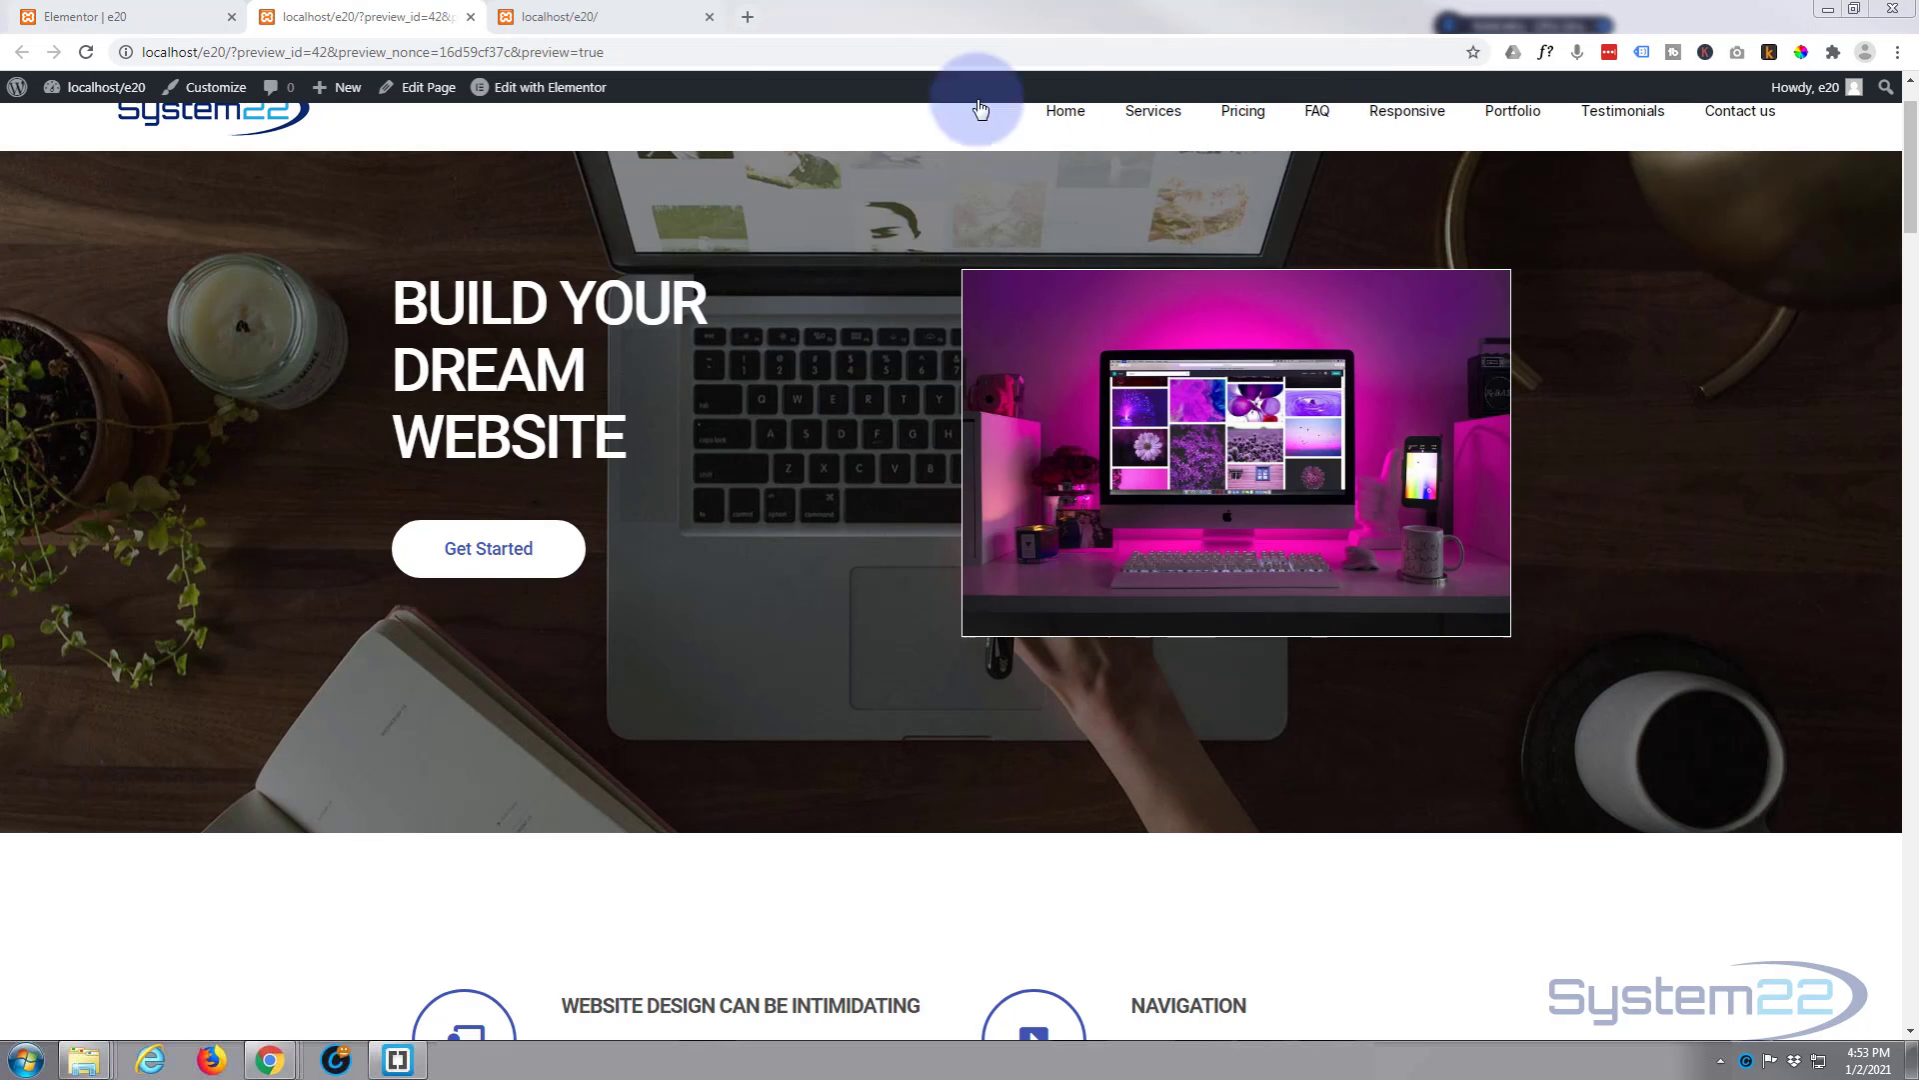
Show the live site's Contact Us form and try its Message box
{"action": "left_click", "coordinate": [1738, 112]}
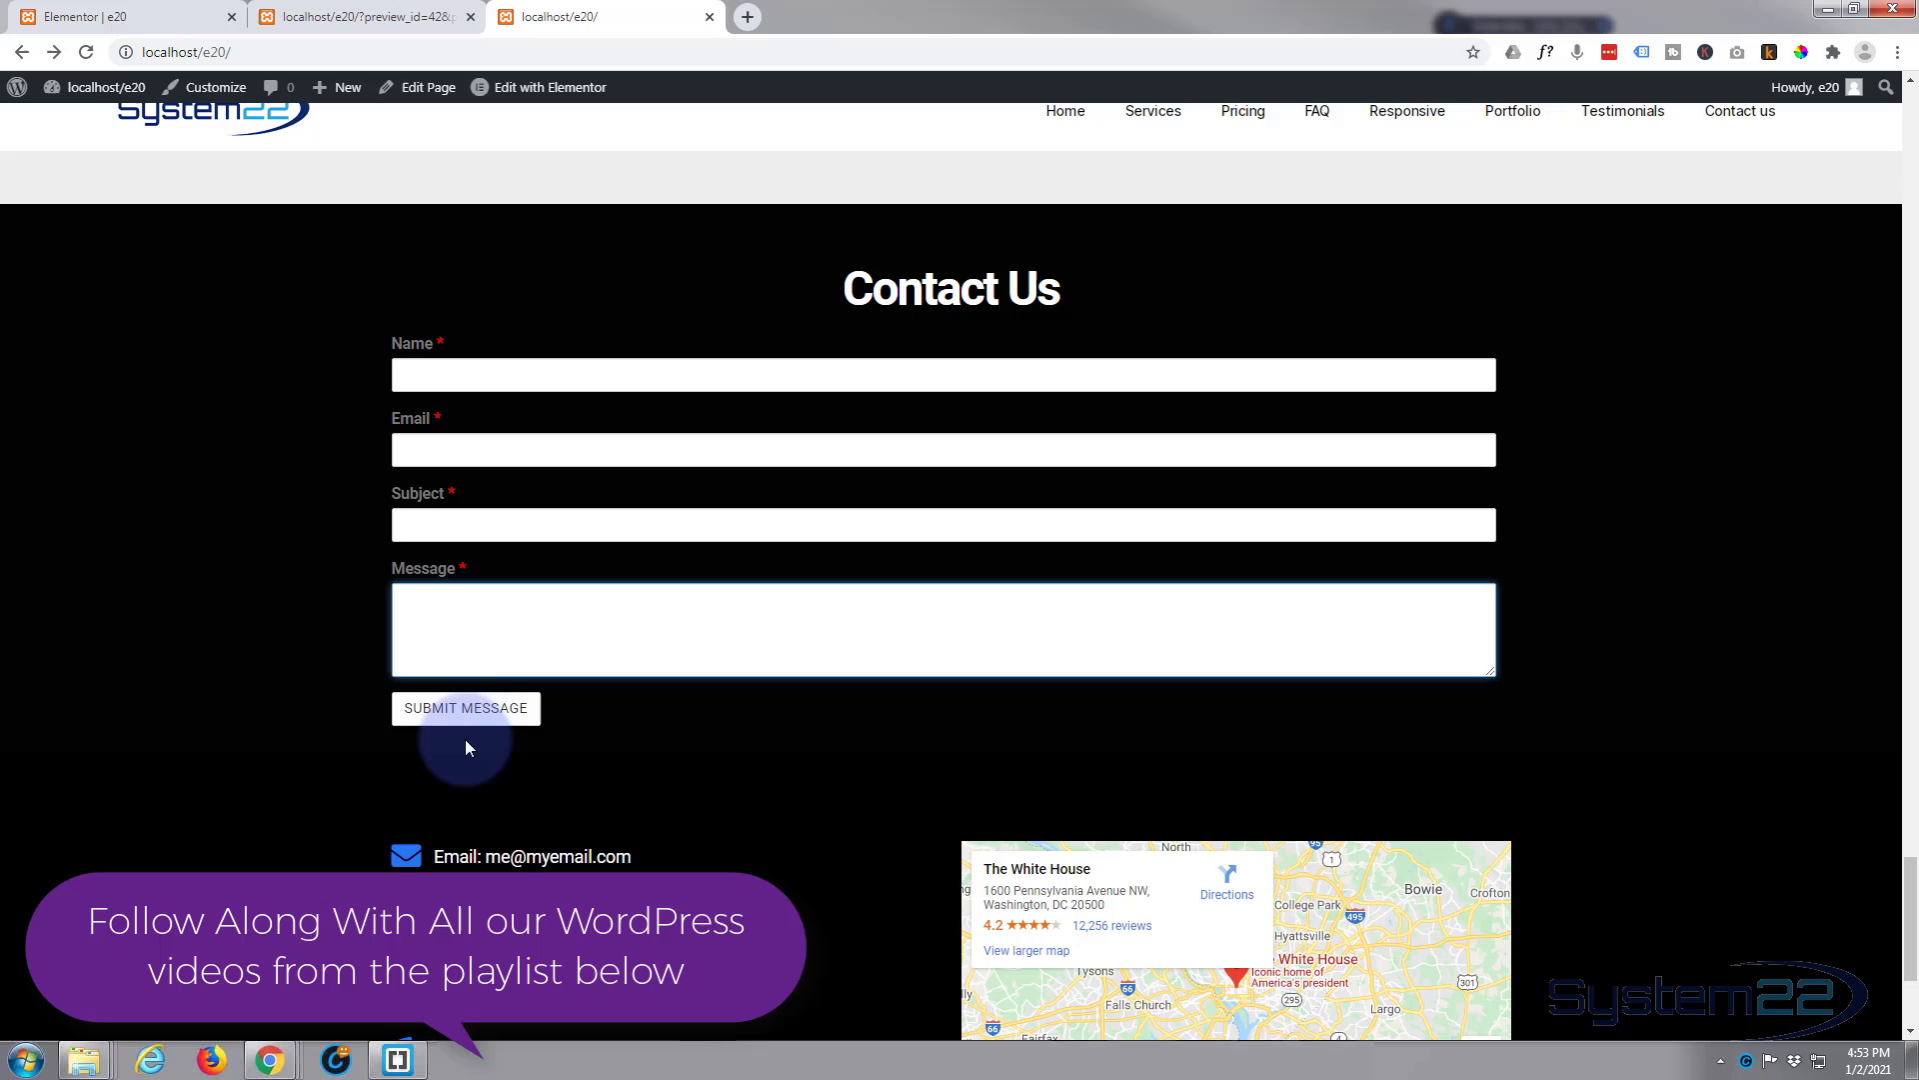
{"action": "mouse_move", "coordinate": [722, 742]}
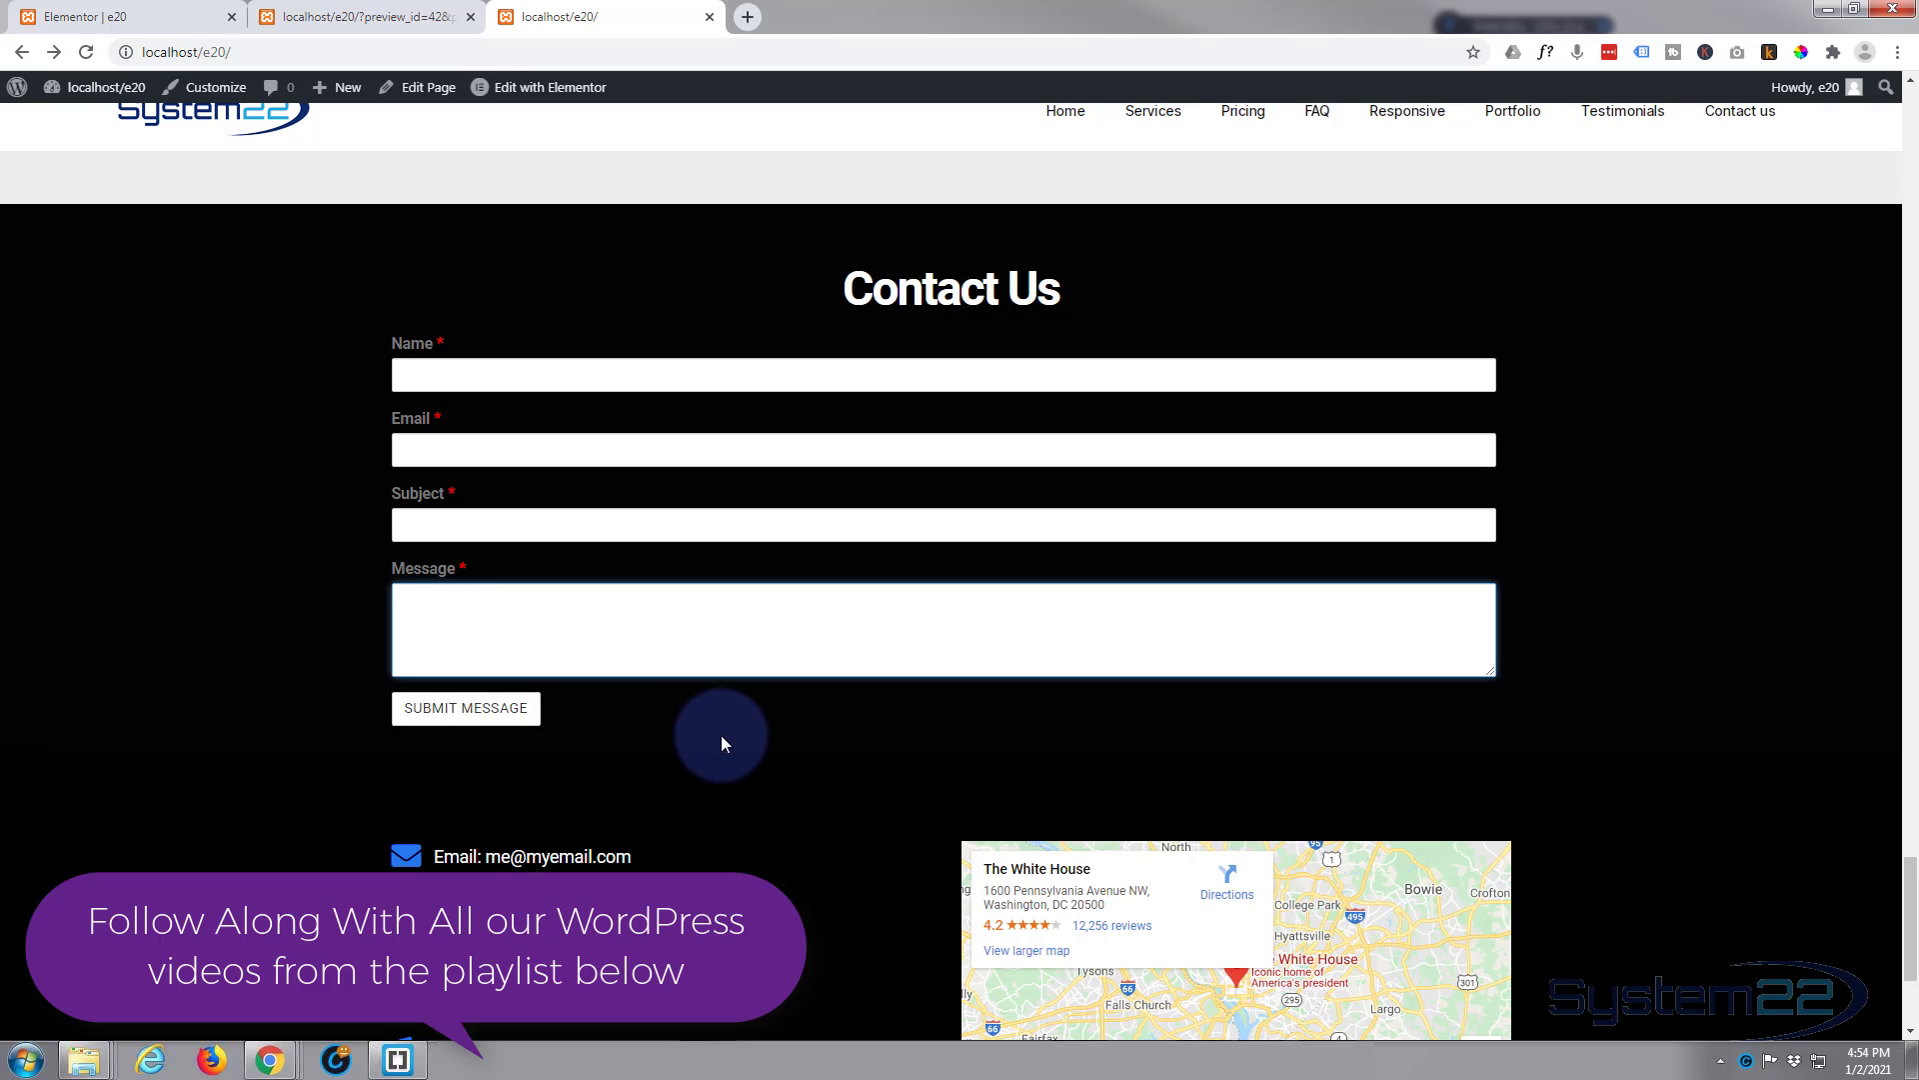
{"action": "left_click", "coordinate": [942, 628]}
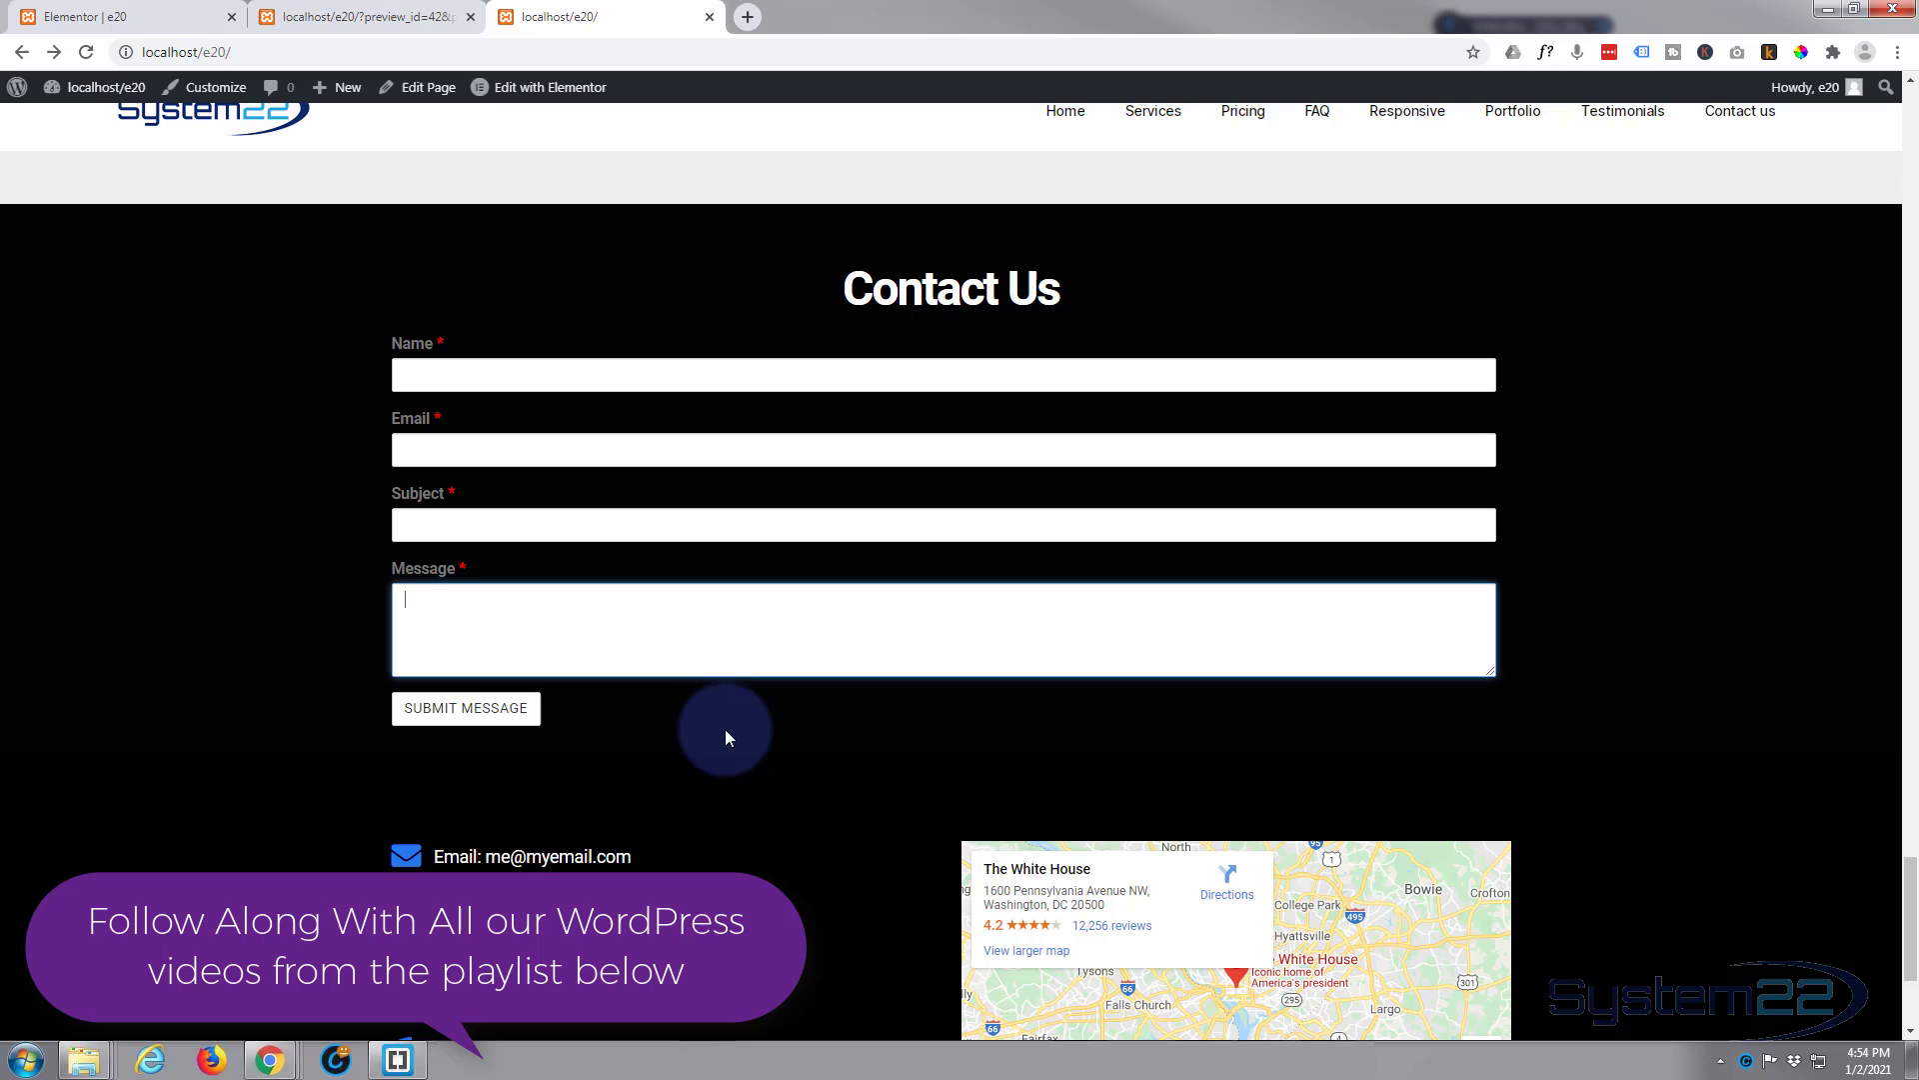
{"action": "mouse_move", "coordinate": [598, 704]}
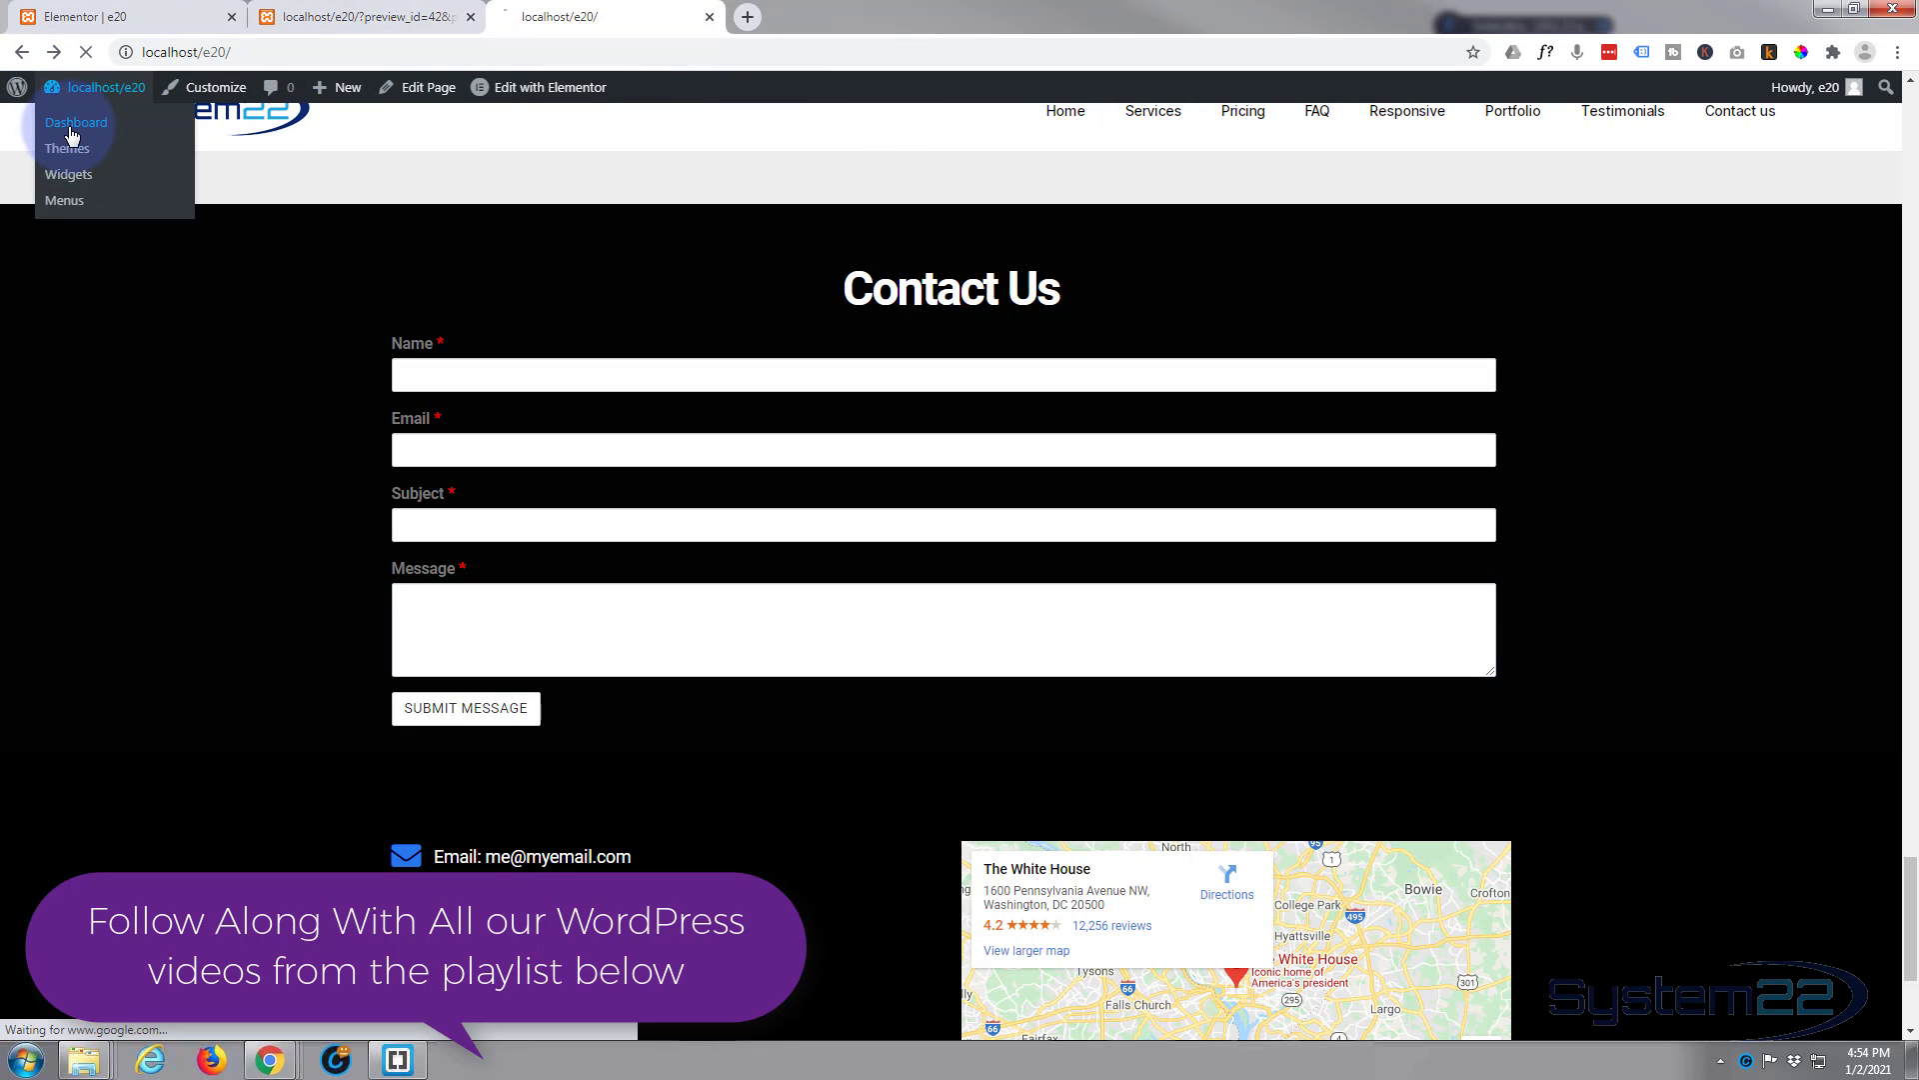
Go from the dashboard to Installed Plugins and dismiss the Caldera Forms notice
{"action": "left_click", "coordinate": [76, 122]}
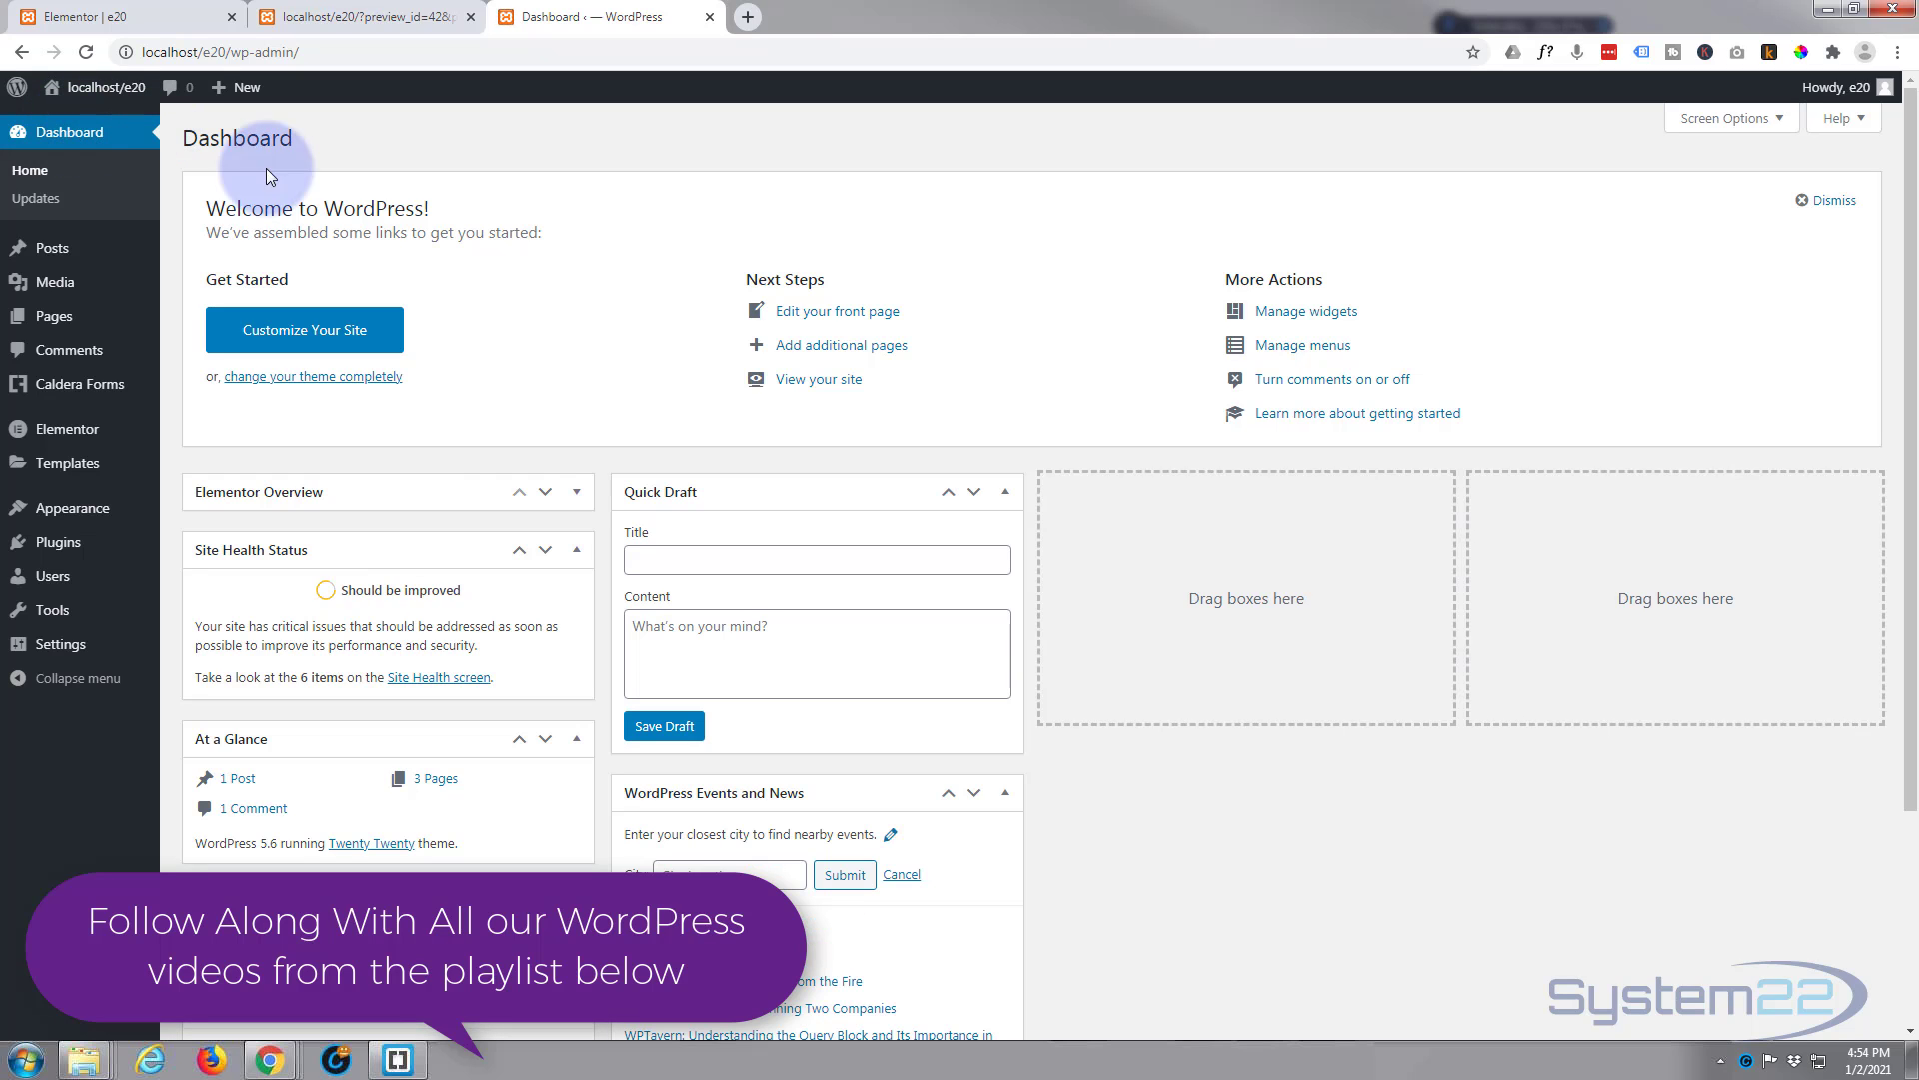
{"action": "left_click", "coordinate": [56, 542]}
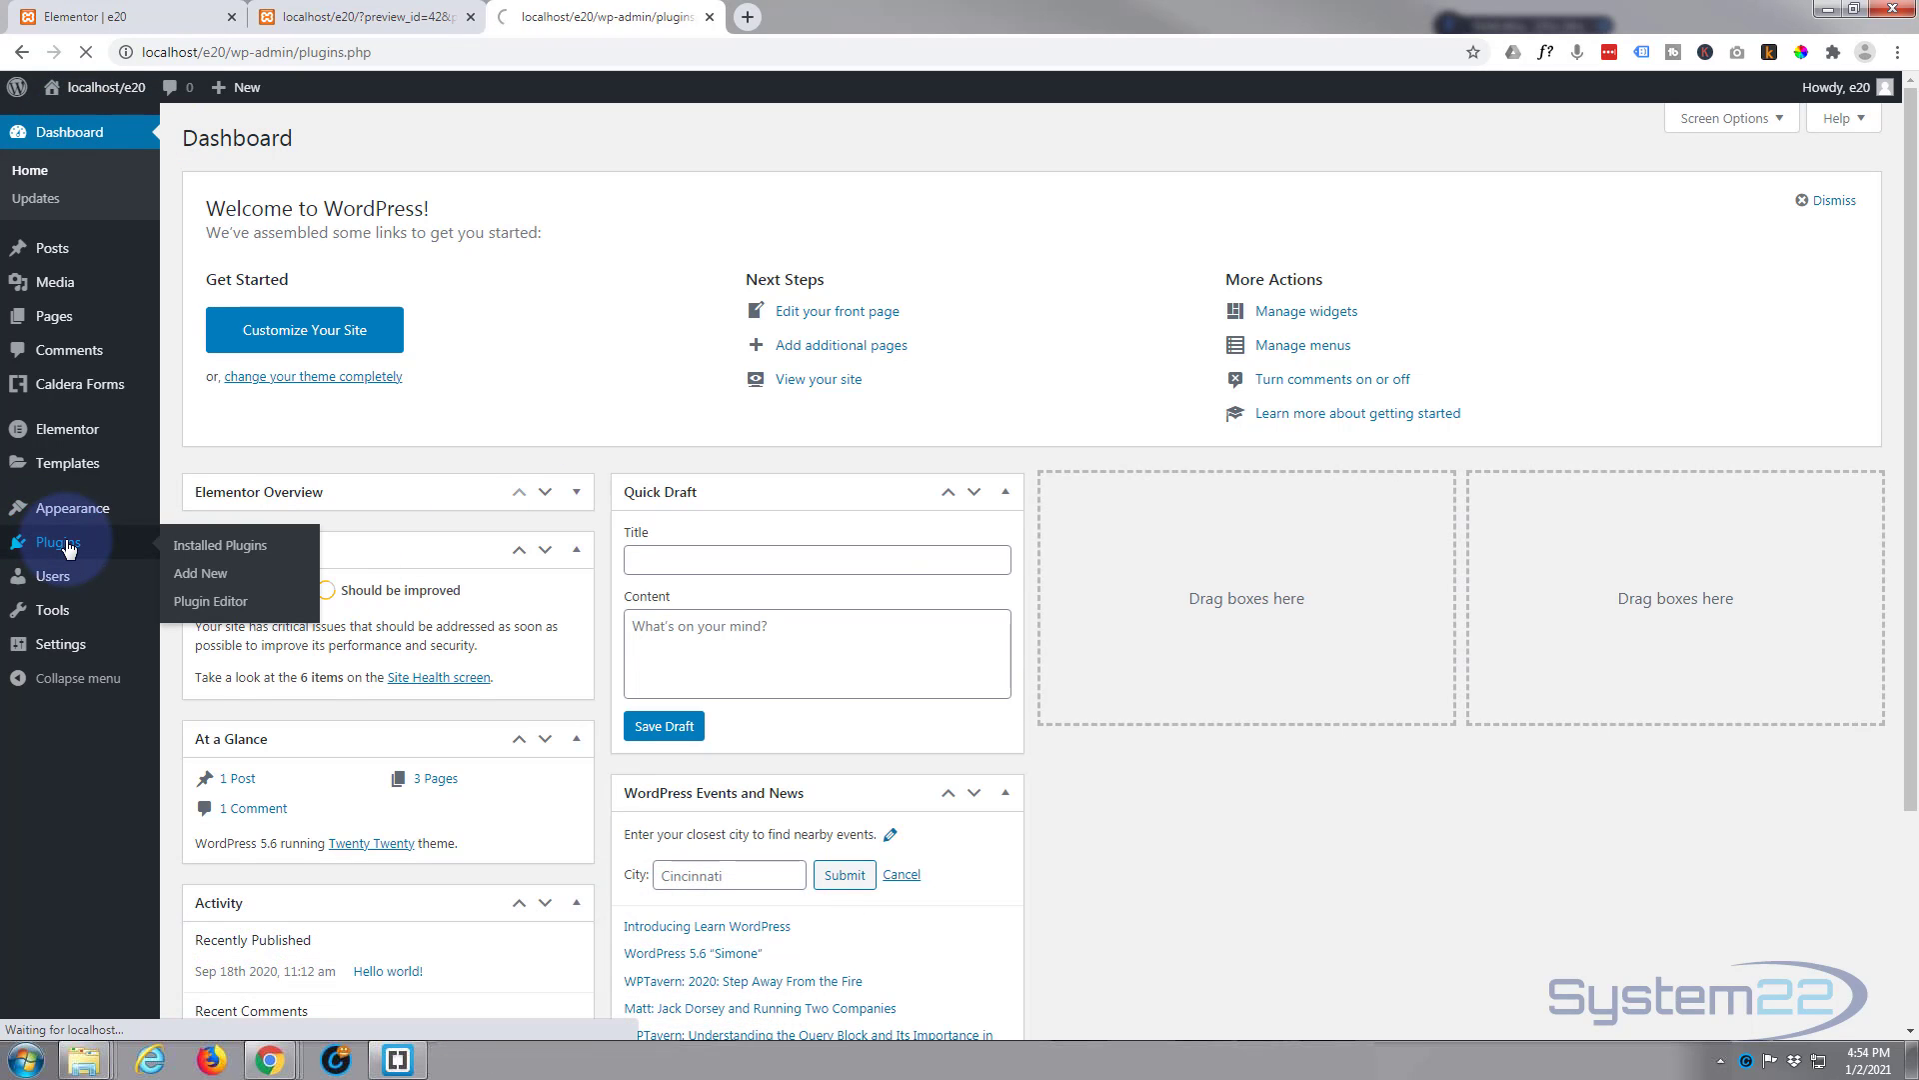
{"action": "left_click", "coordinate": [222, 544]}
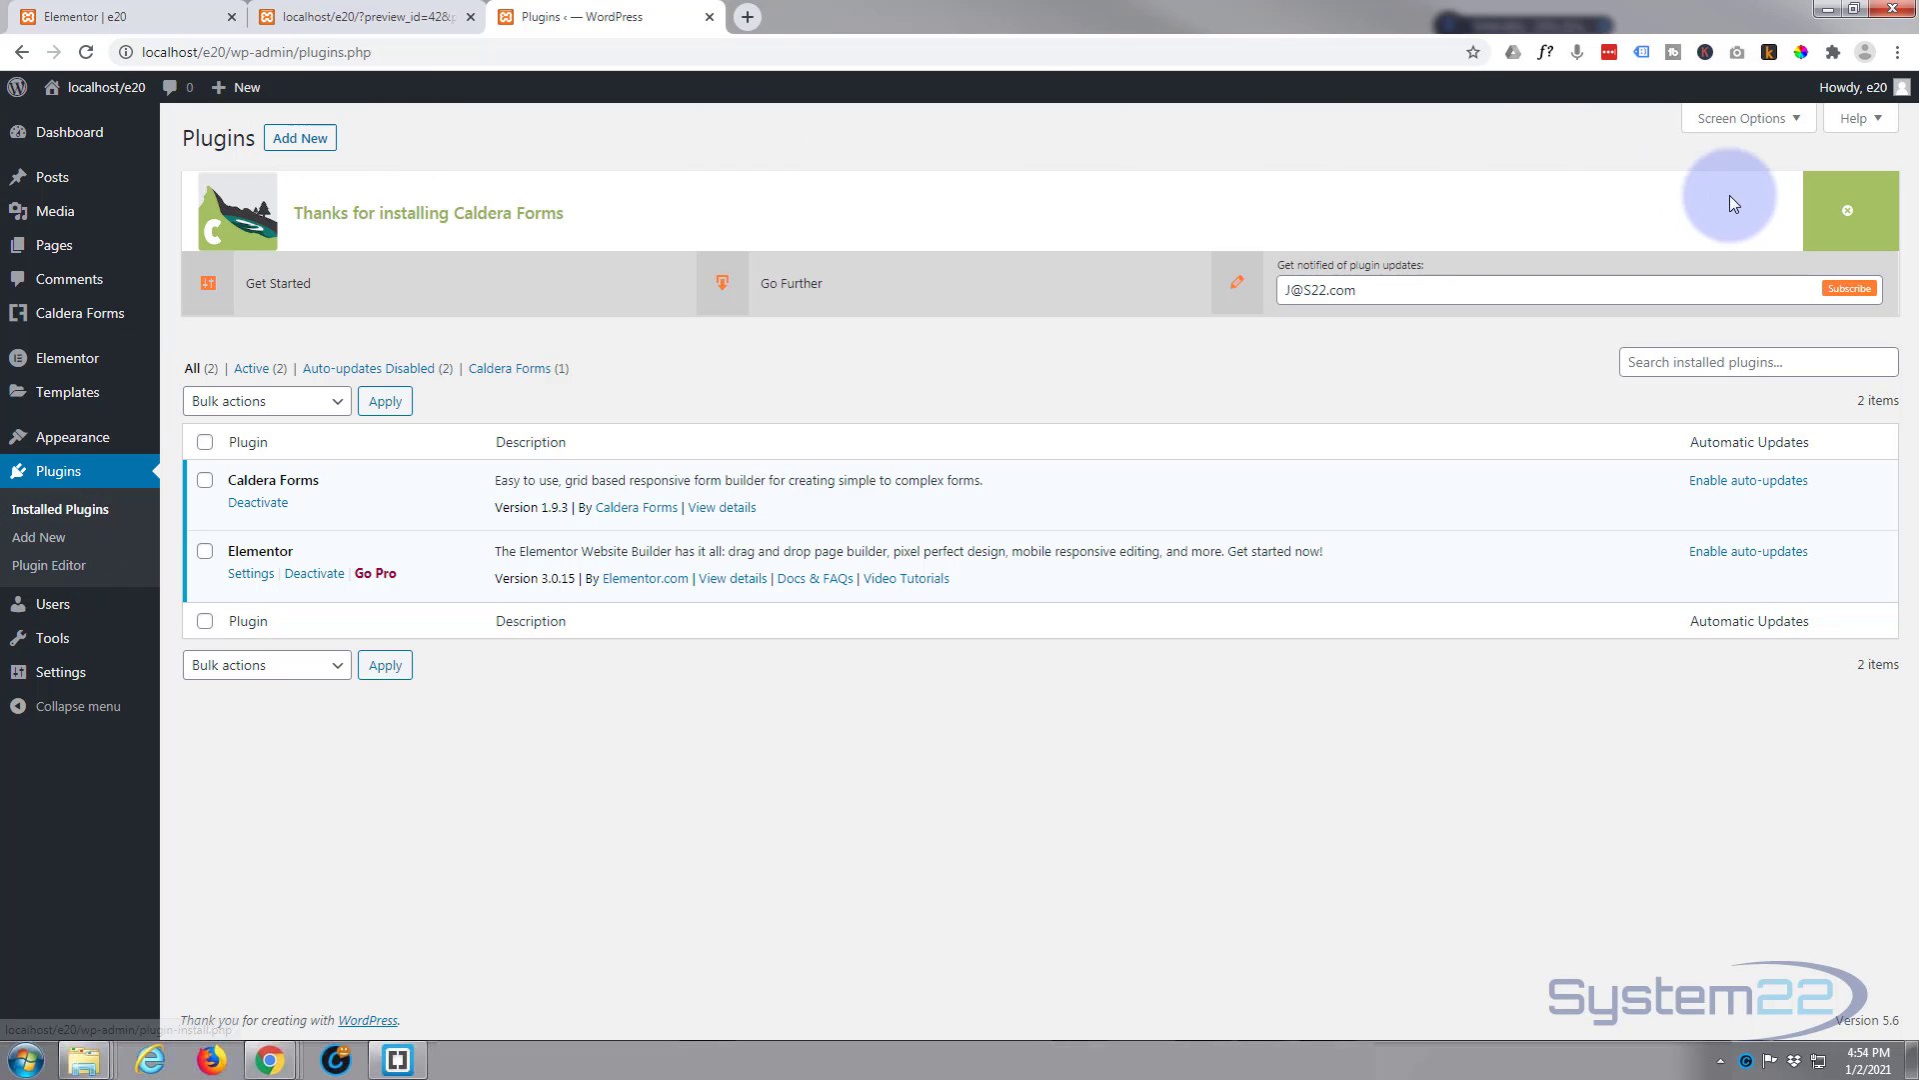
{"action": "left_click", "coordinate": [1849, 210]}
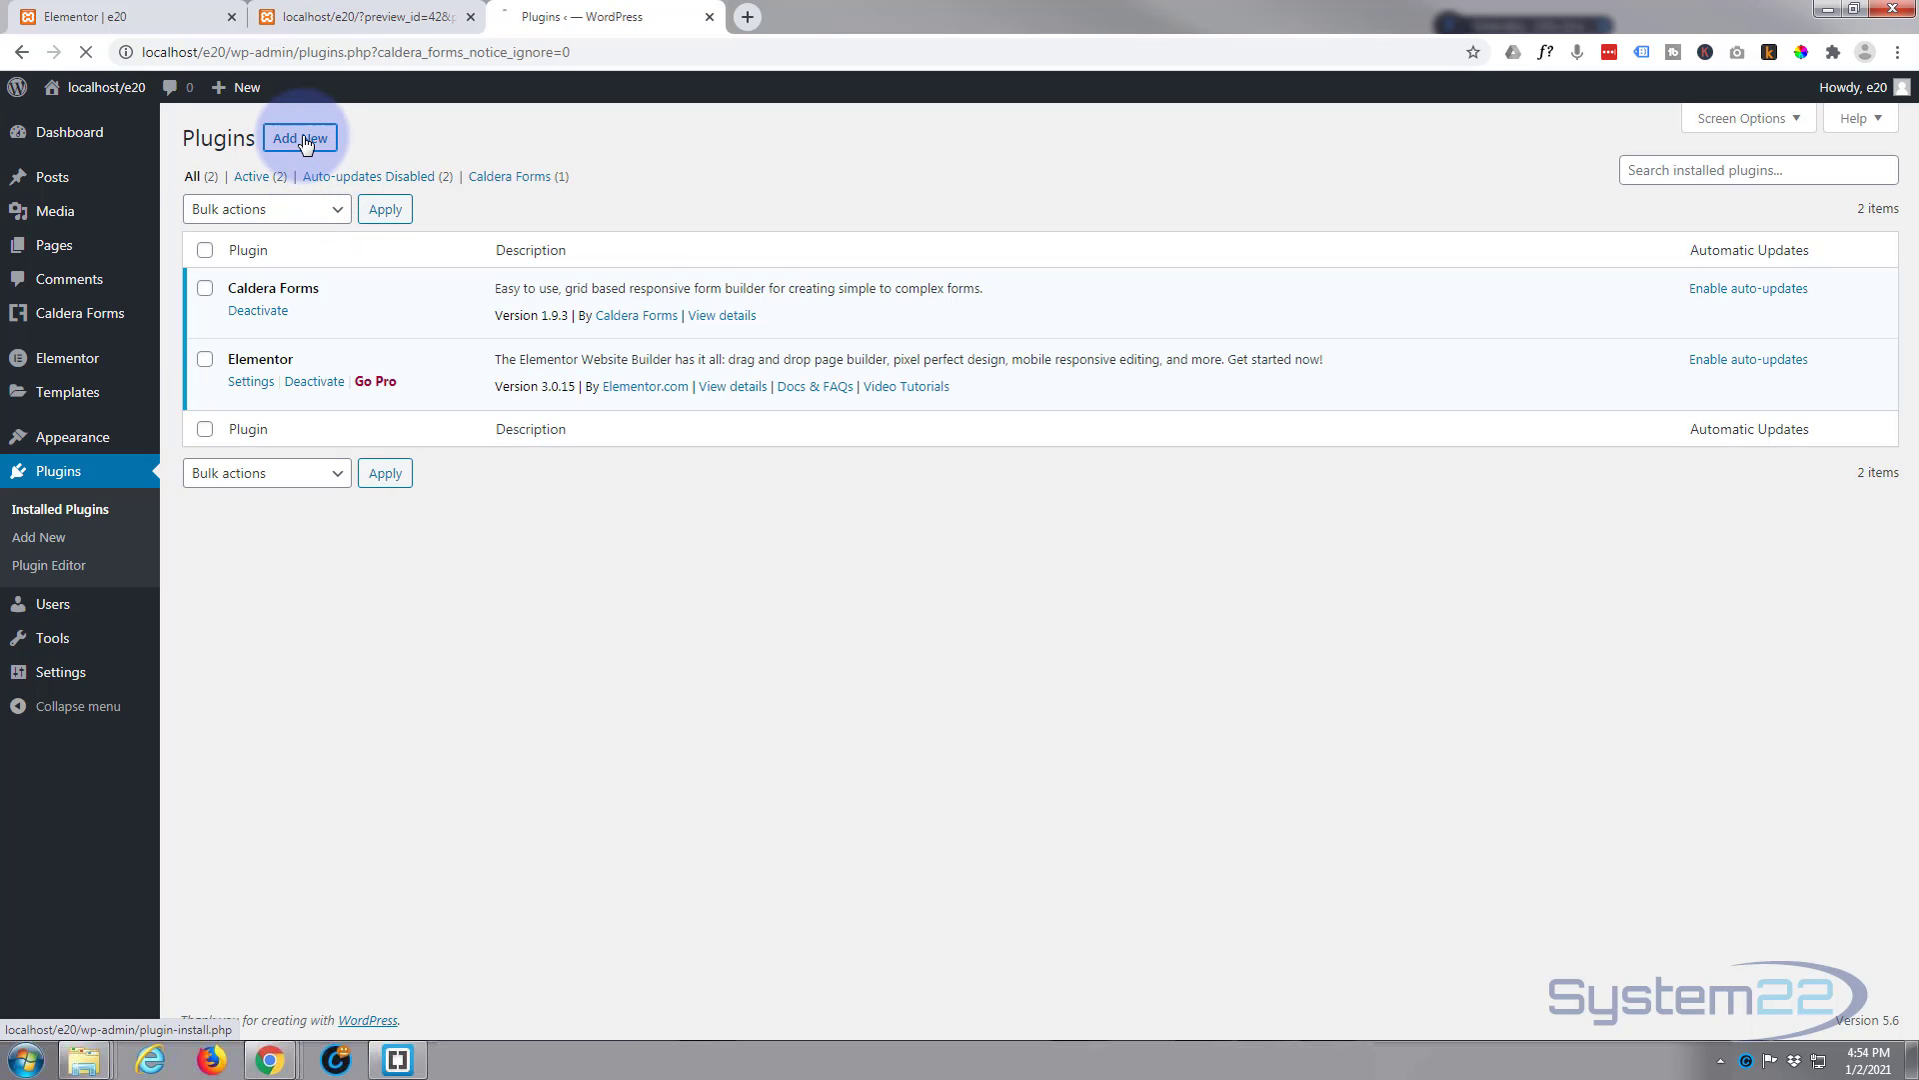
Search the Add Plugins directory for 'caldera', showing Caldera Forms already active
{"action": "left_click", "coordinate": [298, 138]}
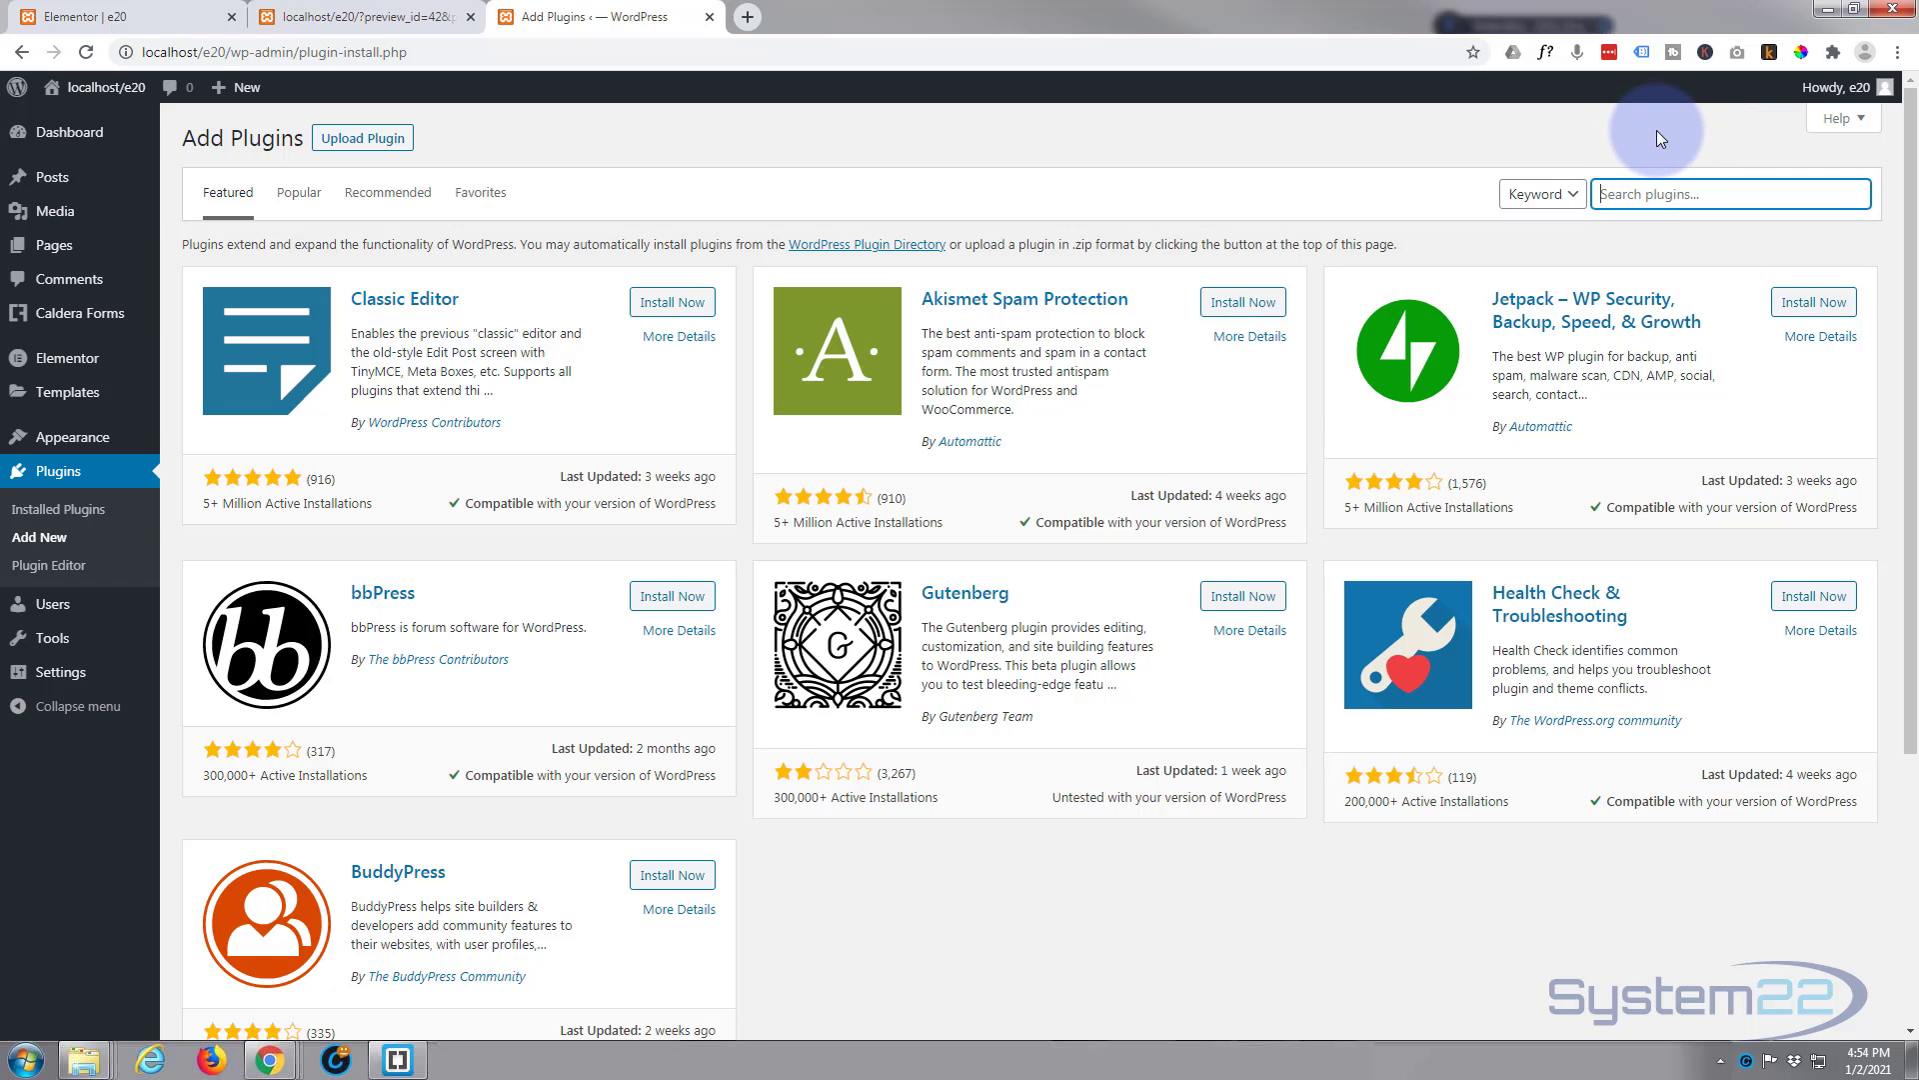
{"action": "type", "text": "caldera"}
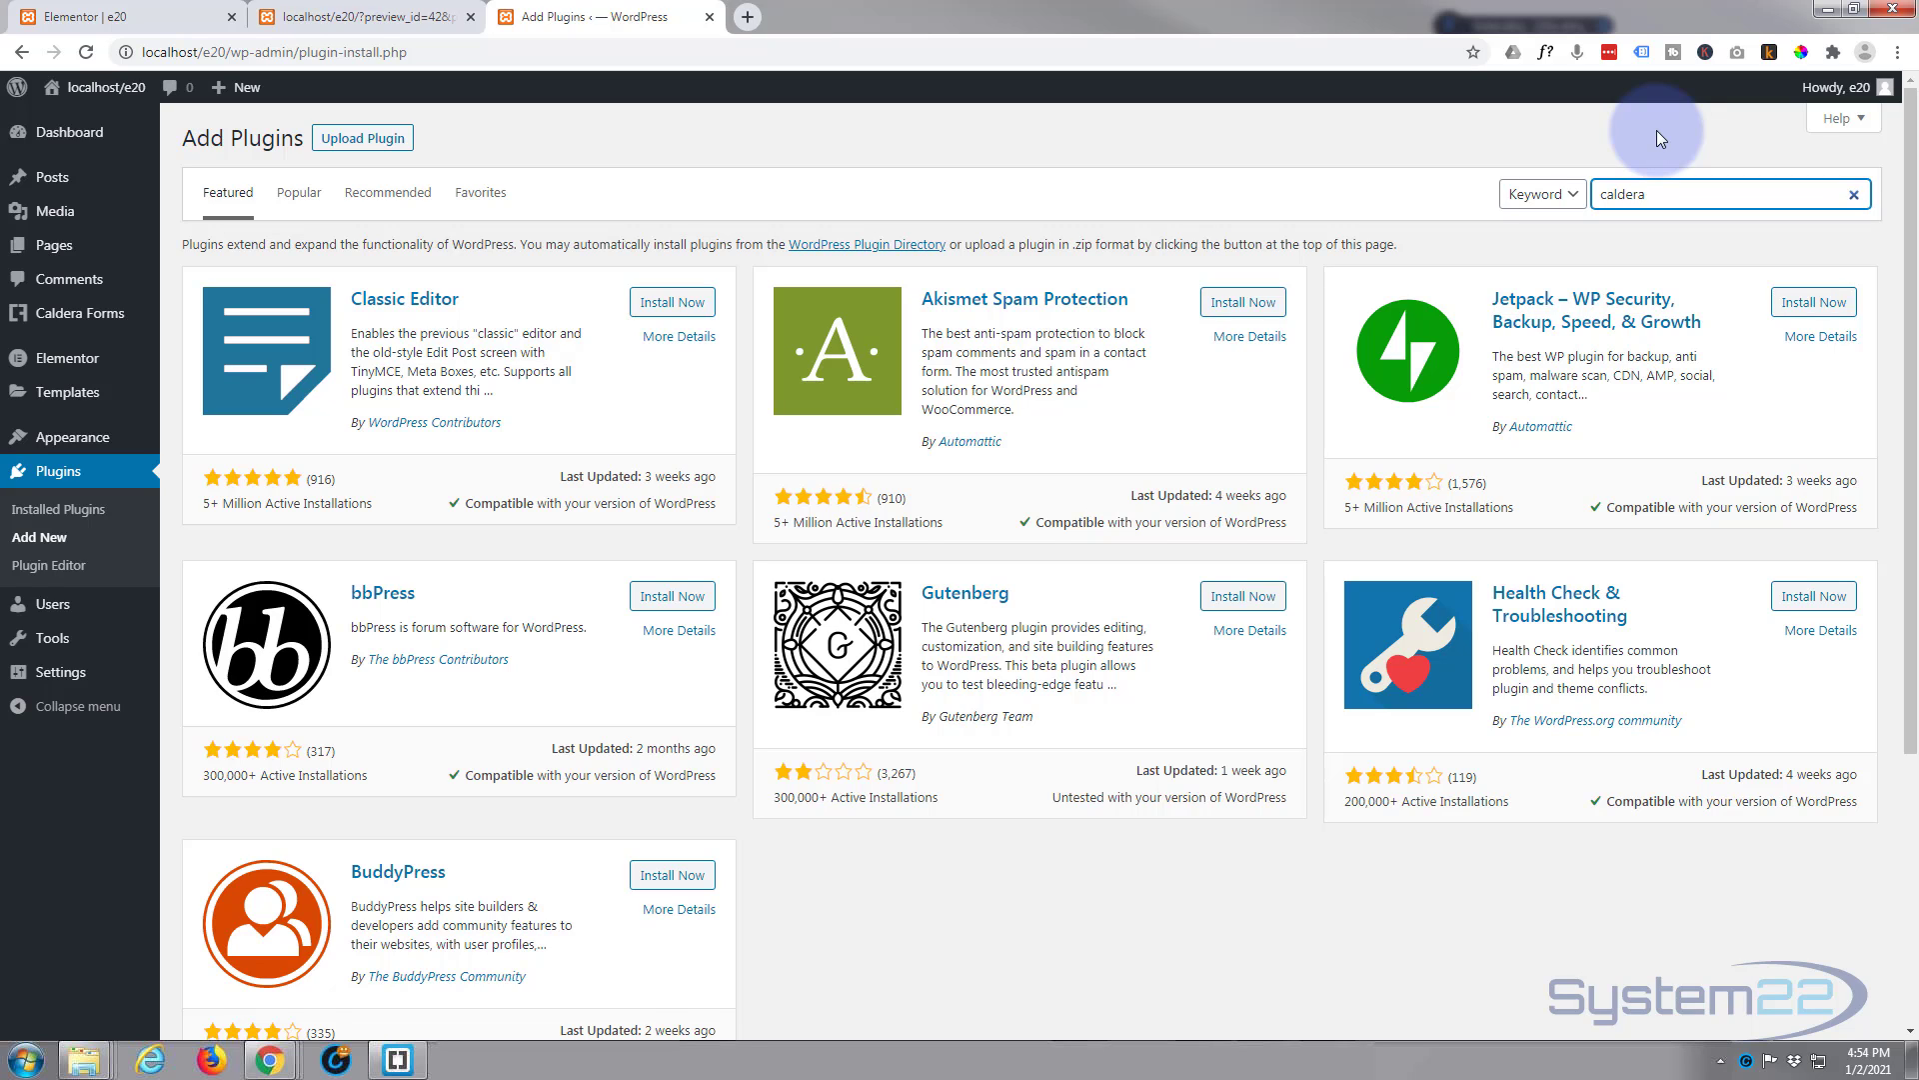
{"action": "key", "text": "Enter"}
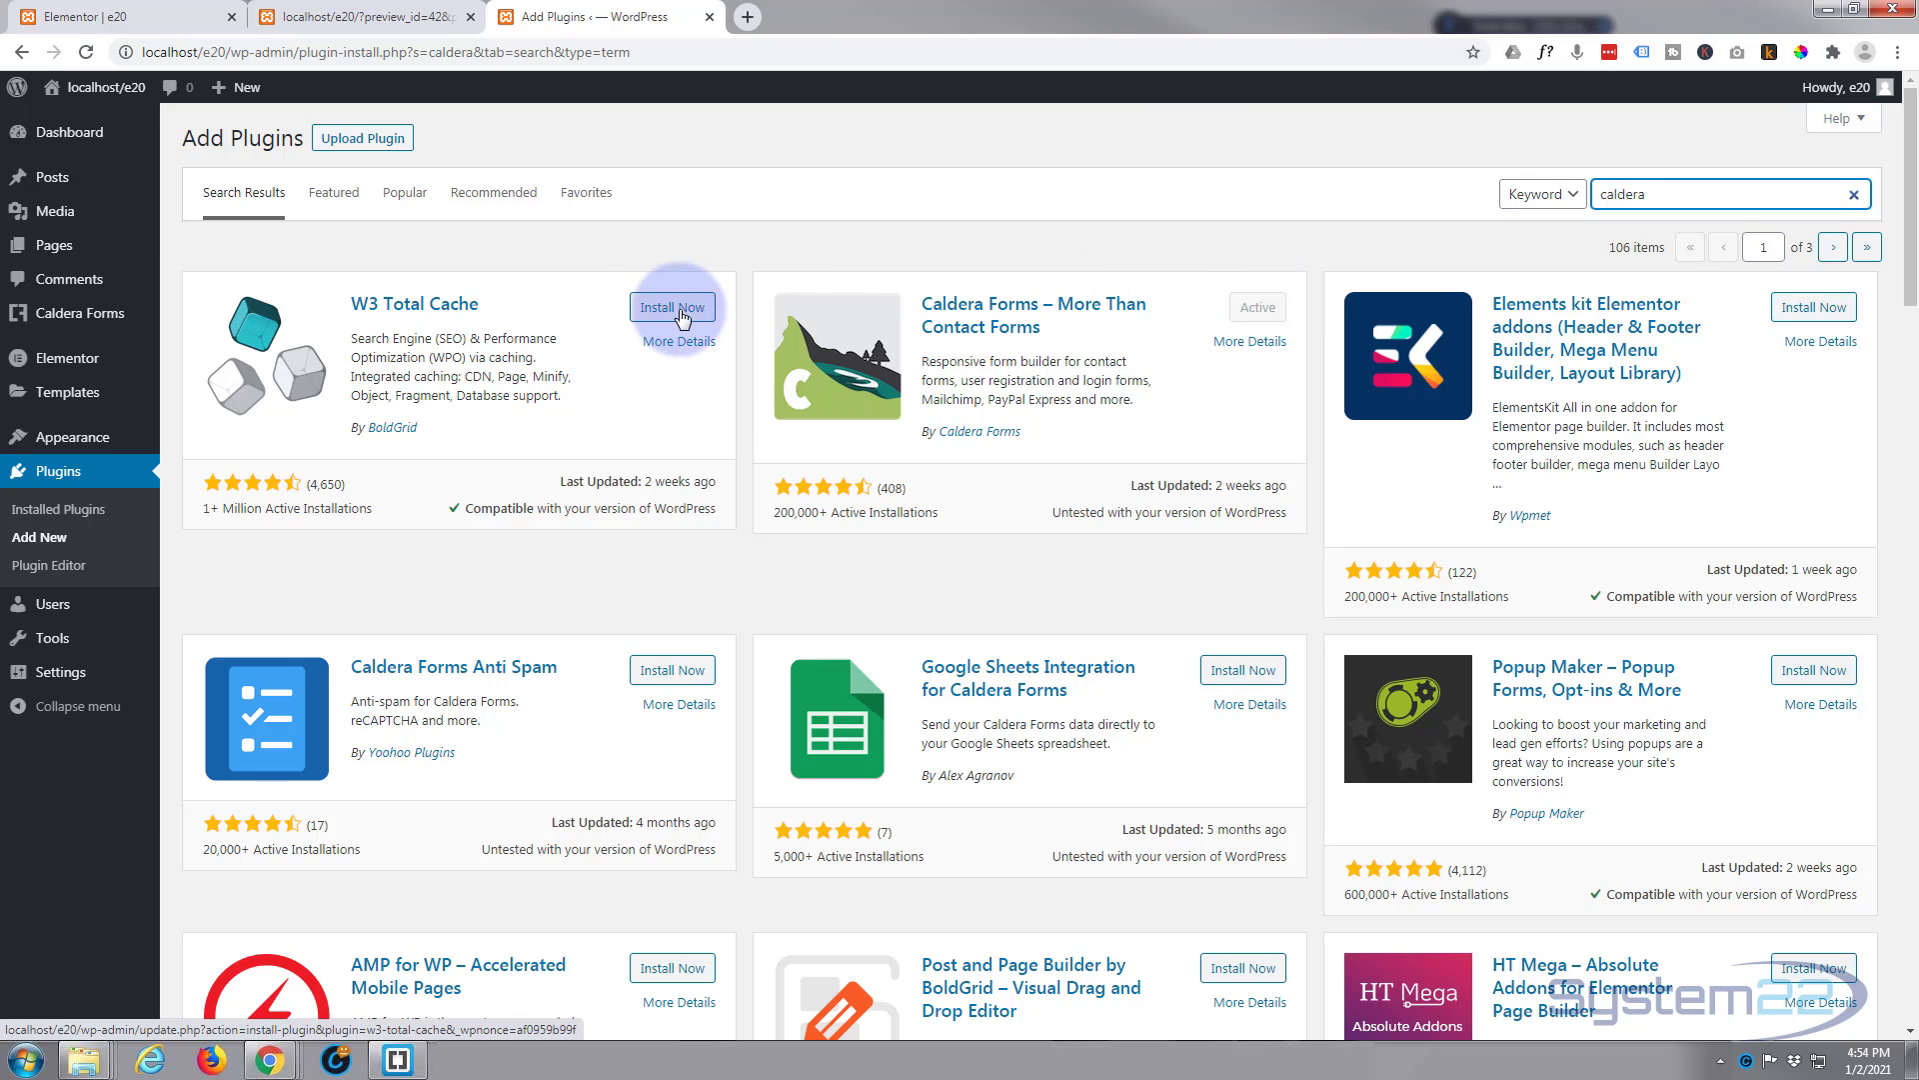
{"action": "mouse_move", "coordinate": [1158, 346]}
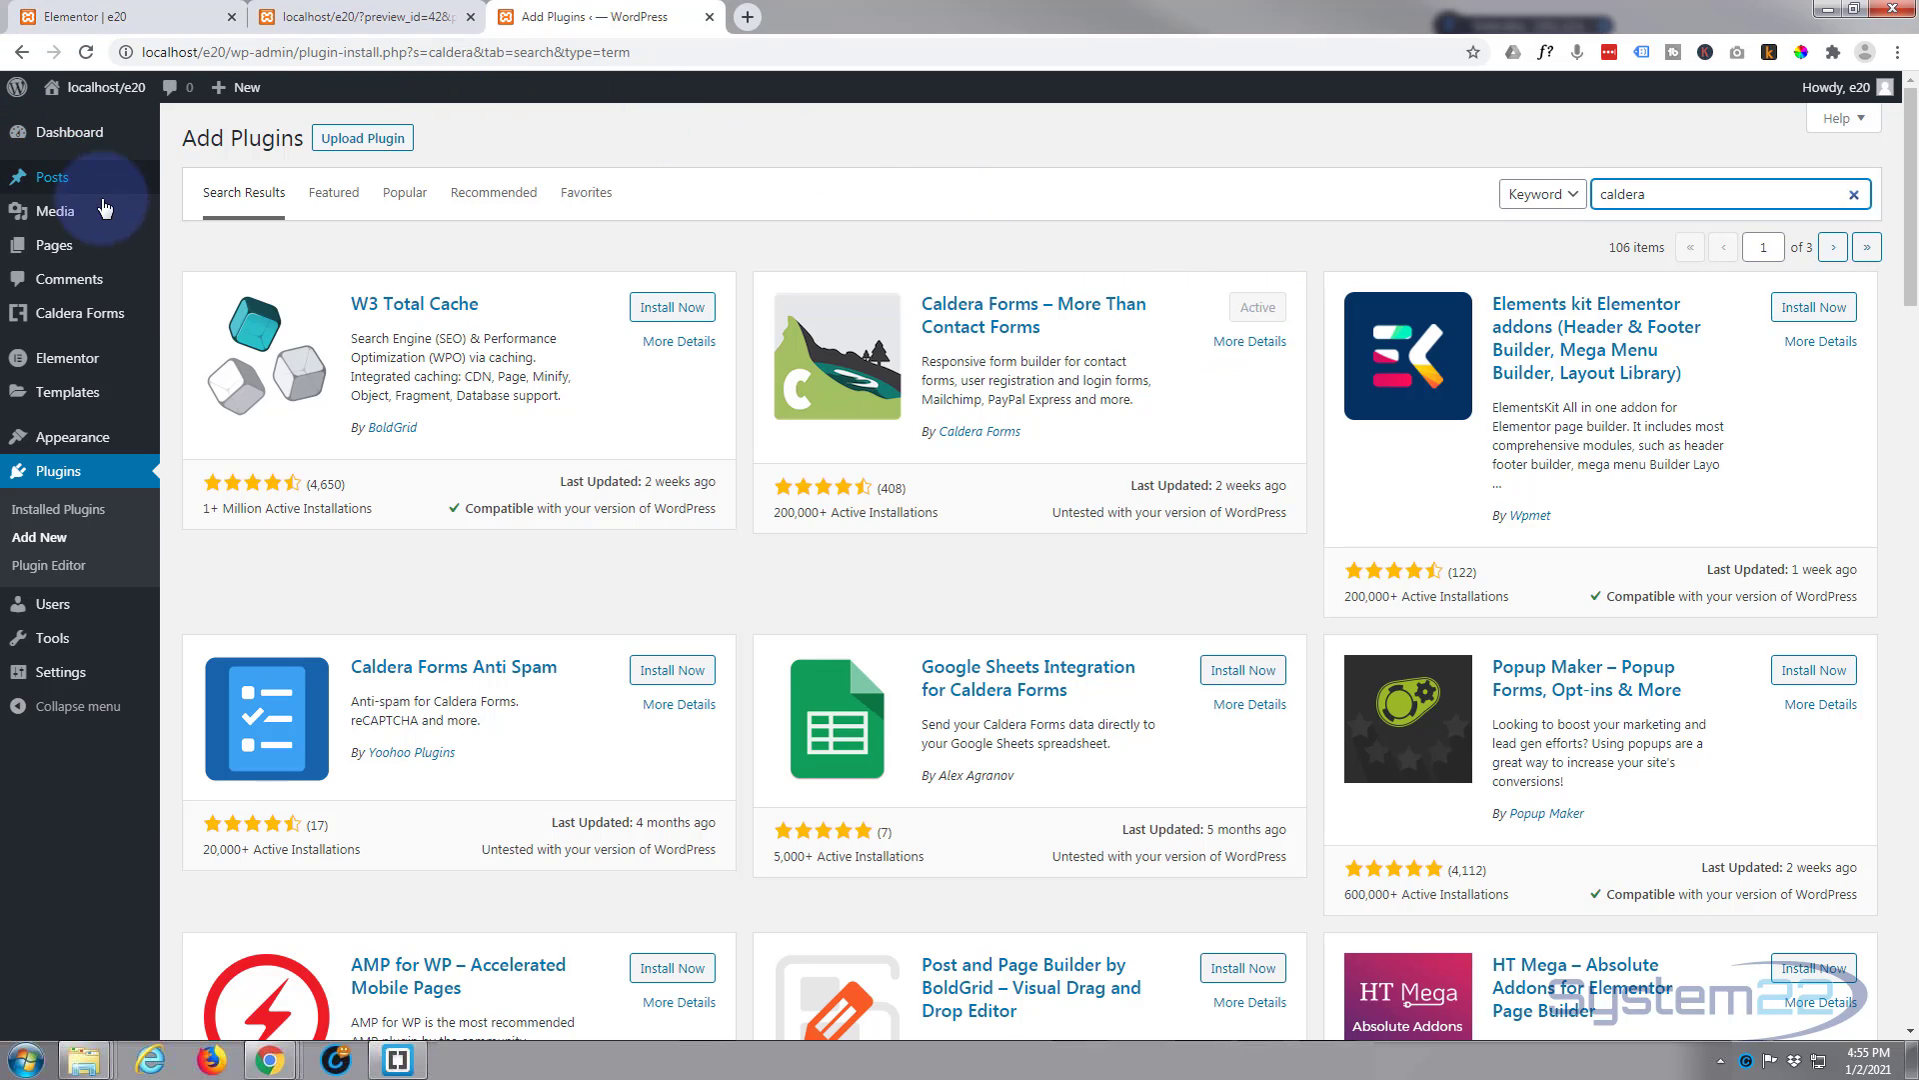
{"action": "mouse_move", "coordinate": [76, 314]}
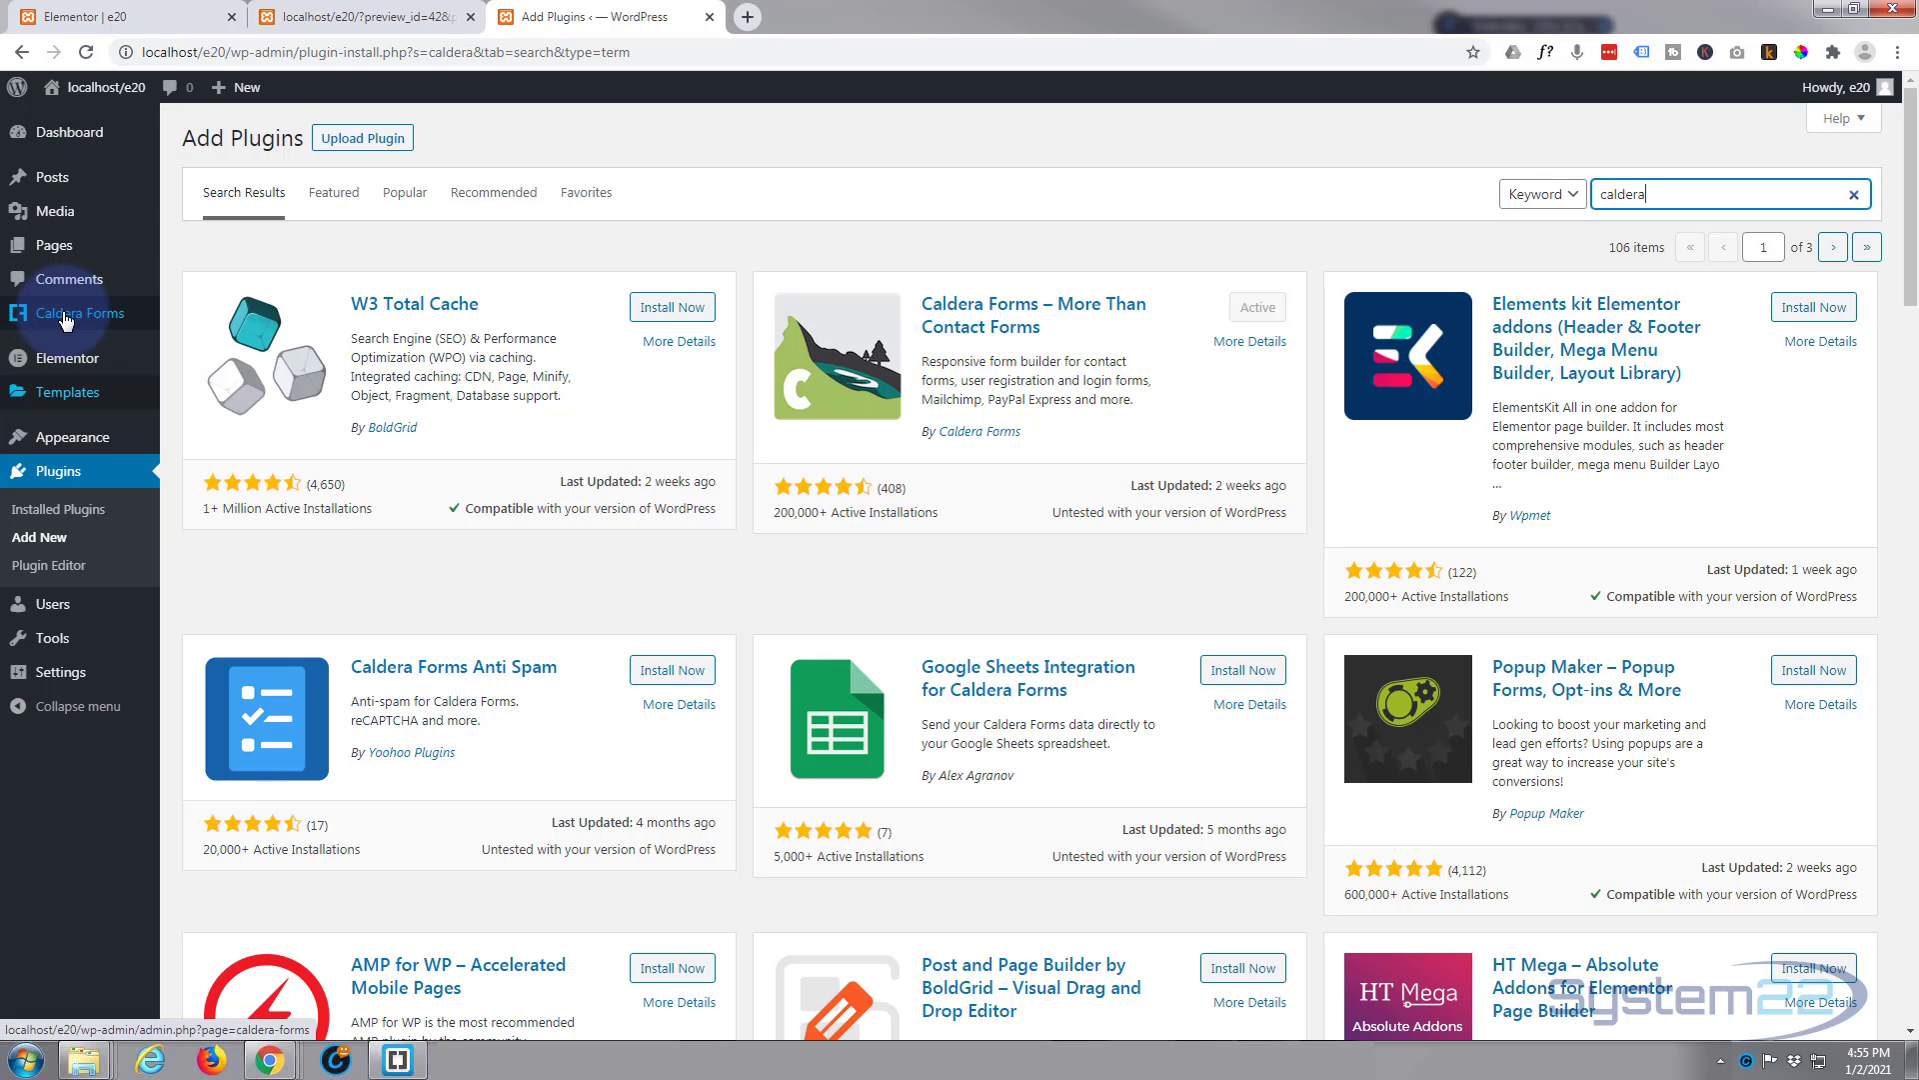
{"action": "mouse_move", "coordinate": [68, 311]}
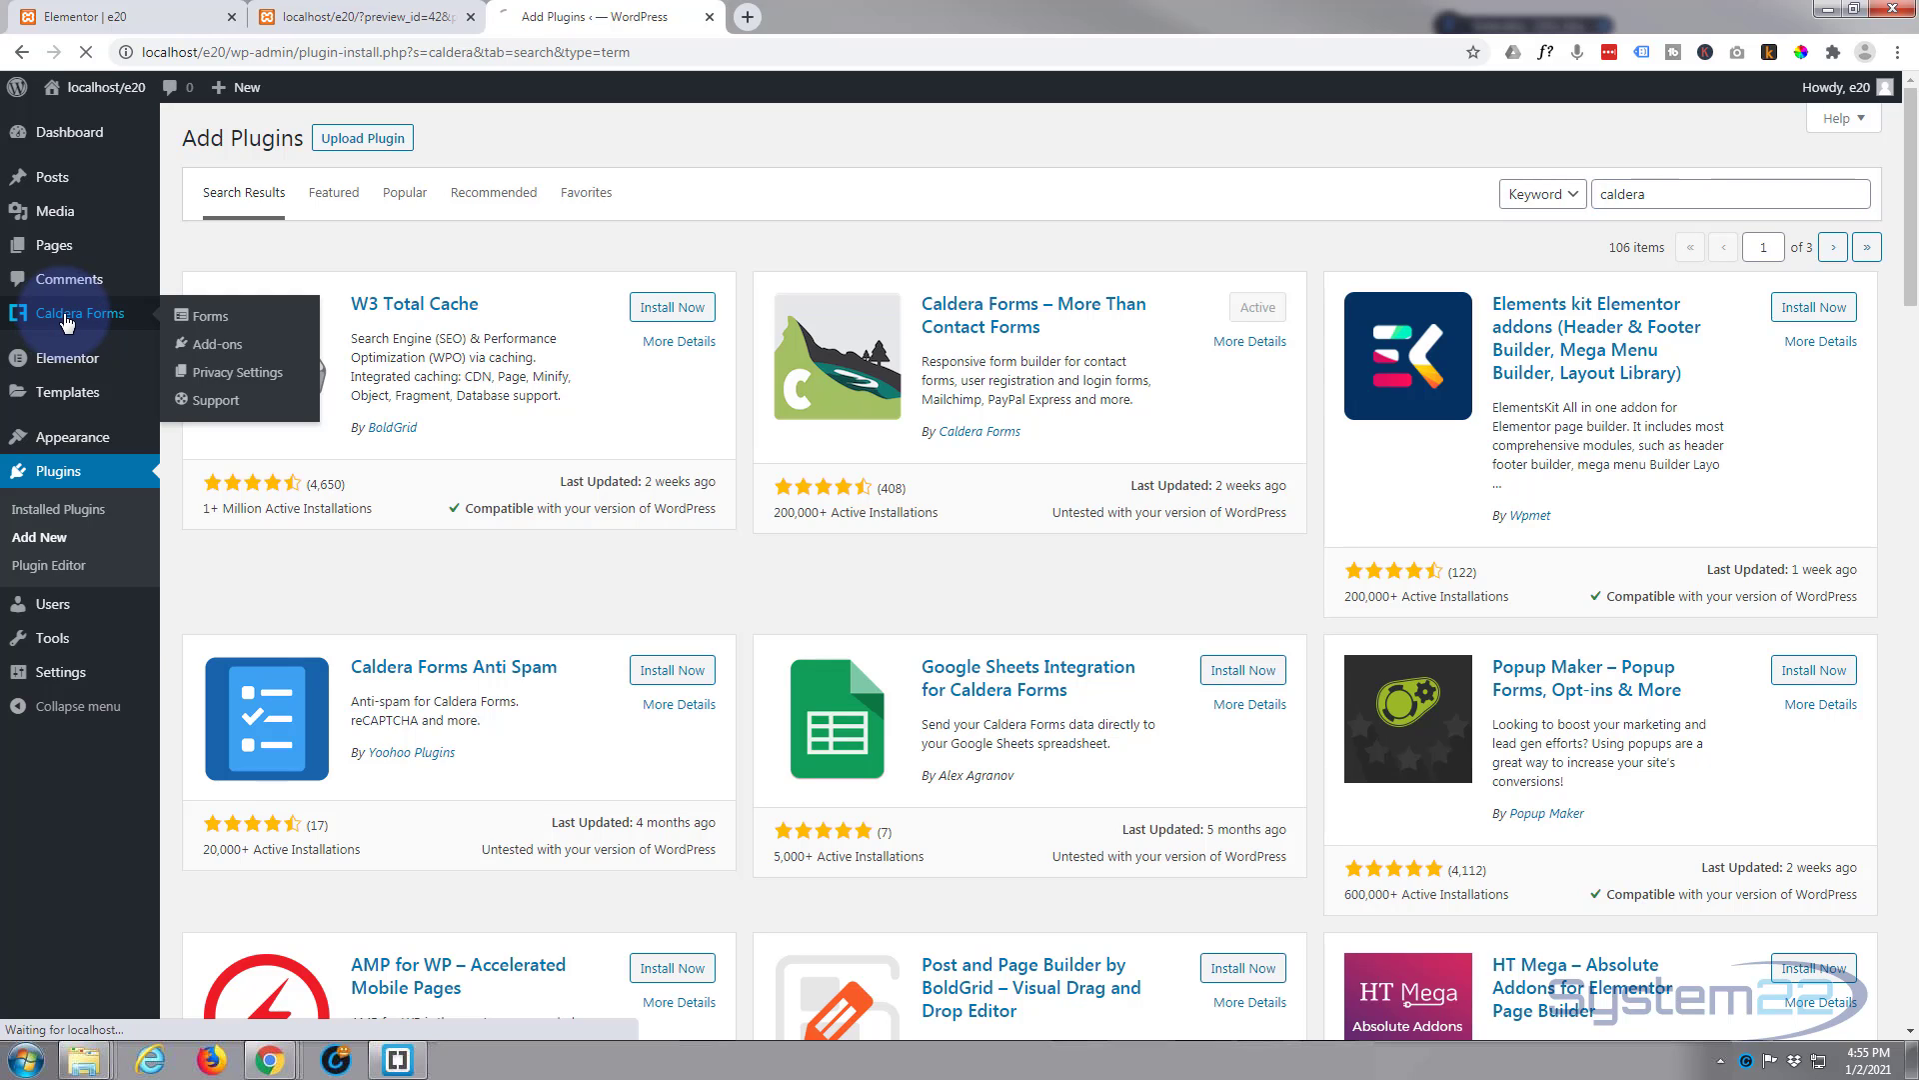
Create a new blank Caldera form named 'Contact' from the Caldera Forms admin page
{"action": "left_click", "coordinate": [78, 312]}
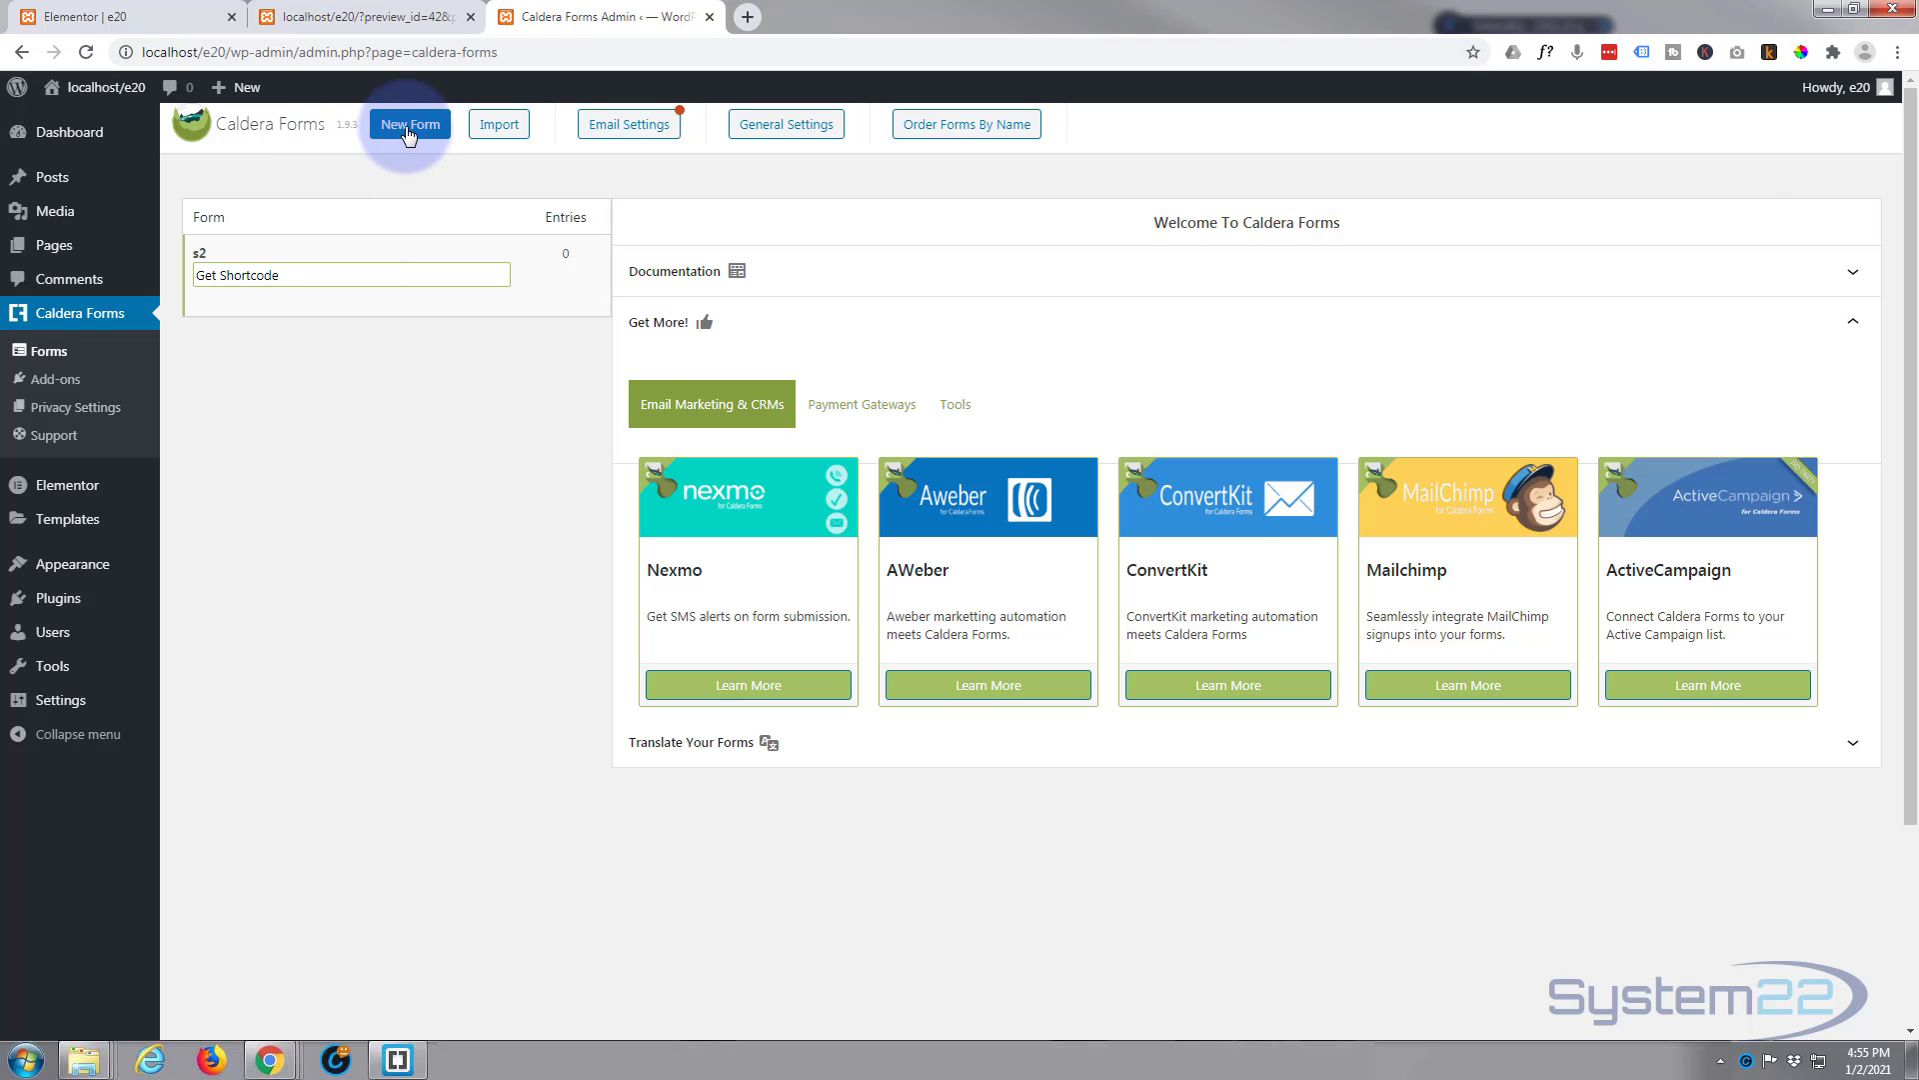
{"action": "left_click", "coordinate": [408, 124]}
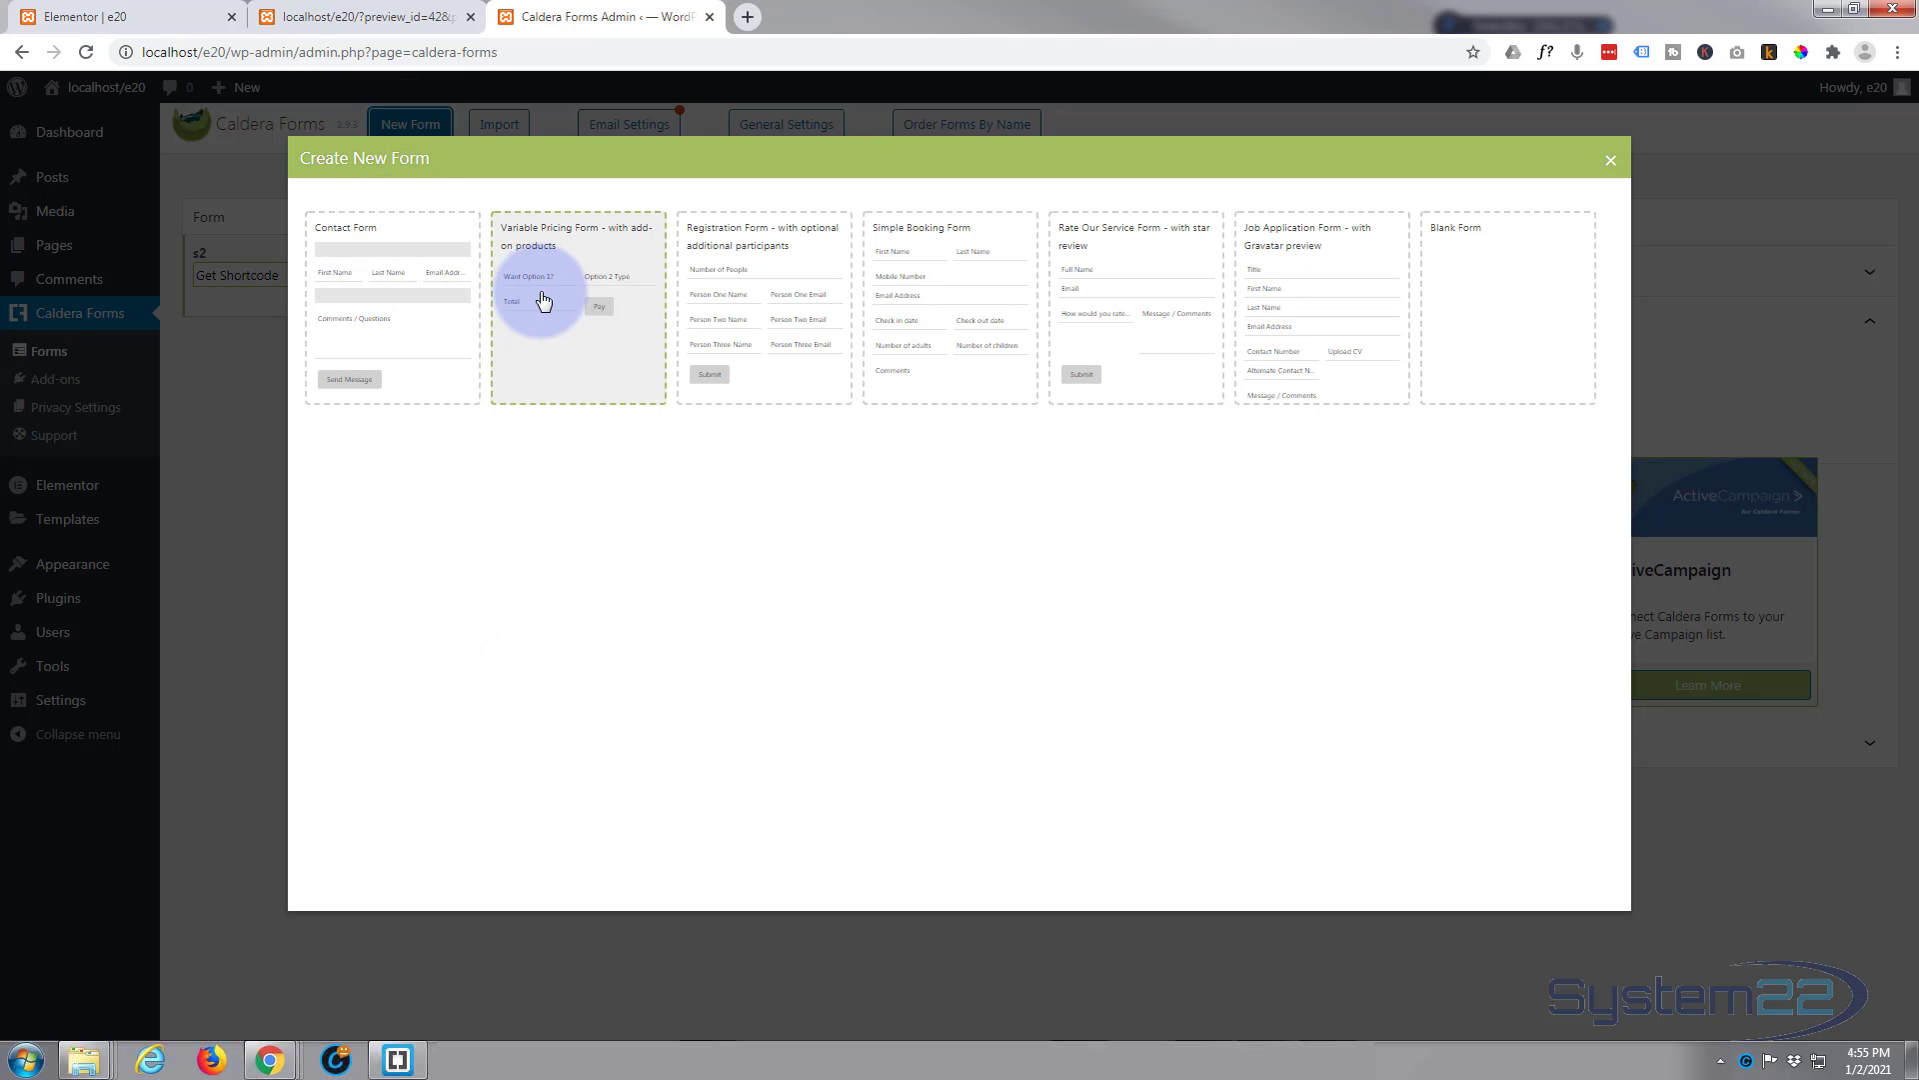
{"action": "mouse_move", "coordinate": [1136, 328]}
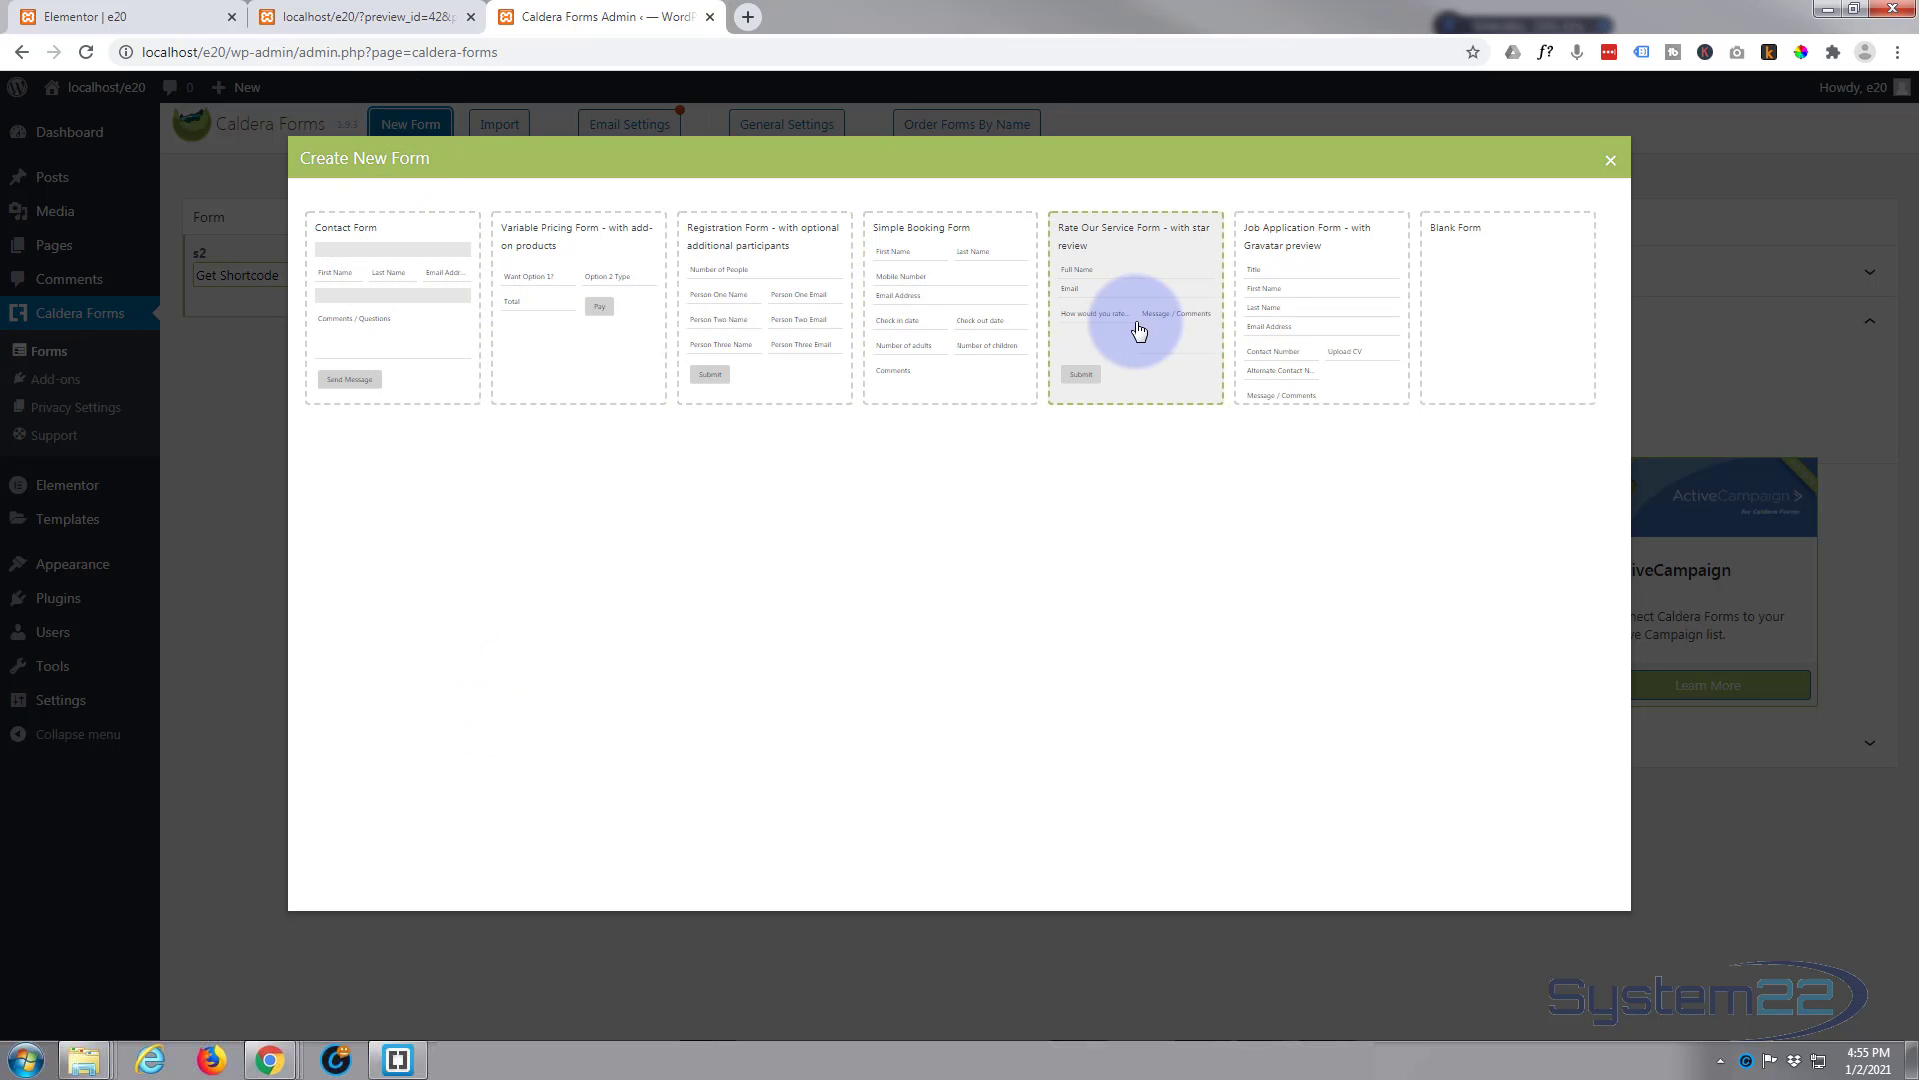
{"action": "mouse_move", "coordinate": [1395, 320]}
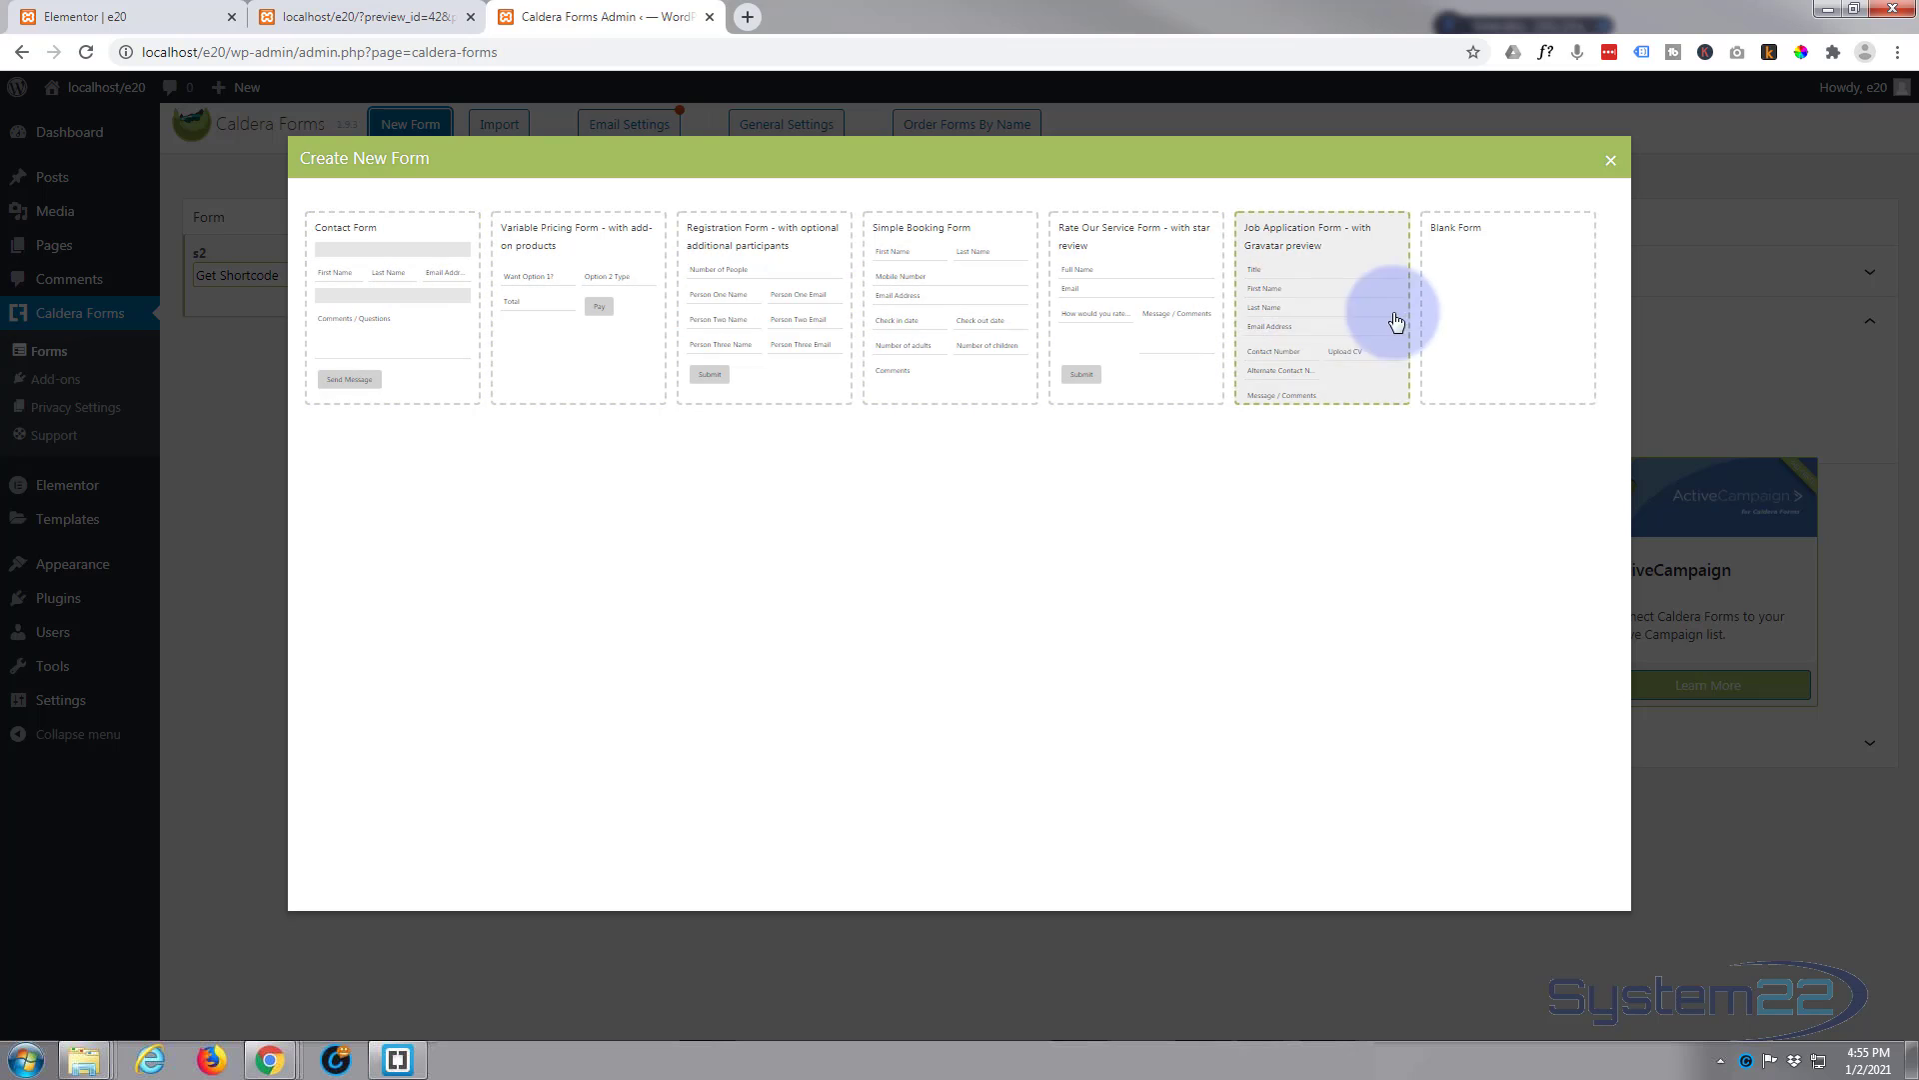
{"action": "left_click", "coordinate": [1507, 306]}
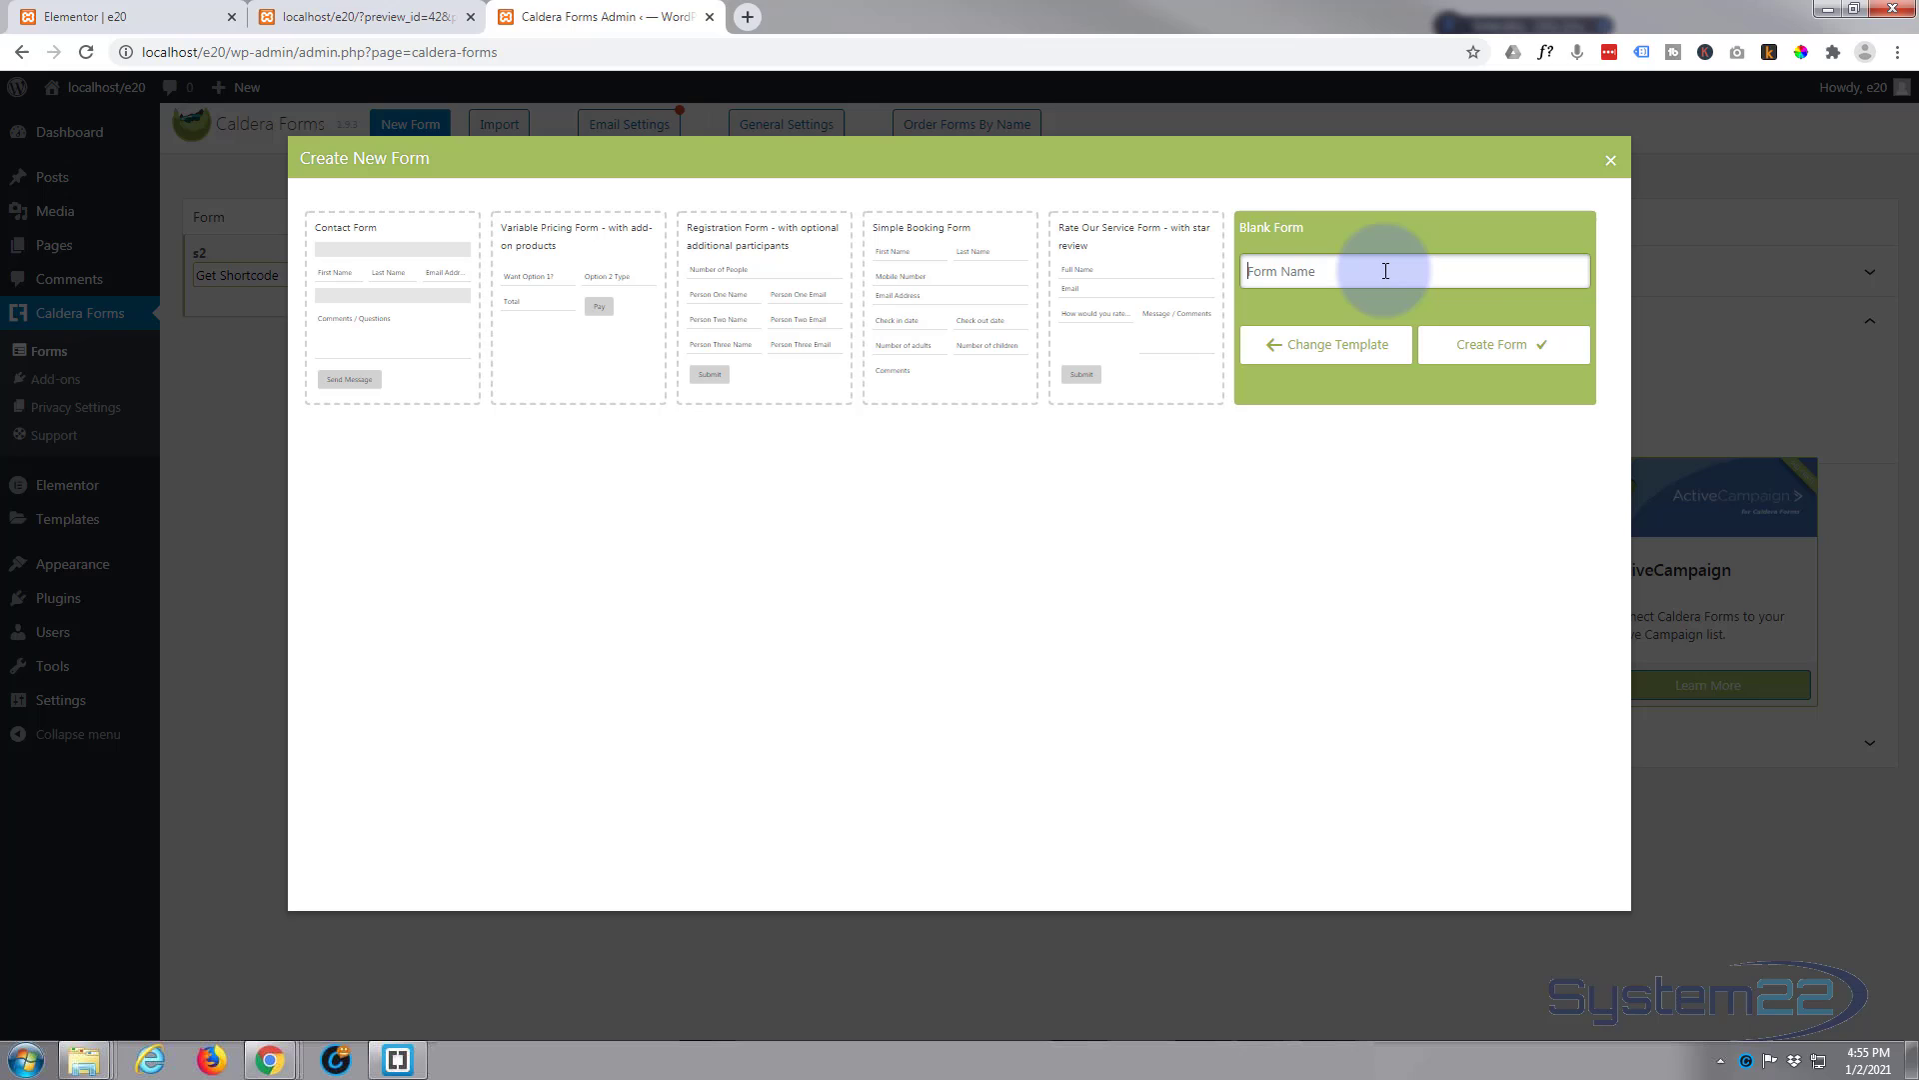
{"action": "type", "text": "Contact"}
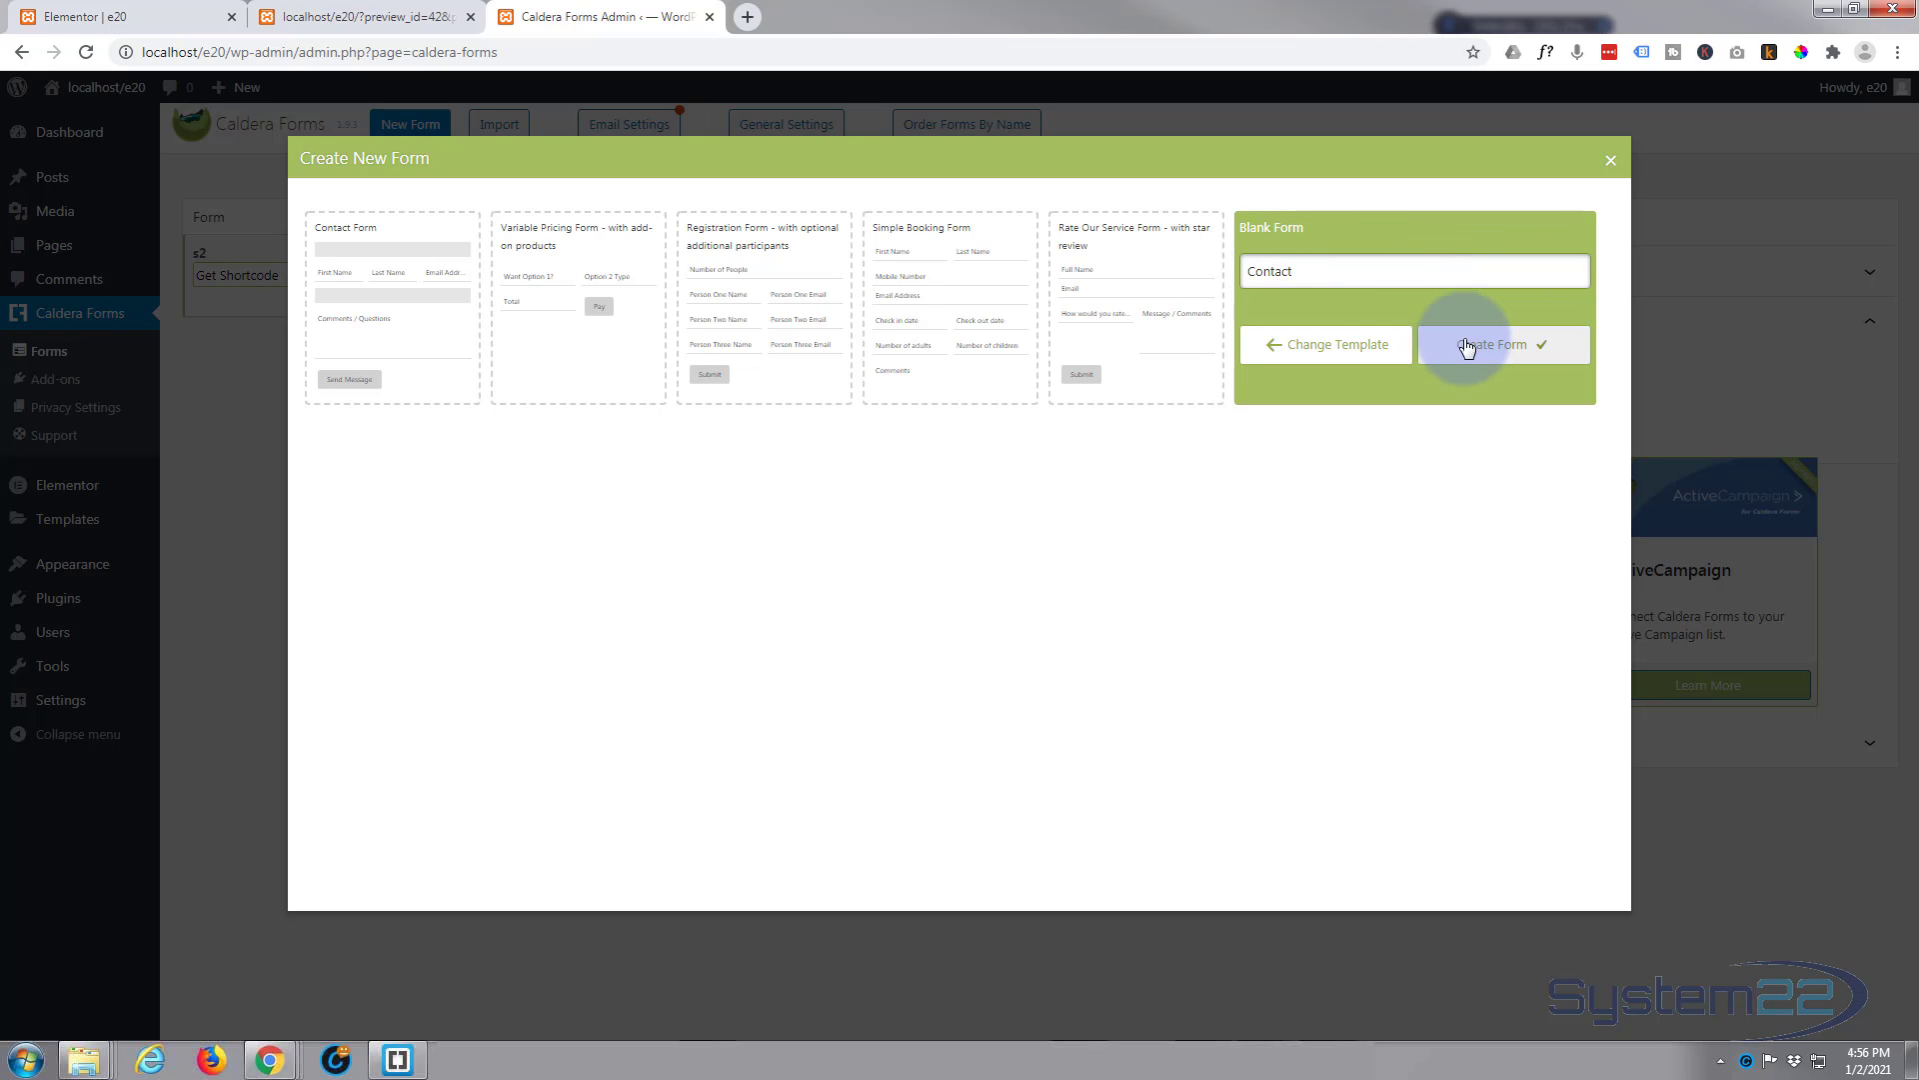
{"action": "left_click", "coordinate": [1488, 344]}
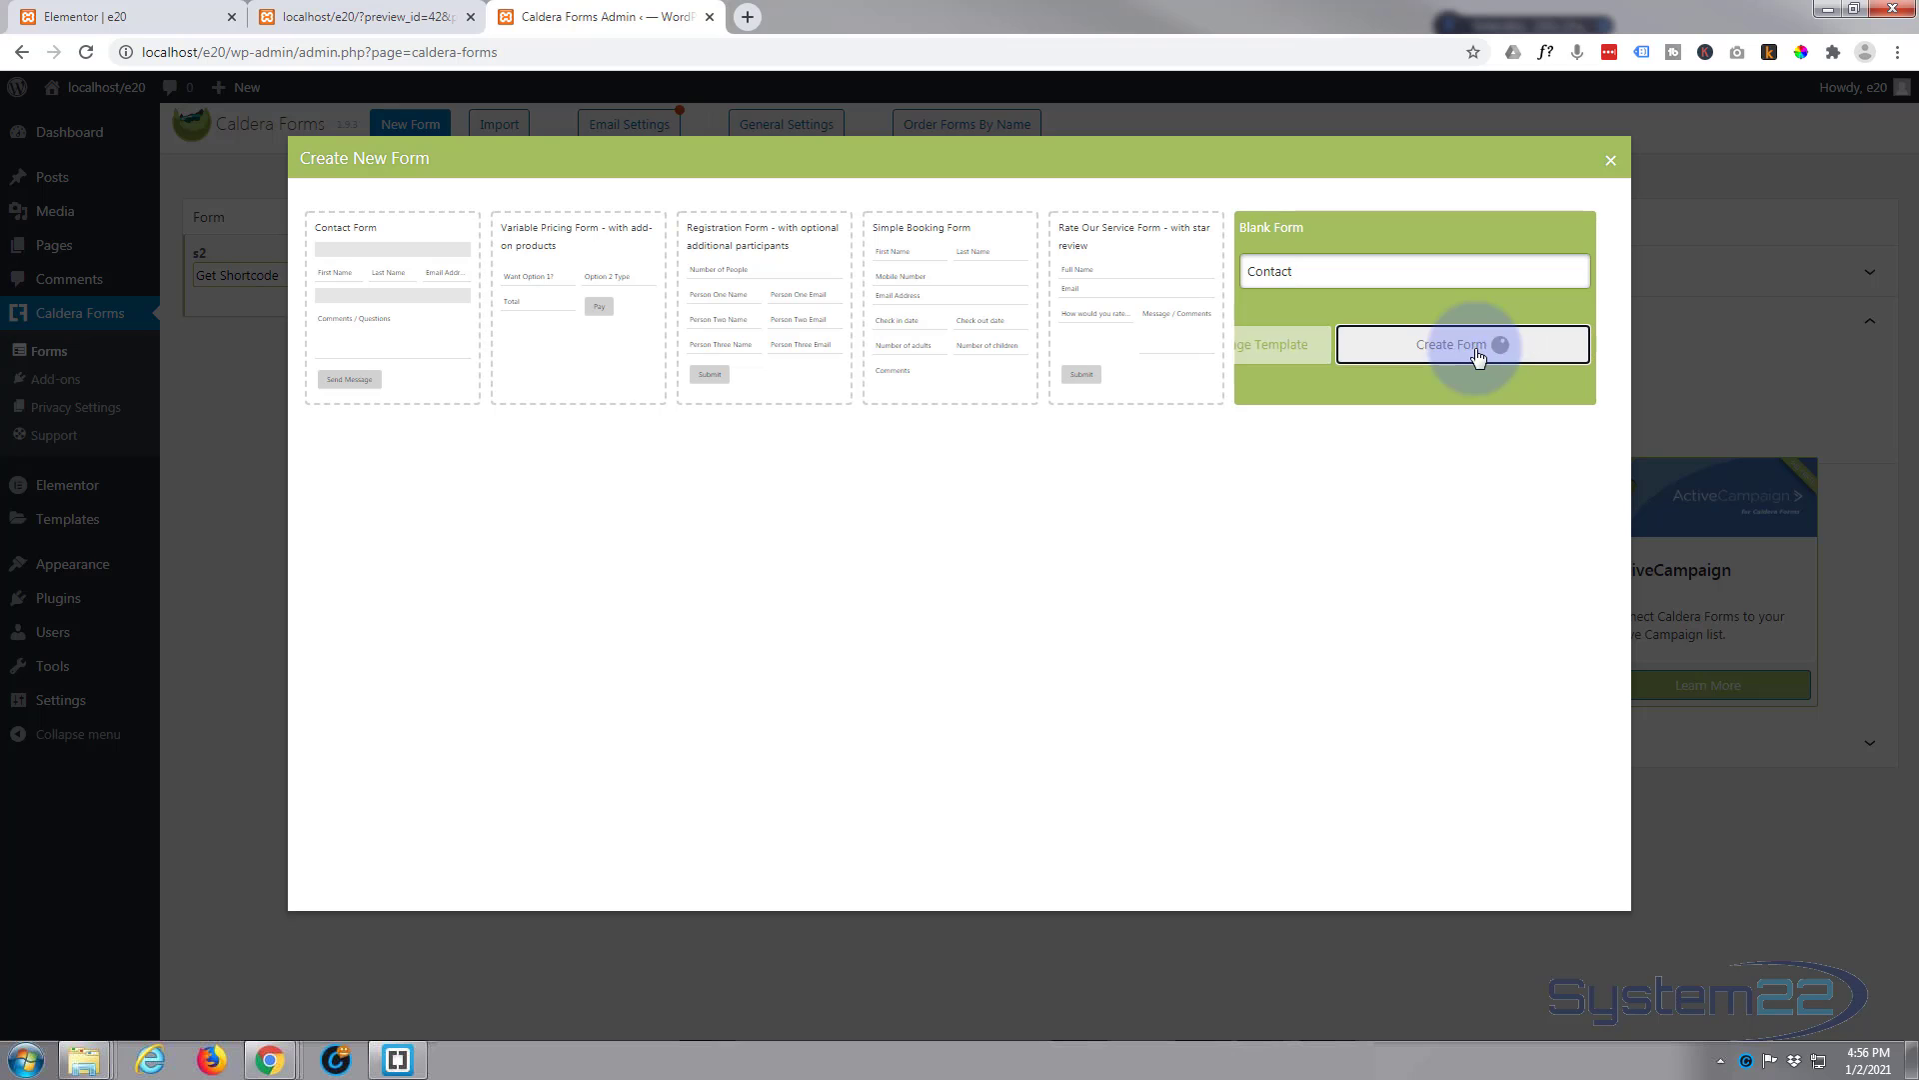
{"action": "left_click", "coordinate": [1460, 344]}
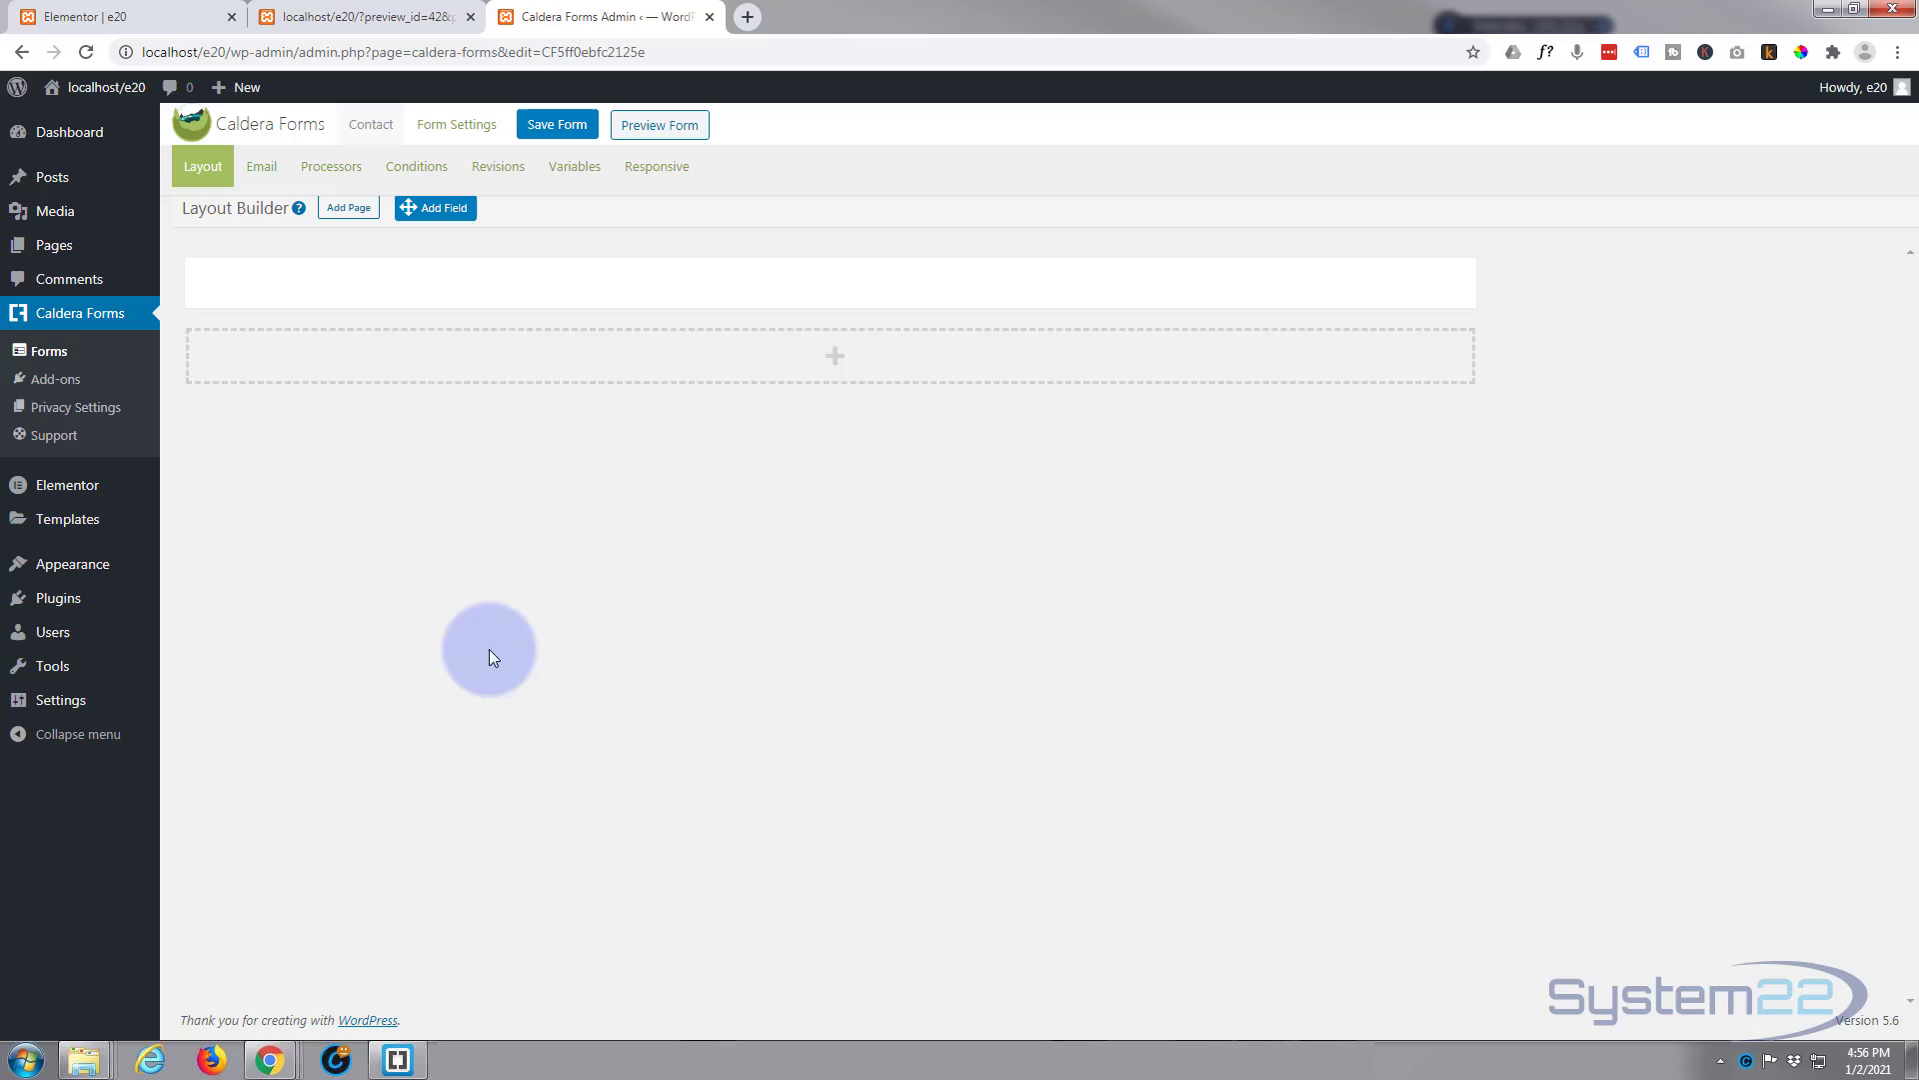
{"action": "mouse_move", "coordinate": [496, 456]}
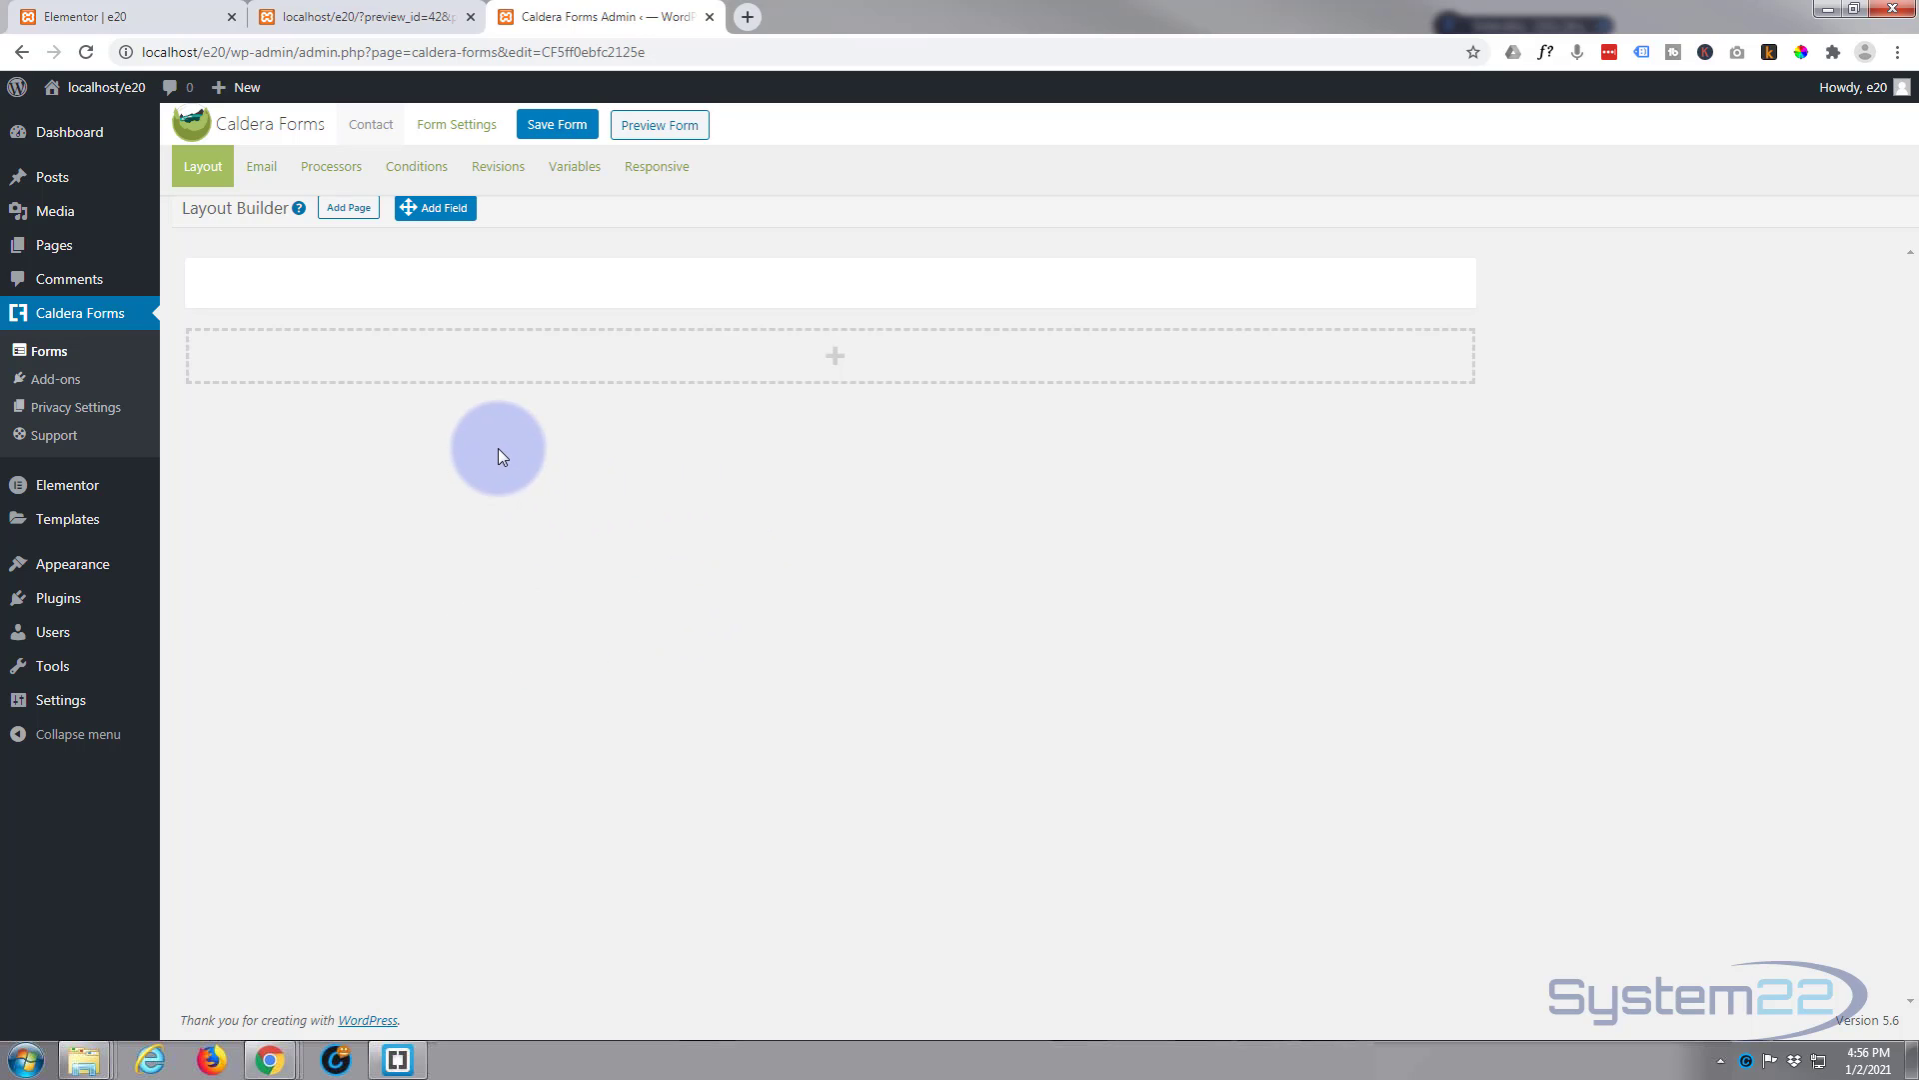
{"action": "mouse_move", "coordinate": [302, 482]}
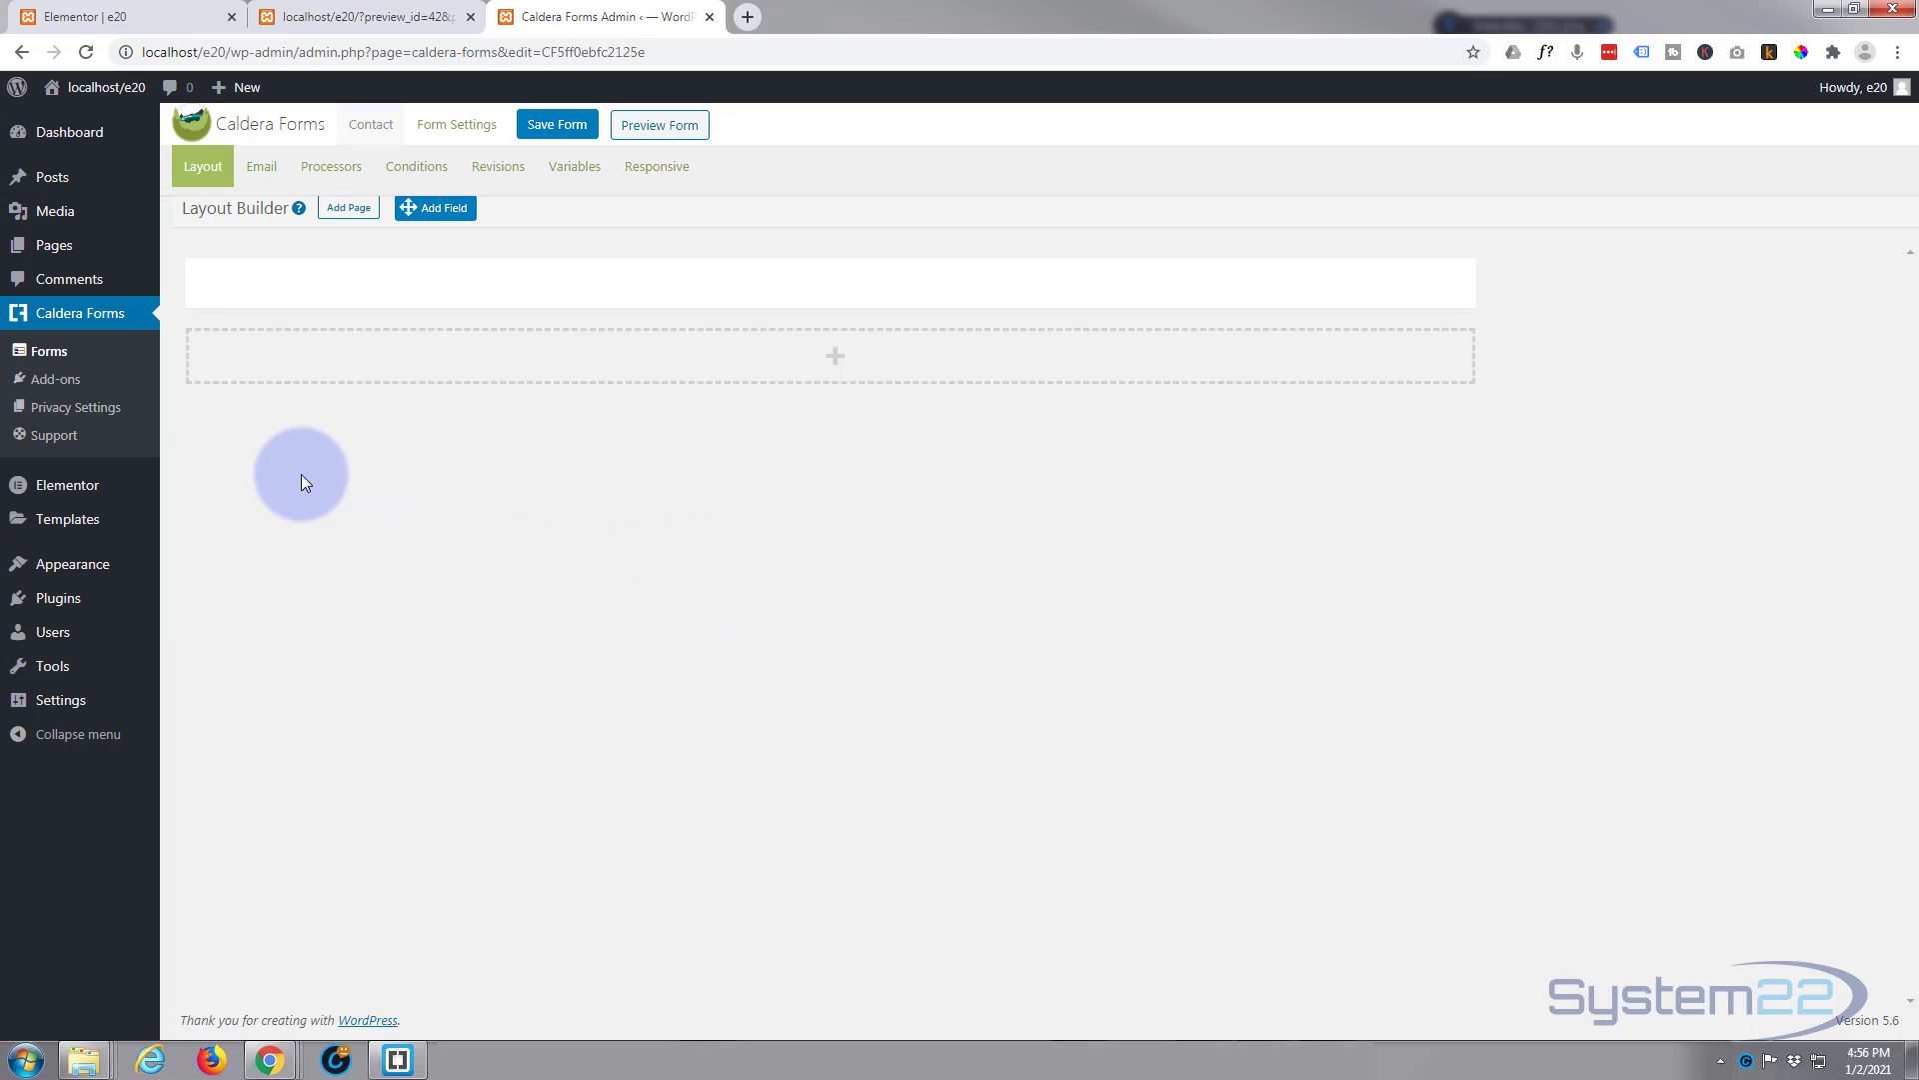
{"action": "mouse_move", "coordinate": [434, 206]}
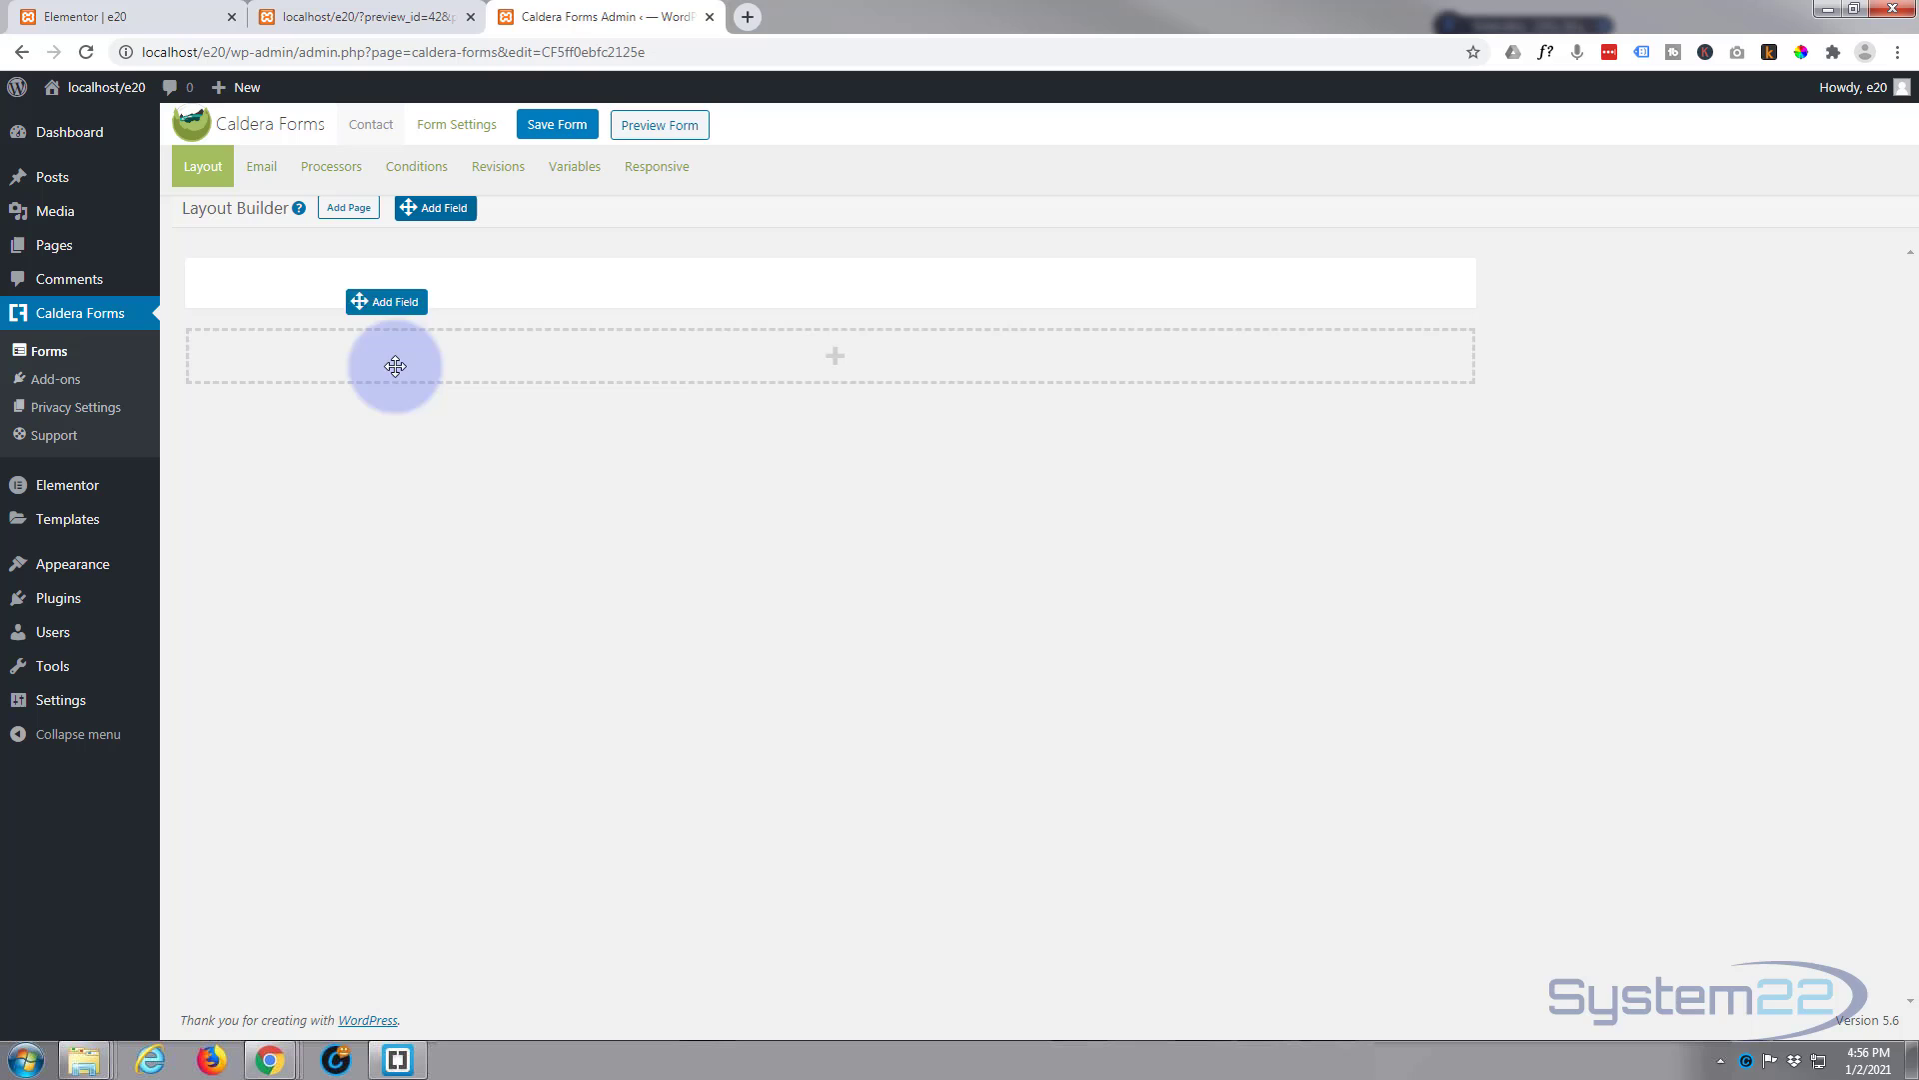
Add a required Single Line Text field named 'Name' to the form's first row
{"action": "left_click", "coordinate": [386, 302]}
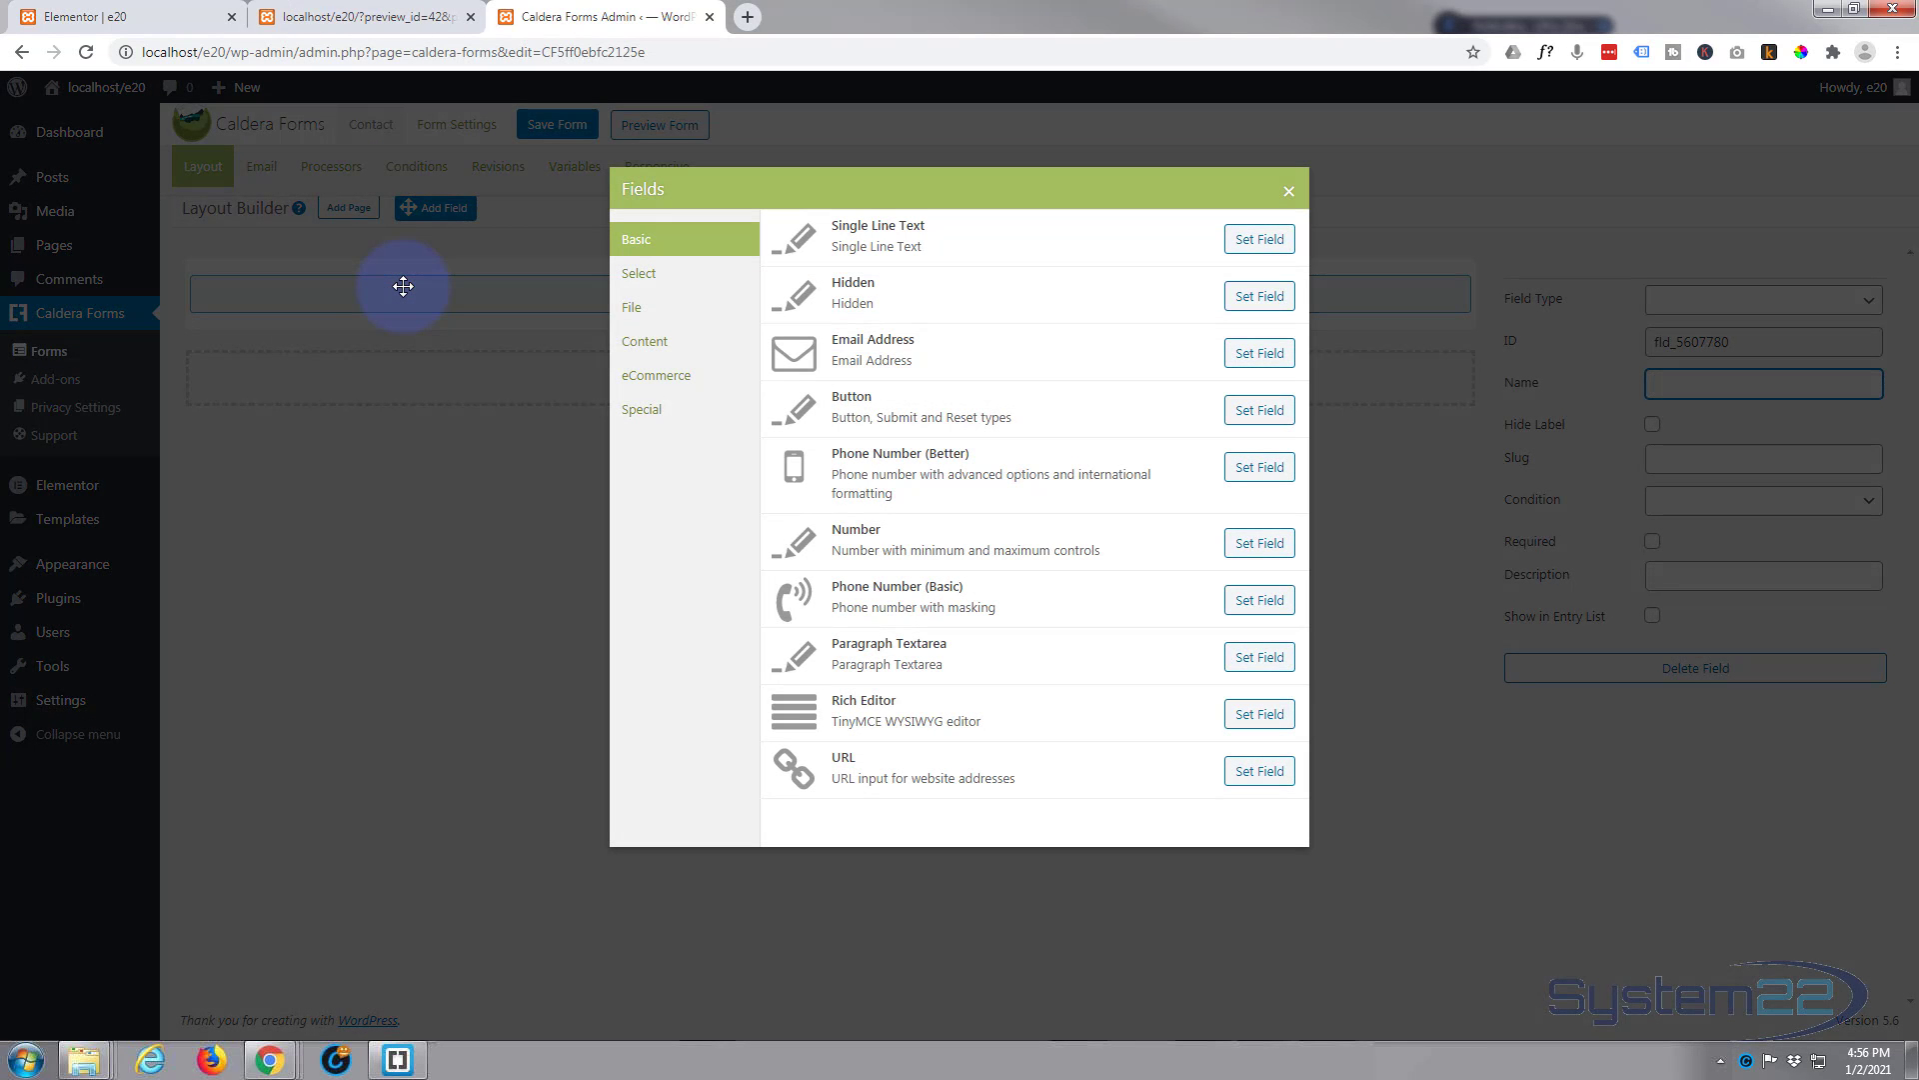
{"action": "mouse_move", "coordinate": [858, 196]}
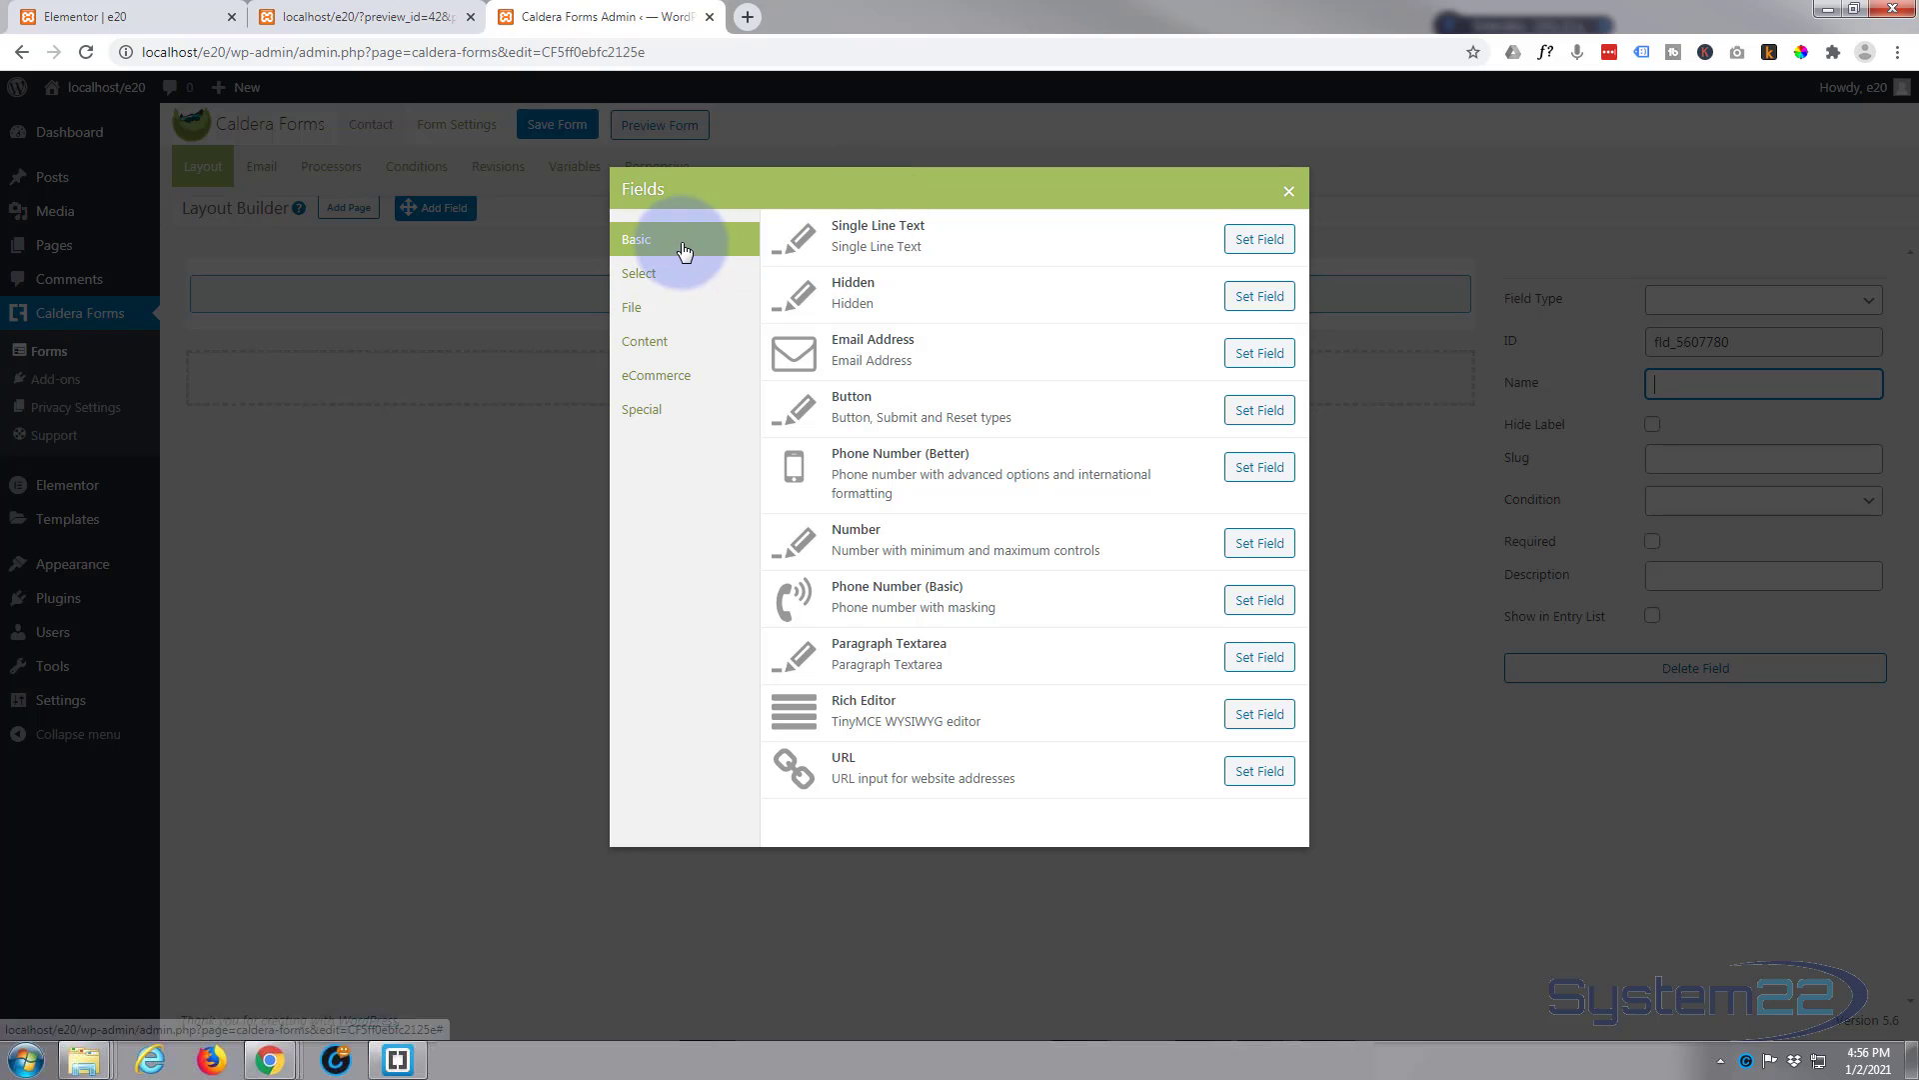
{"action": "mouse_move", "coordinate": [689, 242]}
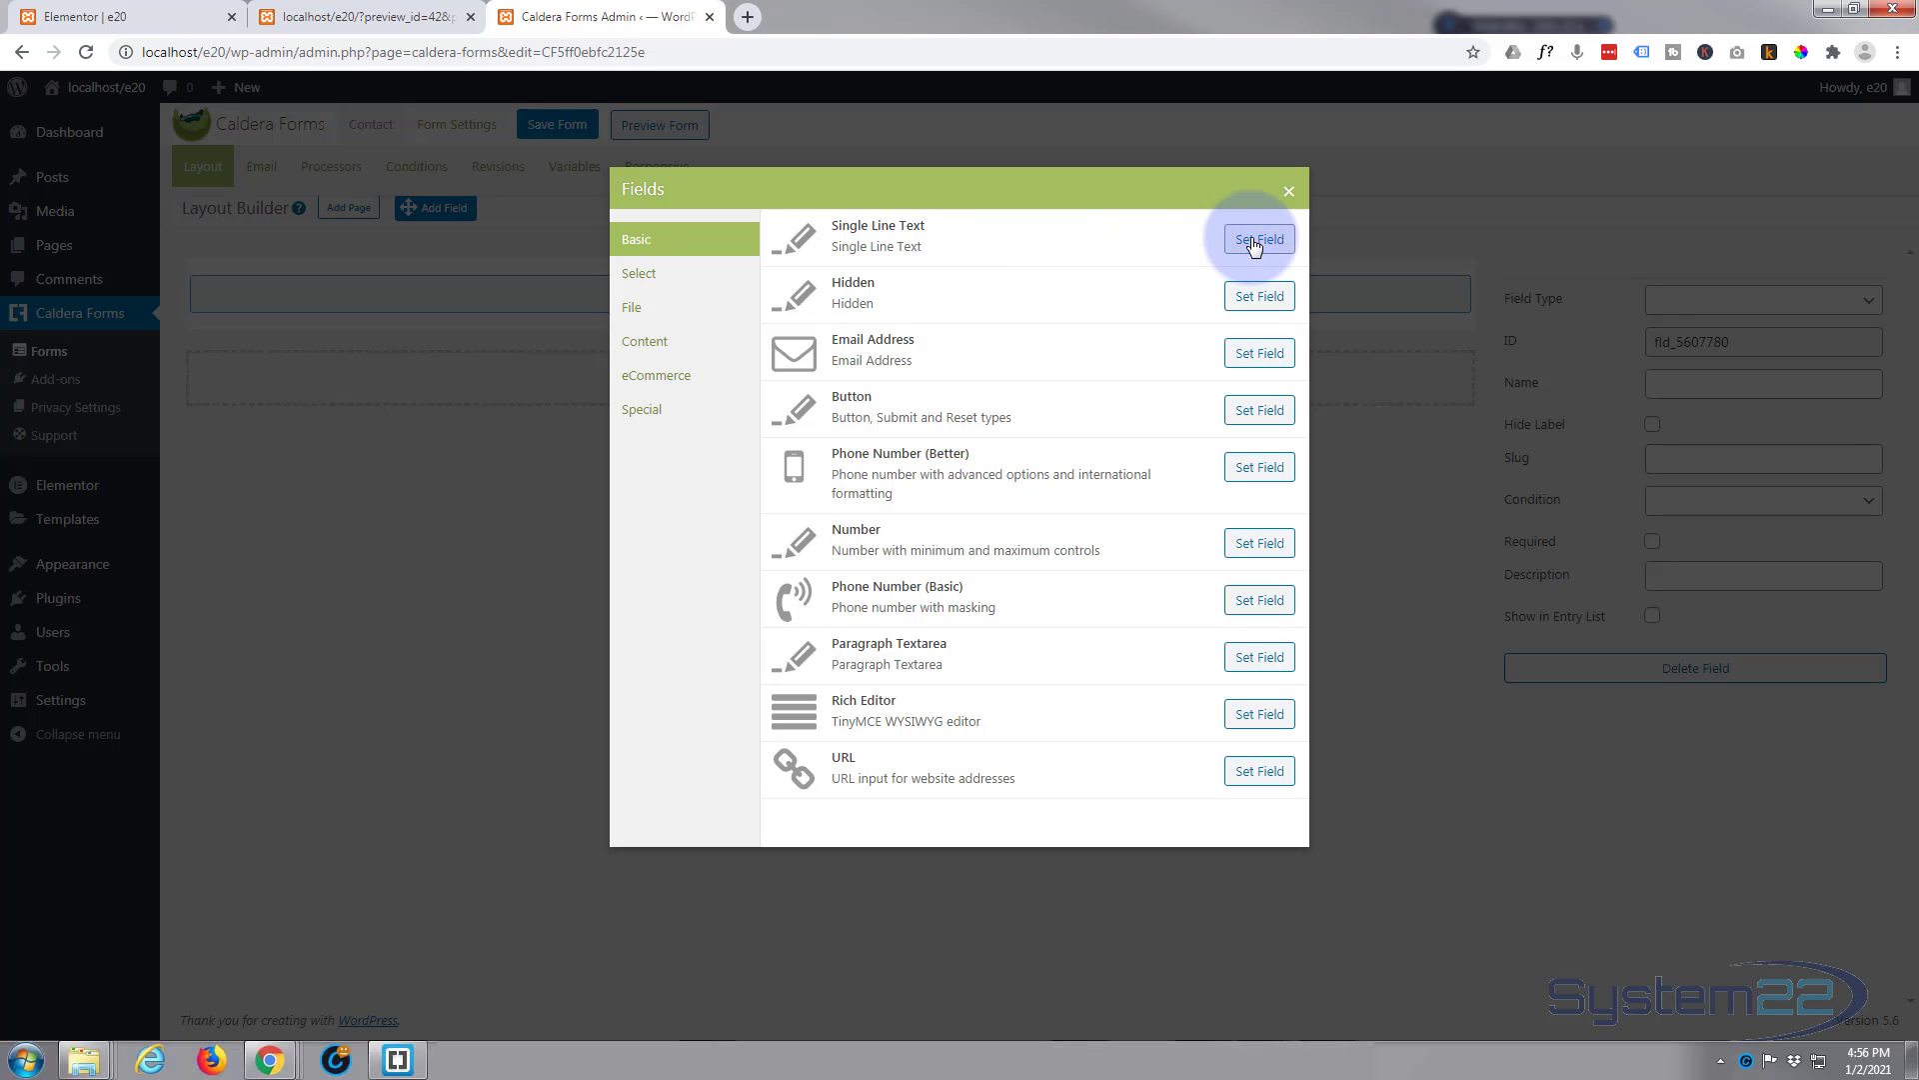
{"action": "left_click", "coordinate": [1258, 238]}
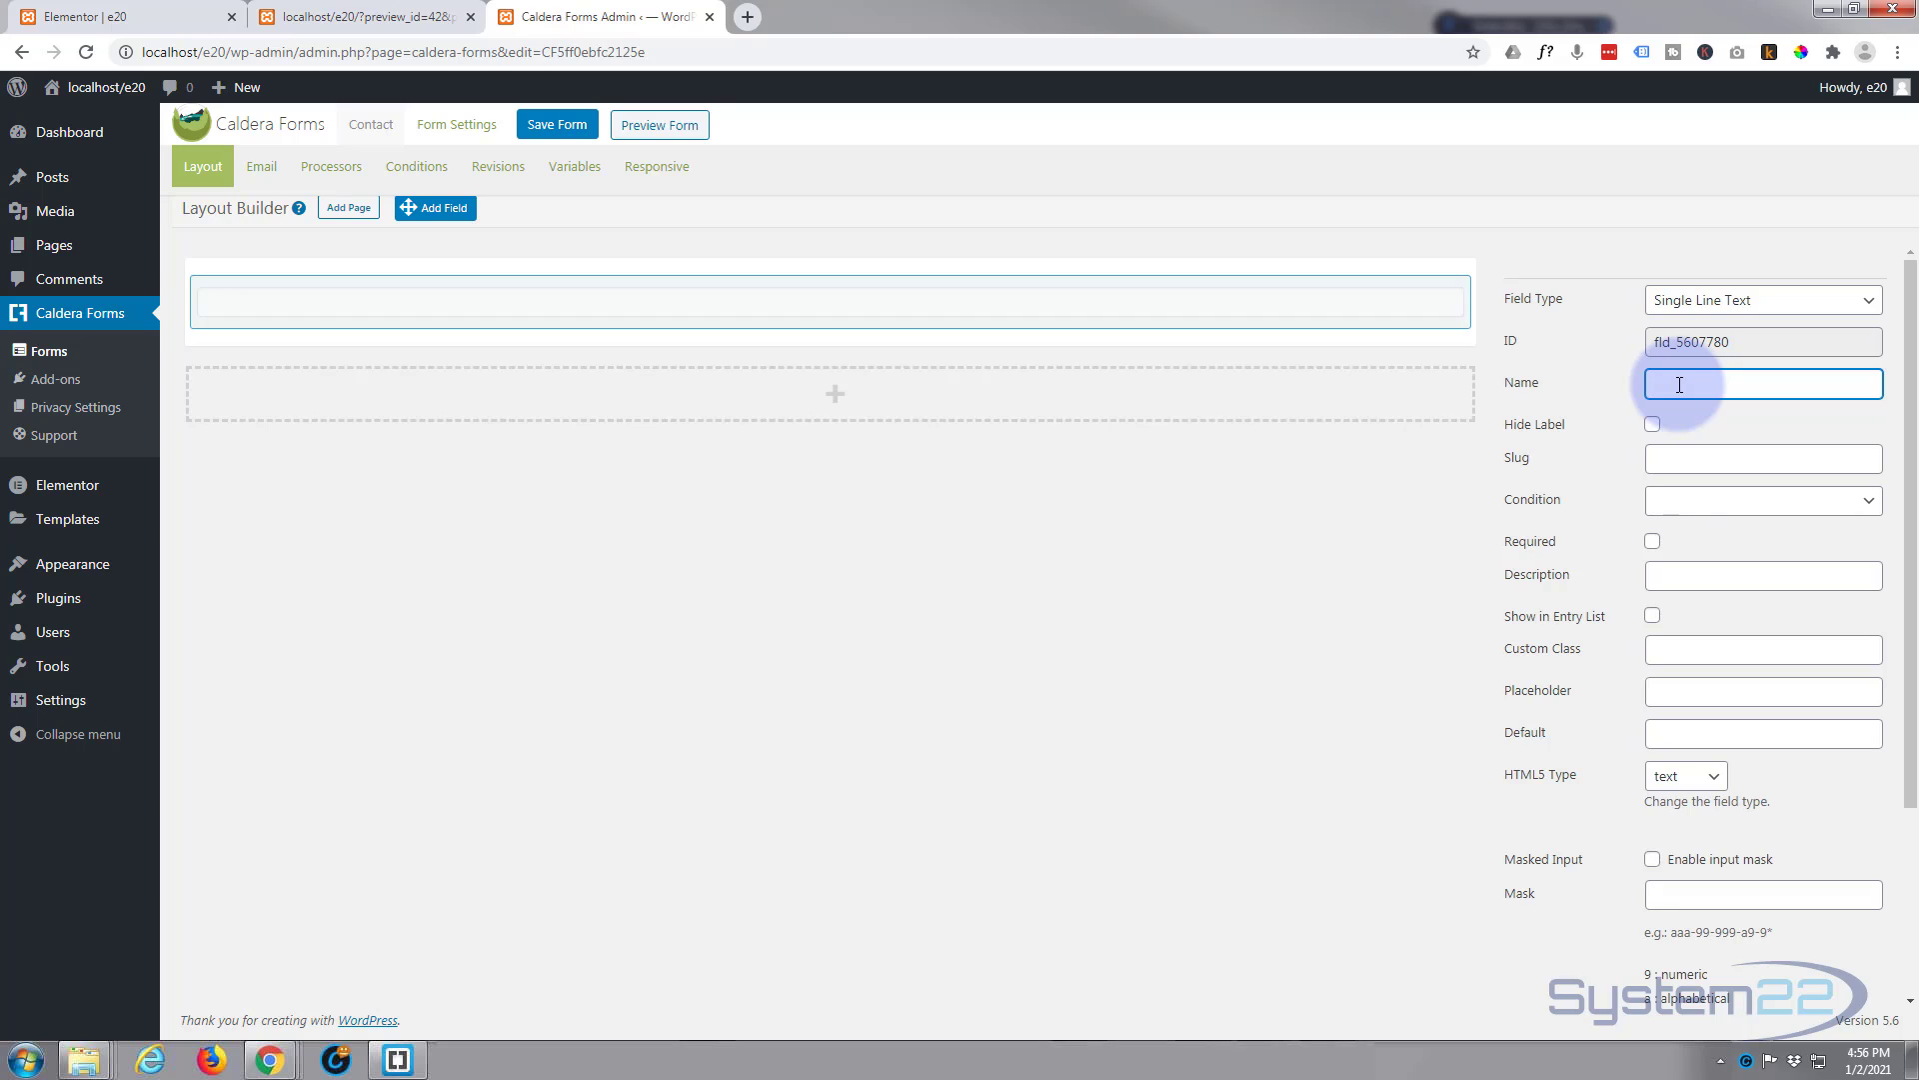
{"action": "type", "text": "Name"}
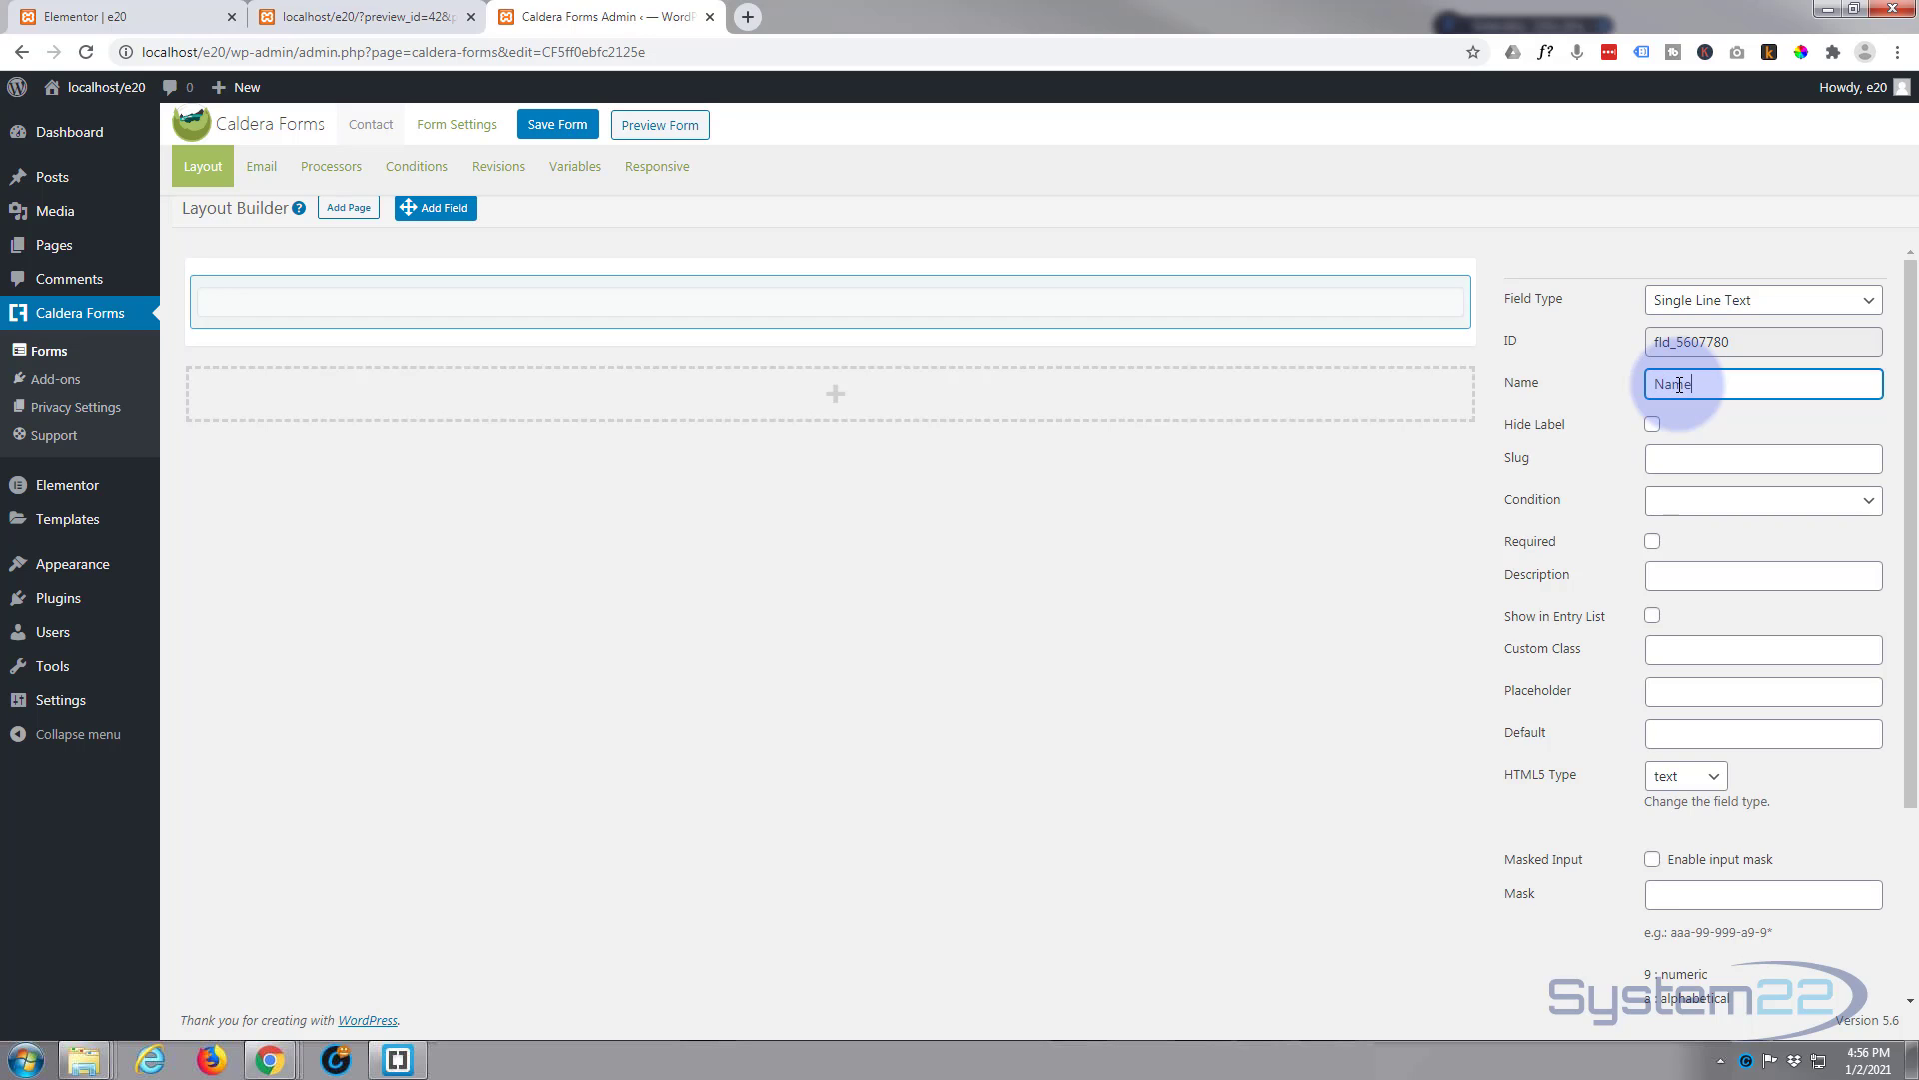
{"action": "mouse_move", "coordinate": [1618, 548]}
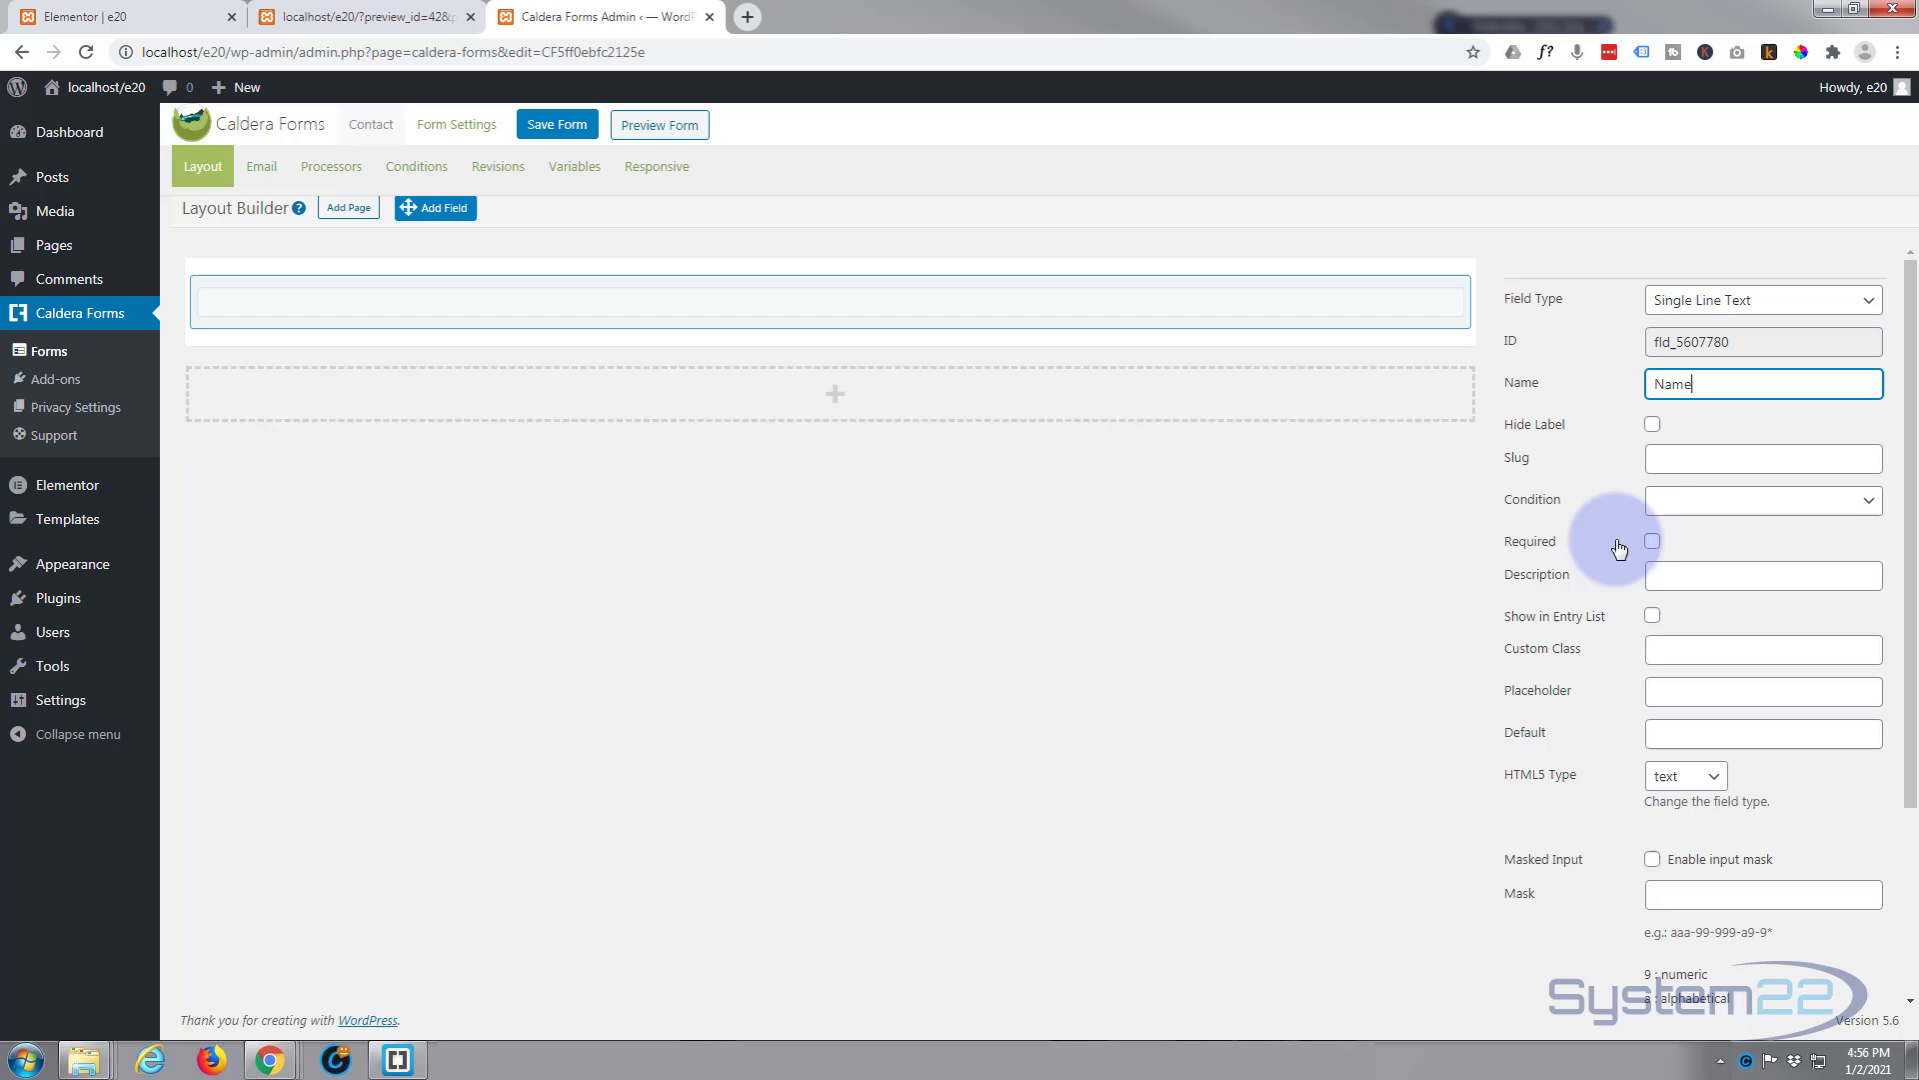
{"action": "left_click", "coordinate": [1653, 542]}
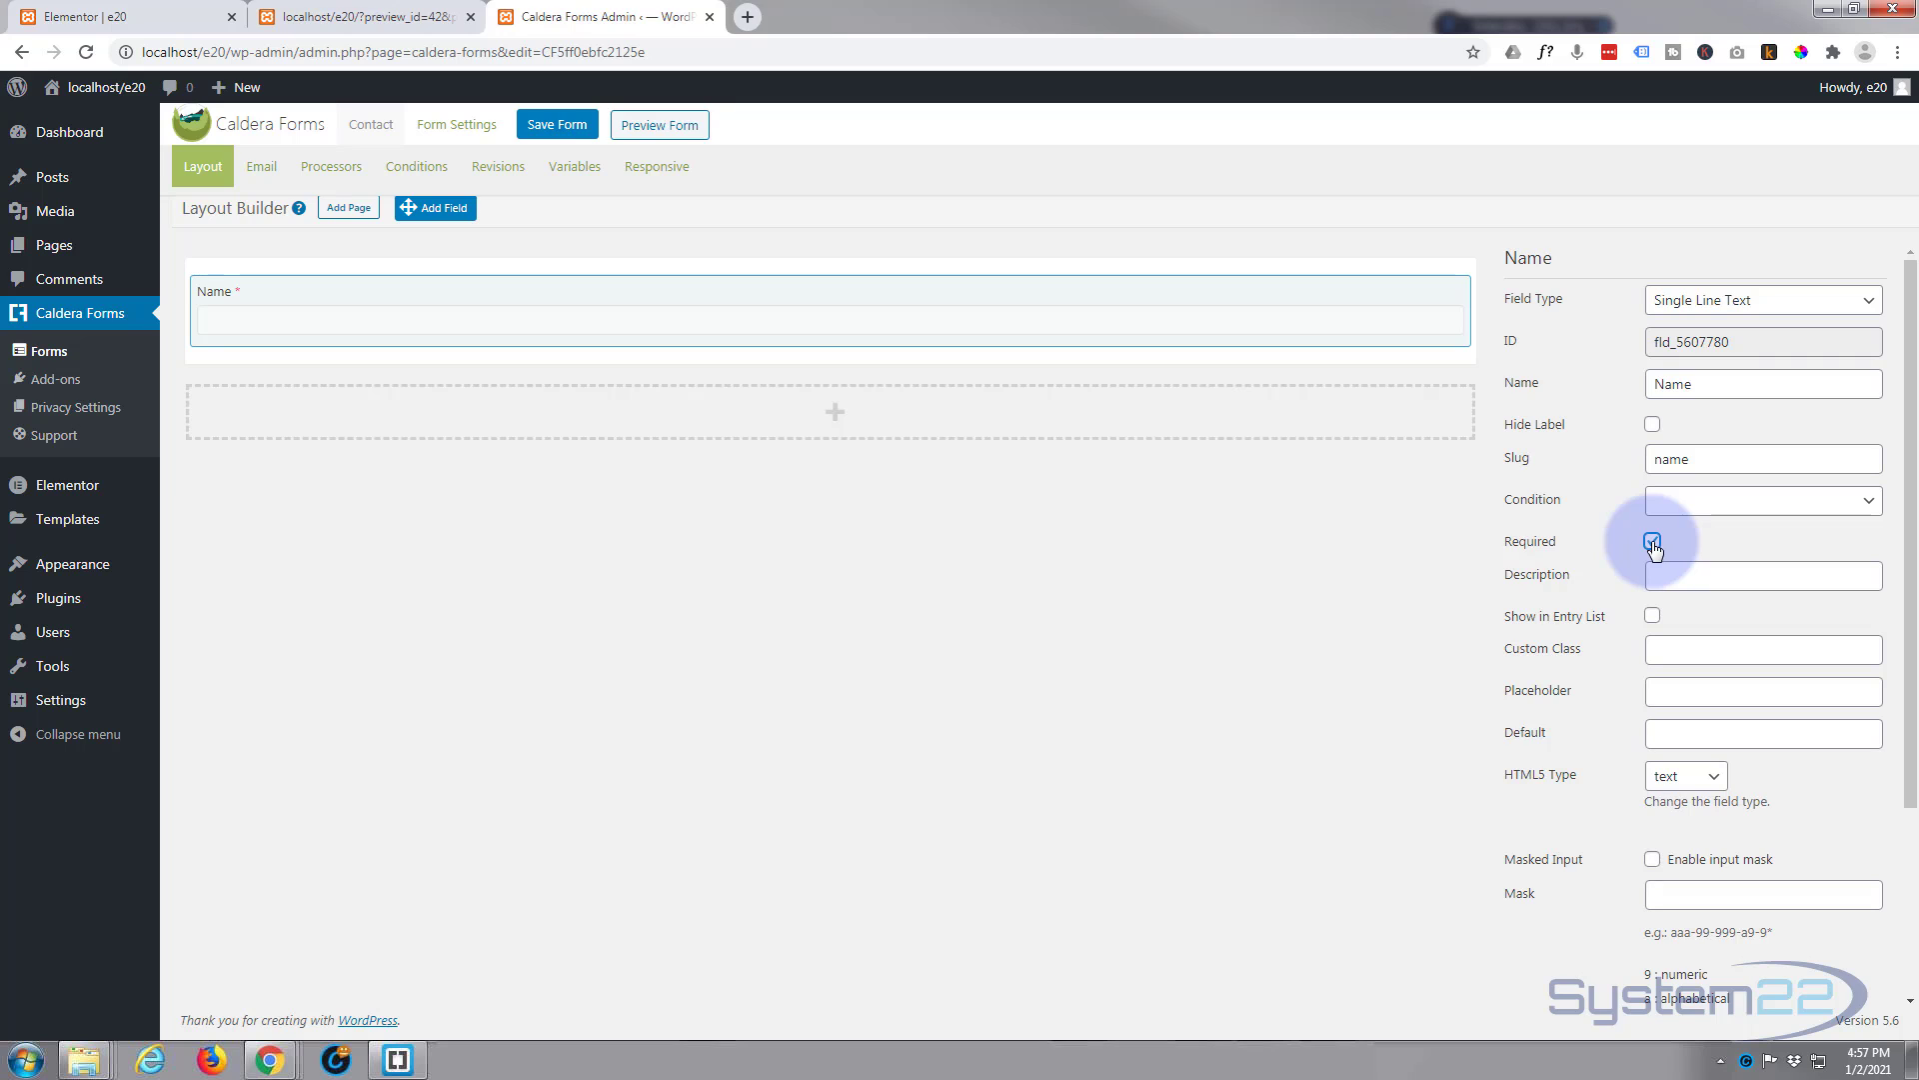
{"action": "left_click", "coordinate": [1652, 542]}
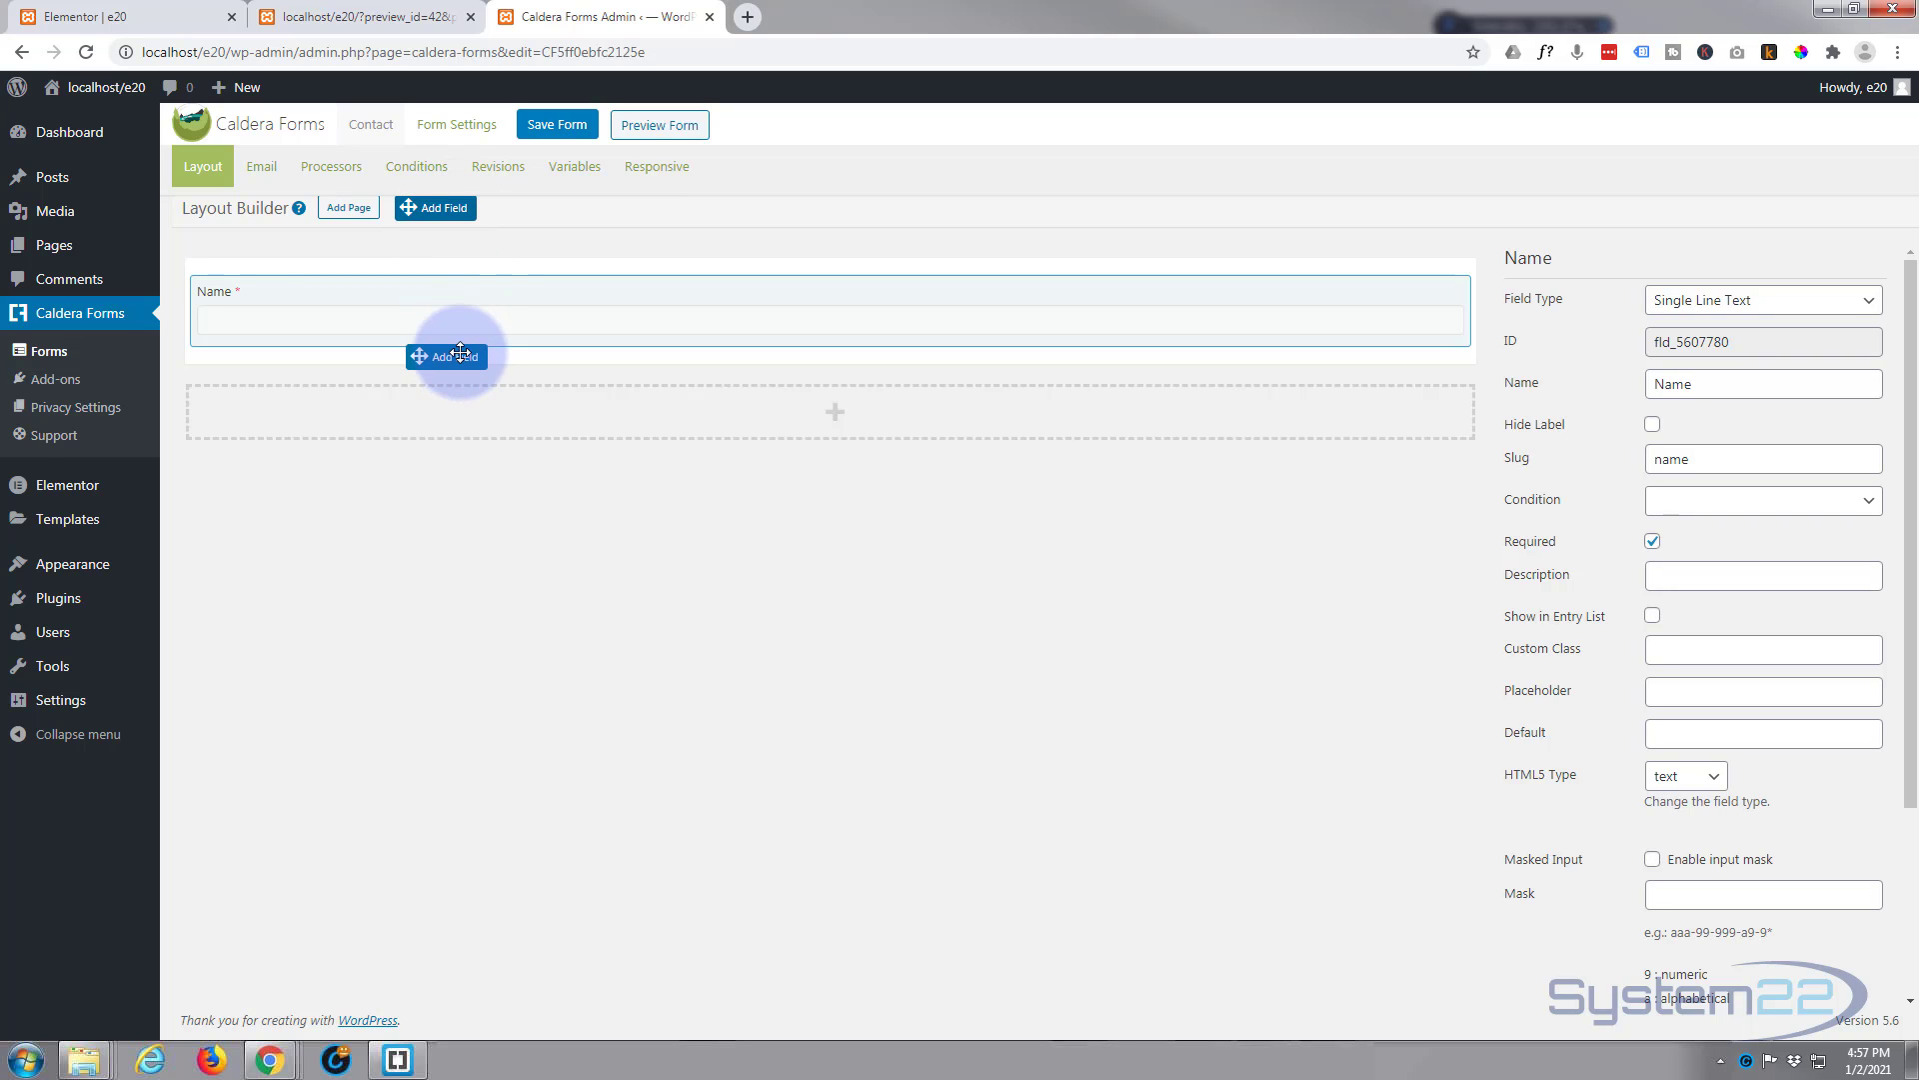
Add a required Email Address field named 'Email' below Name
{"action": "left_click", "coordinate": [446, 356]}
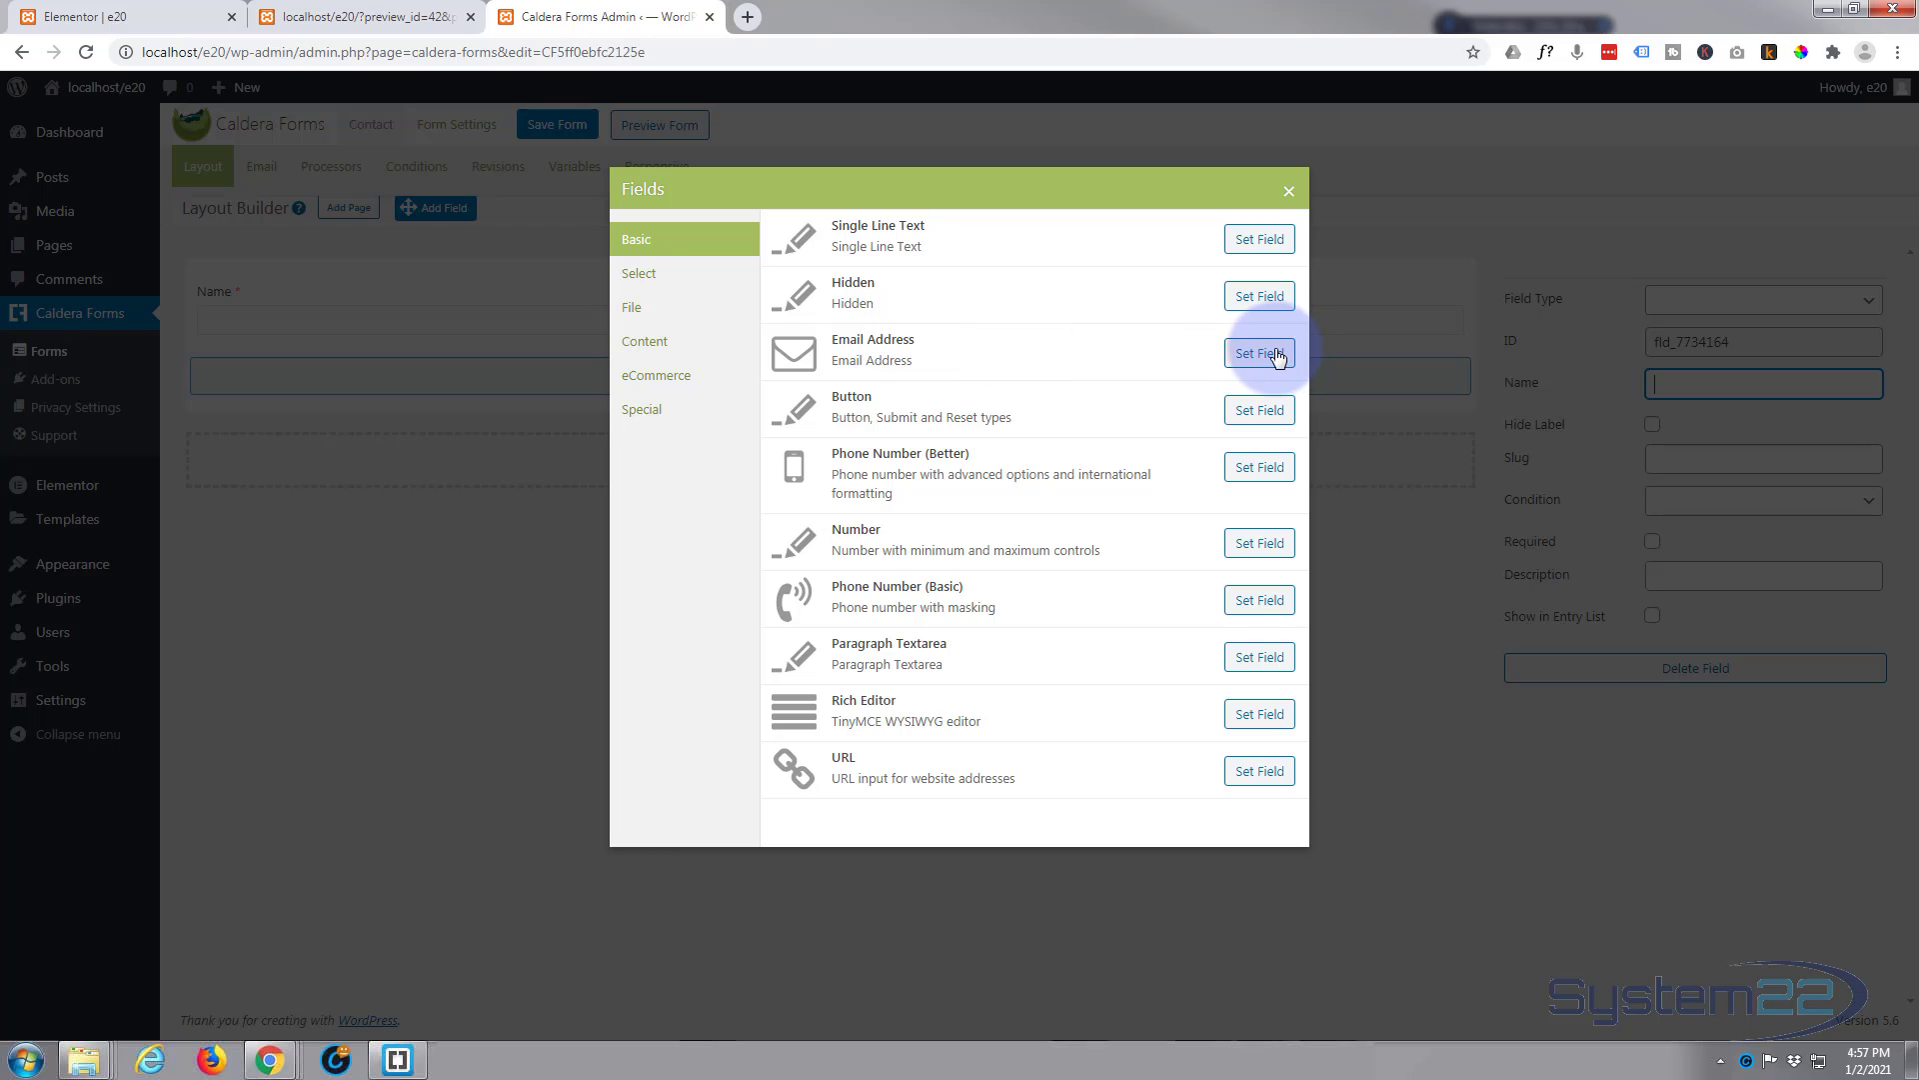
{"action": "left_click", "coordinate": [1258, 352]}
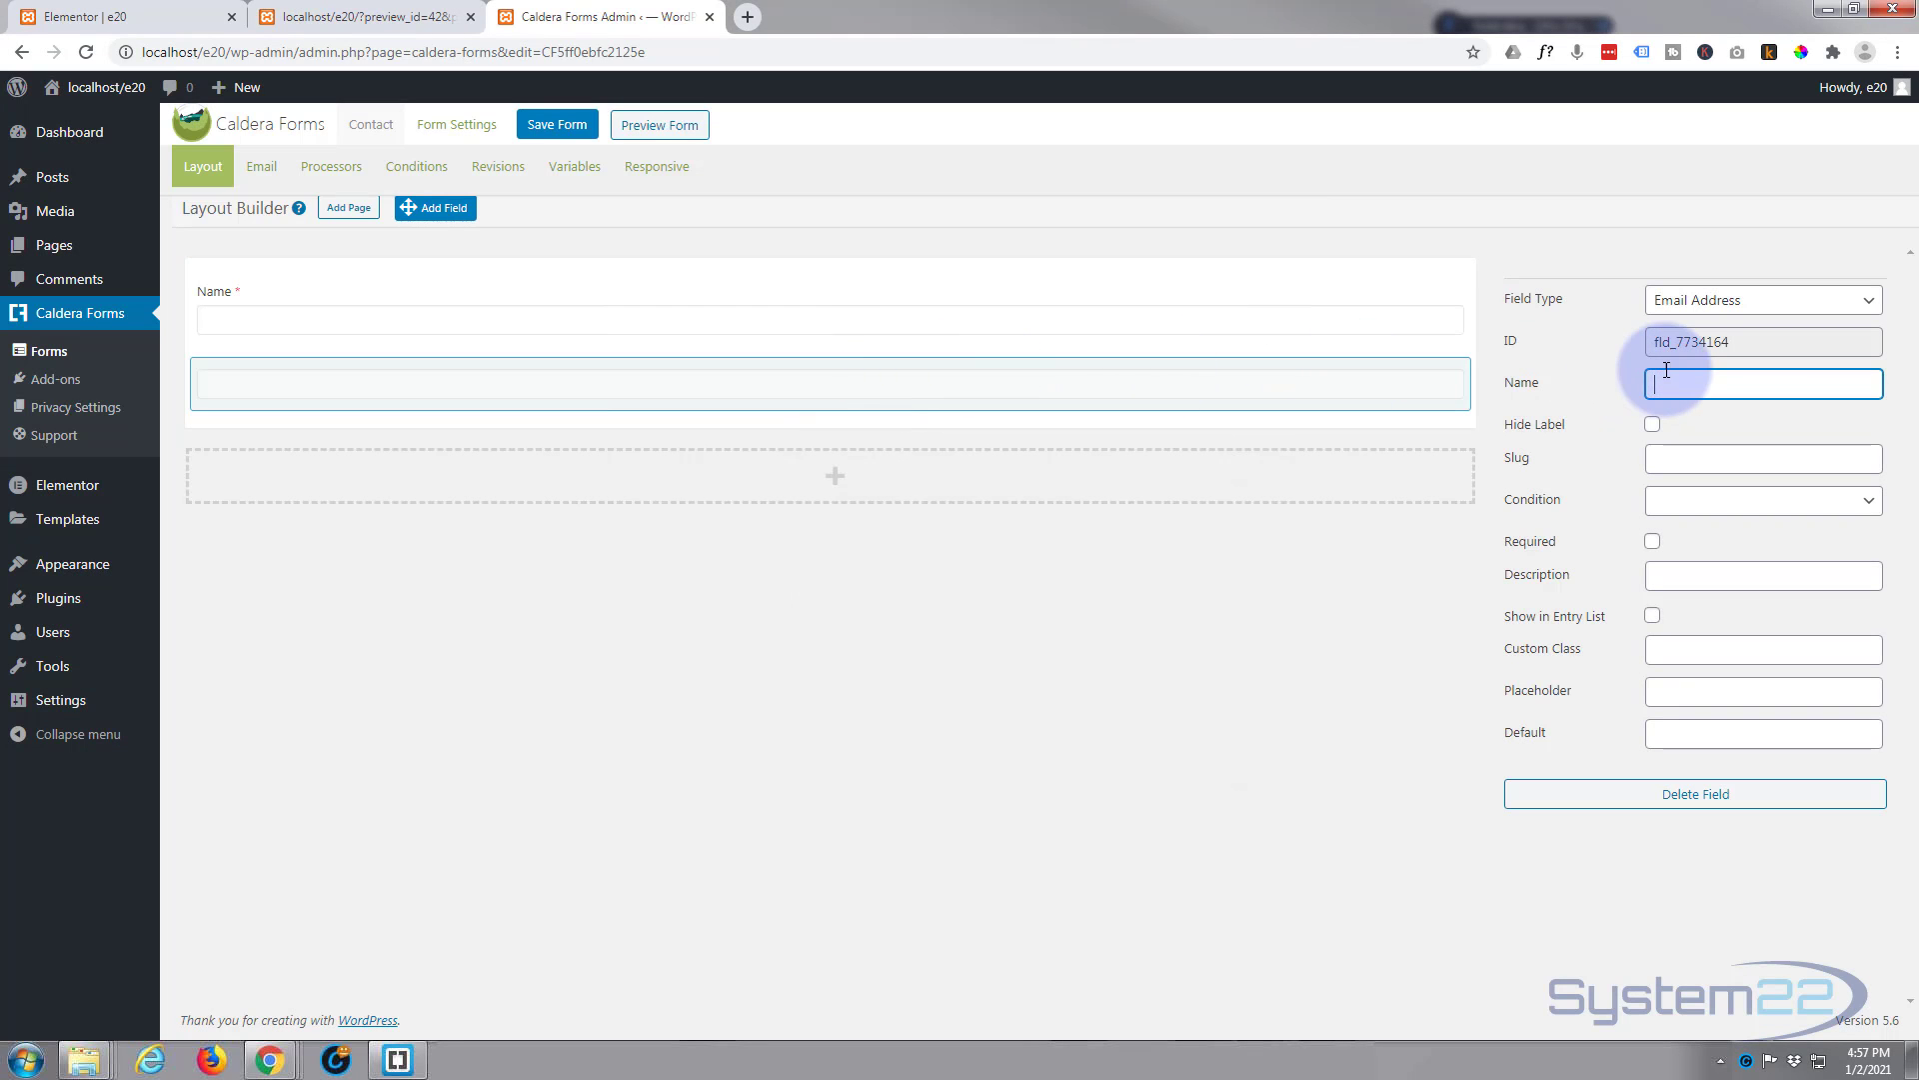
{"action": "type", "text": "Email"}
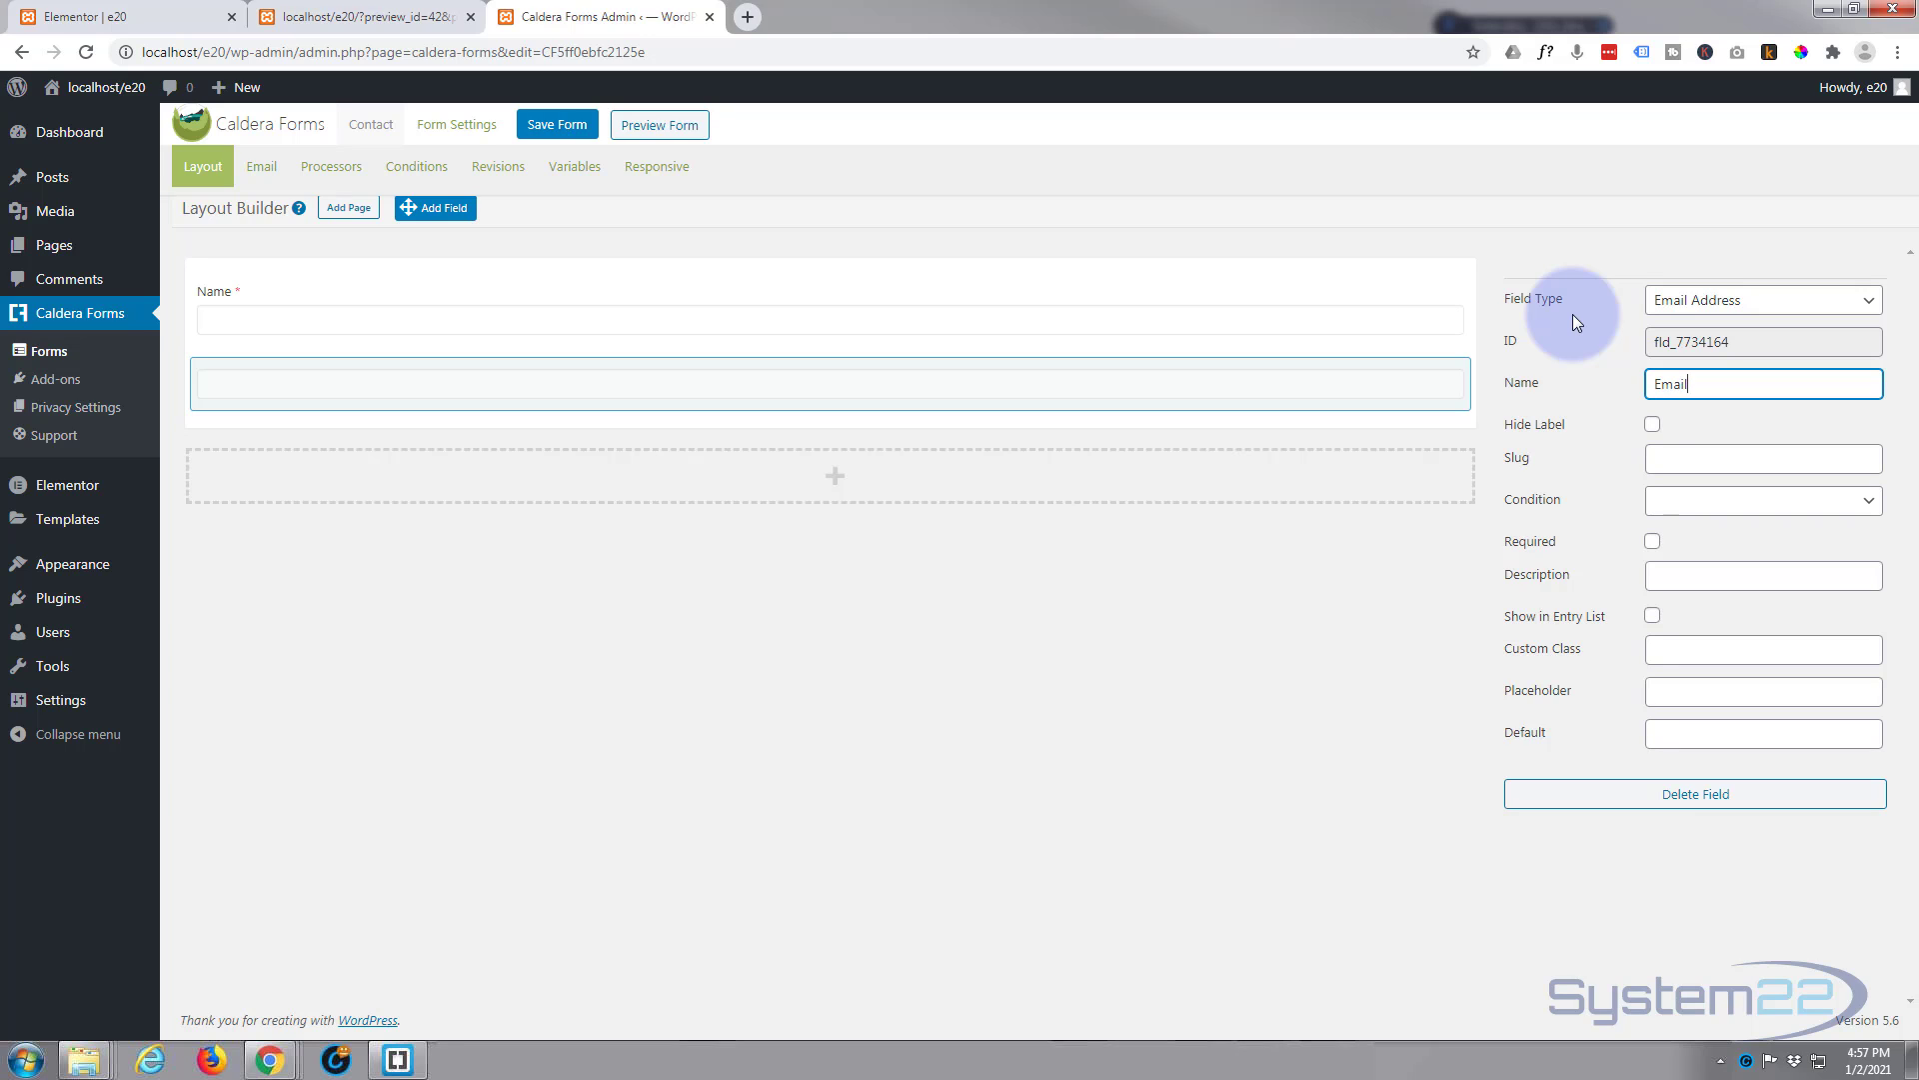
{"action": "left_click", "coordinate": [1652, 542]}
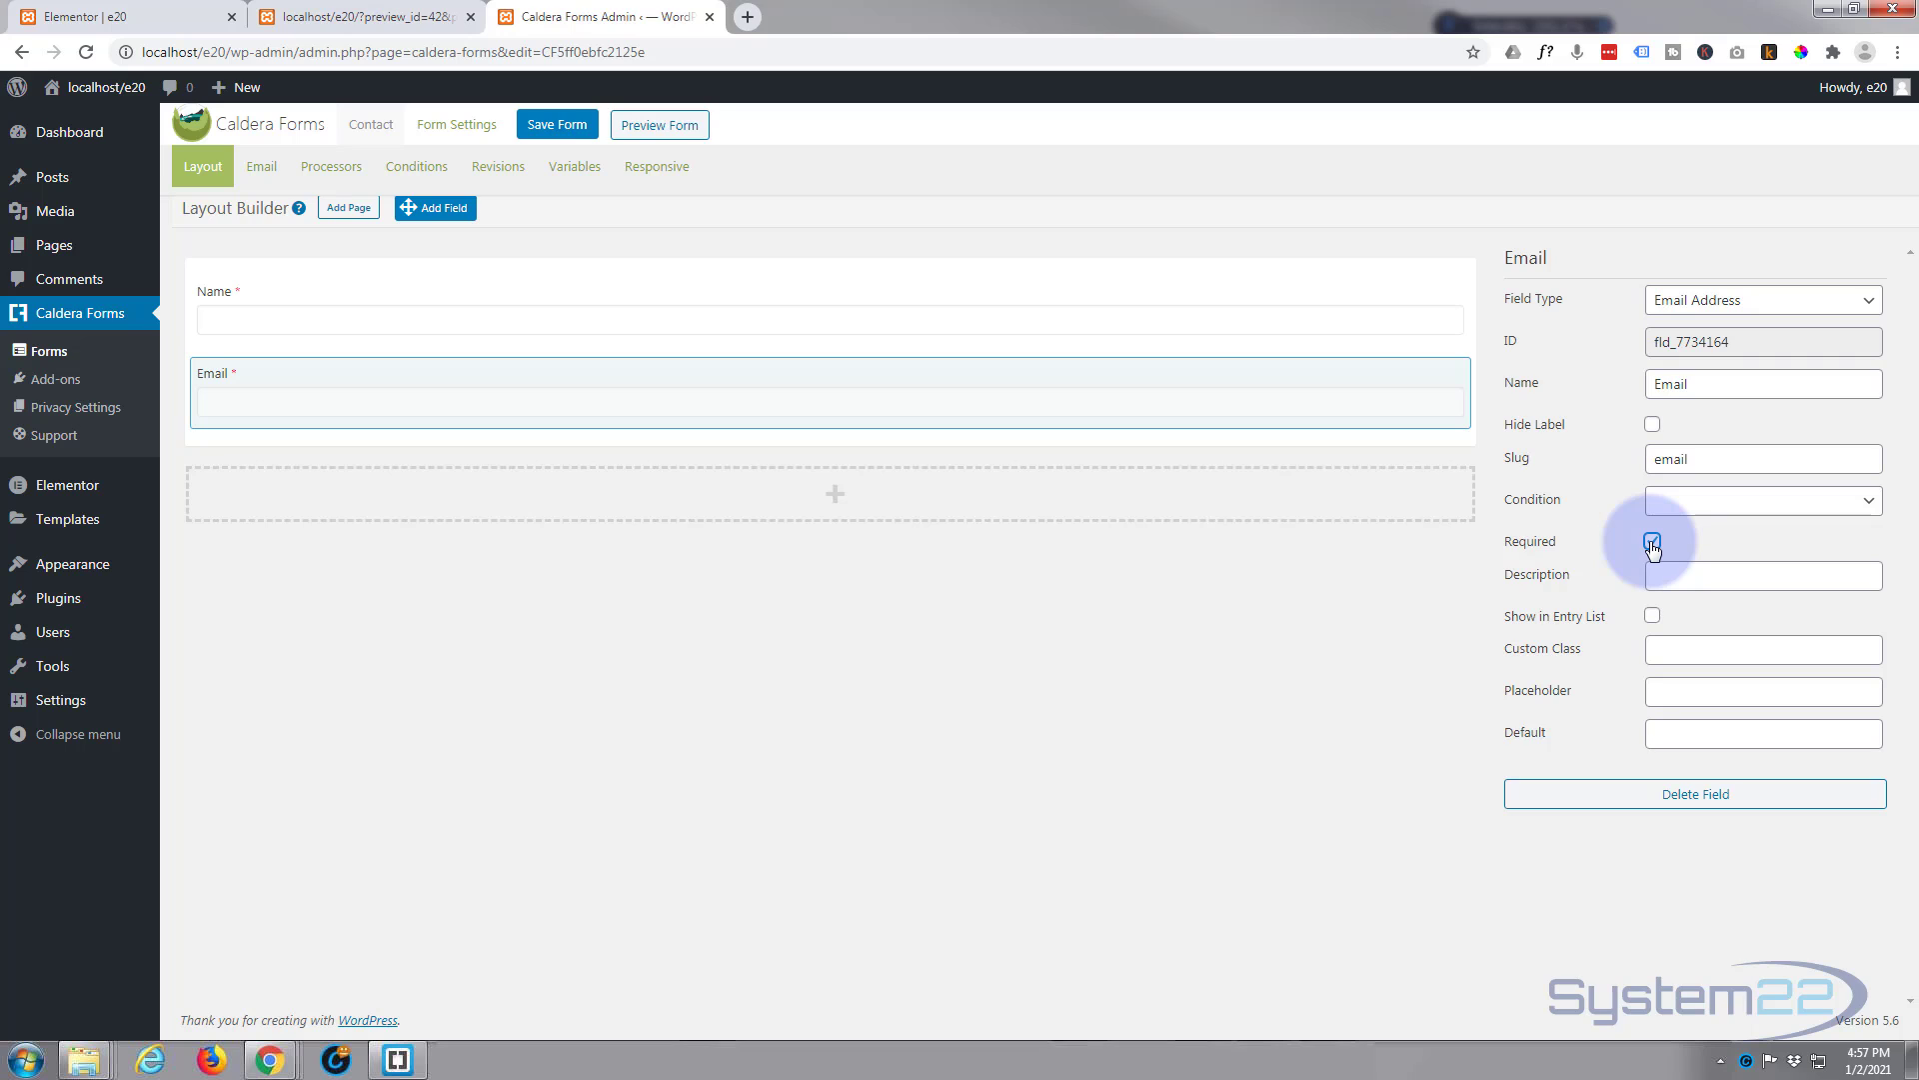
{"action": "left_click", "coordinate": [1652, 542]}
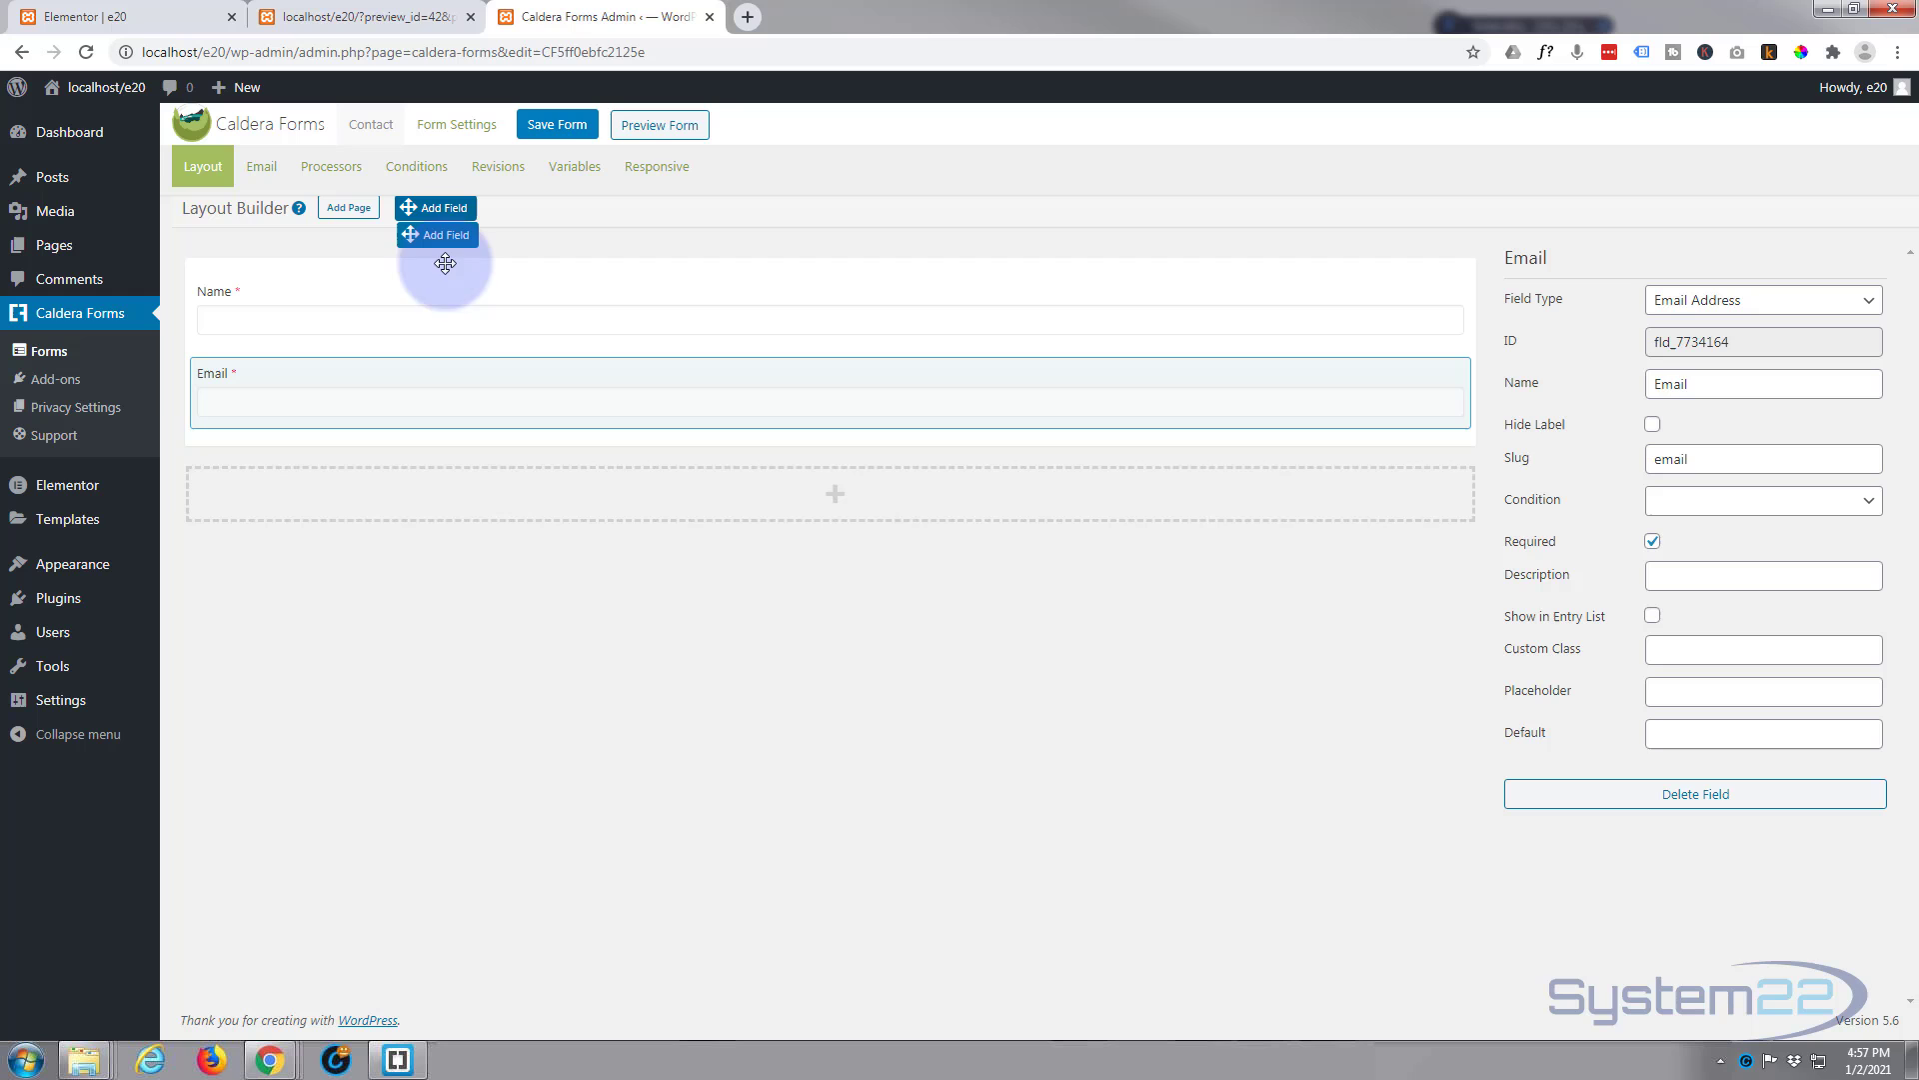
Add a required Single Line Text field named 'Subject' below Email
{"action": "left_click_drag", "start_coordinate": [445, 264], "coordinate": [472, 436]}
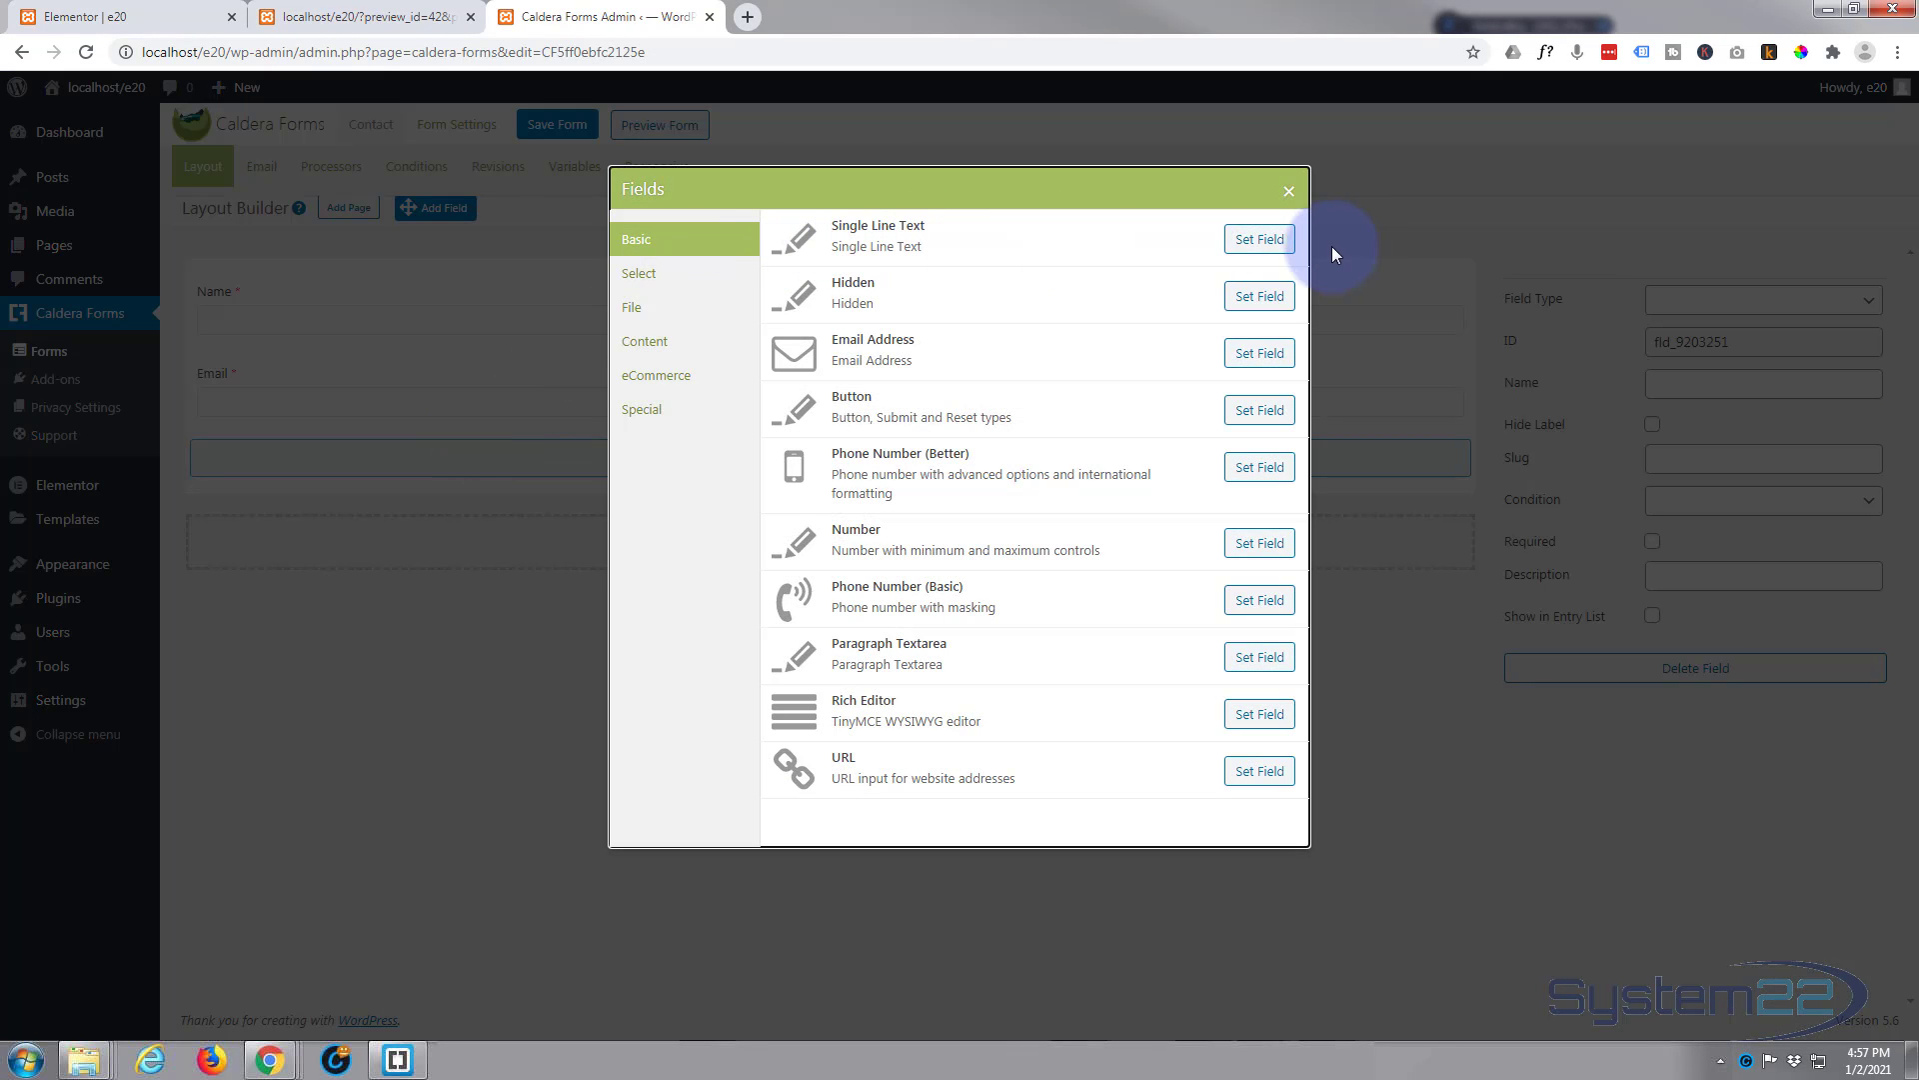
{"action": "left_click", "coordinate": [1257, 238]}
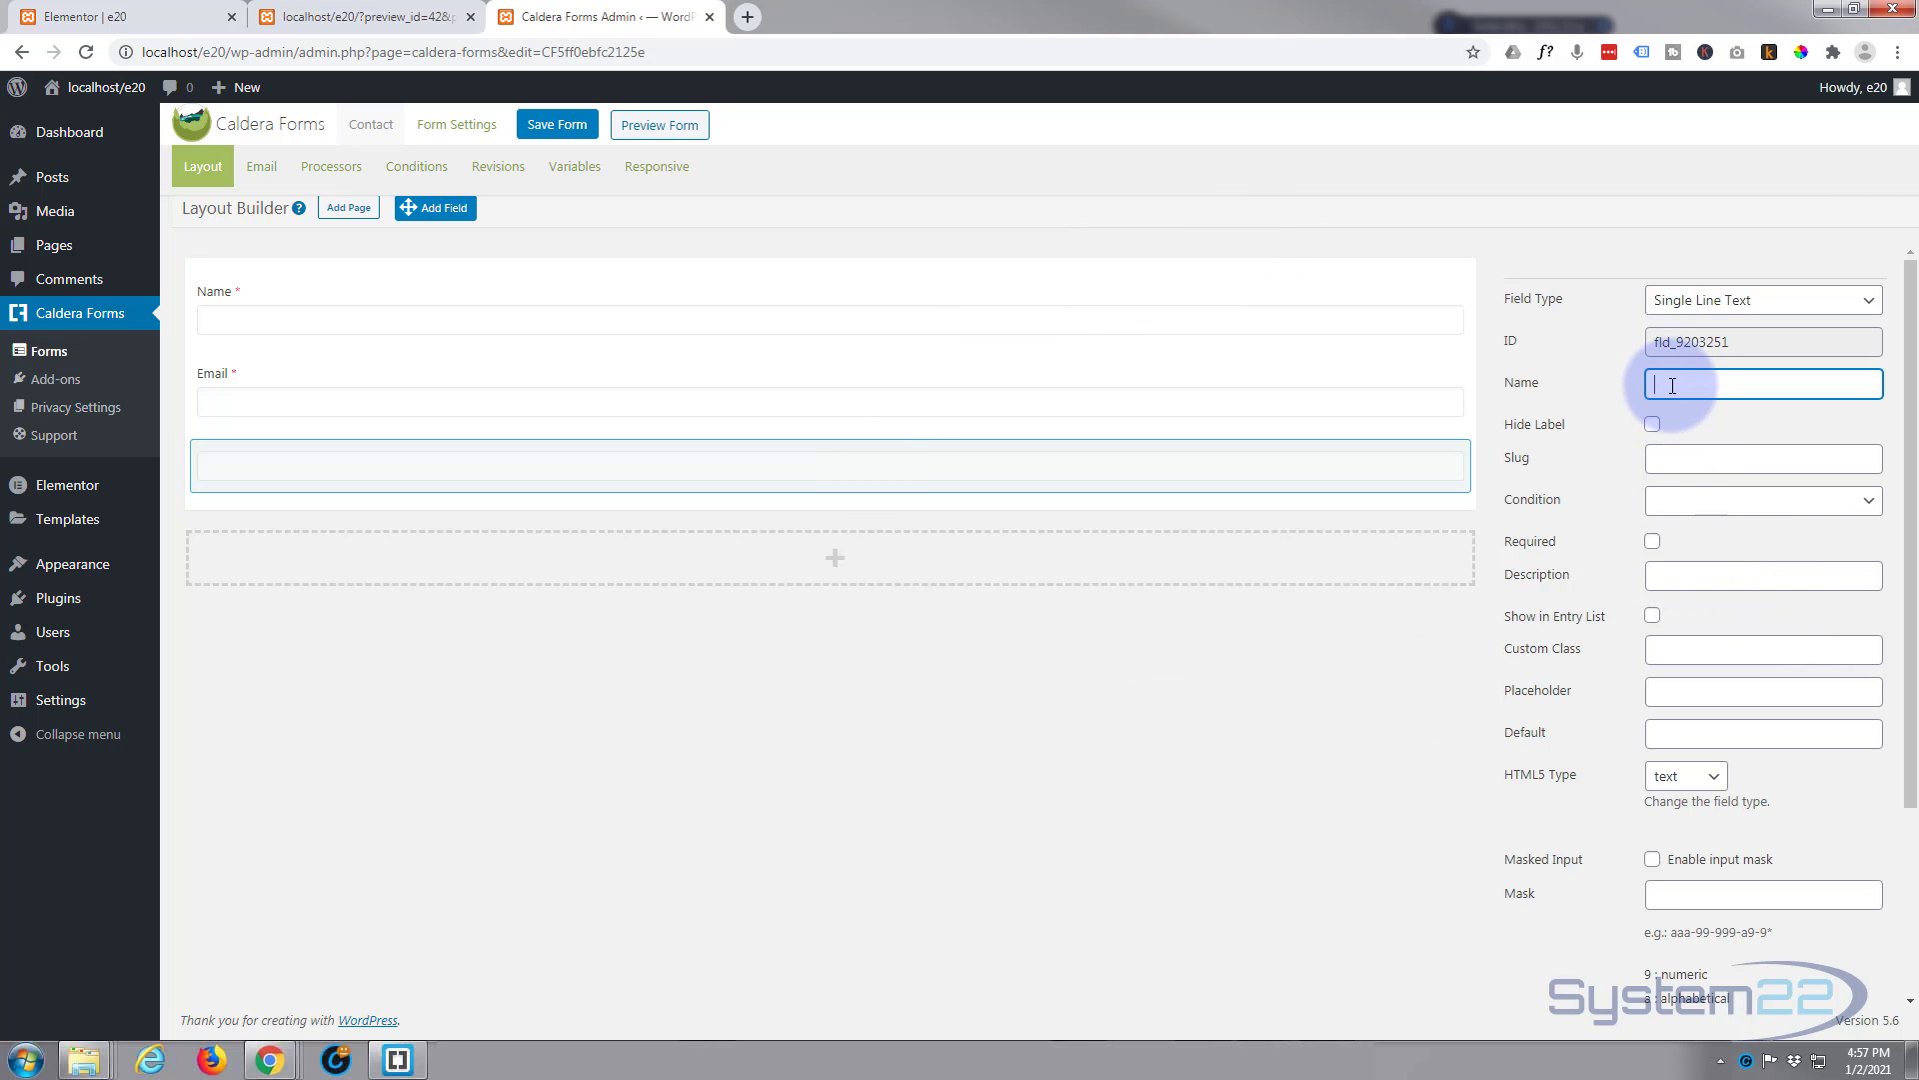
{"action": "type", "text": "Subject"}
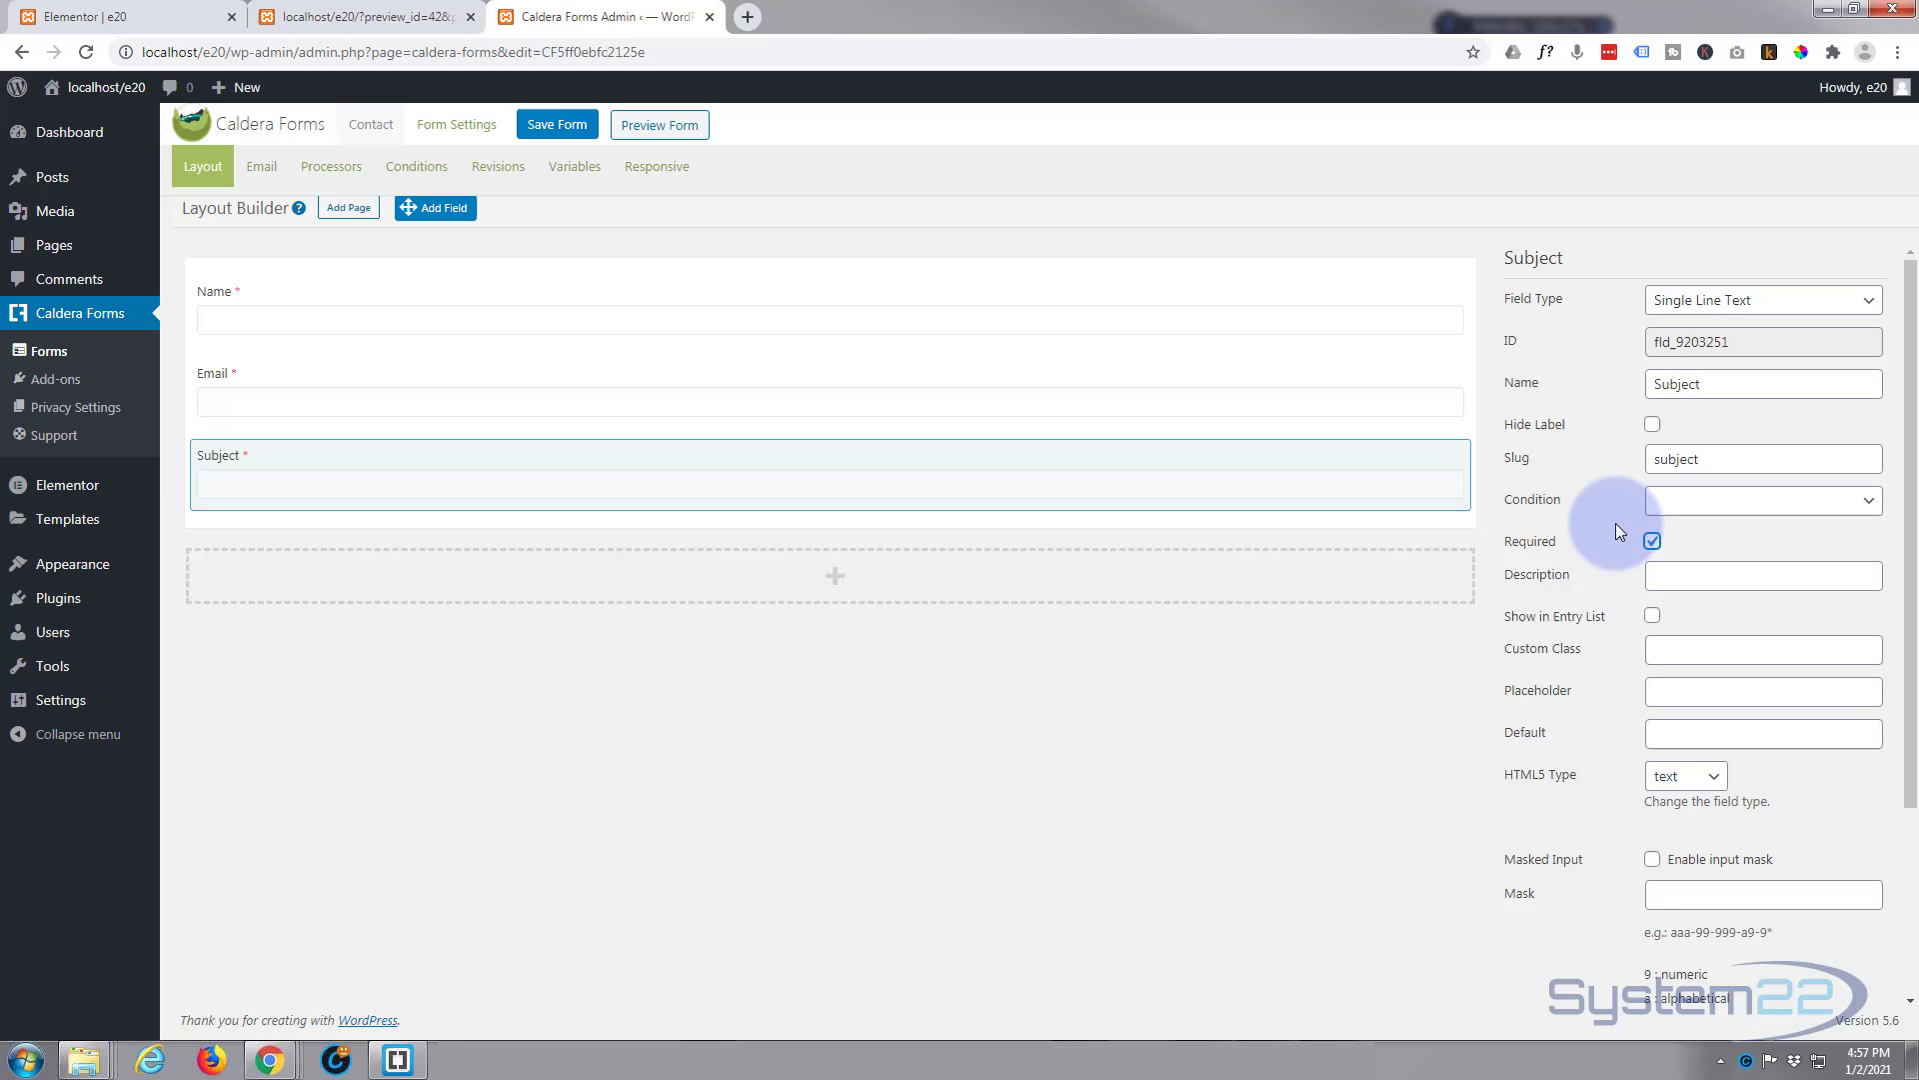
{"action": "scroll", "scroll_direction": "down", "scroll_amount": 3}
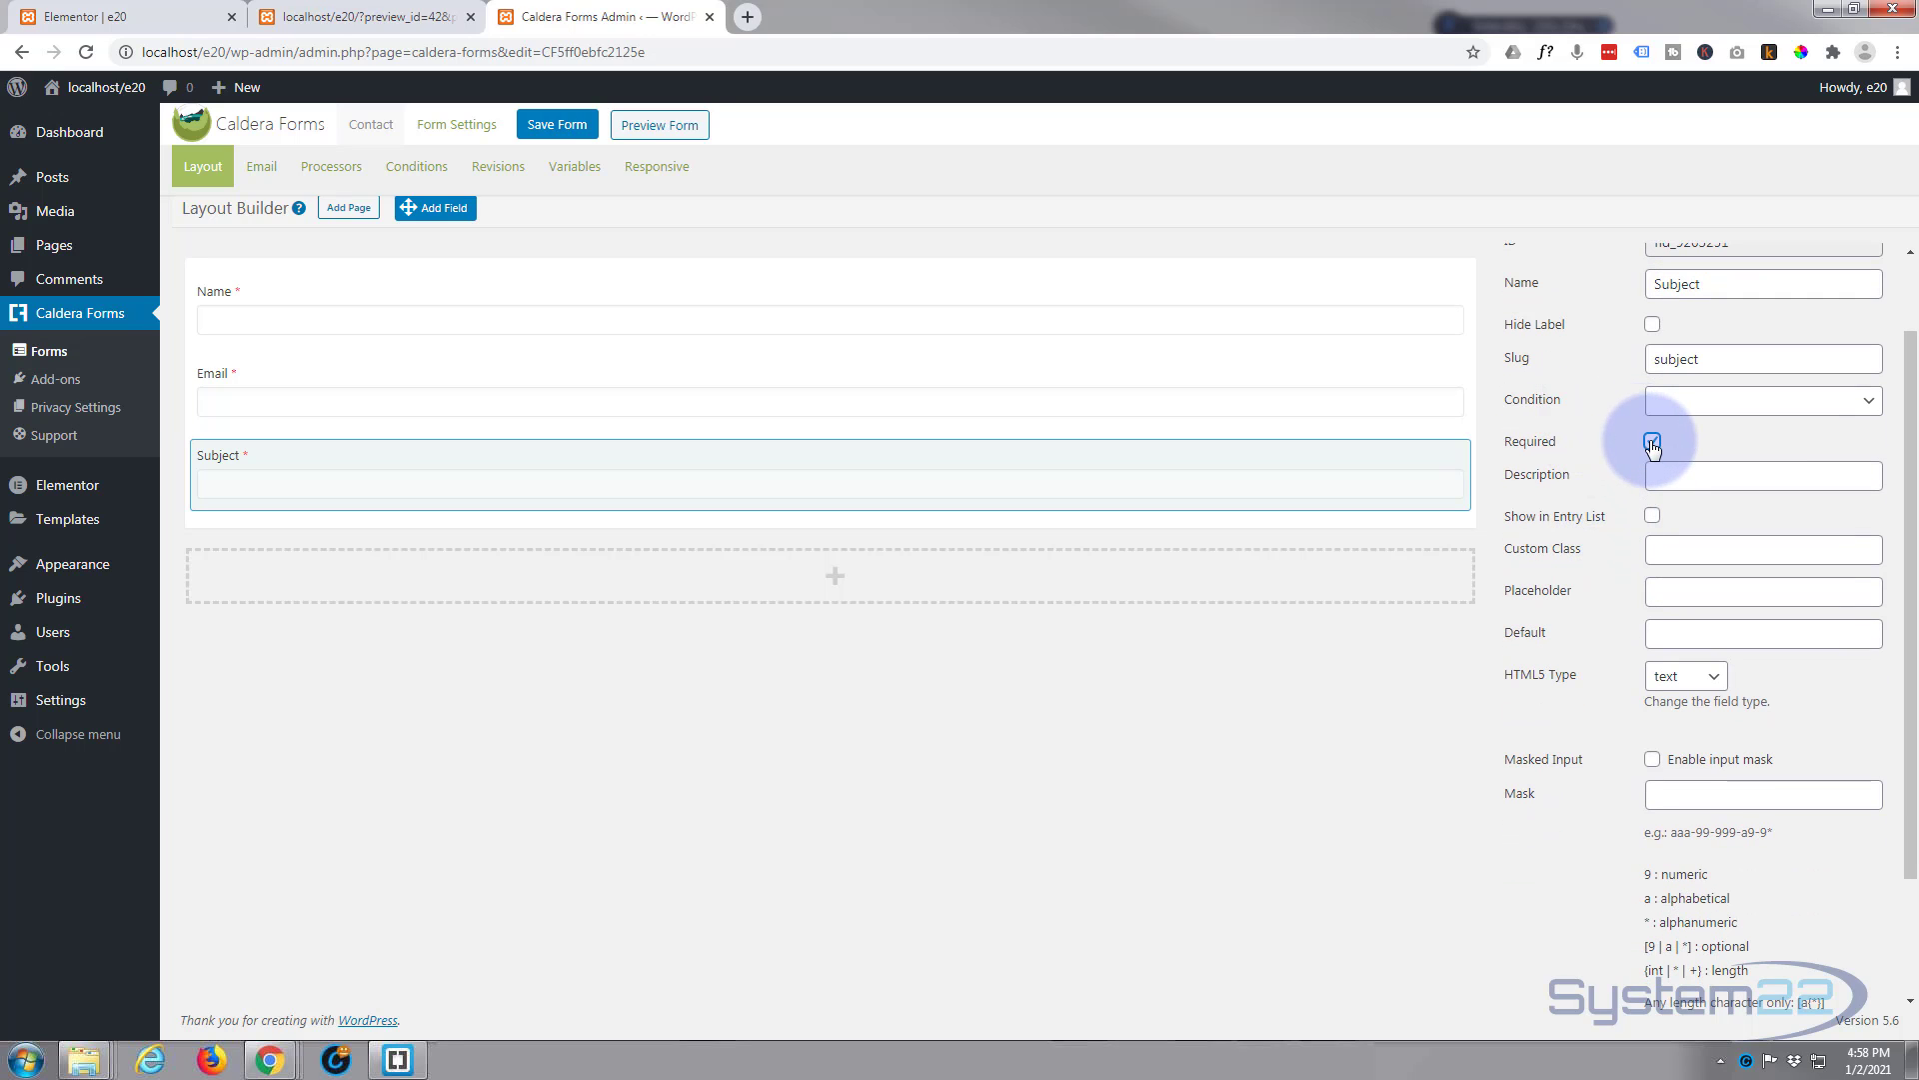
{"action": "left_click", "coordinate": [1652, 440]}
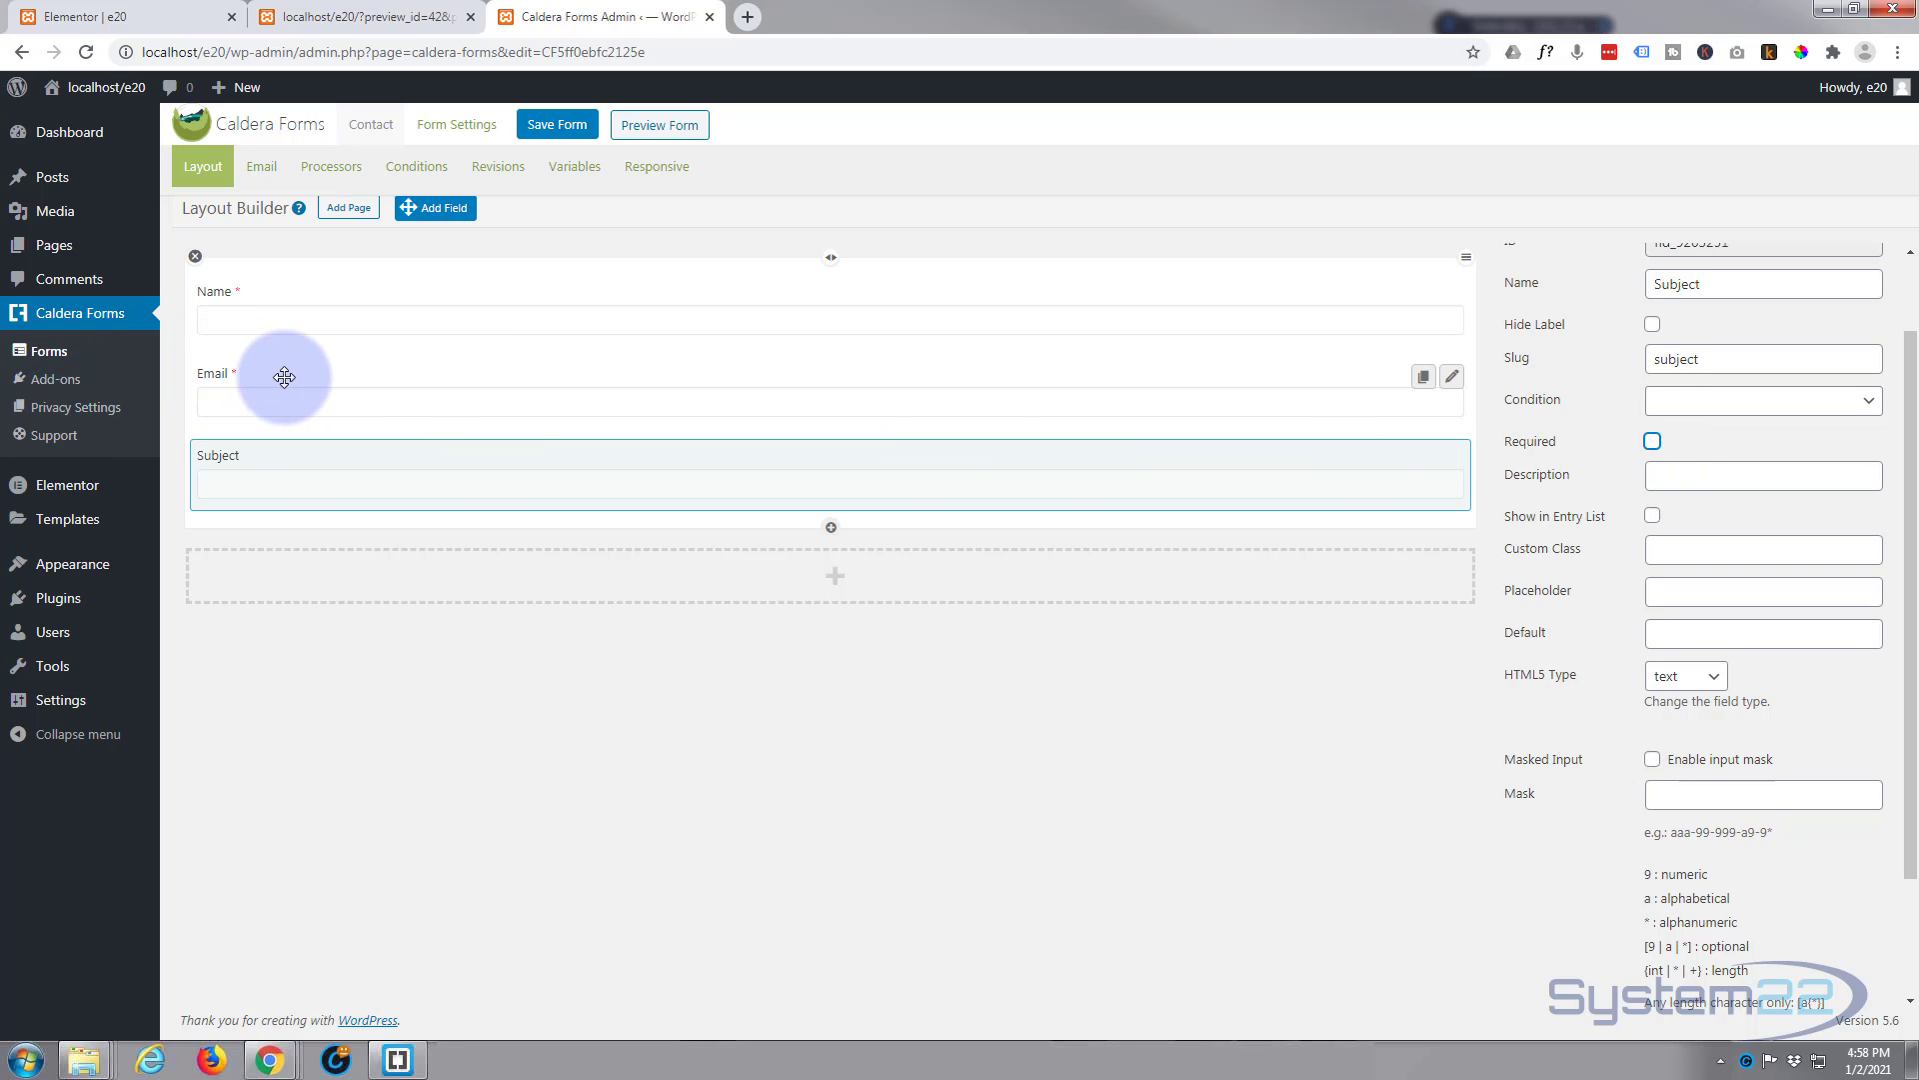
{"action": "mouse_move", "coordinate": [270, 278]}
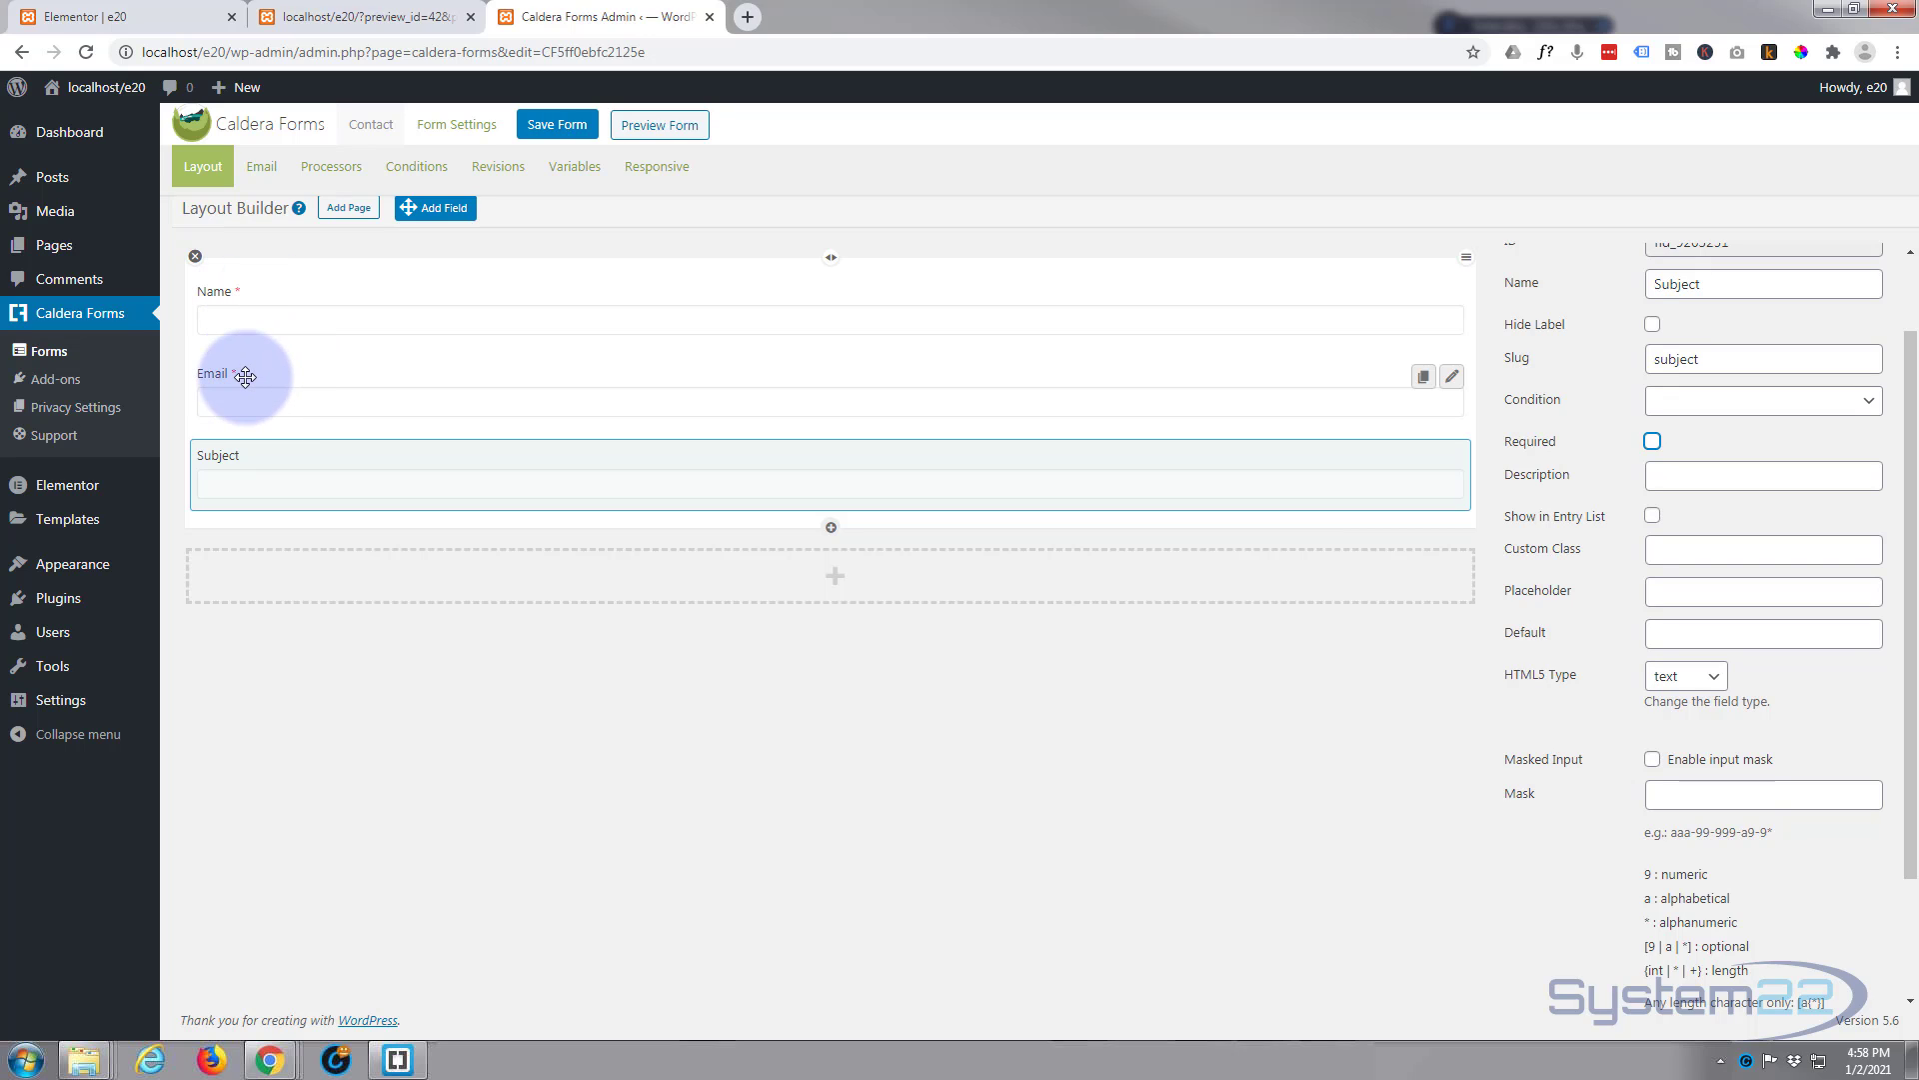
{"action": "left_click", "coordinate": [1652, 440]}
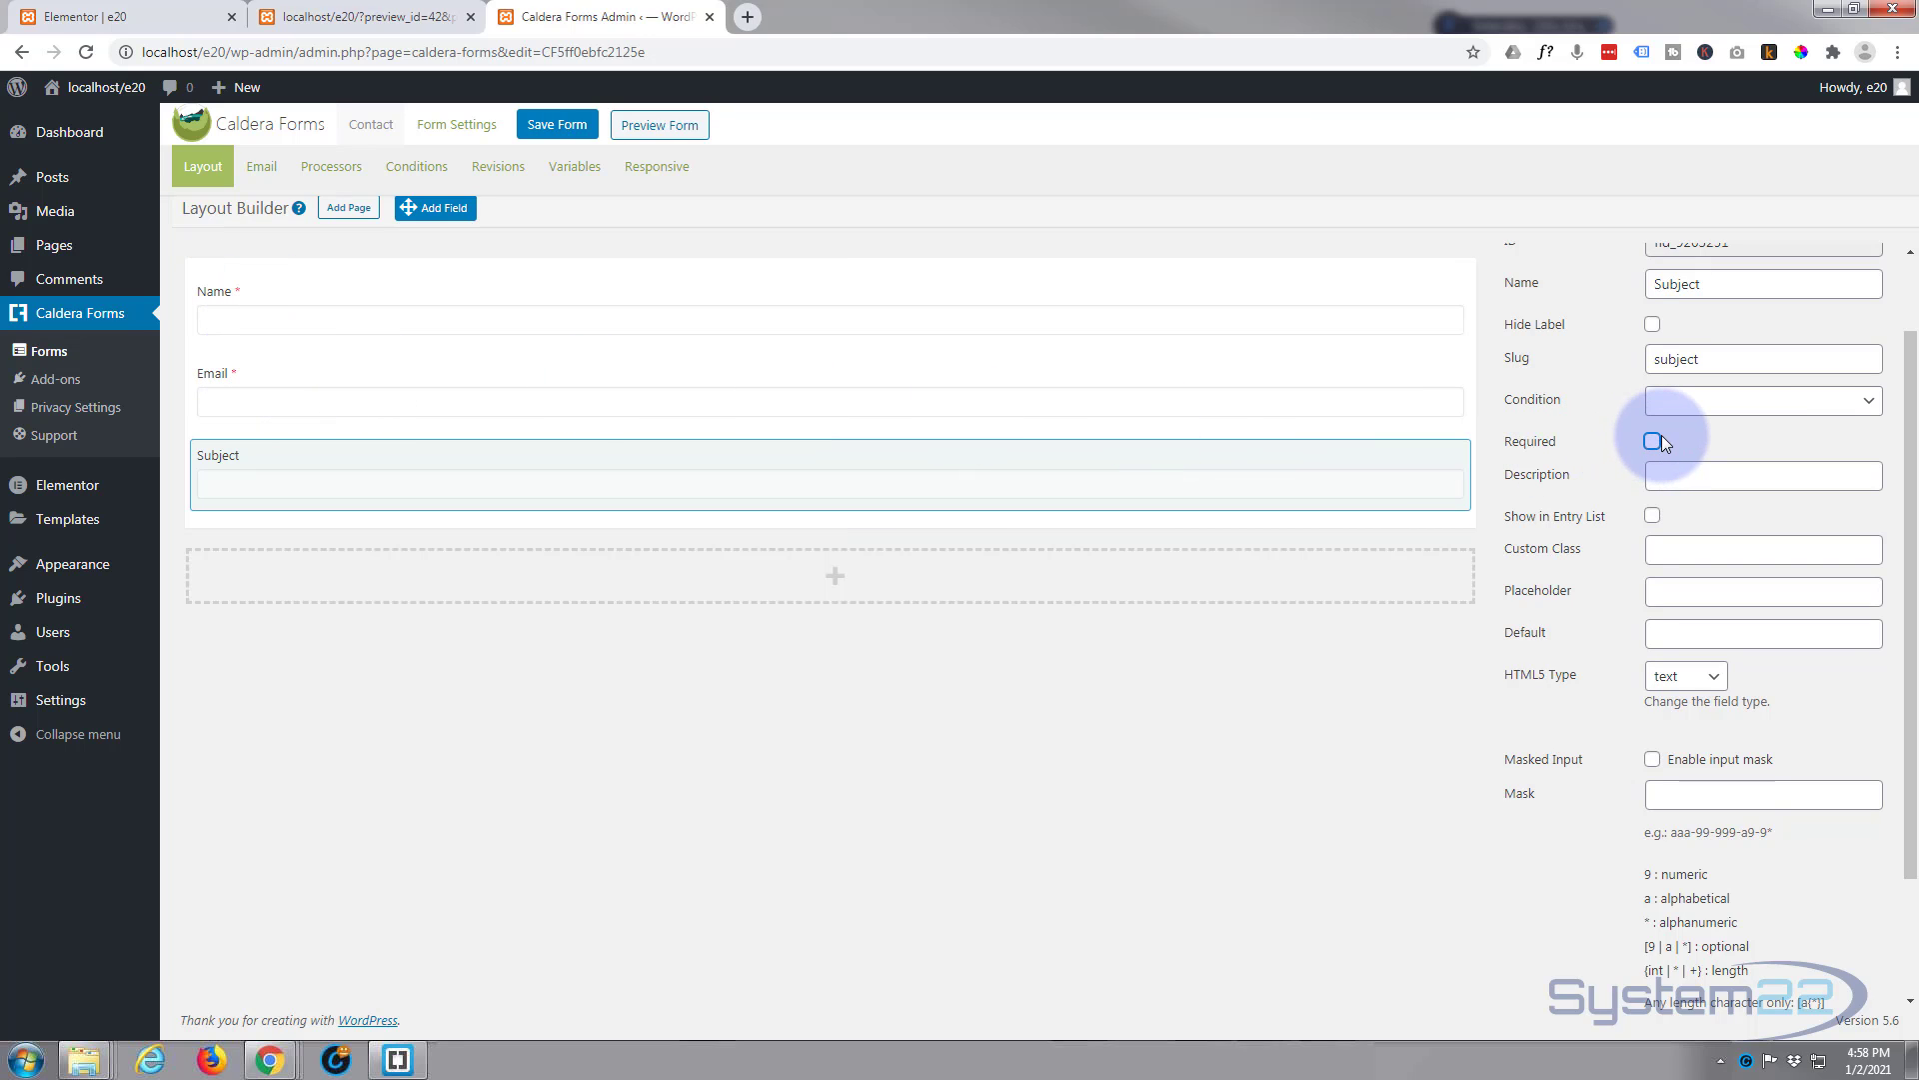
{"action": "left_click", "coordinate": [1651, 440]}
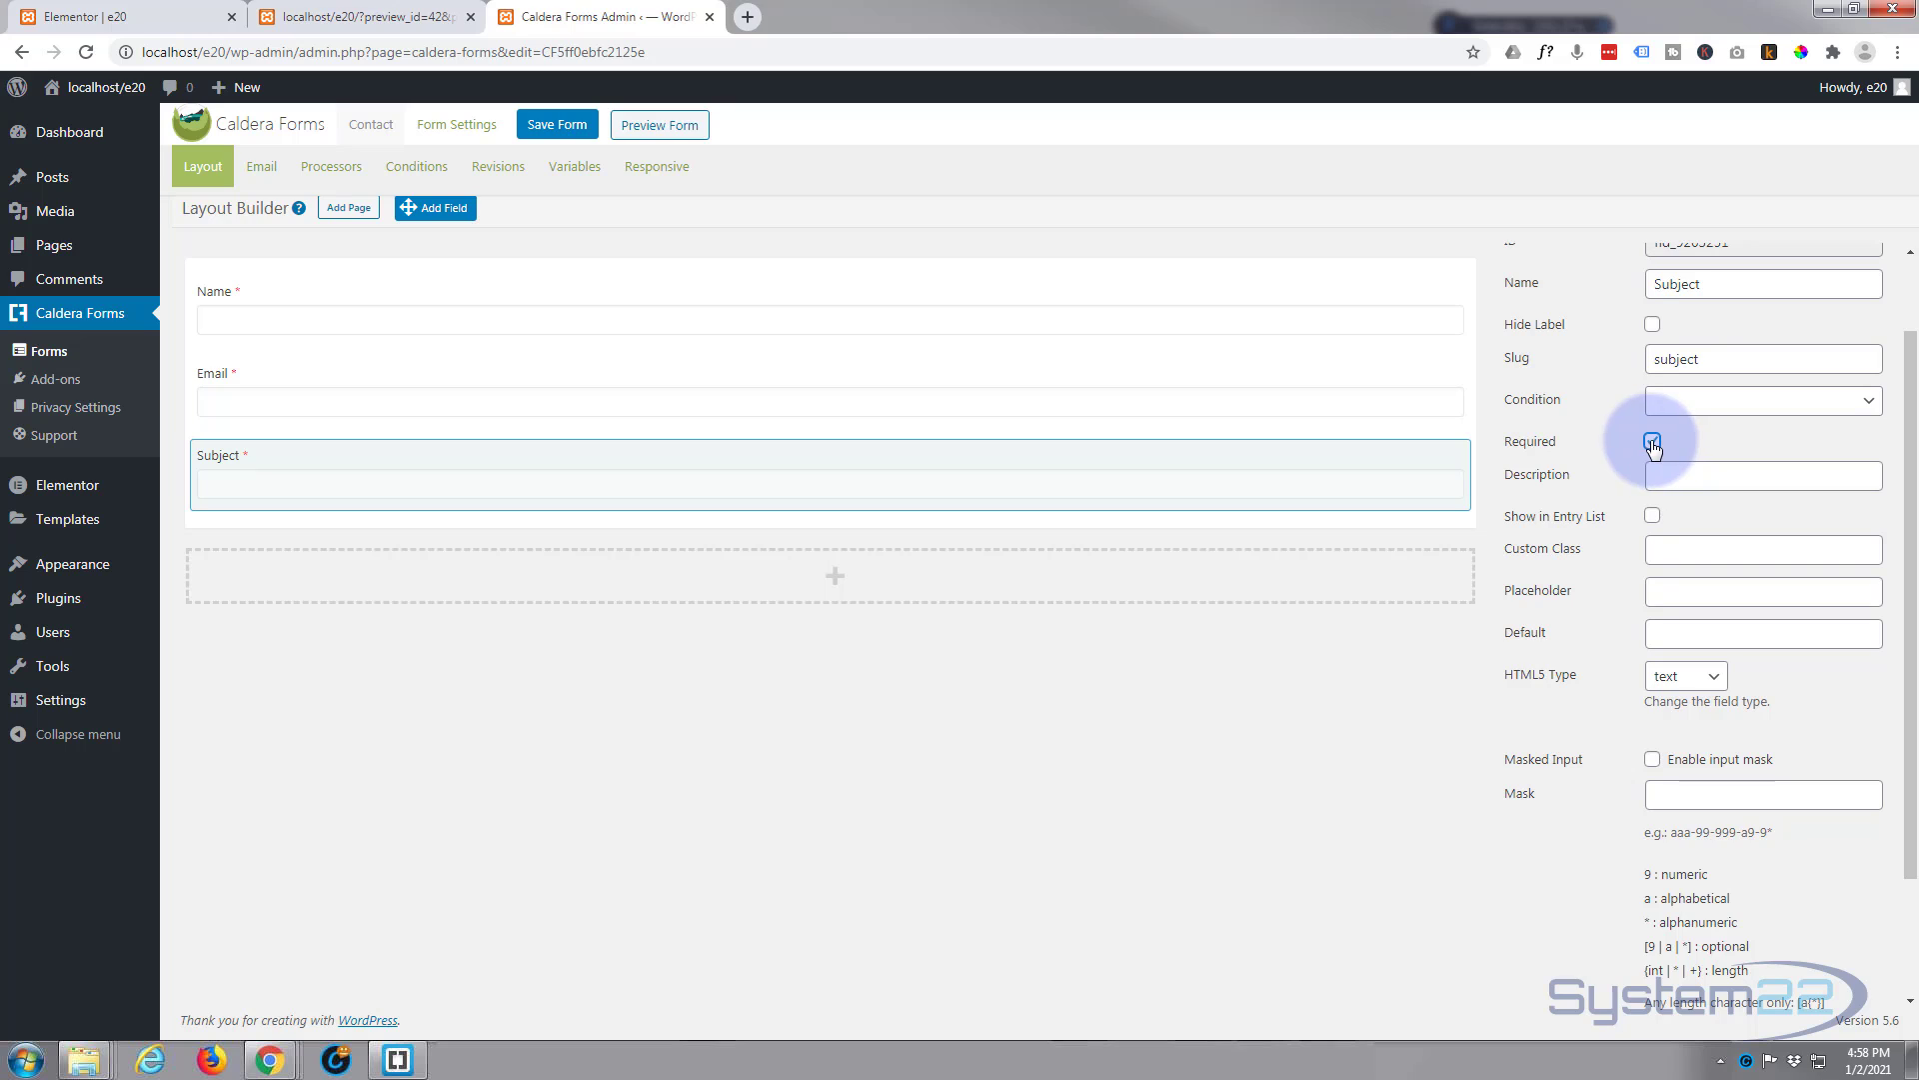
{"action": "left_click", "coordinate": [1652, 440]}
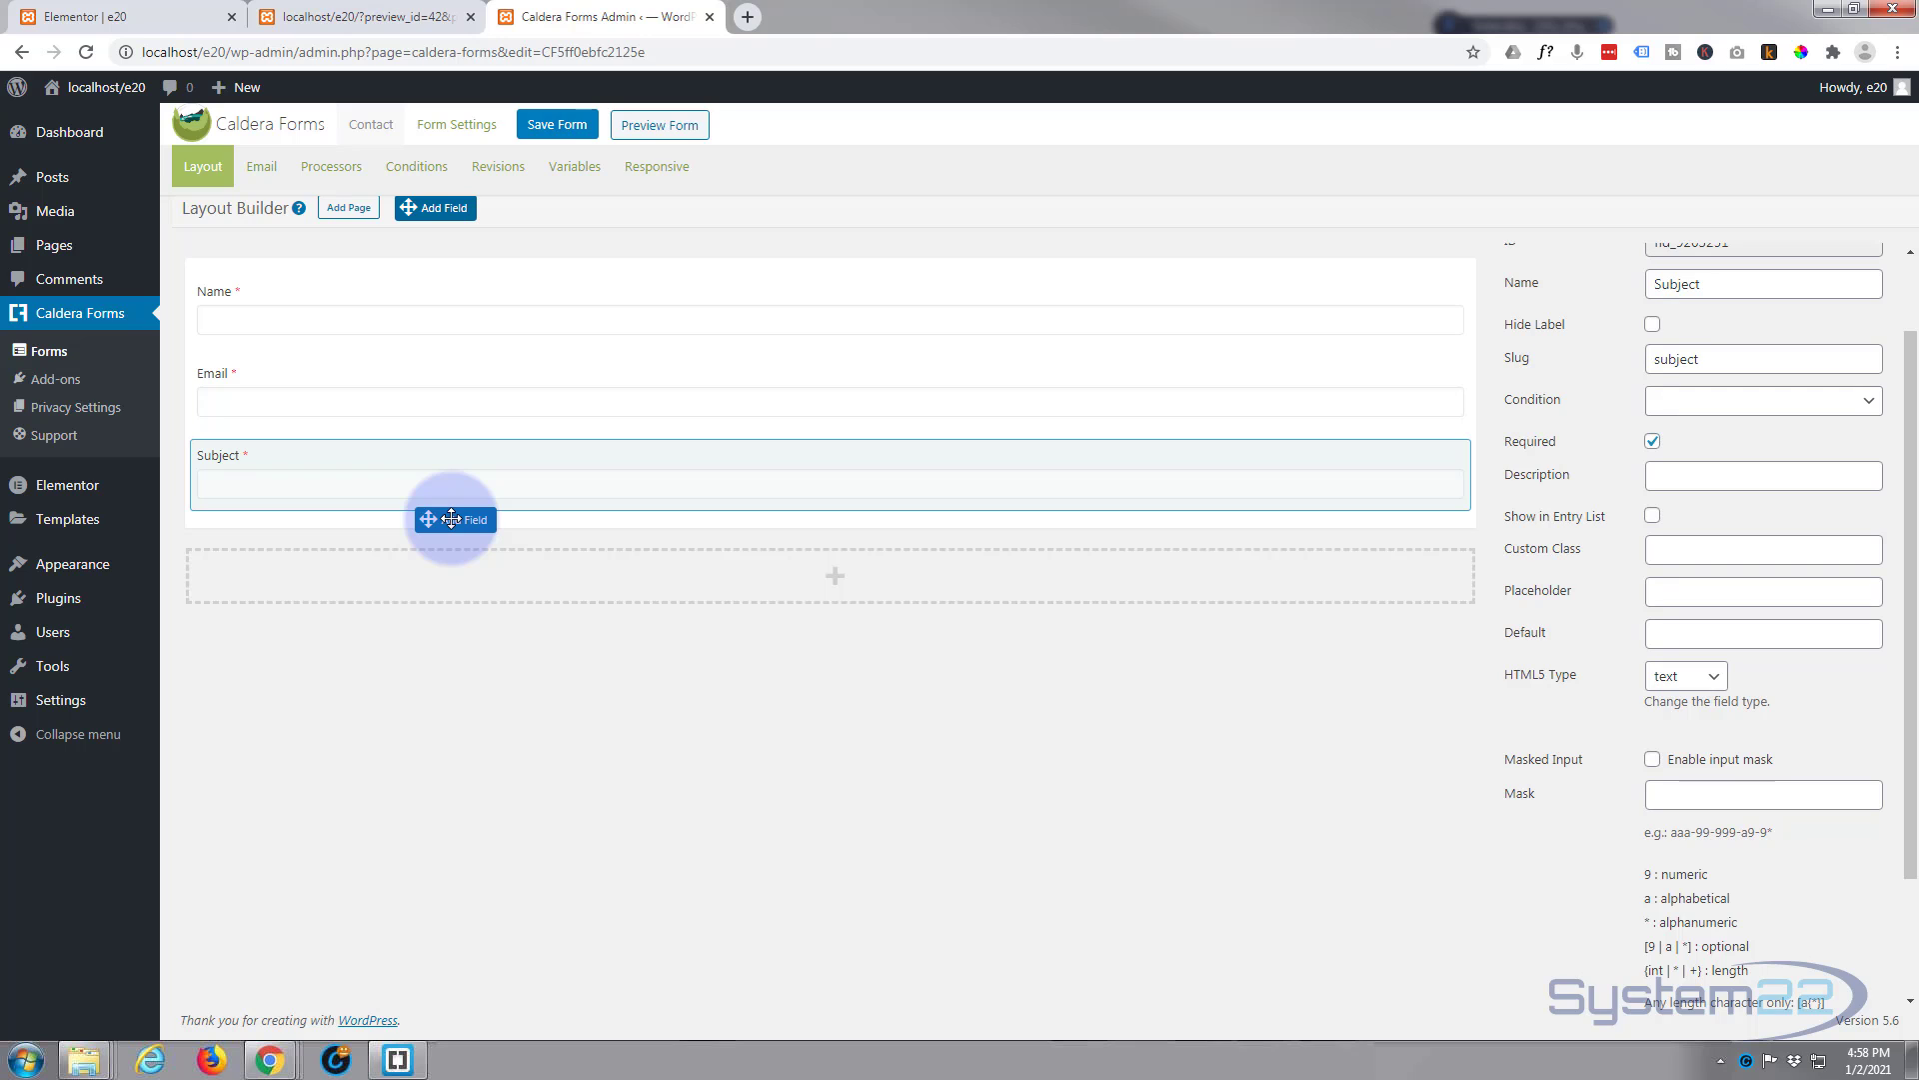
Add a required Paragraph Textarea field named 'Message' below Subject
{"action": "left_click", "coordinate": [434, 206]}
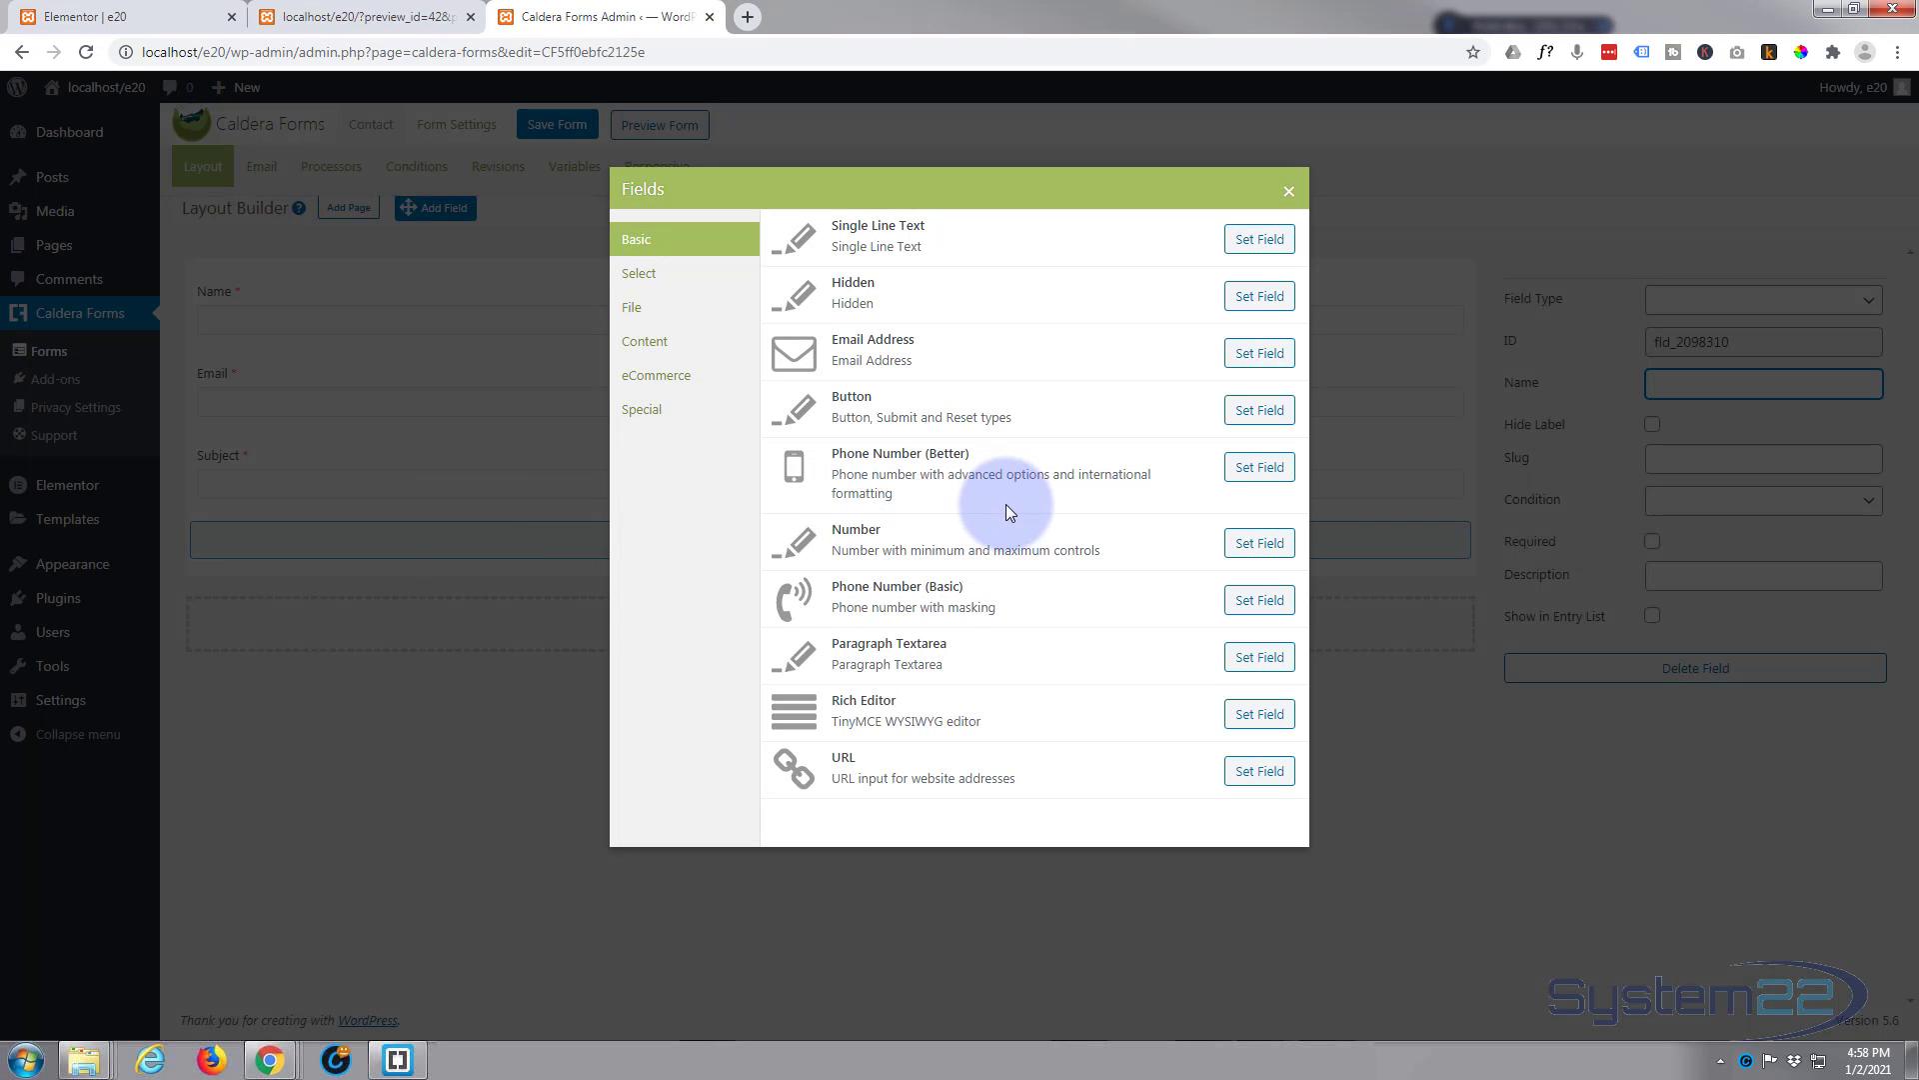
{"action": "mouse_move", "coordinate": [852, 682]}
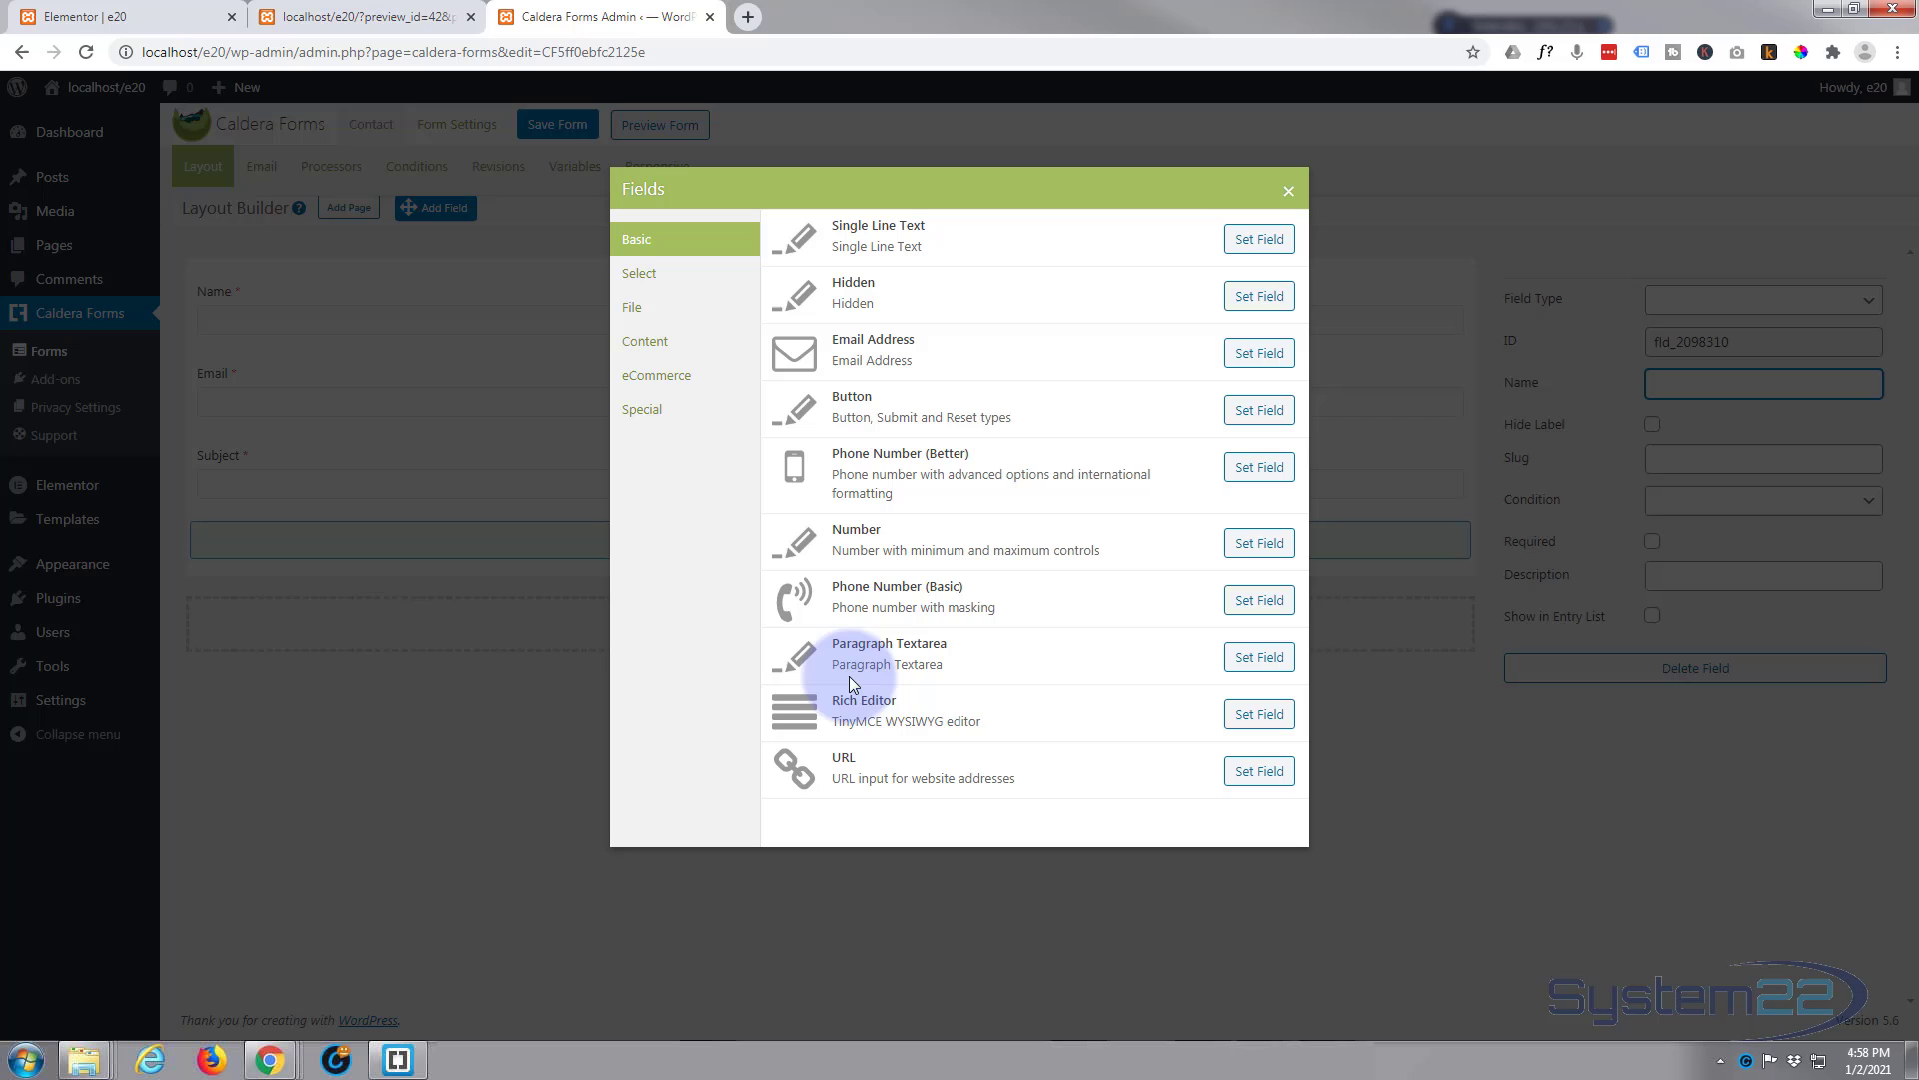
{"action": "mouse_move", "coordinate": [1102, 657]}
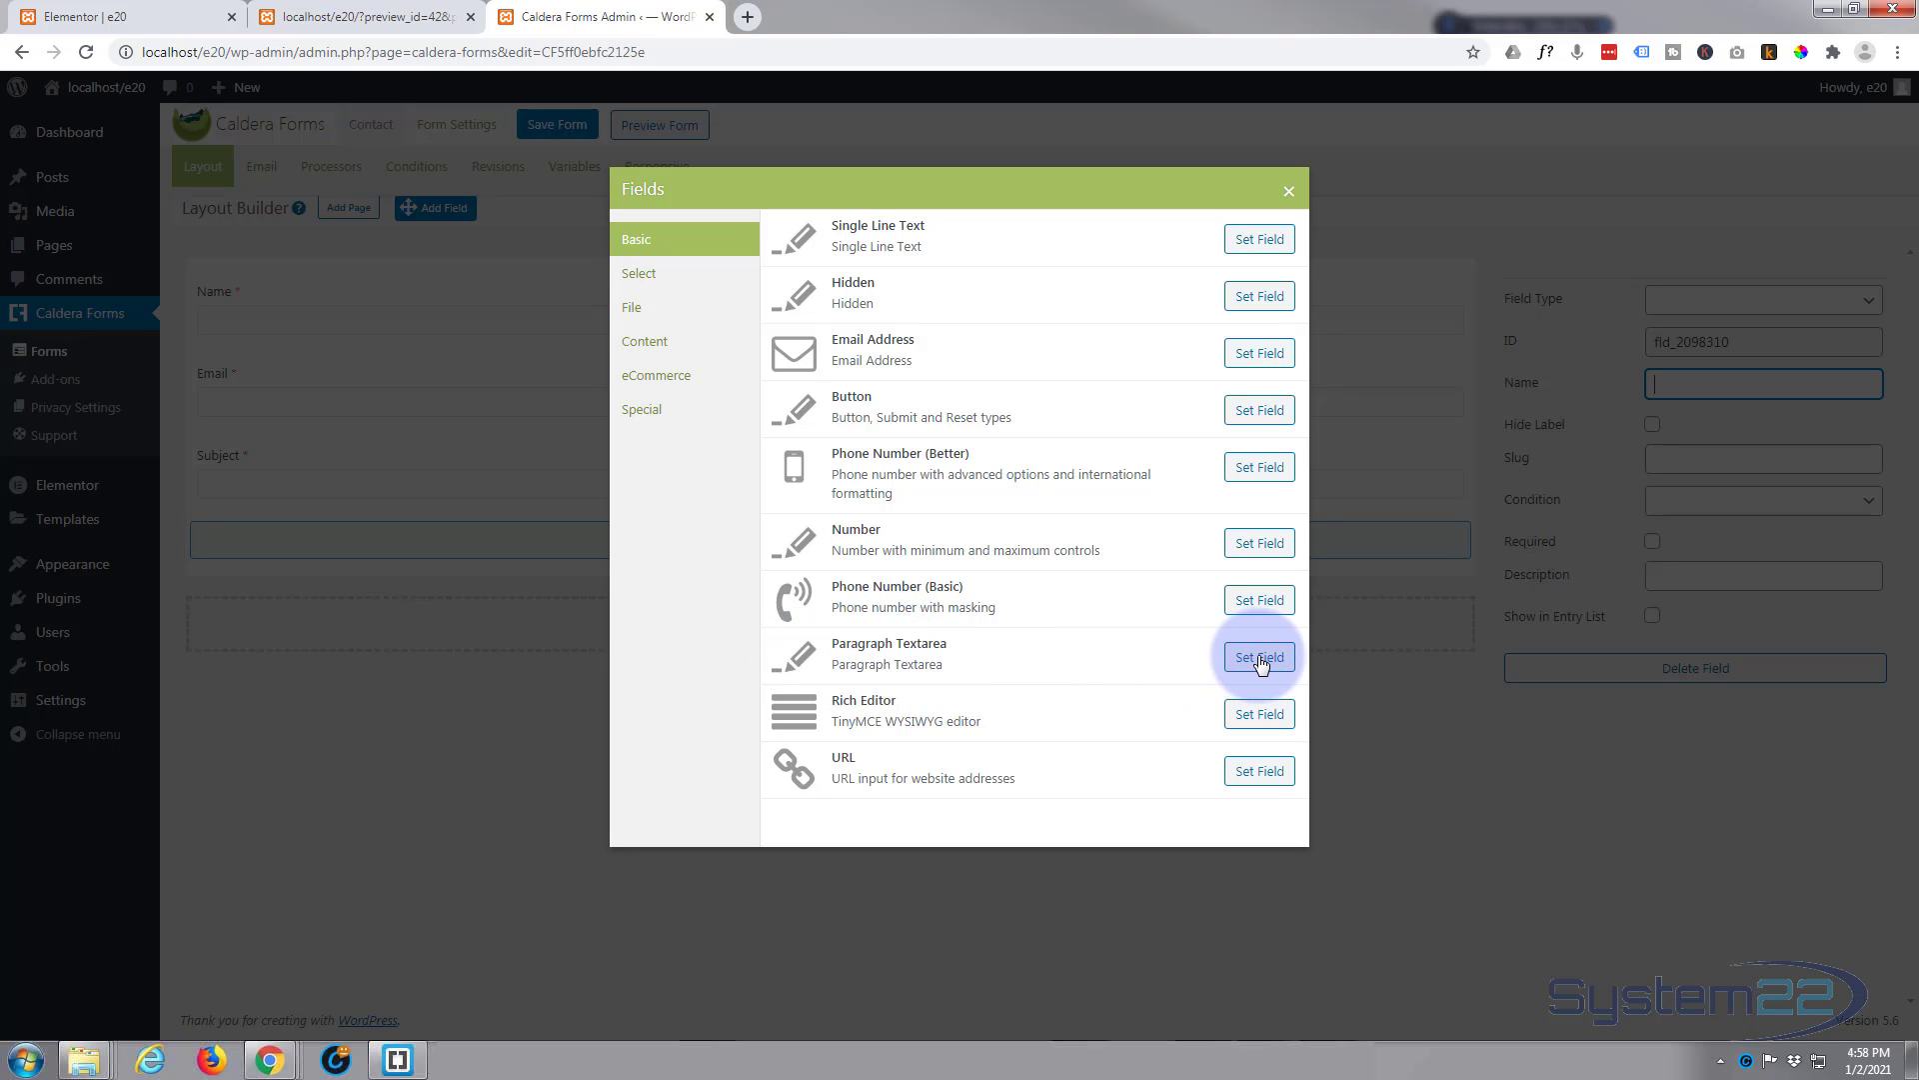
{"action": "left_click", "coordinate": [1258, 656]}
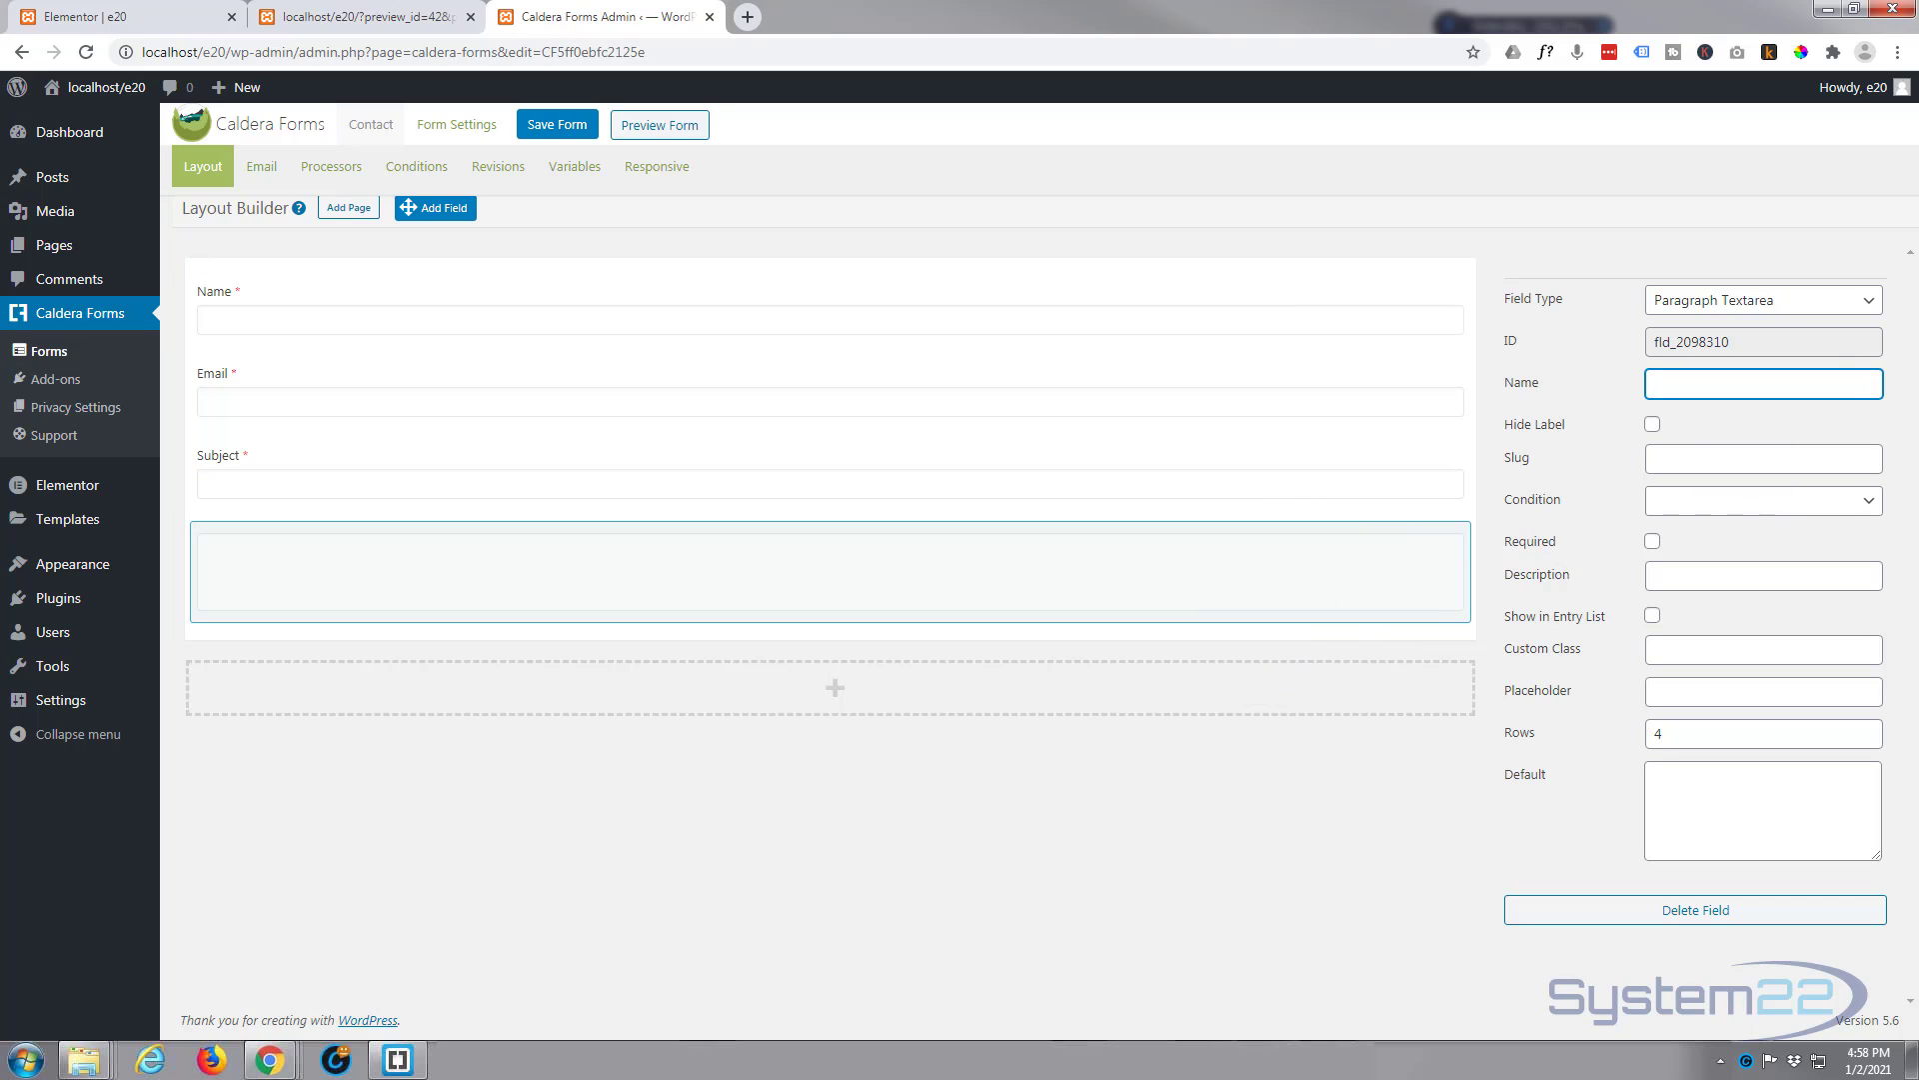
{"action": "left_click", "coordinate": [1763, 384]}
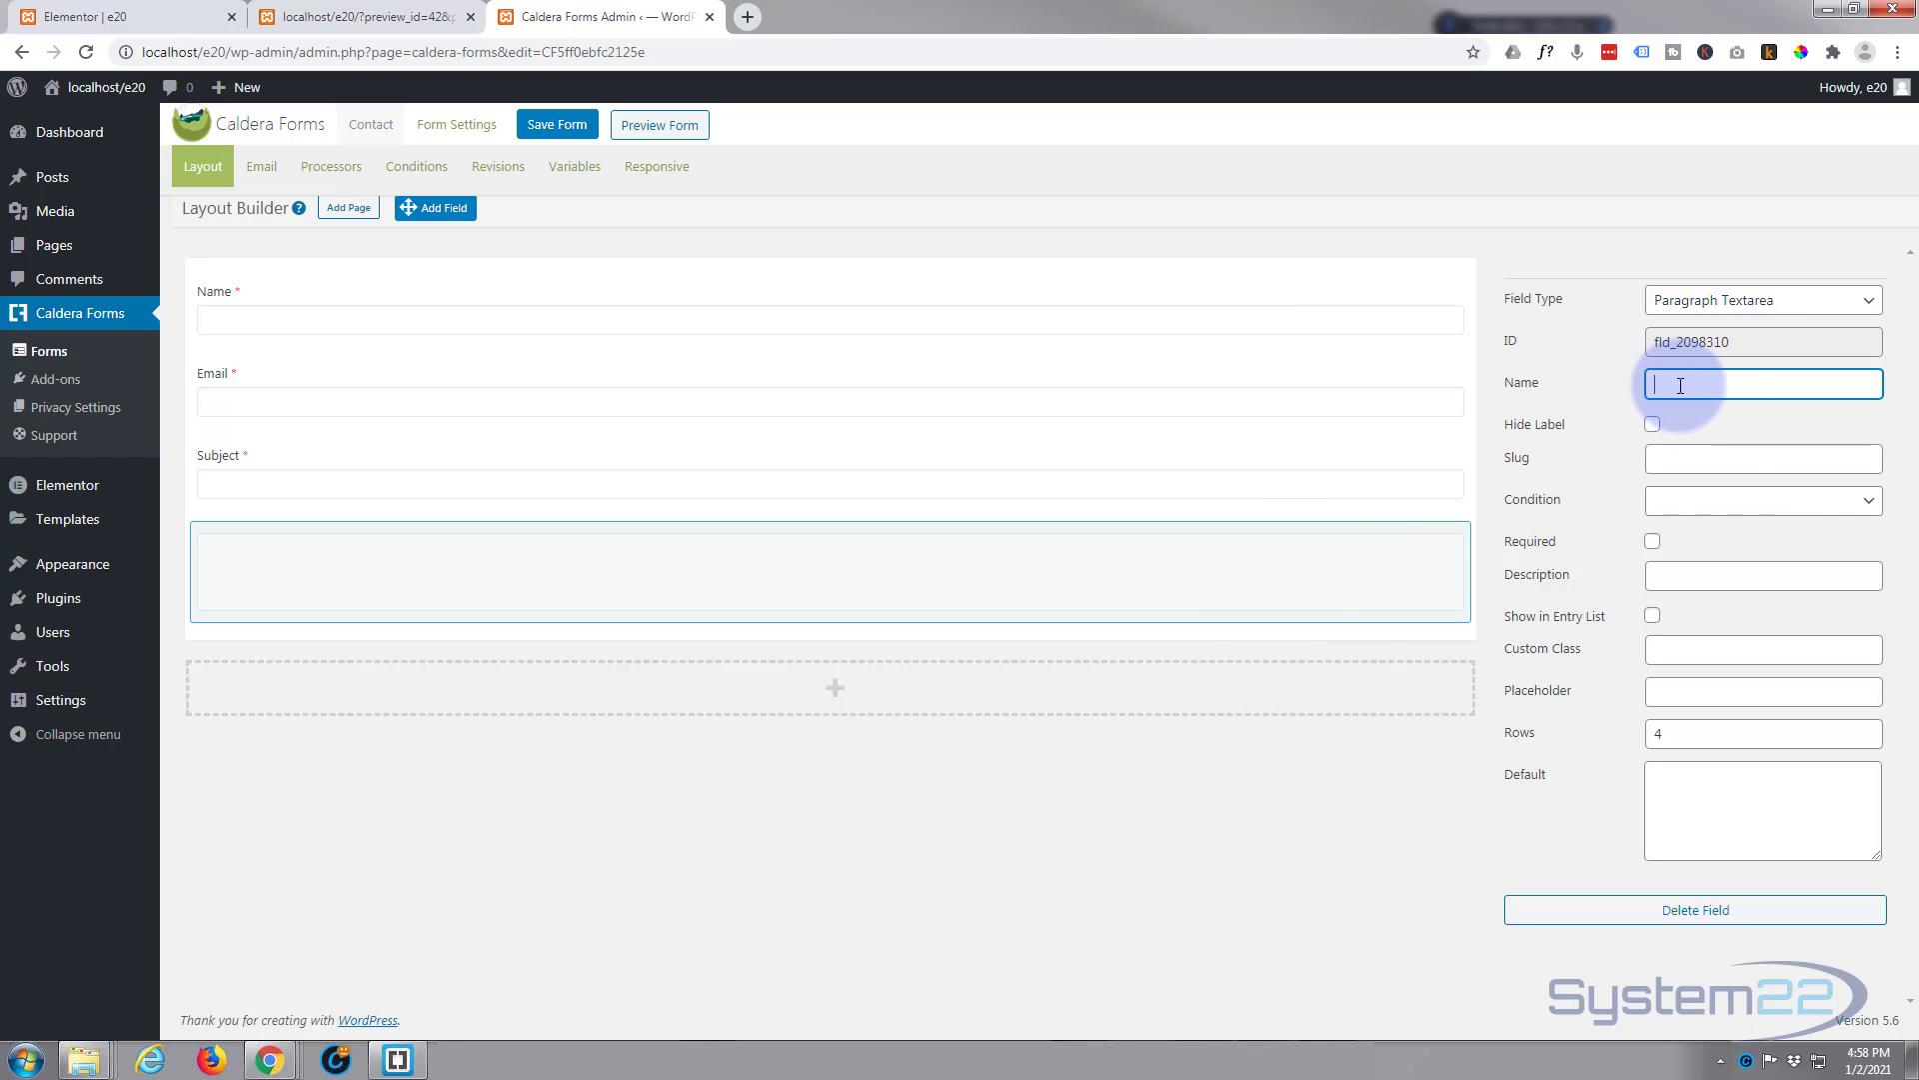
{"action": "type", "text": "Me"}
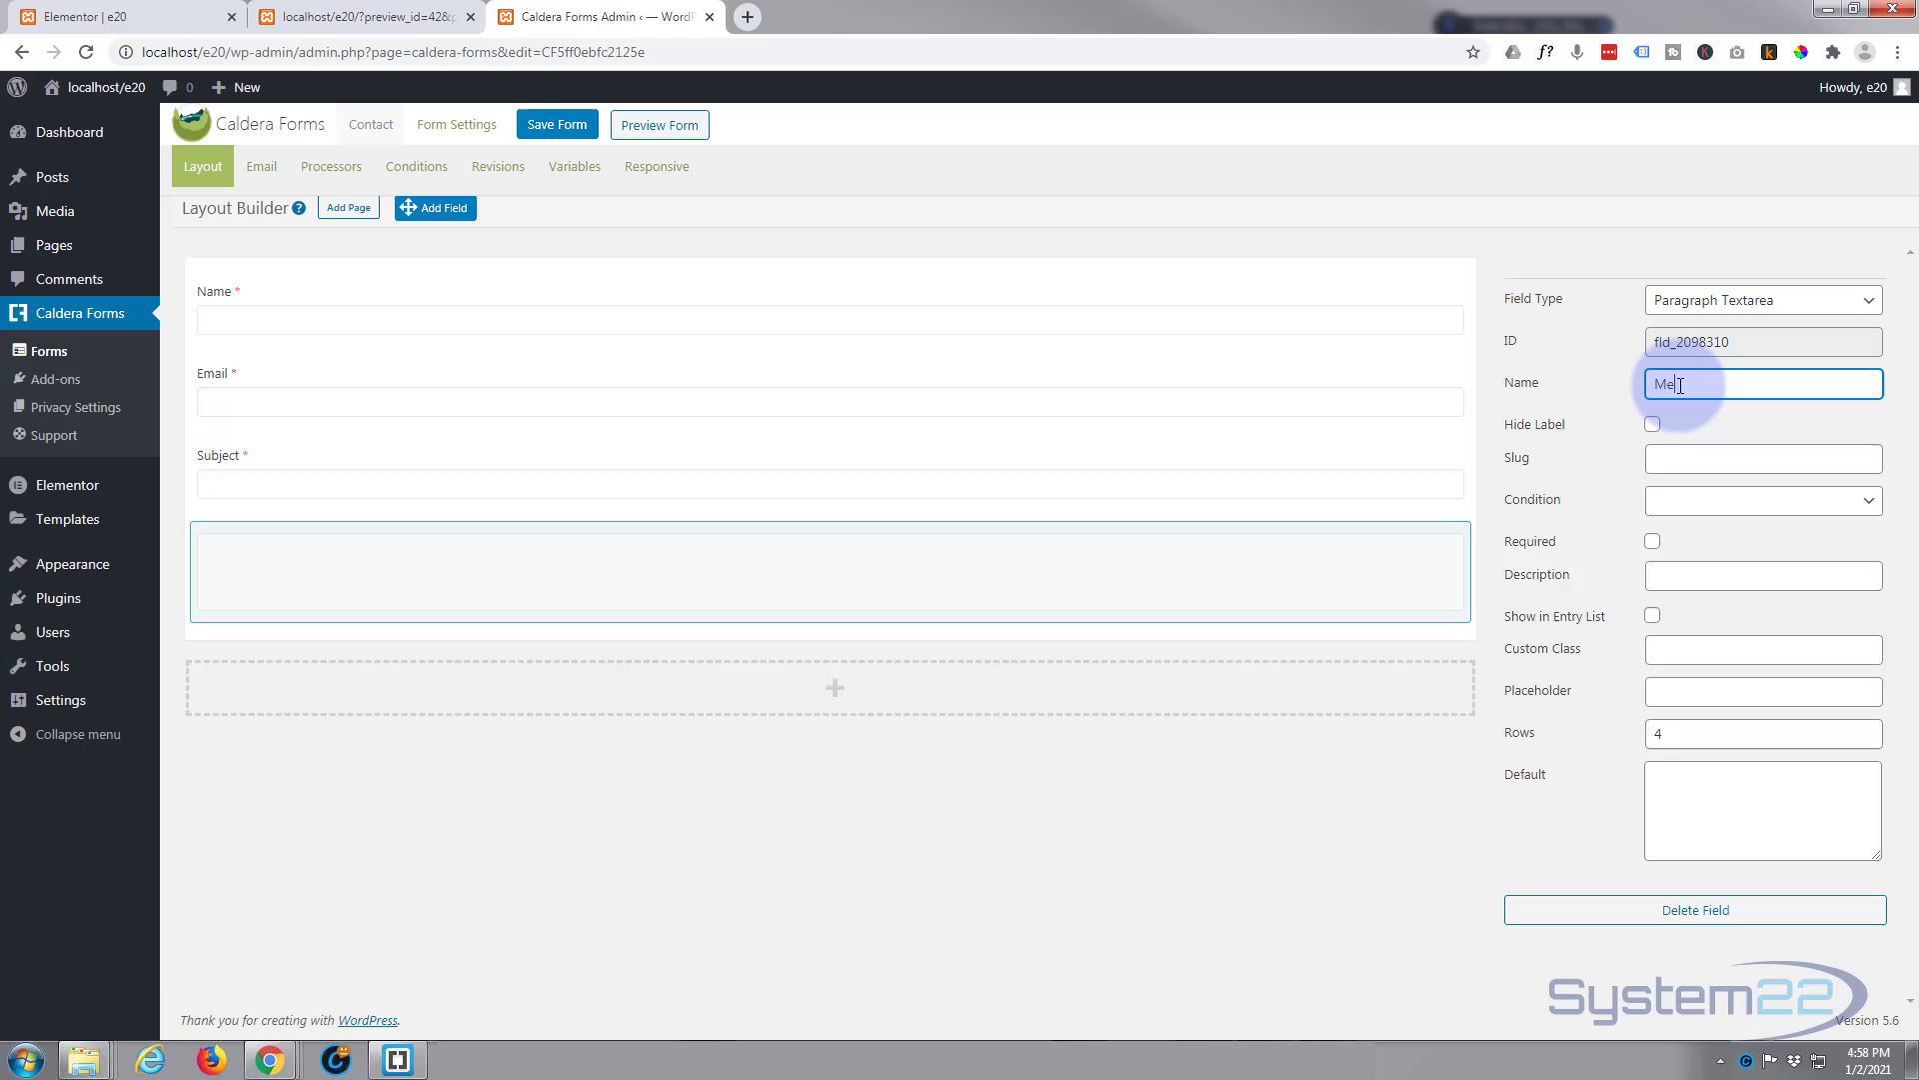
{"action": "type", "text": "ssage"}
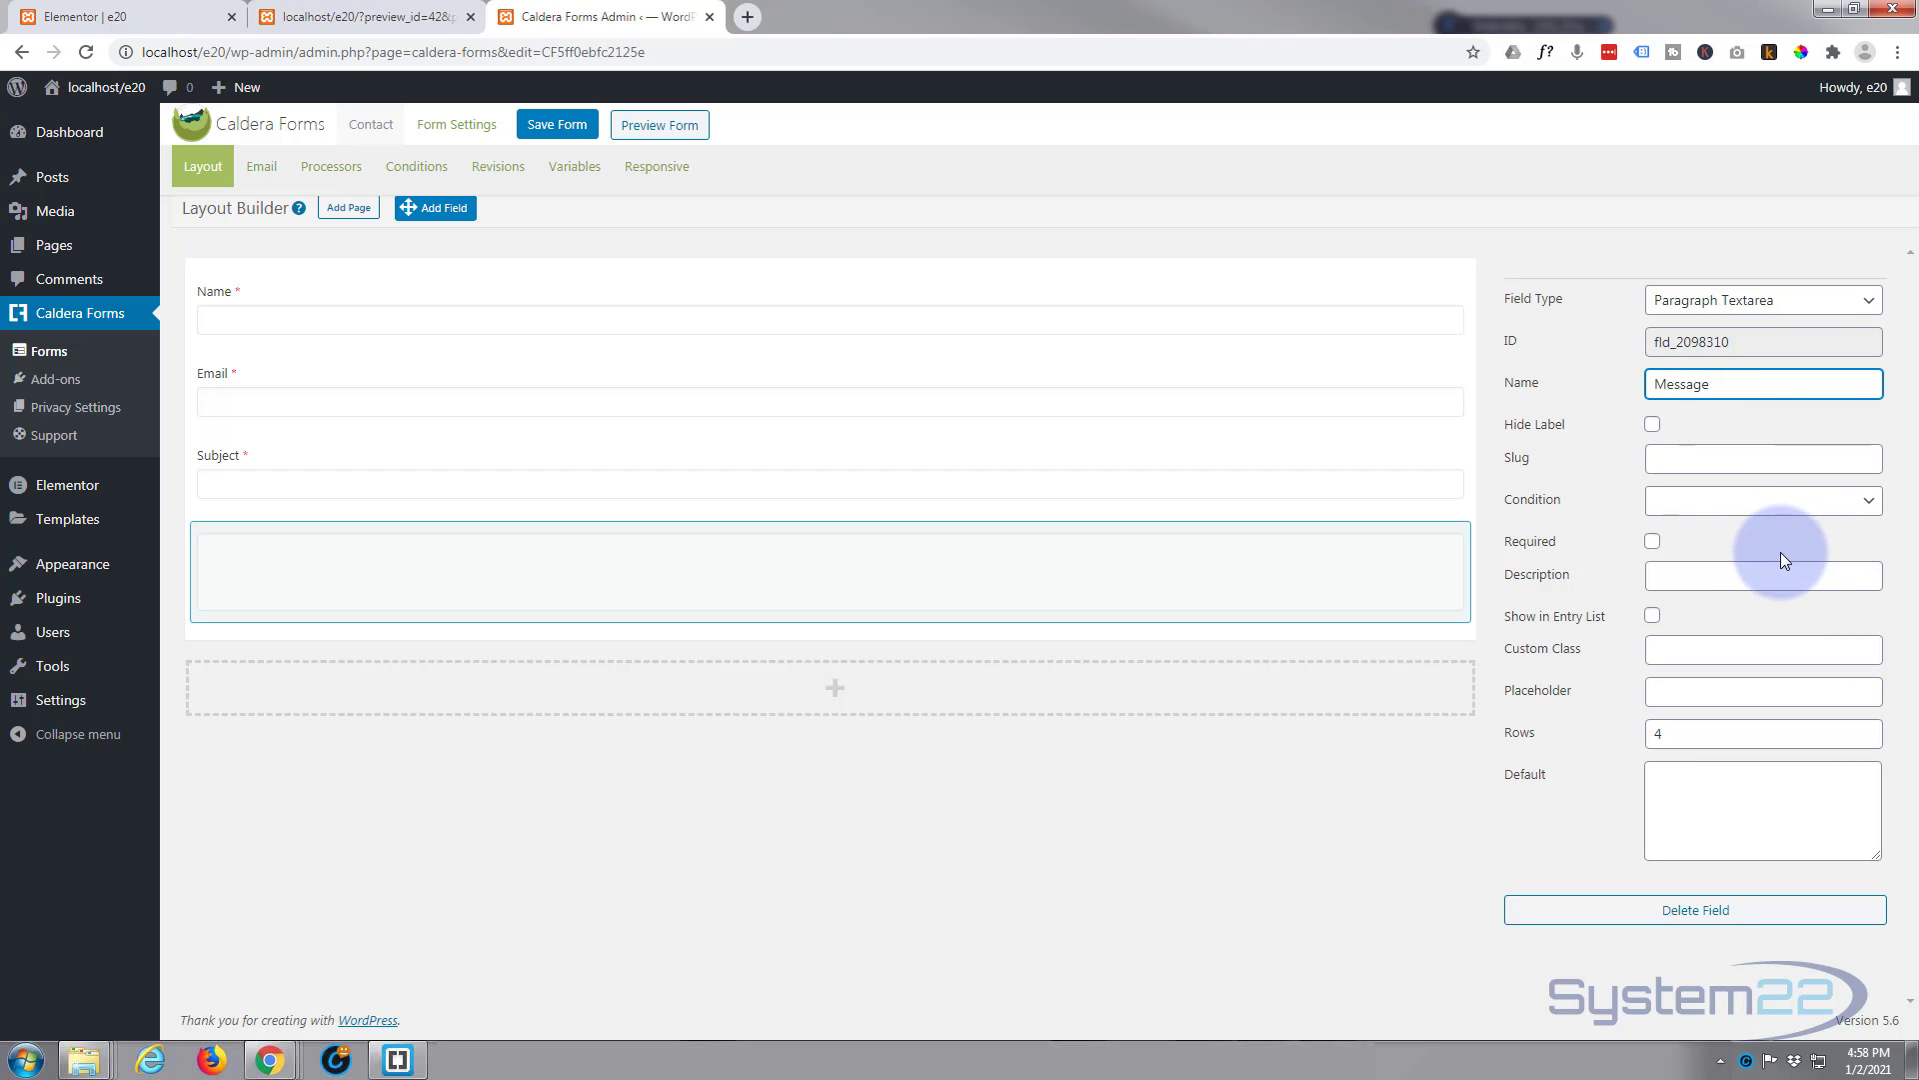
{"action": "left_click", "coordinate": [1652, 540]}
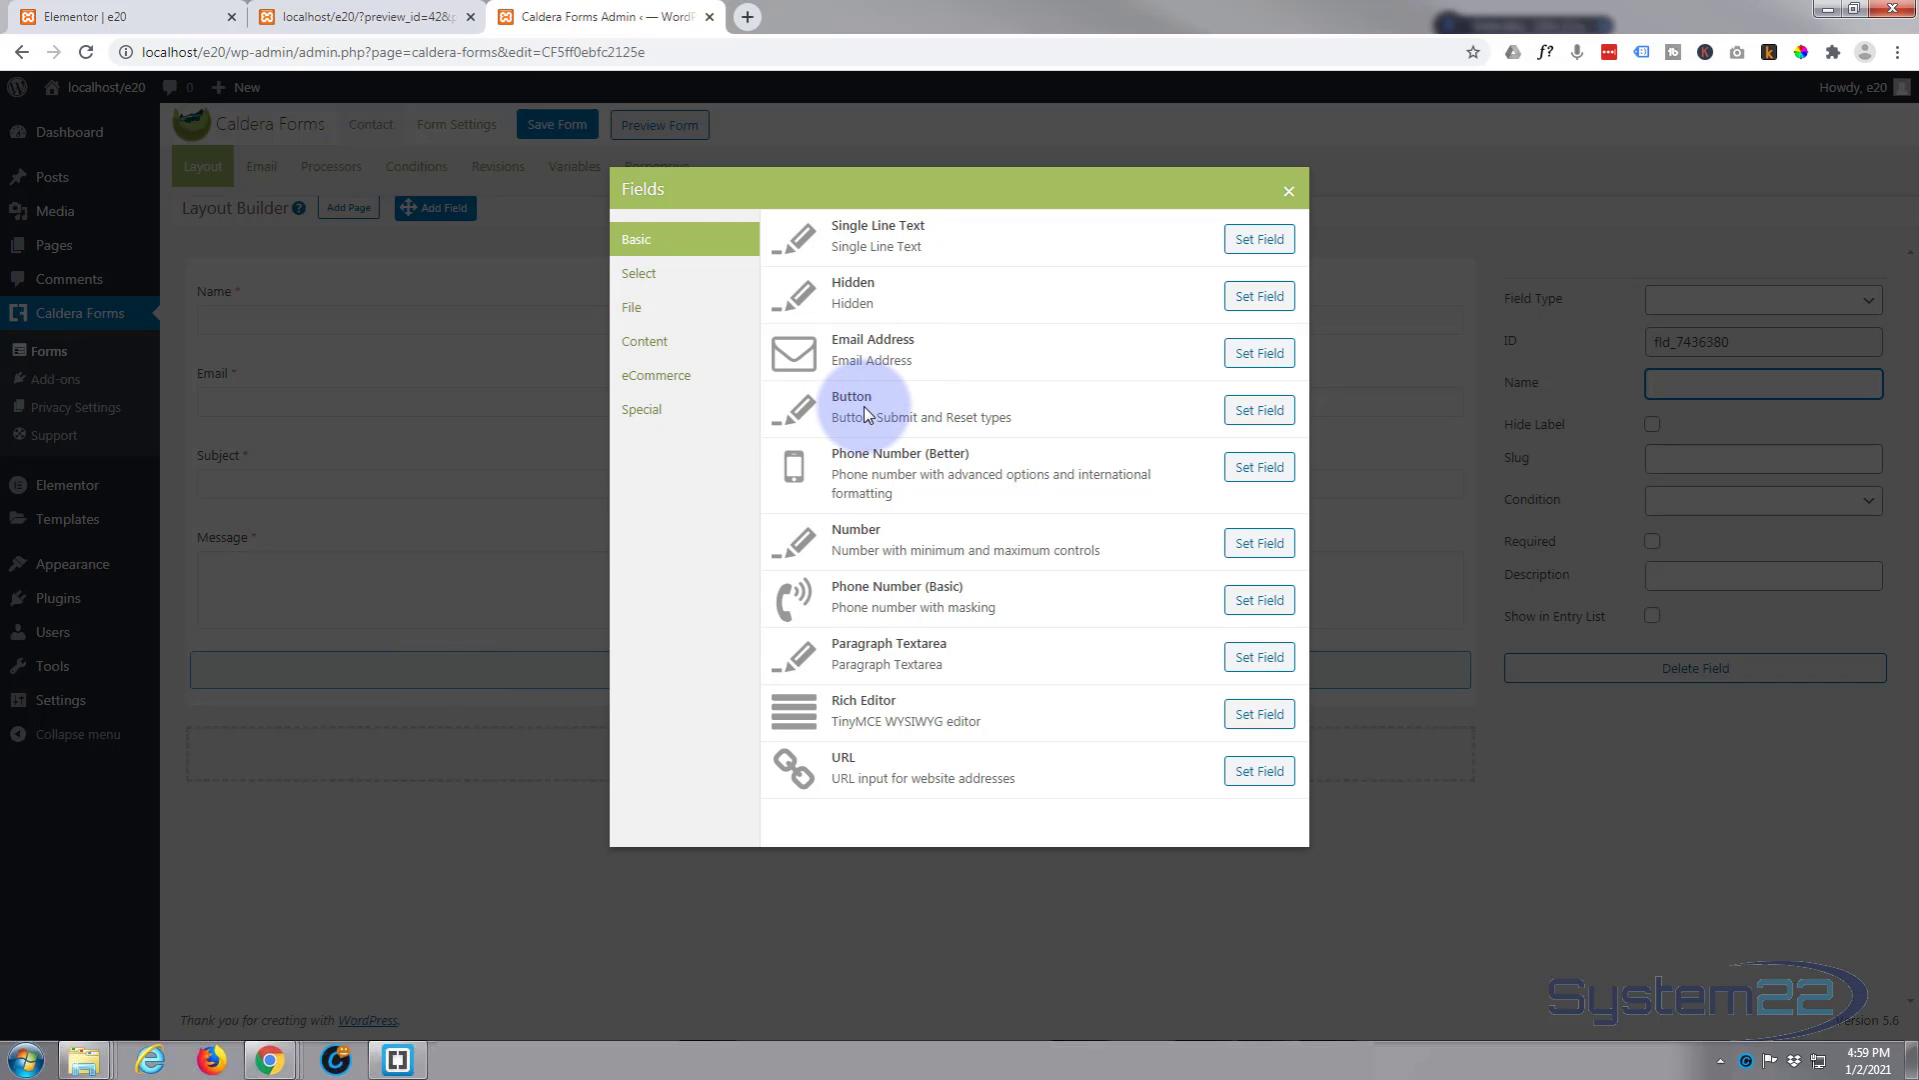
Add a Submit-type Button field named 'Send Message' below Message
{"action": "left_click", "coordinate": [1258, 408]}
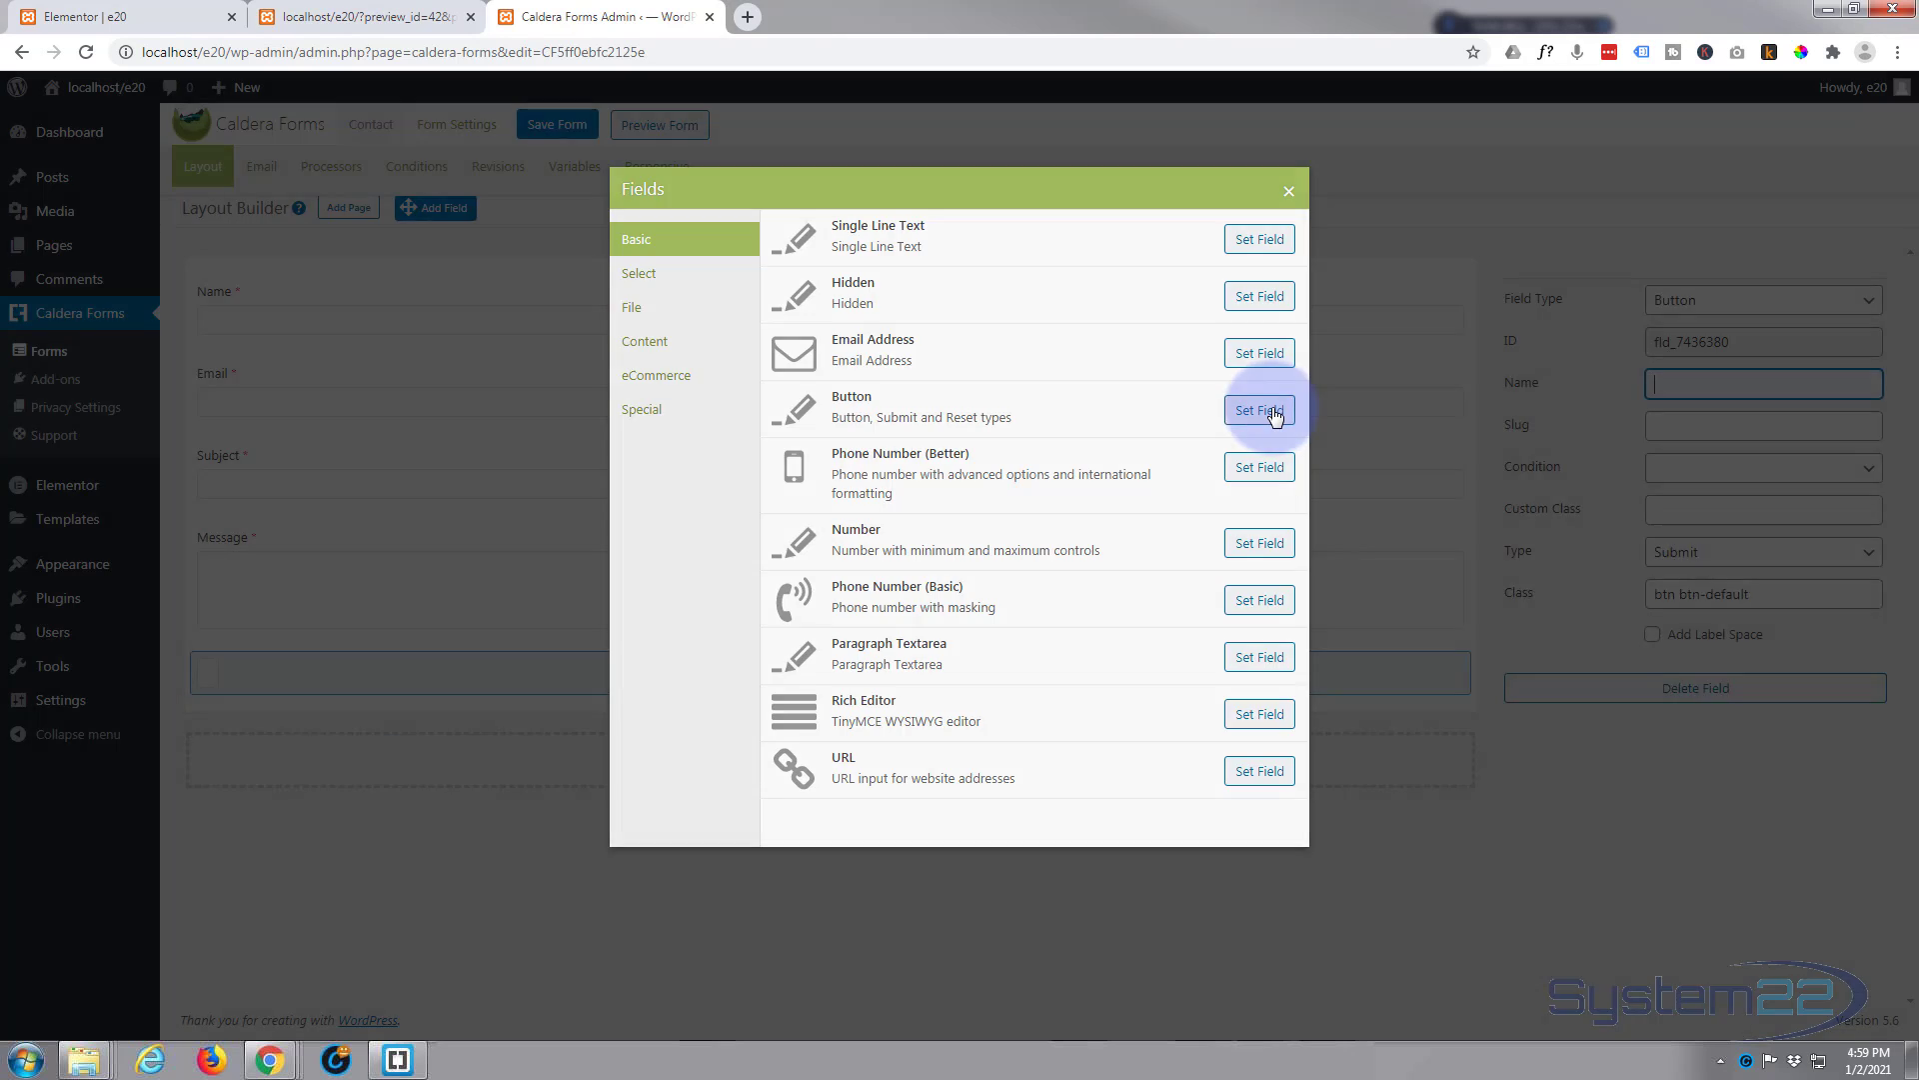
{"action": "left_click", "coordinate": [1257, 408]}
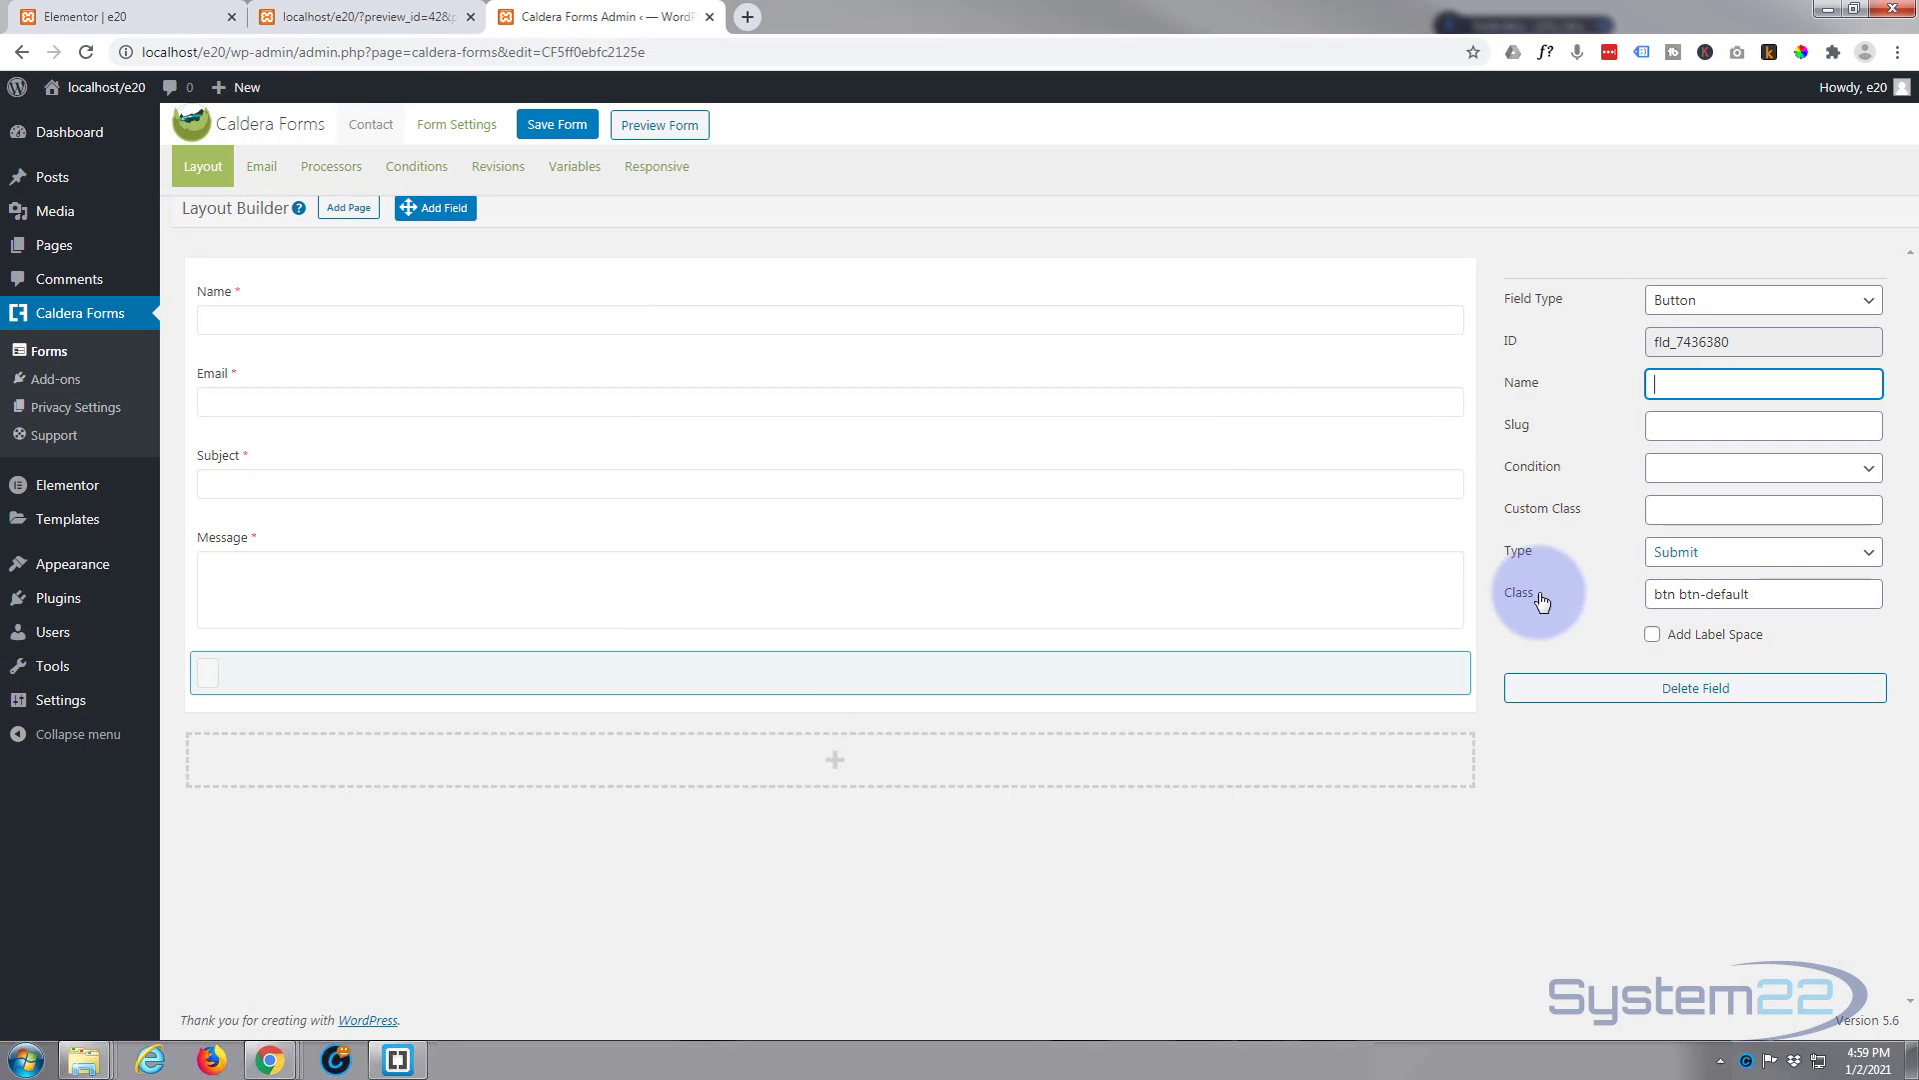
{"action": "left_click", "coordinate": [1759, 552]}
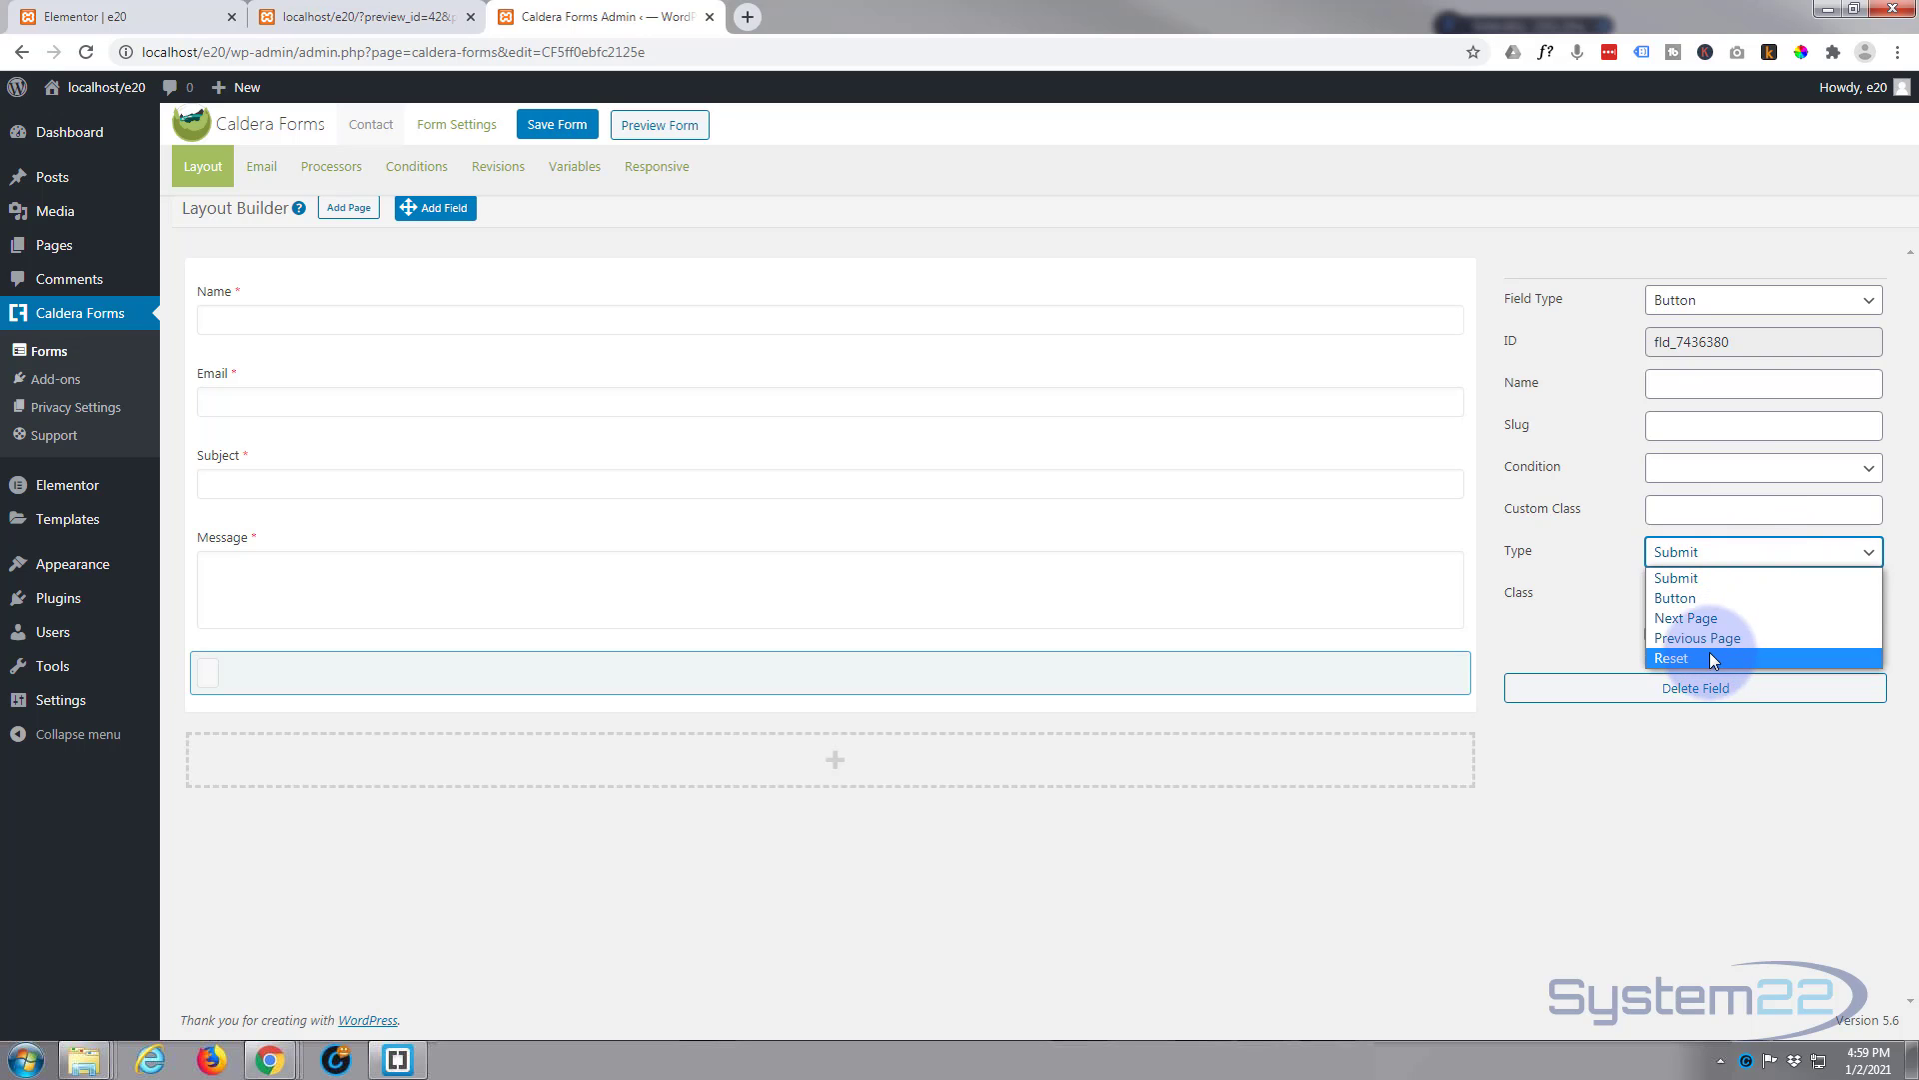
{"action": "left_click", "coordinate": [1676, 578]}
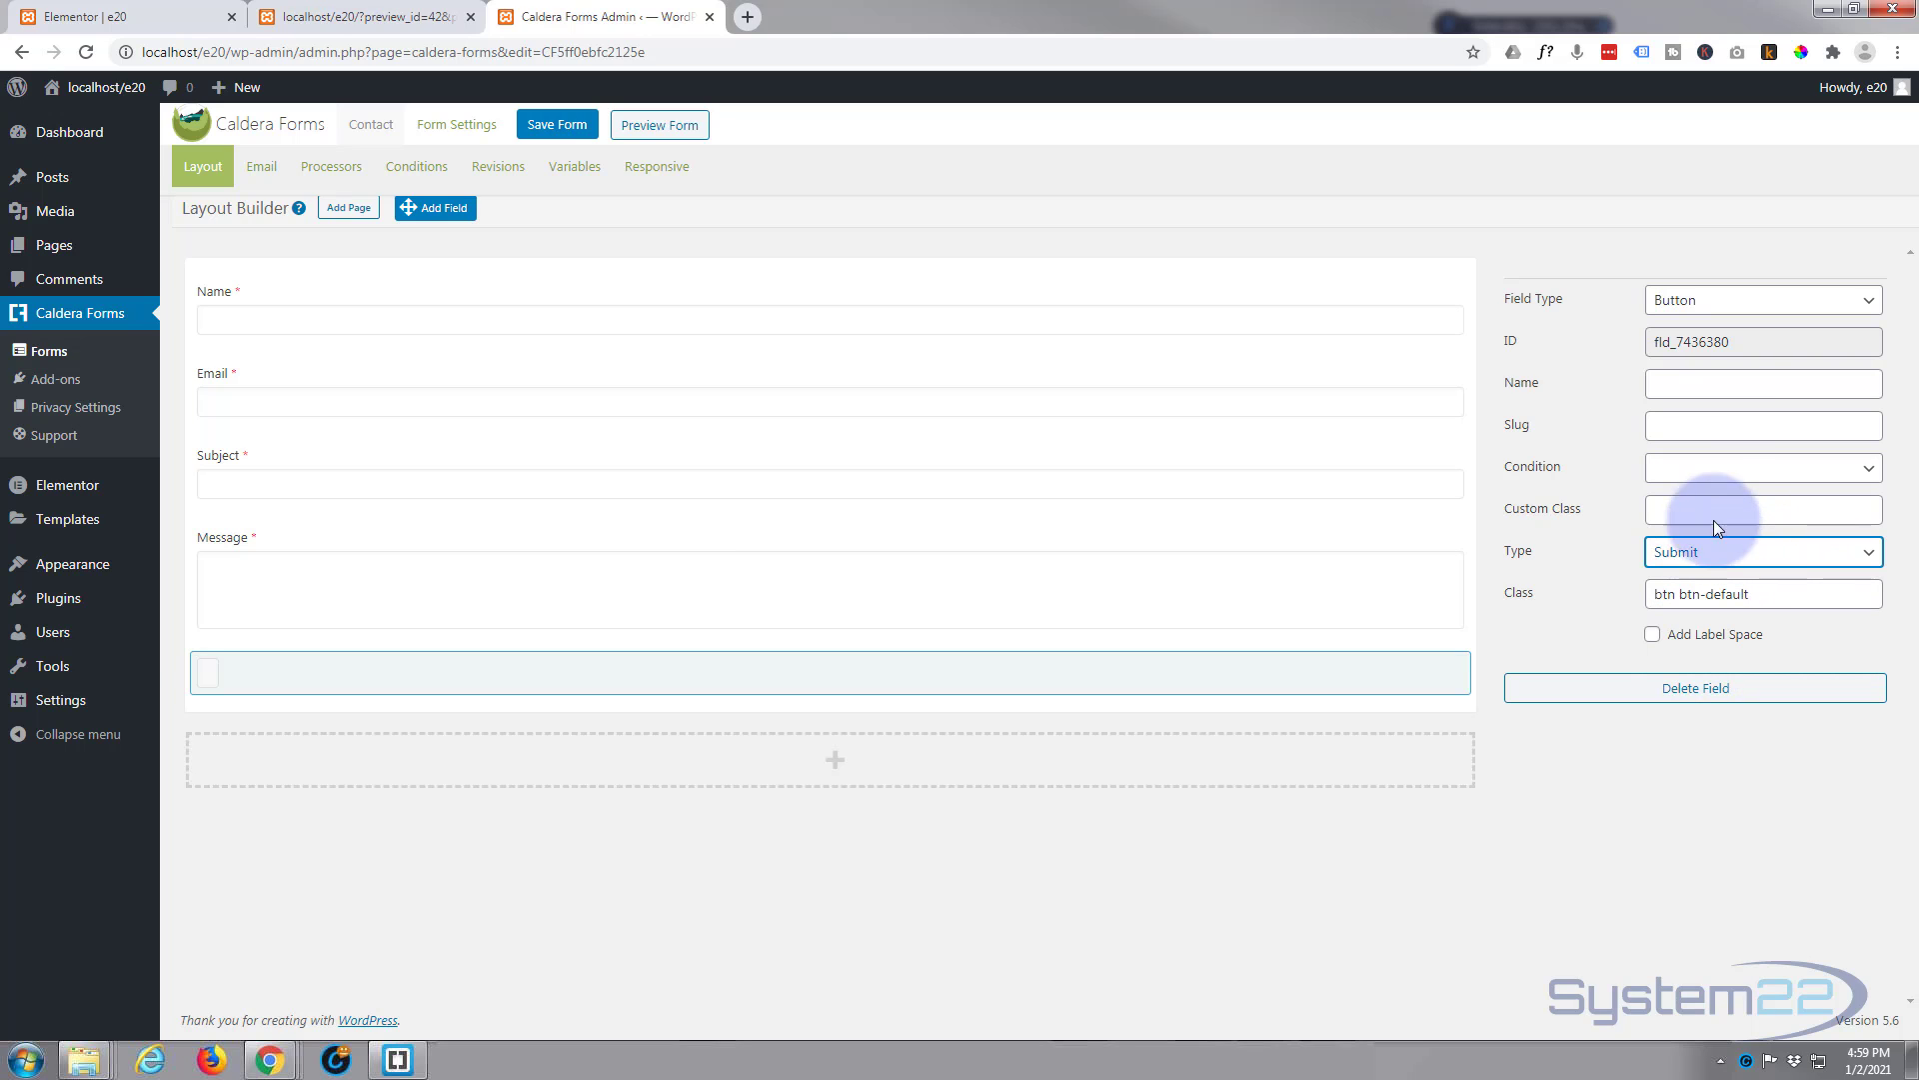
{"action": "left_click", "coordinate": [1764, 384]}
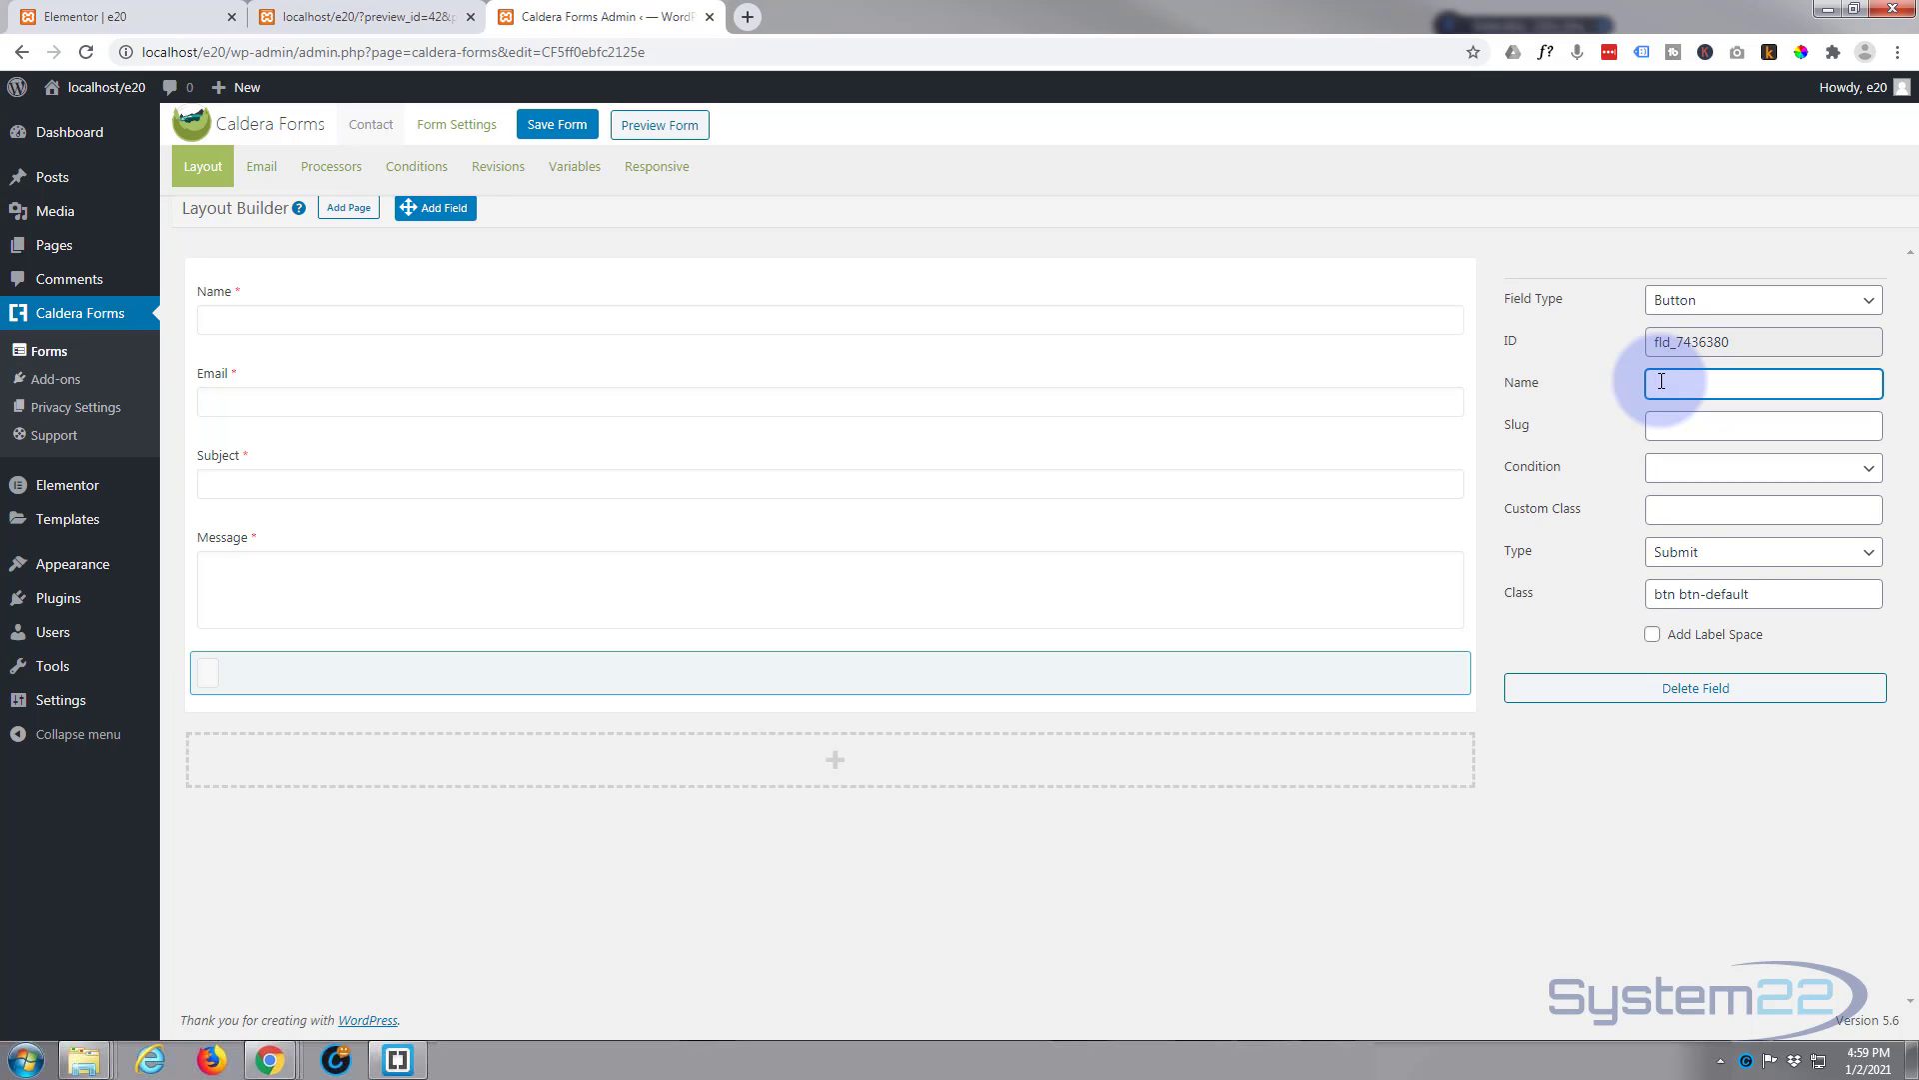
{"action": "type", "text": "Send Message"}
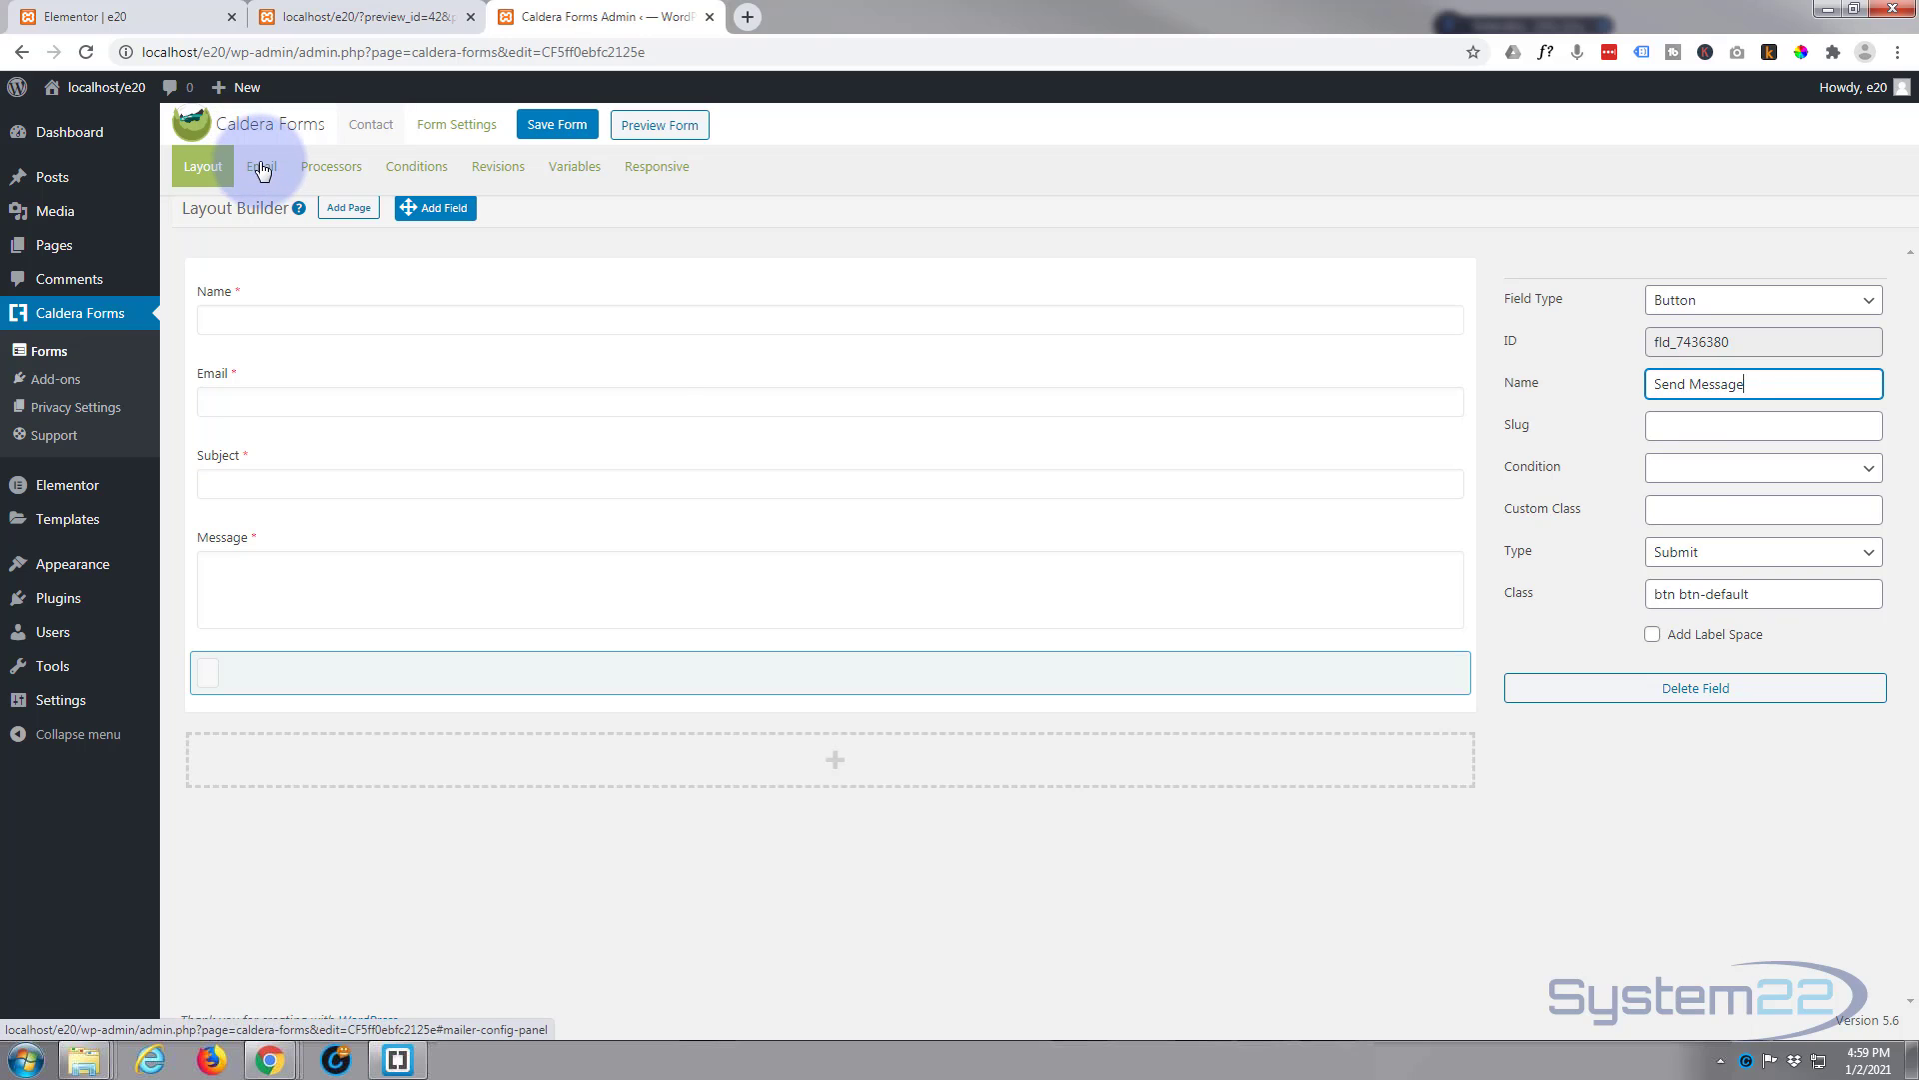
Review the Email notification settings (sender name, address, subject "Contact"), save the form and return to the Forms list
{"action": "left_click", "coordinate": [260, 166]}
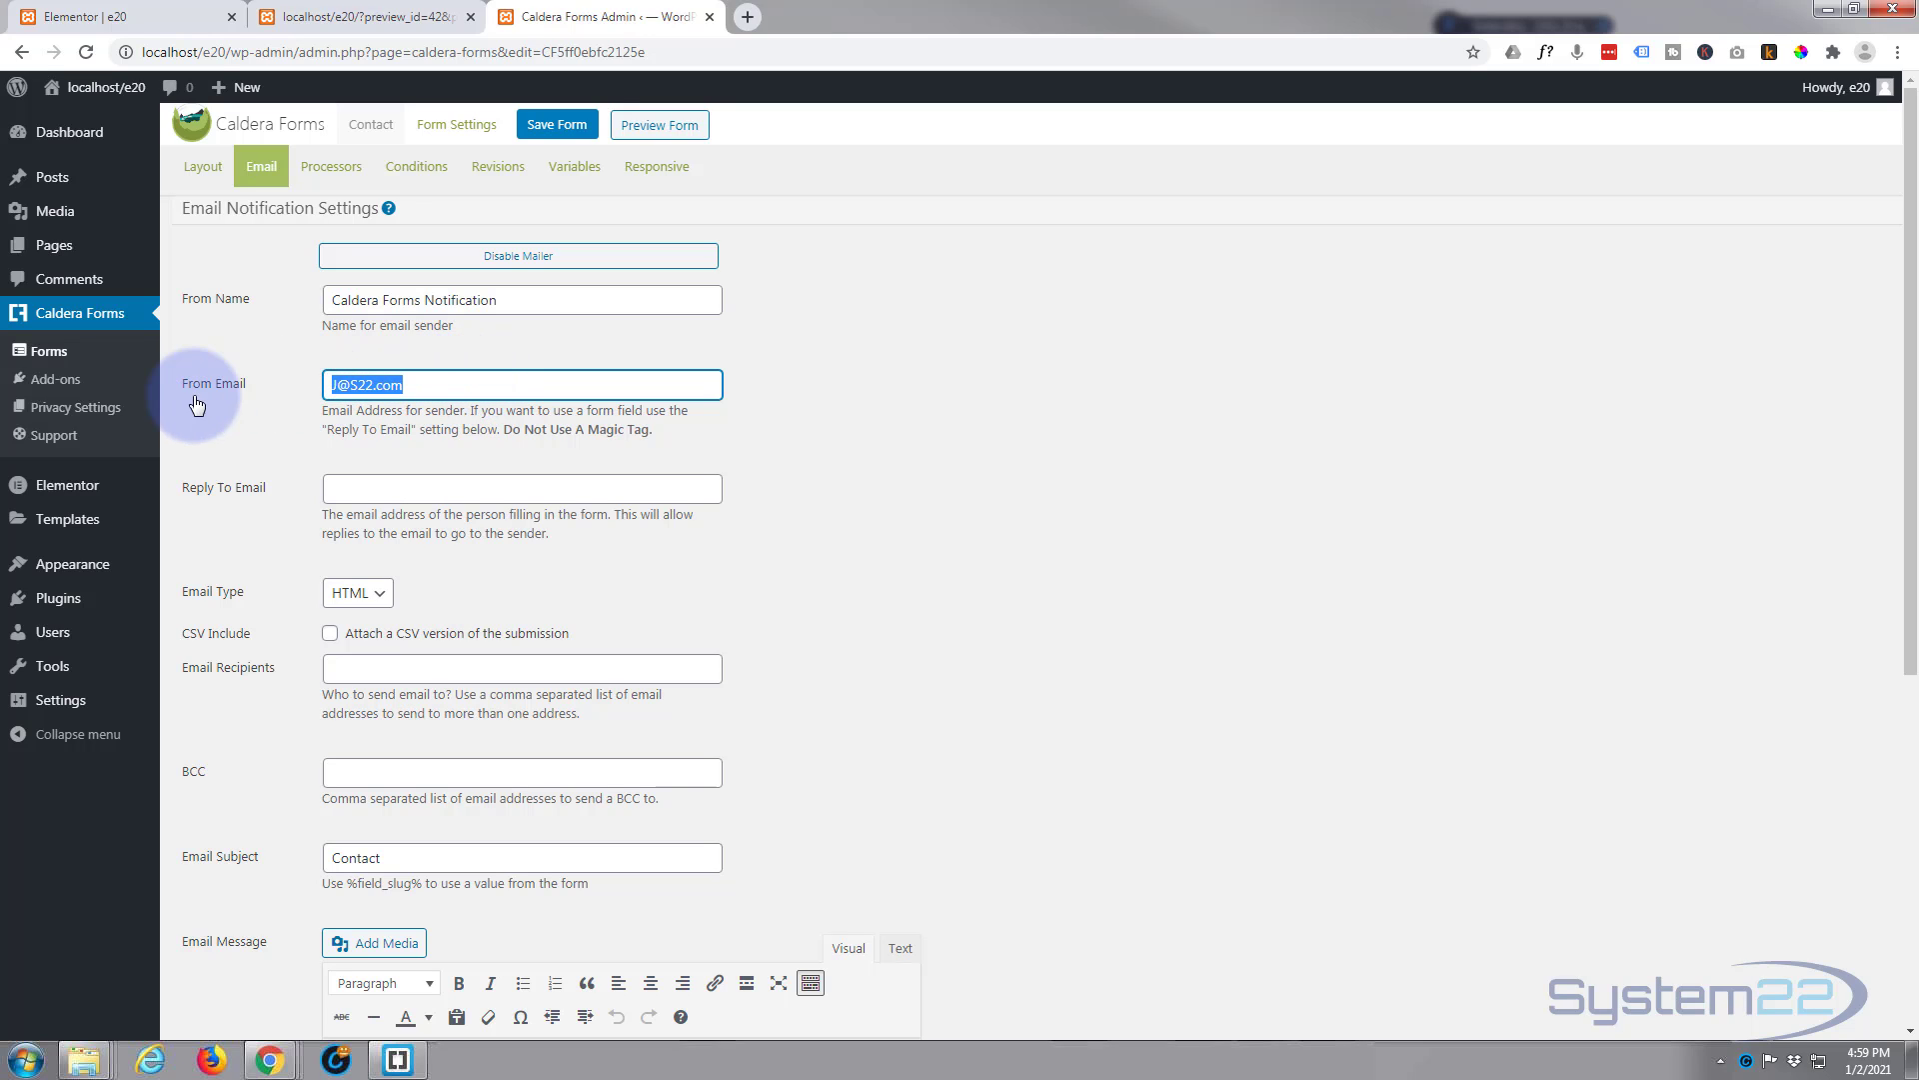
{"action": "mouse_move", "coordinate": [512, 356]}
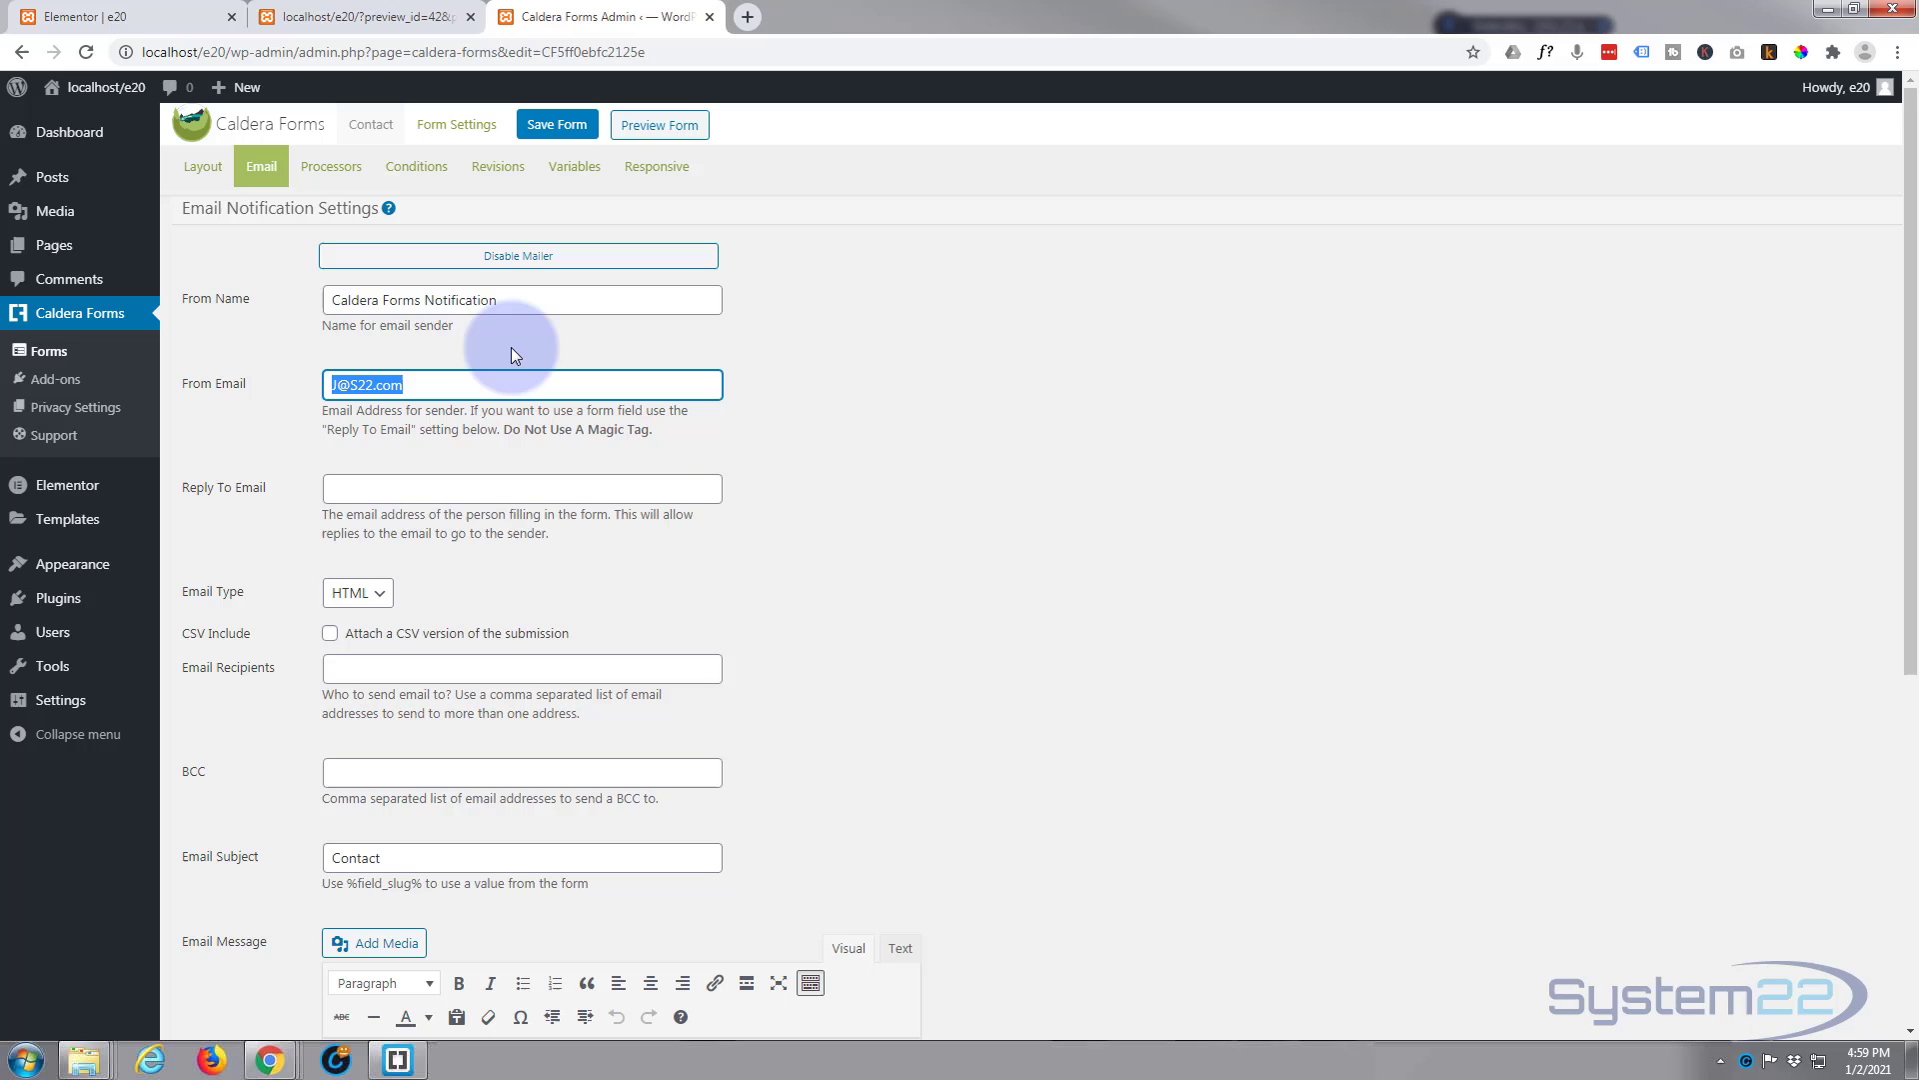
{"action": "mouse_move", "coordinate": [448, 336]}
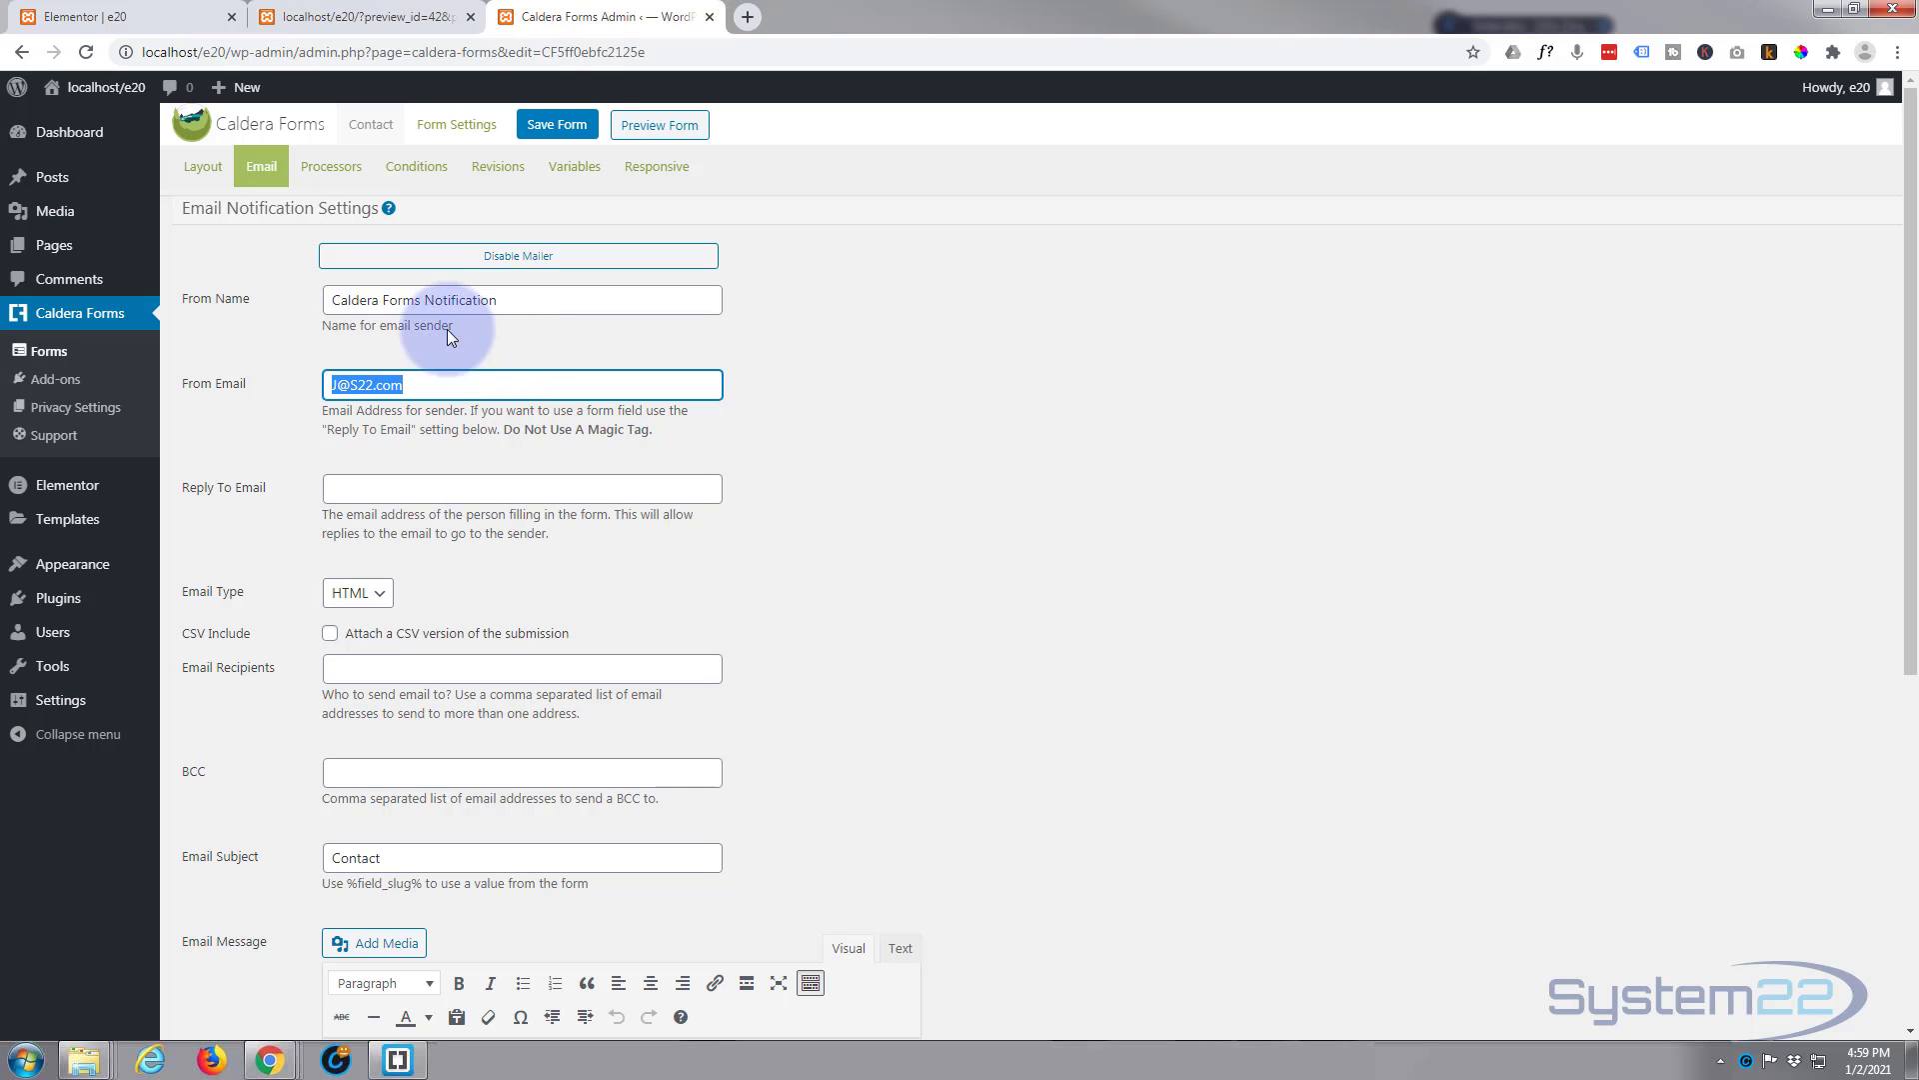
{"action": "left_click", "coordinate": [556, 124]}
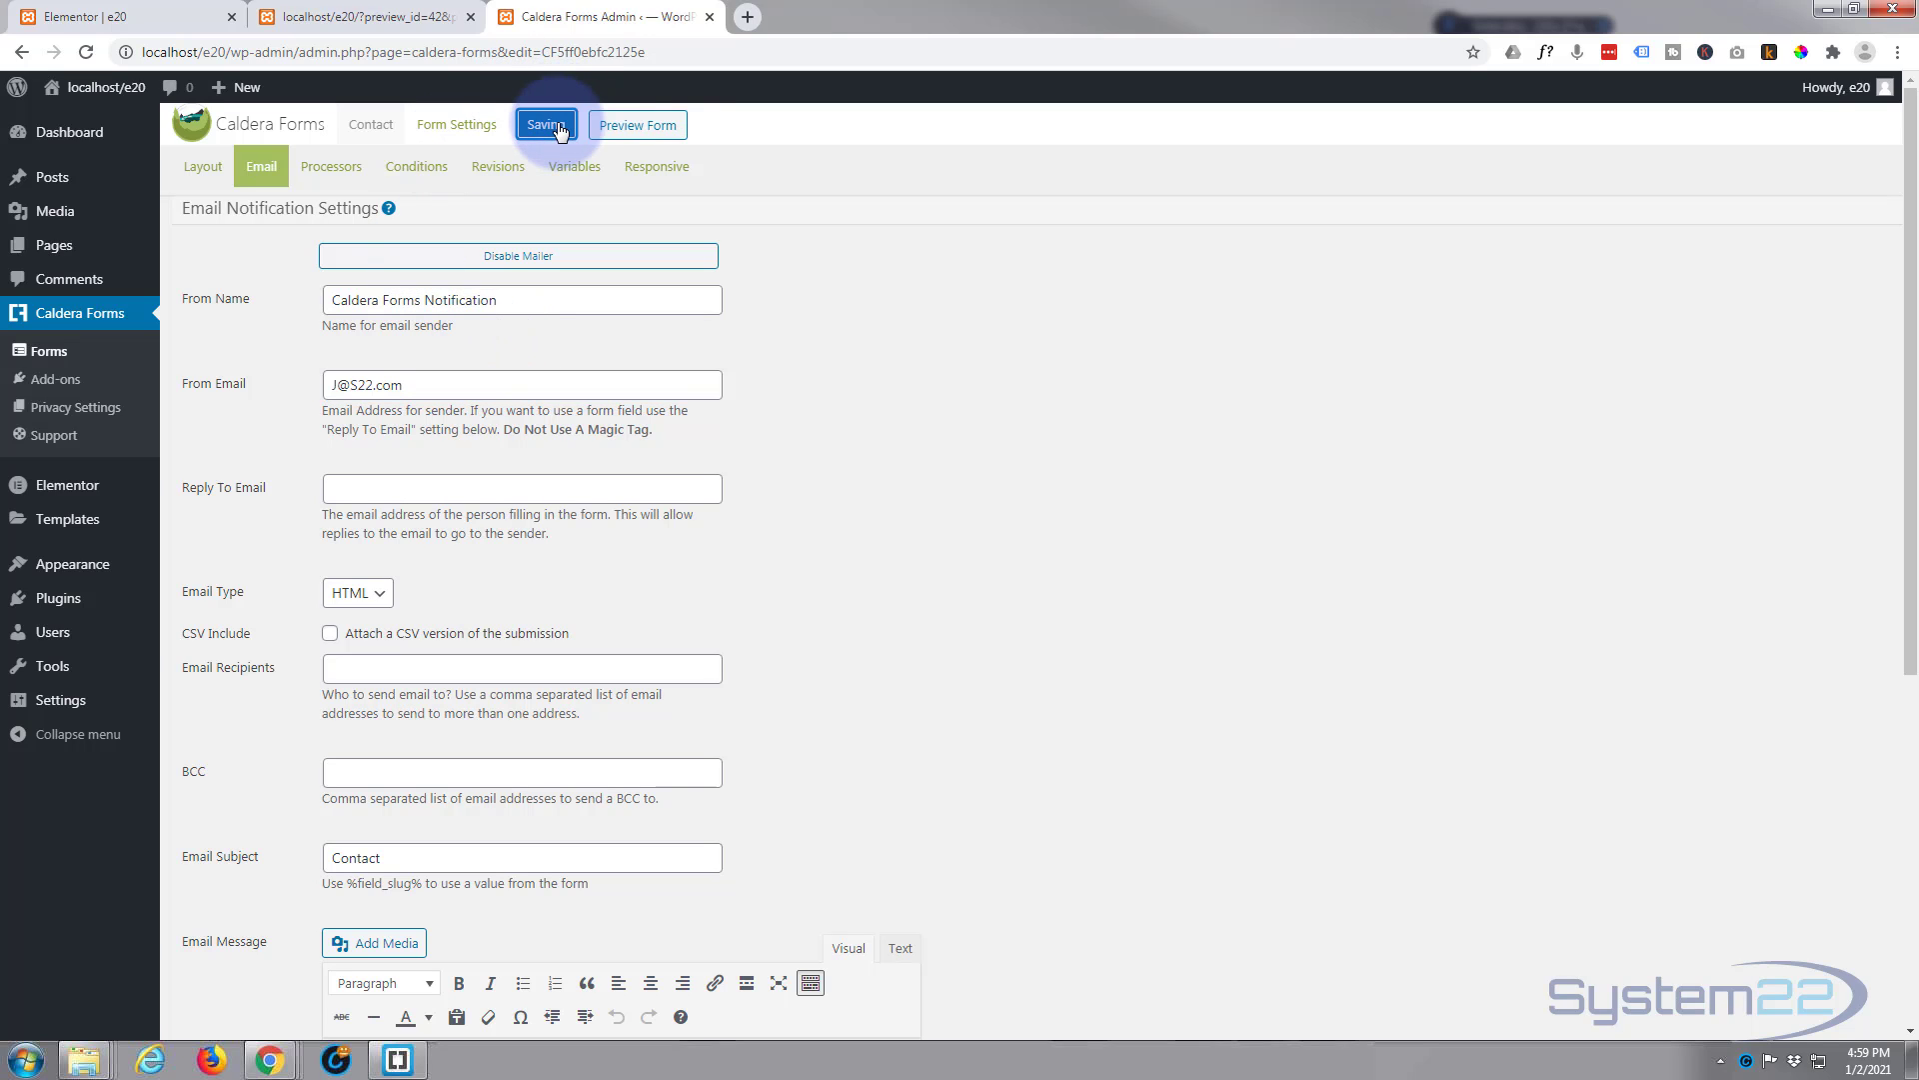
{"action": "left_click", "coordinate": [543, 124]}
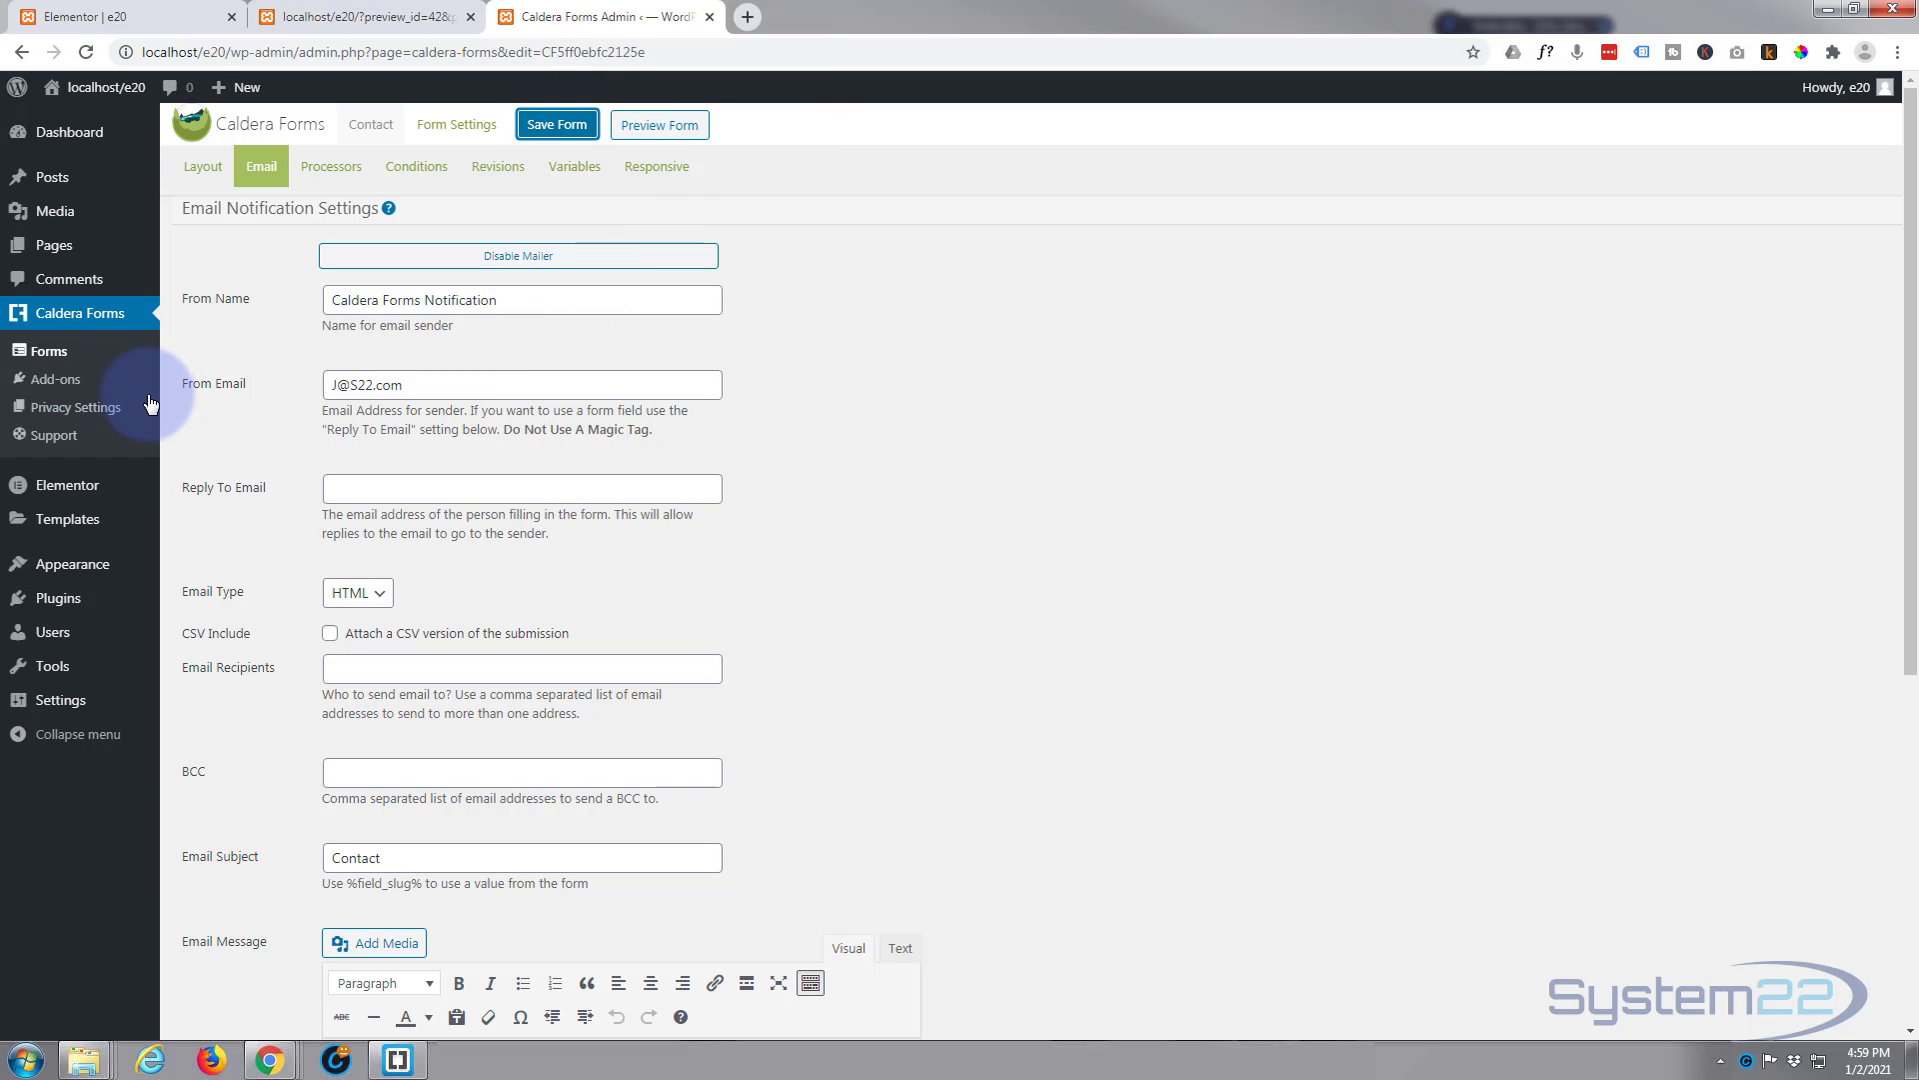
{"action": "left_click", "coordinate": [48, 352]}
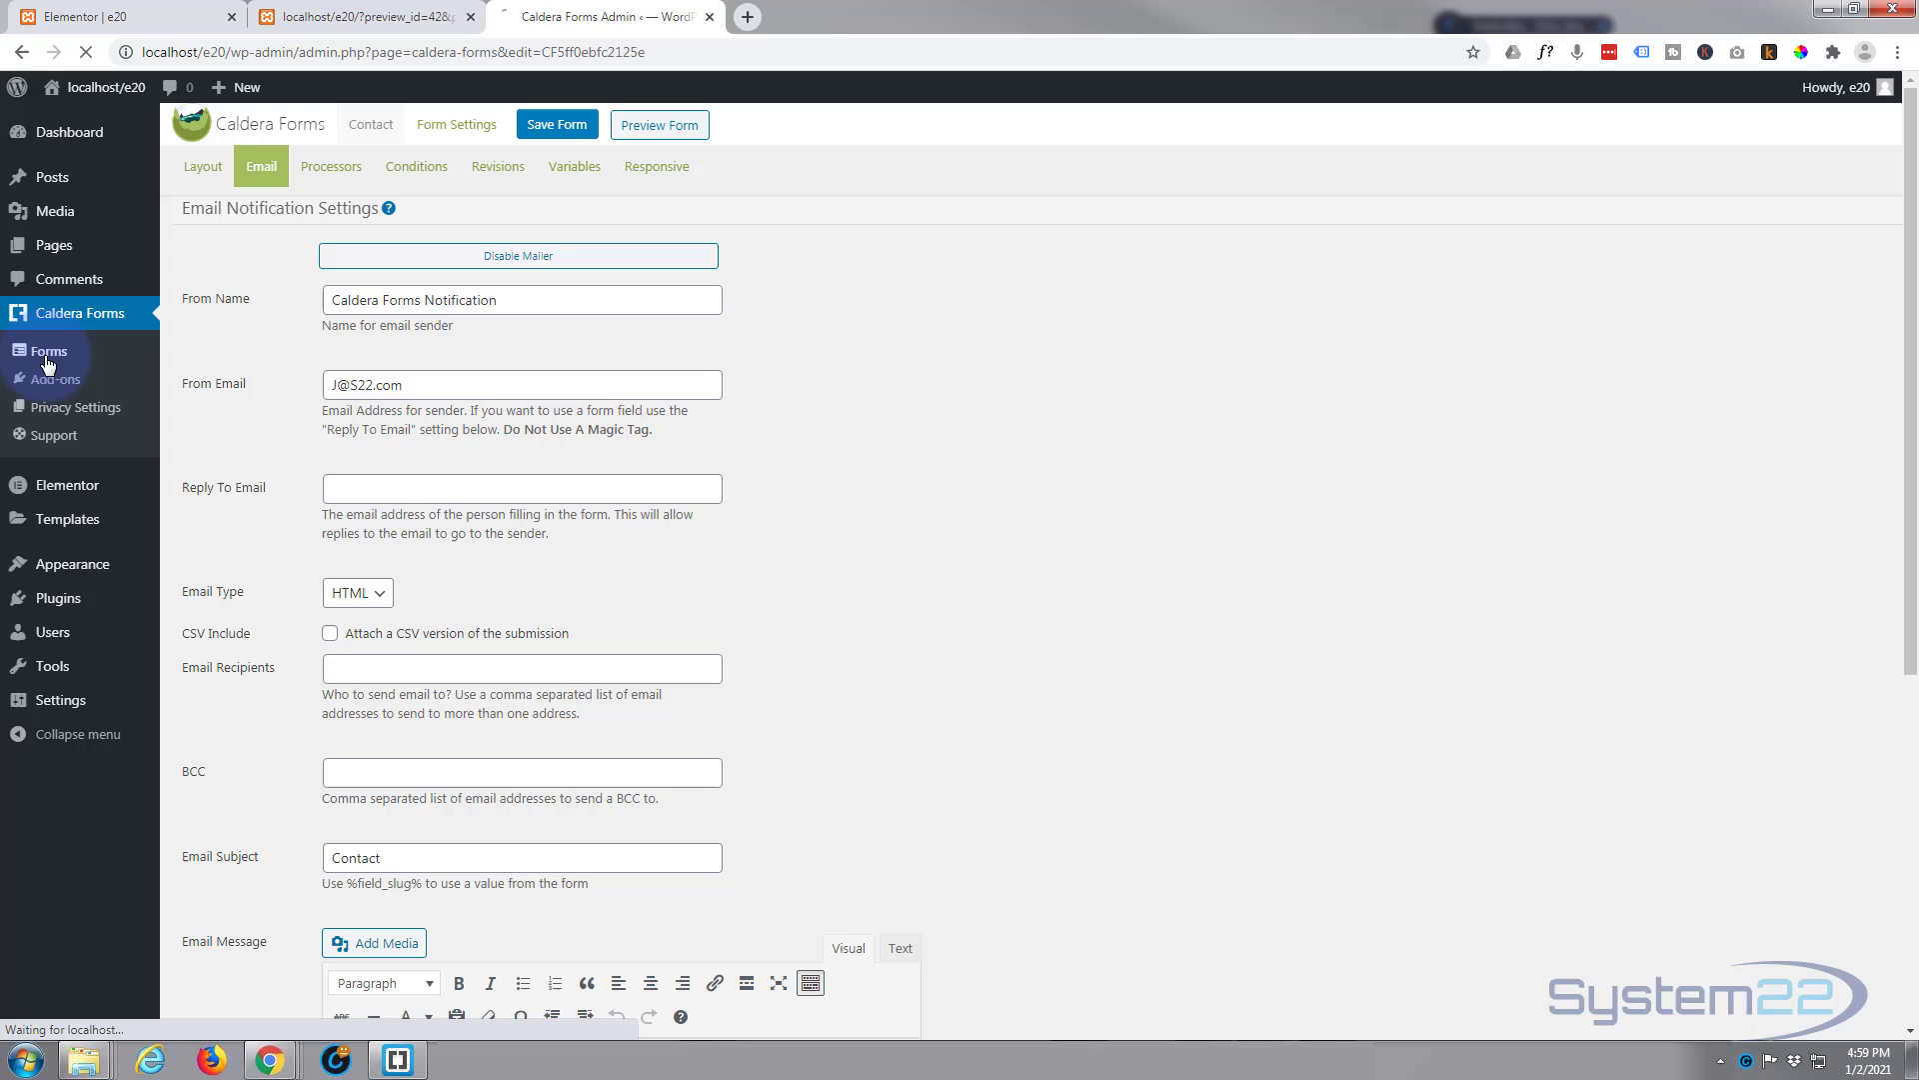
Copy the Contact form's shortcode from the forms list and switch back to the home page preview
{"action": "left_click", "coordinate": [48, 352]}
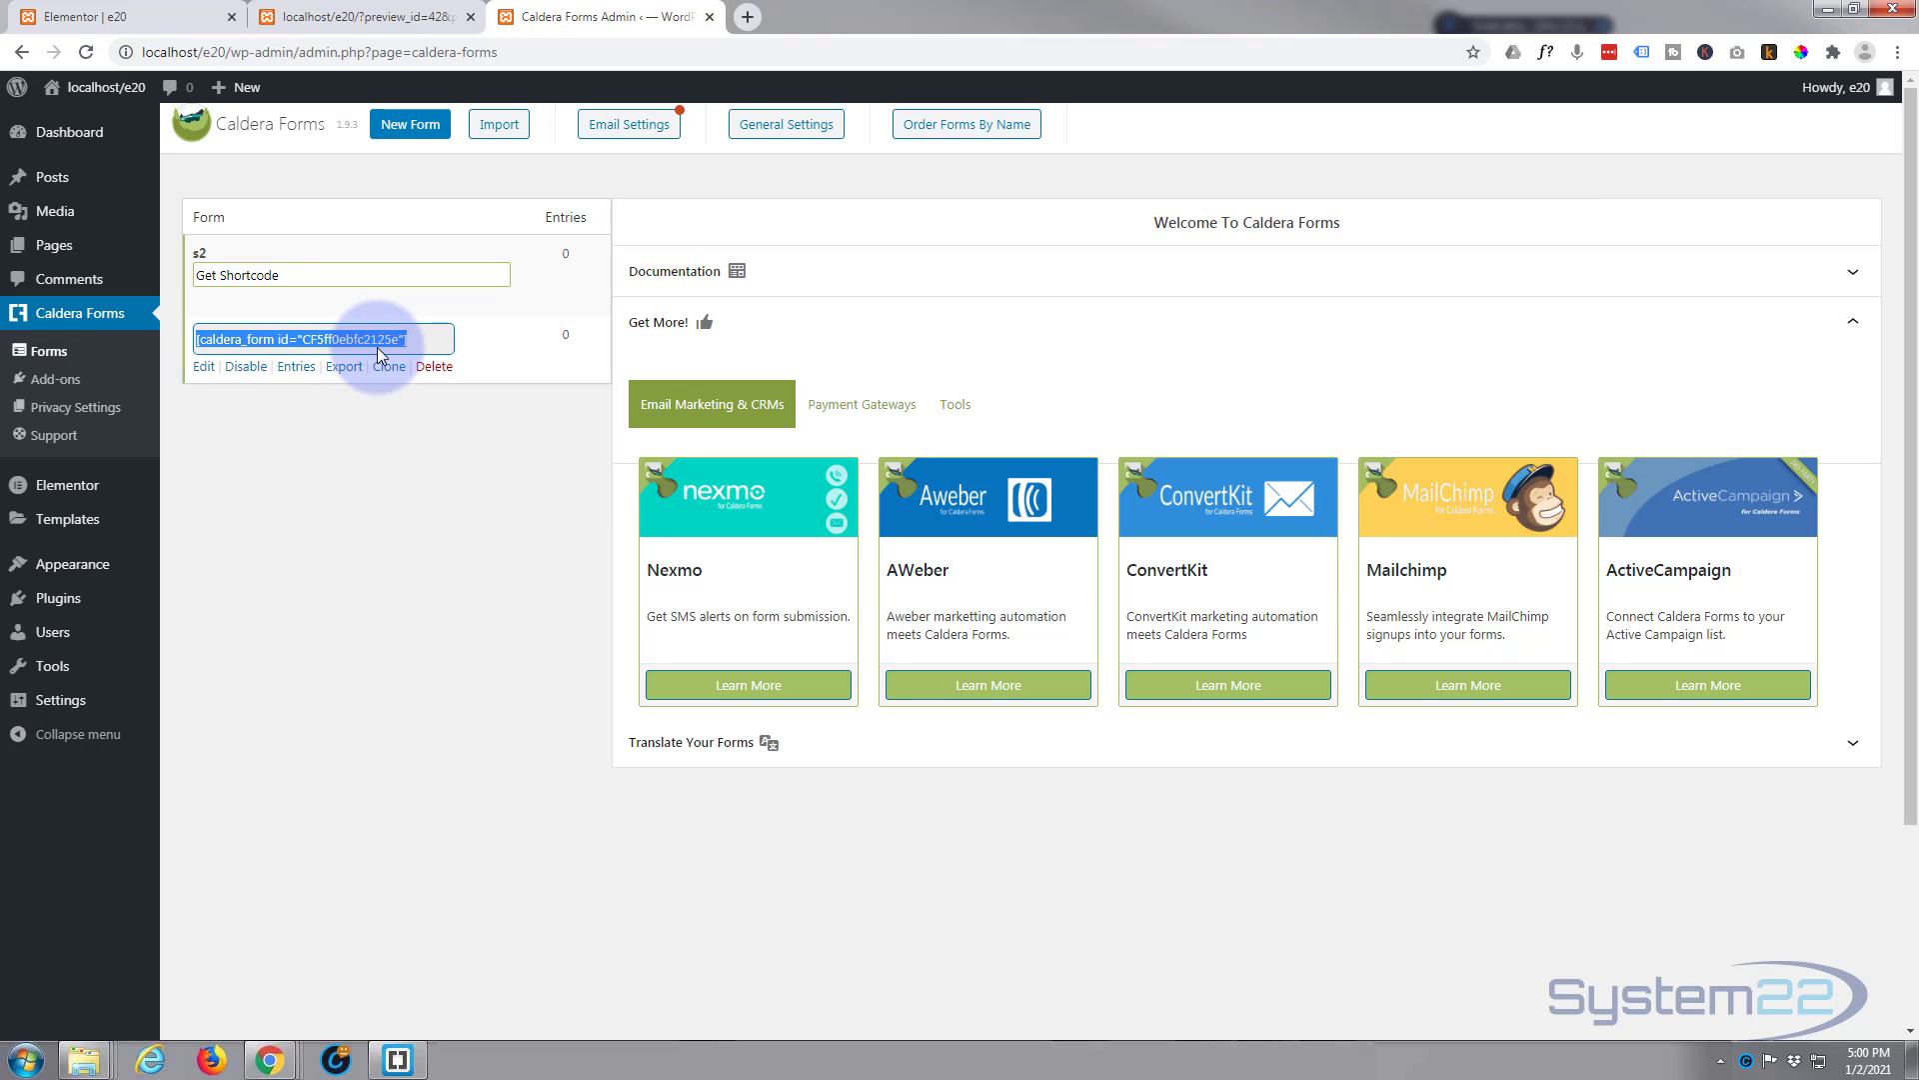
{"action": "left_click", "coordinate": [356, 16]}
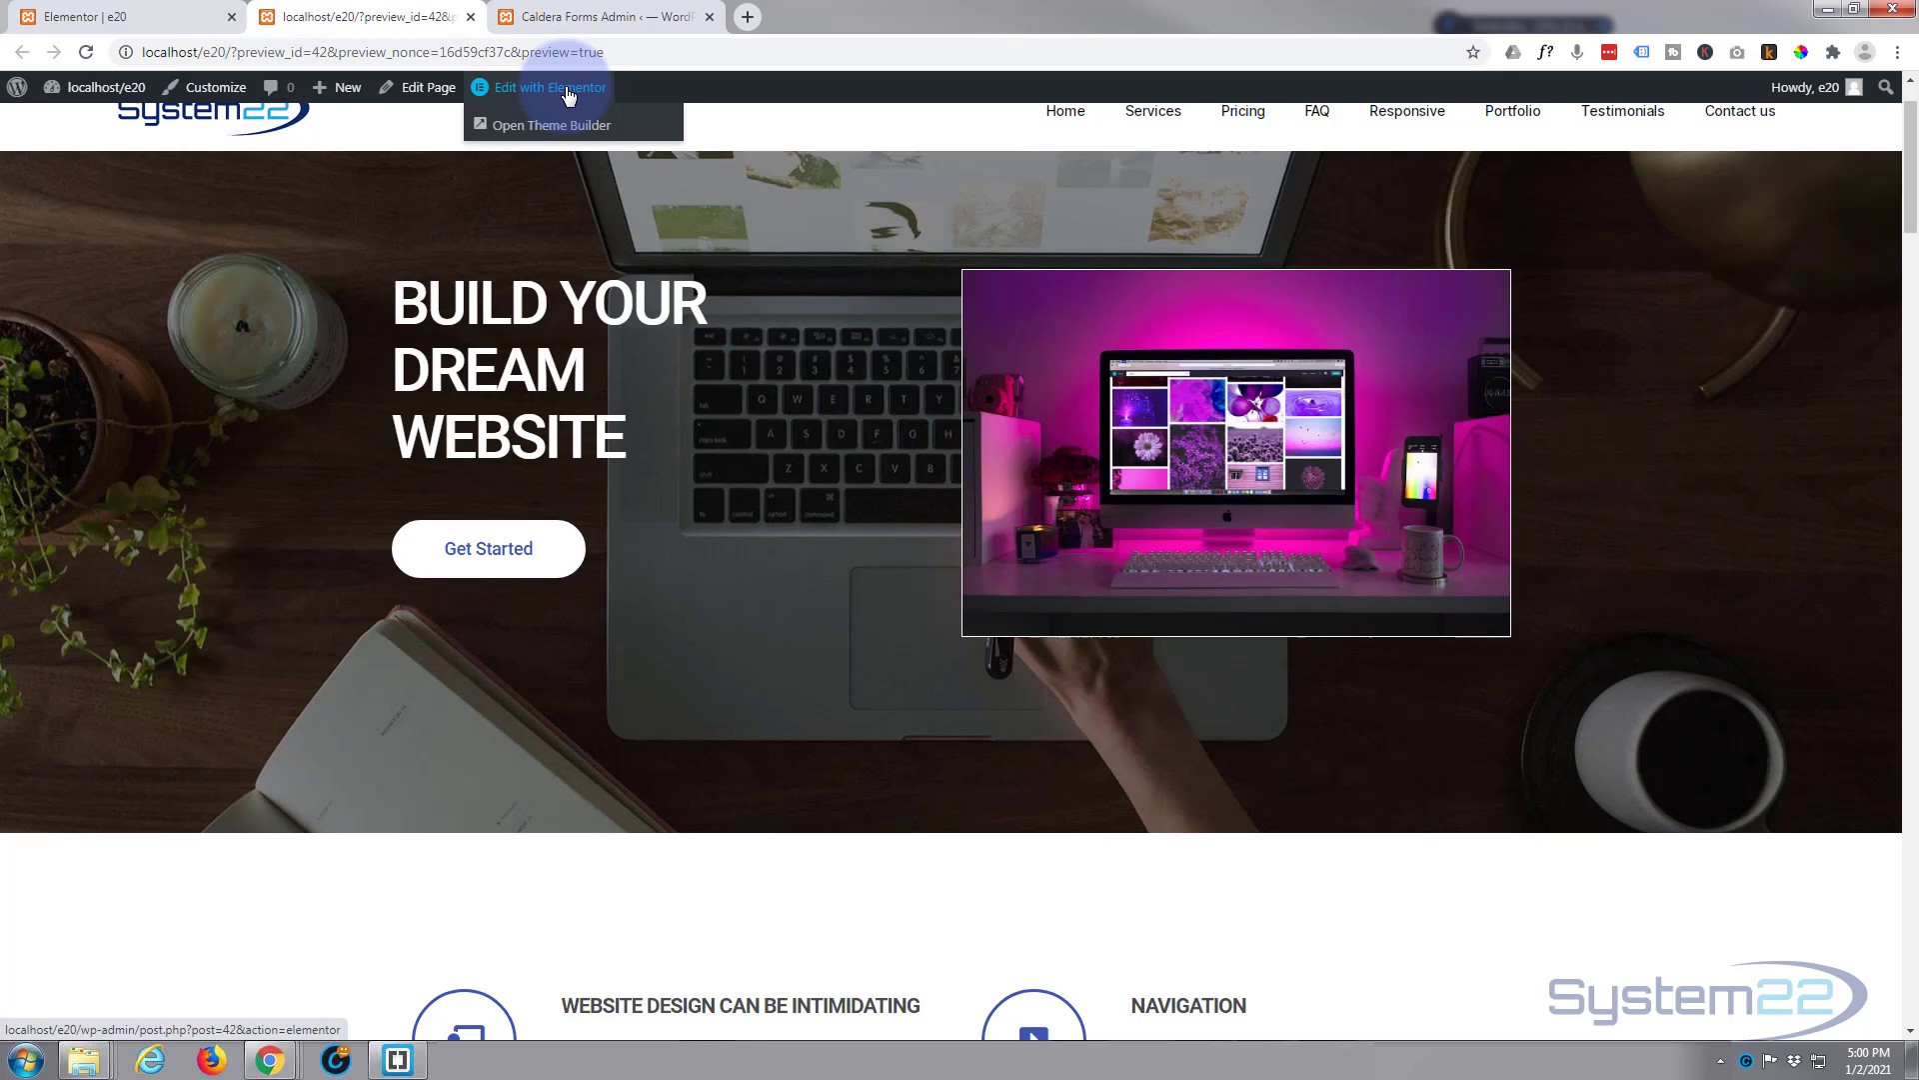
Edit the home page with Elementor and scroll down to the Contact Us section with the map
{"action": "left_click", "coordinate": [548, 86]}
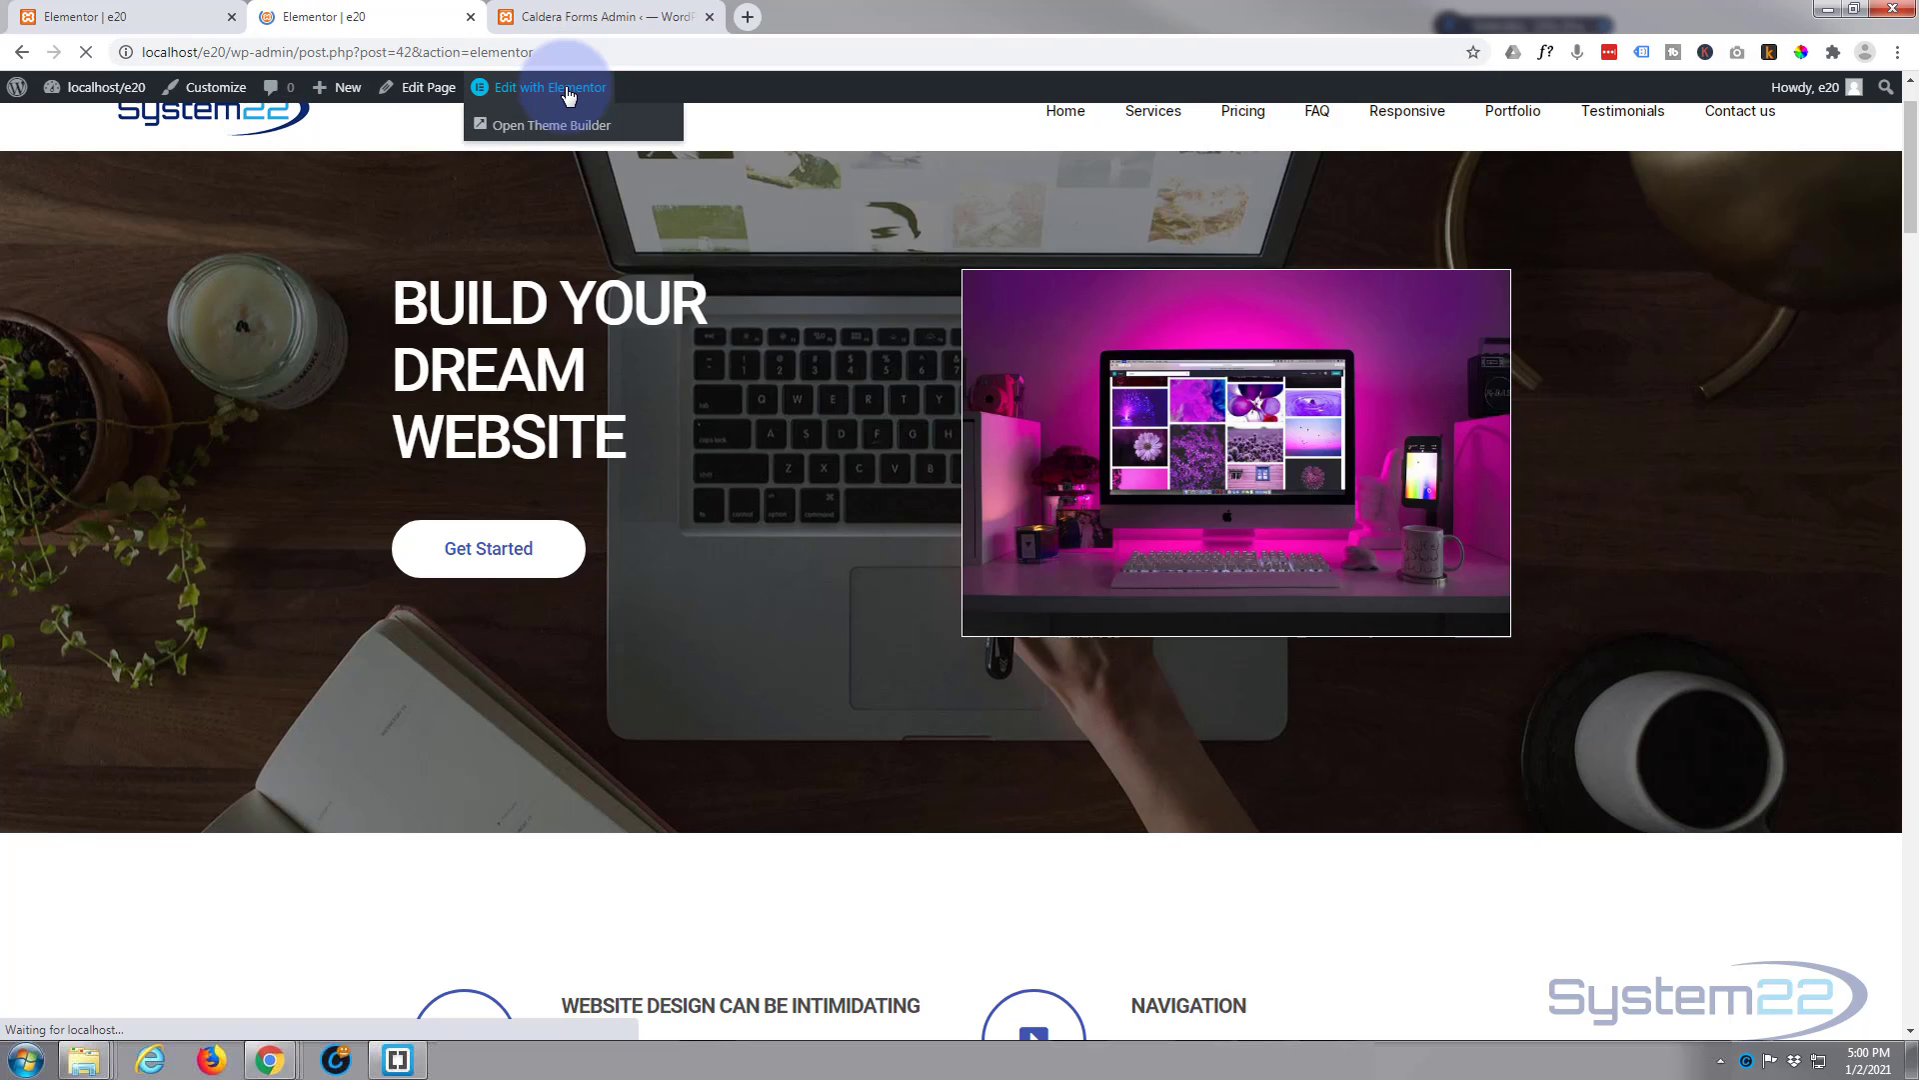
{"action": "left_click", "coordinate": [547, 85]}
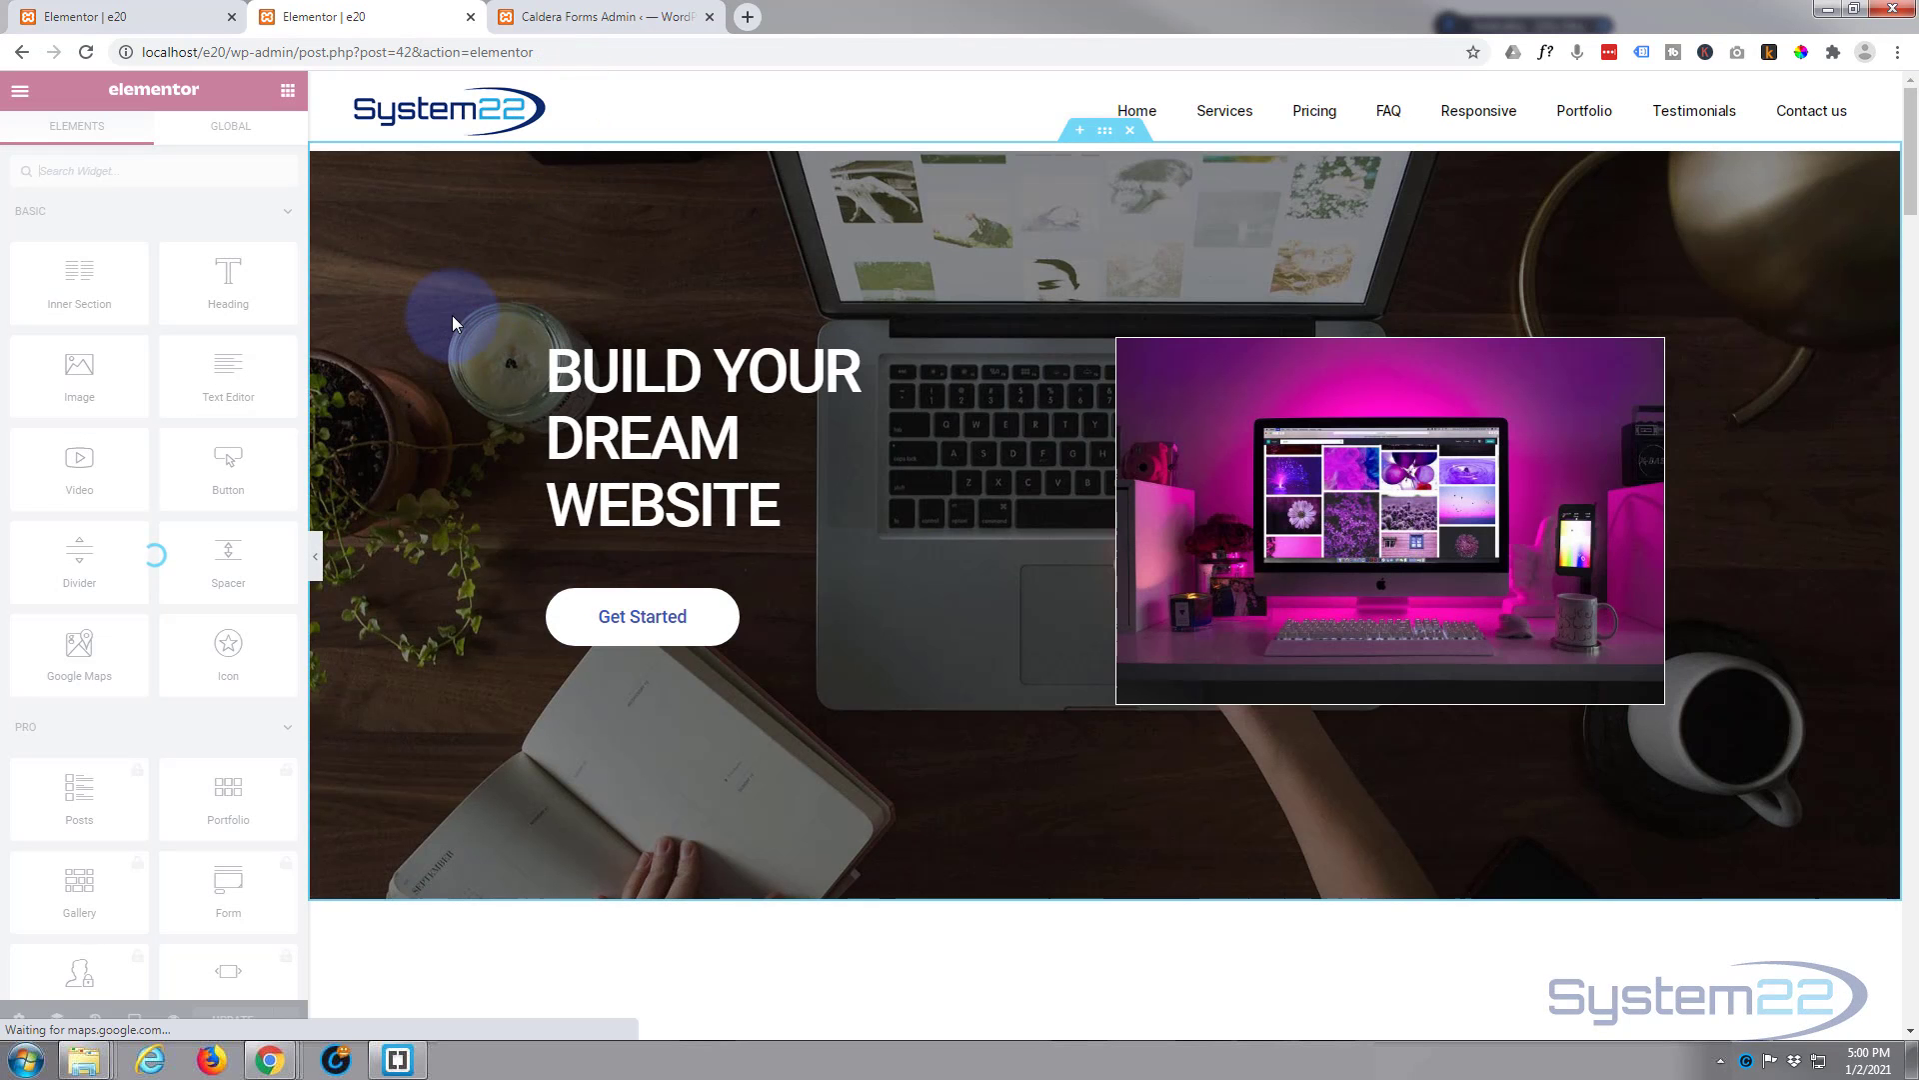
{"action": "scroll", "scroll_direction": "down", "scroll_amount": 3}
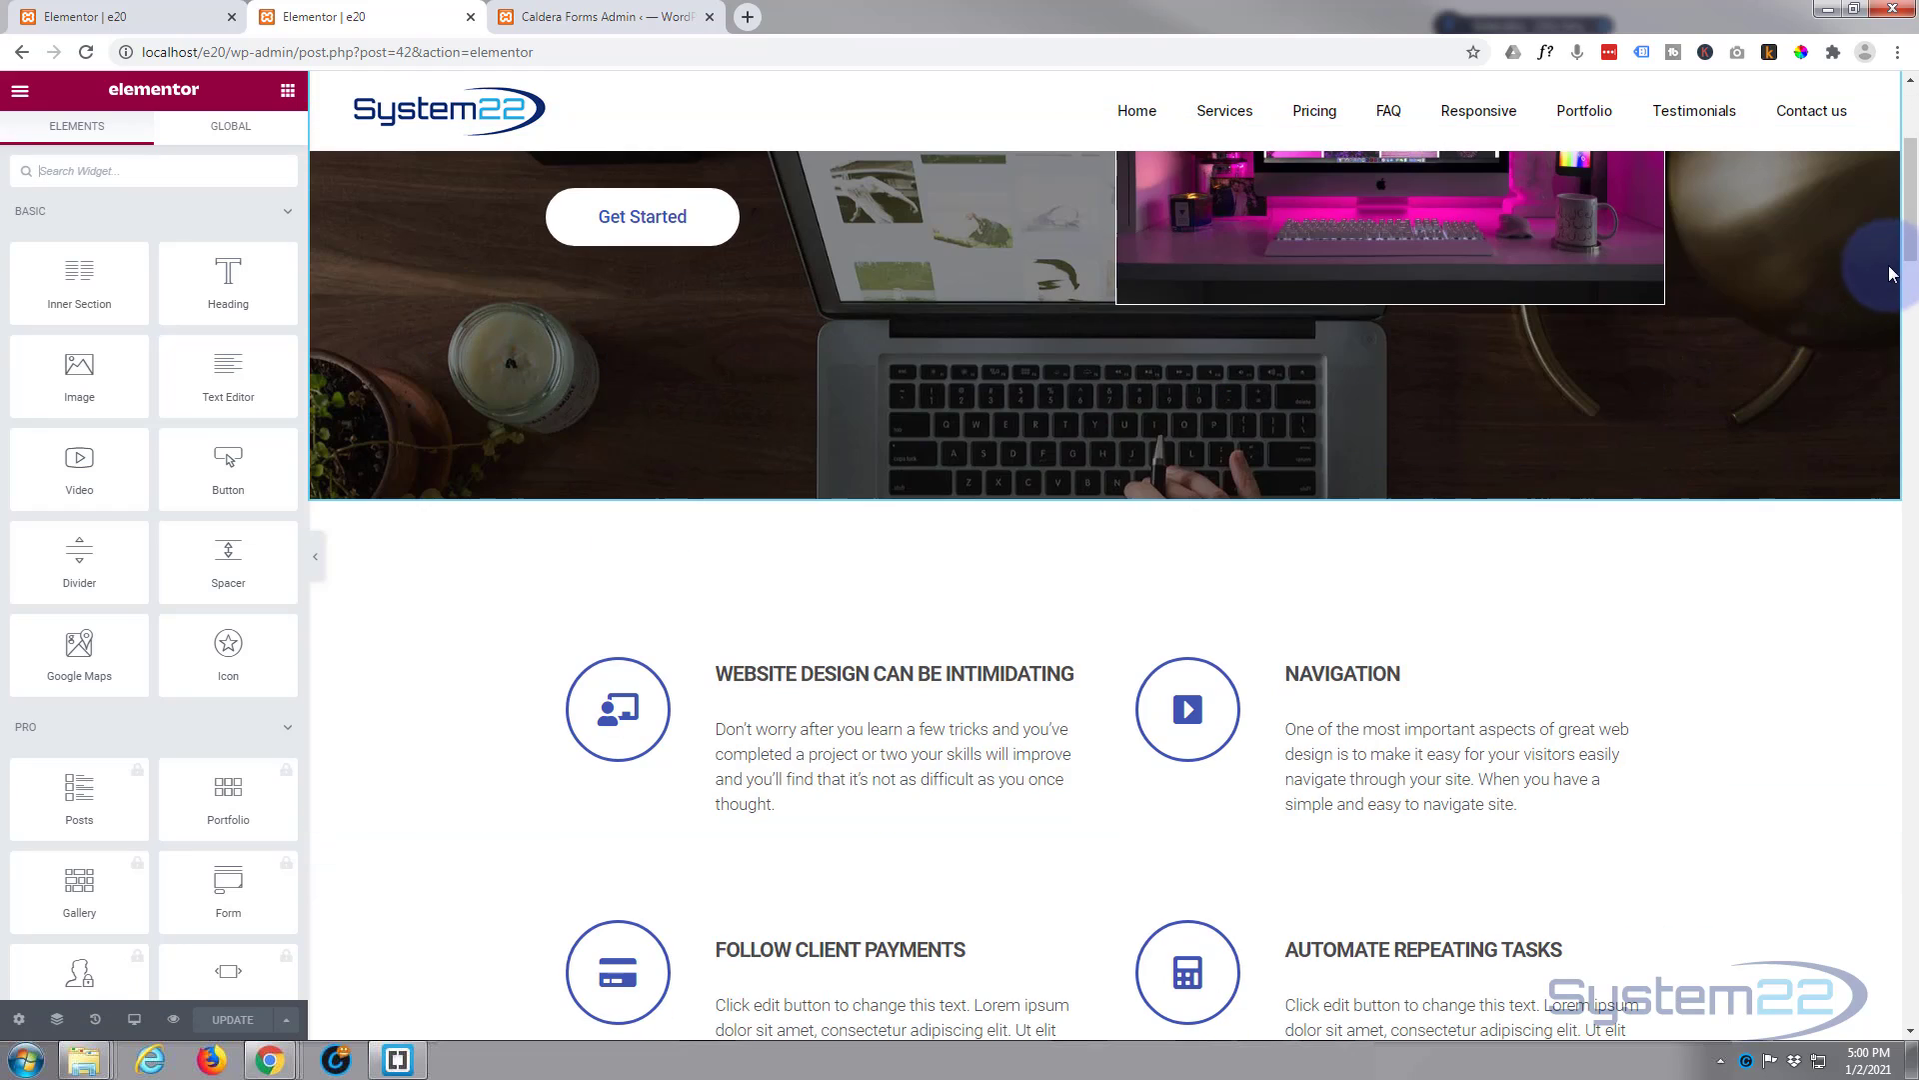
{"action": "scroll", "scroll_direction": "down", "scroll_amount": 3}
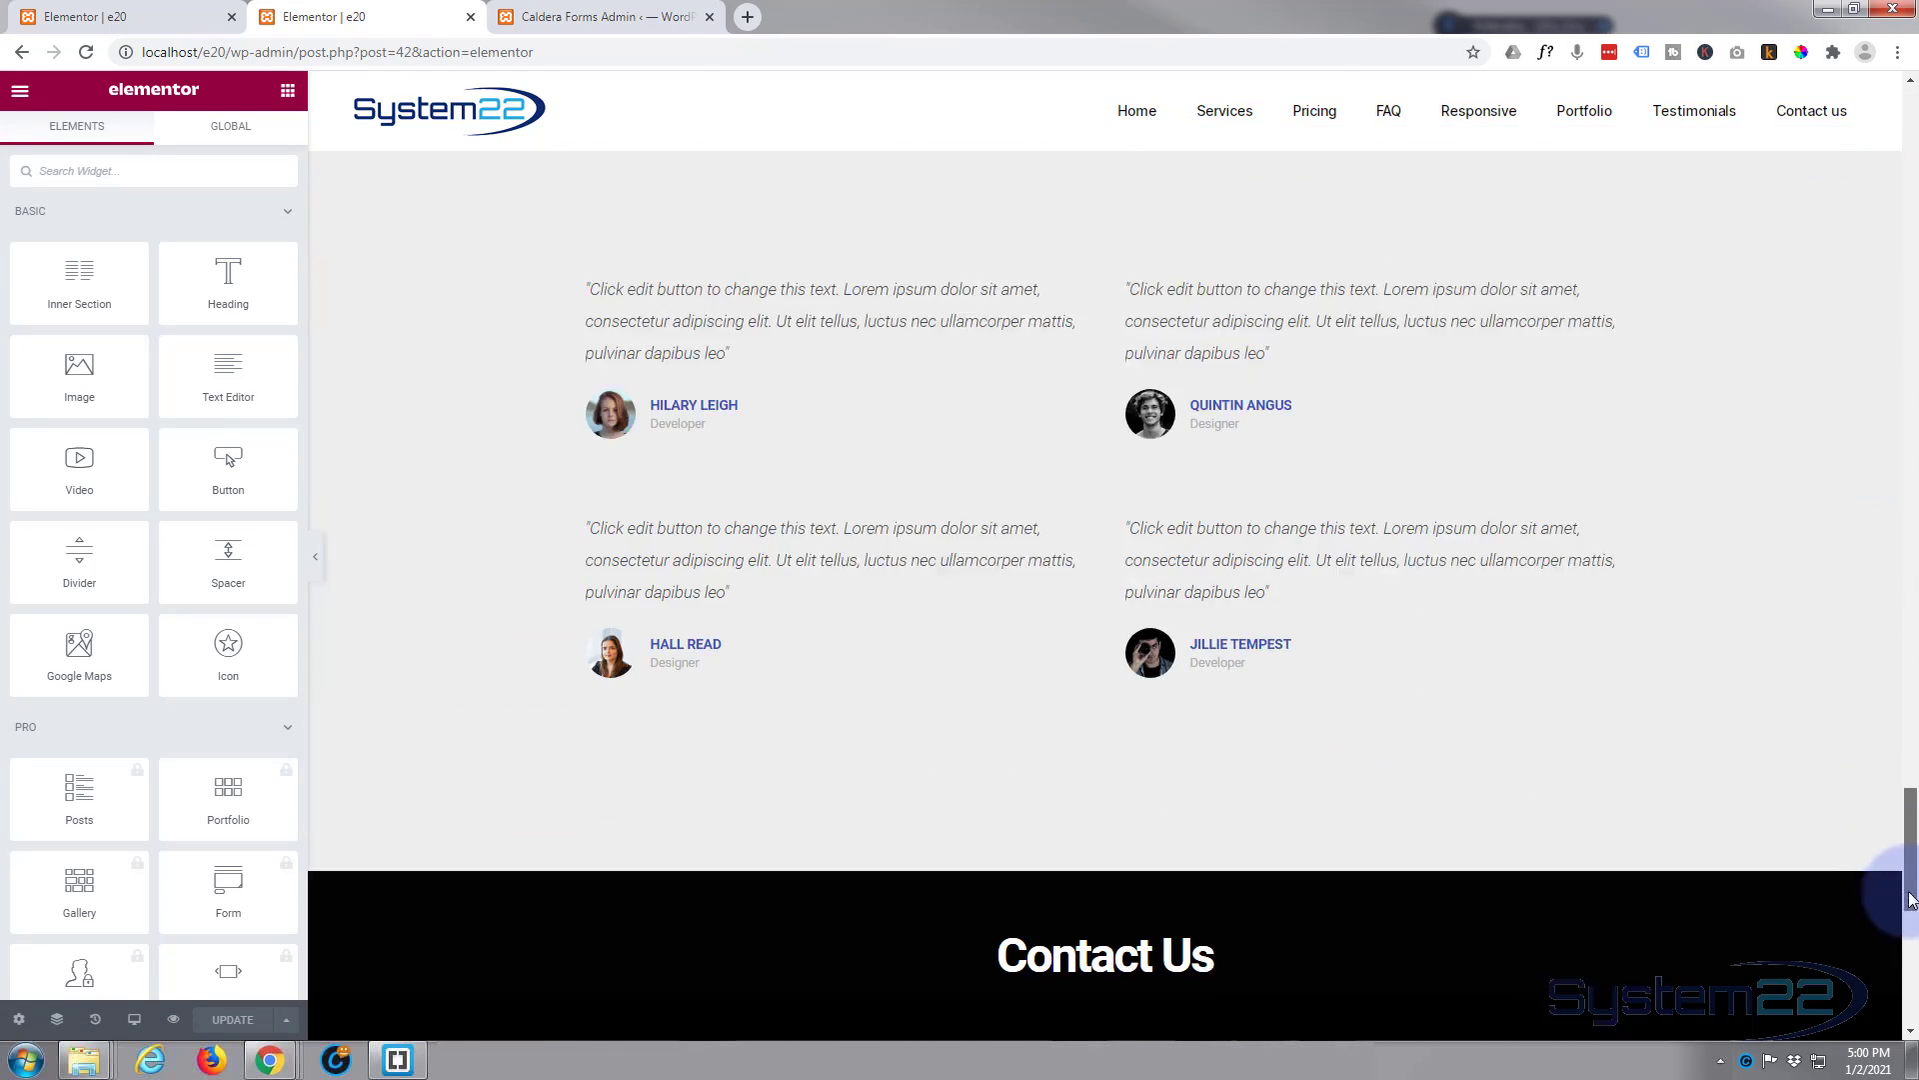
{"action": "scroll", "scroll_direction": "down", "scroll_amount": 3}
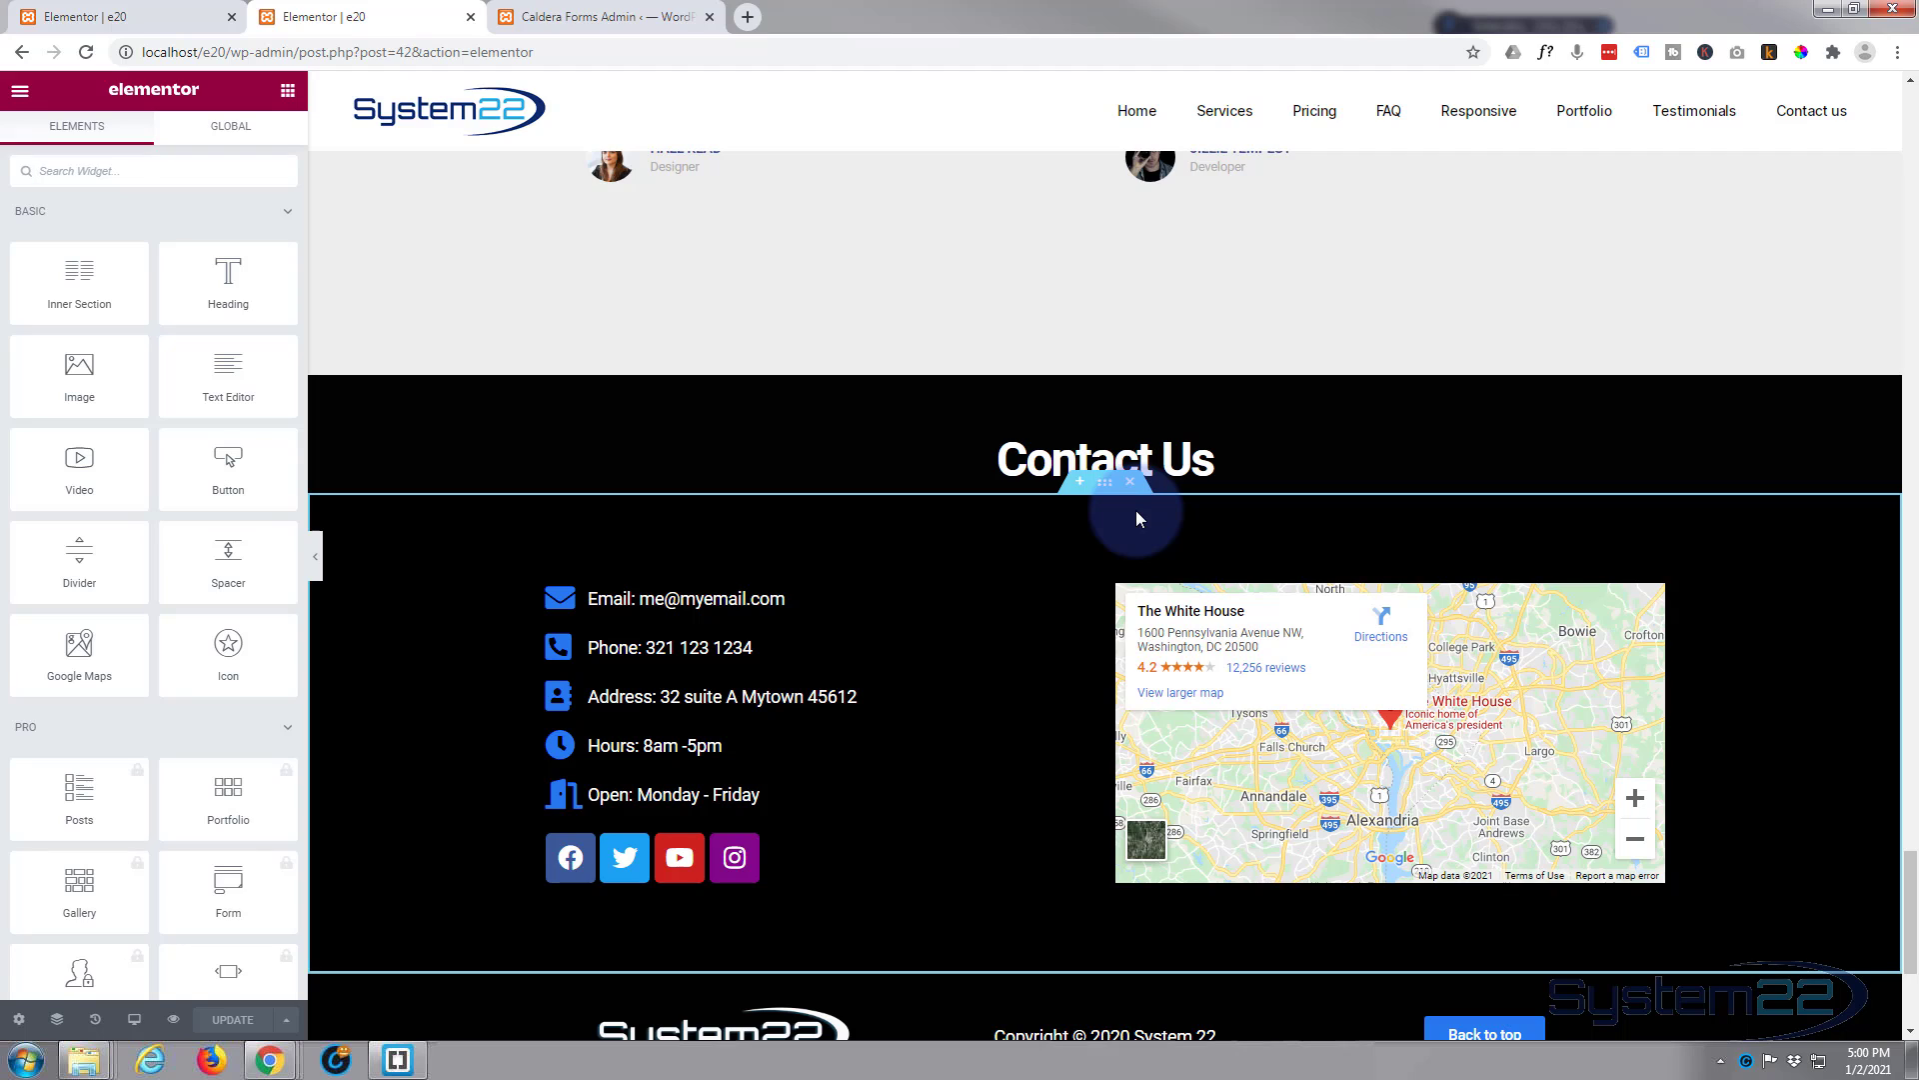
Add a Text Editor widget under Contact Us holding the pasted Caldera shortcode instead of lorem ipsum, and update the page
{"action": "left_click", "coordinate": [1104, 460]}
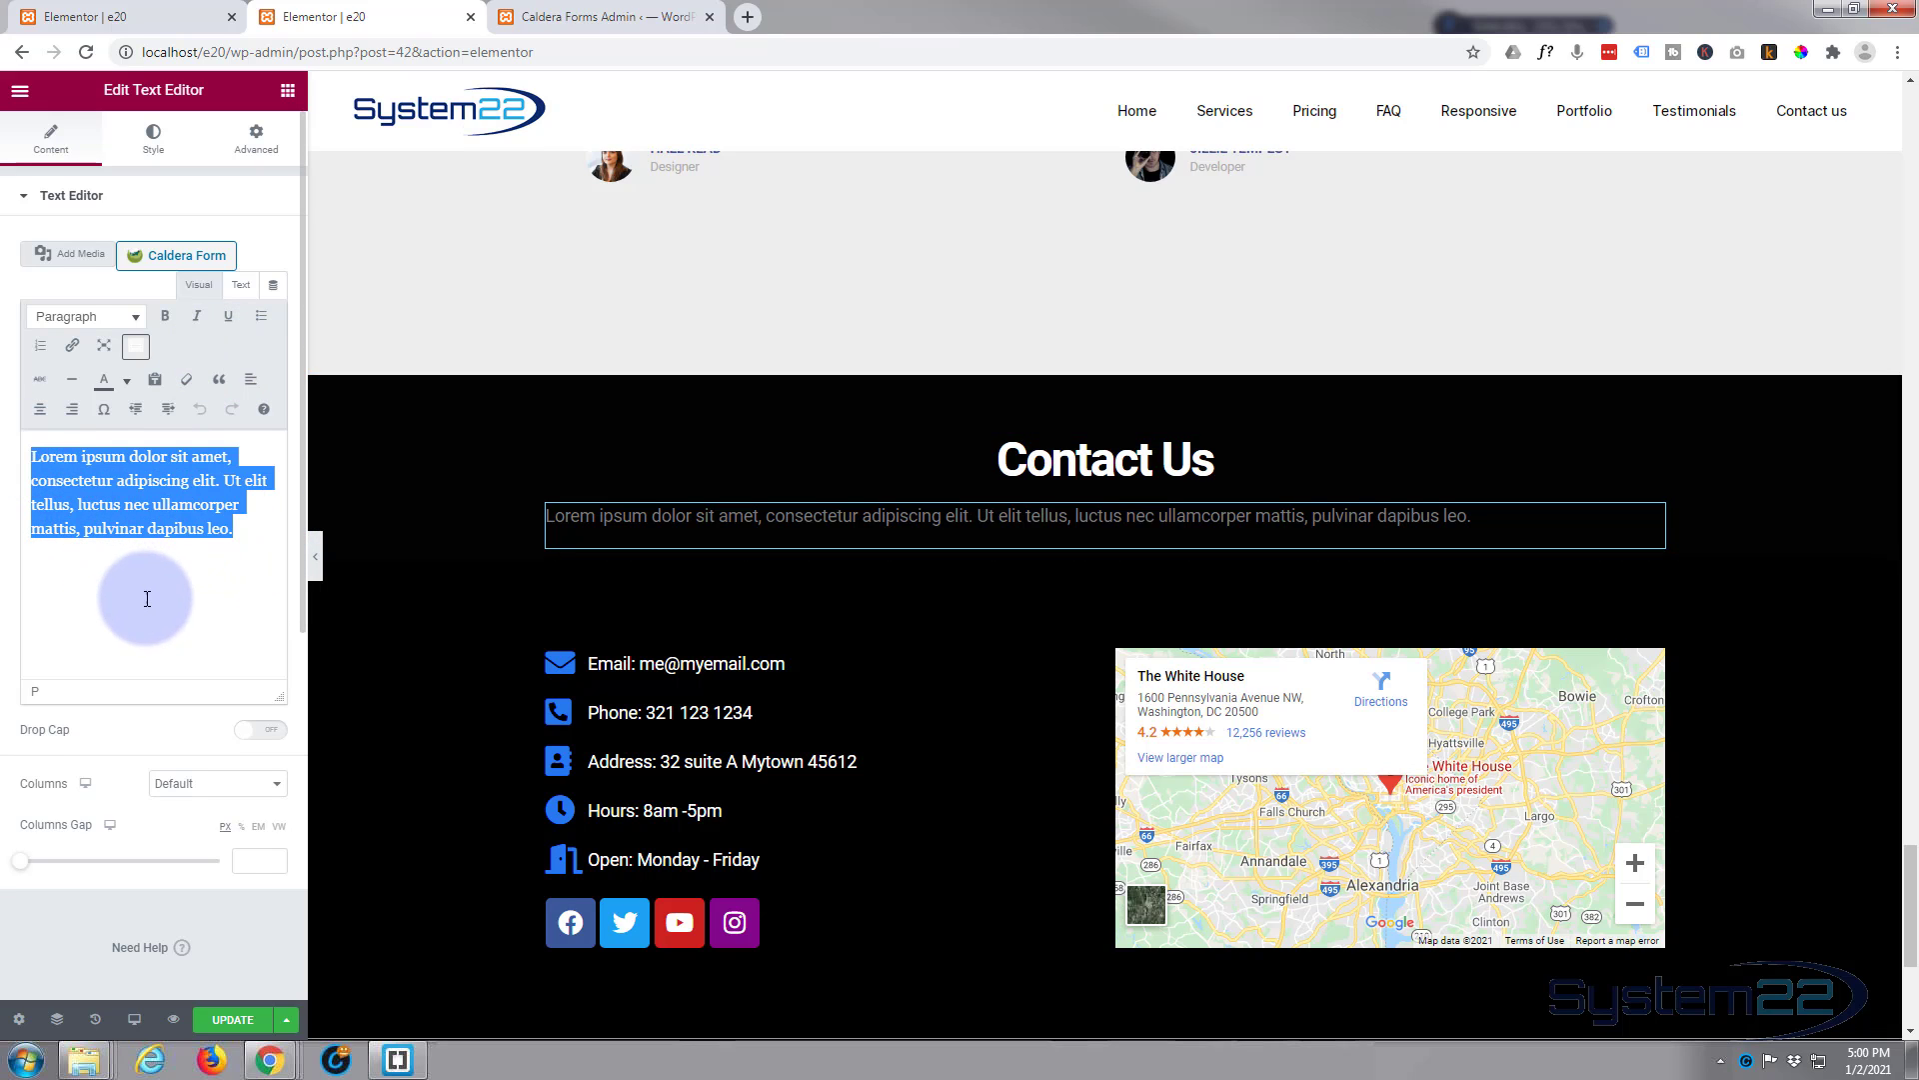
{"action": "left_click", "coordinate": [176, 254]}
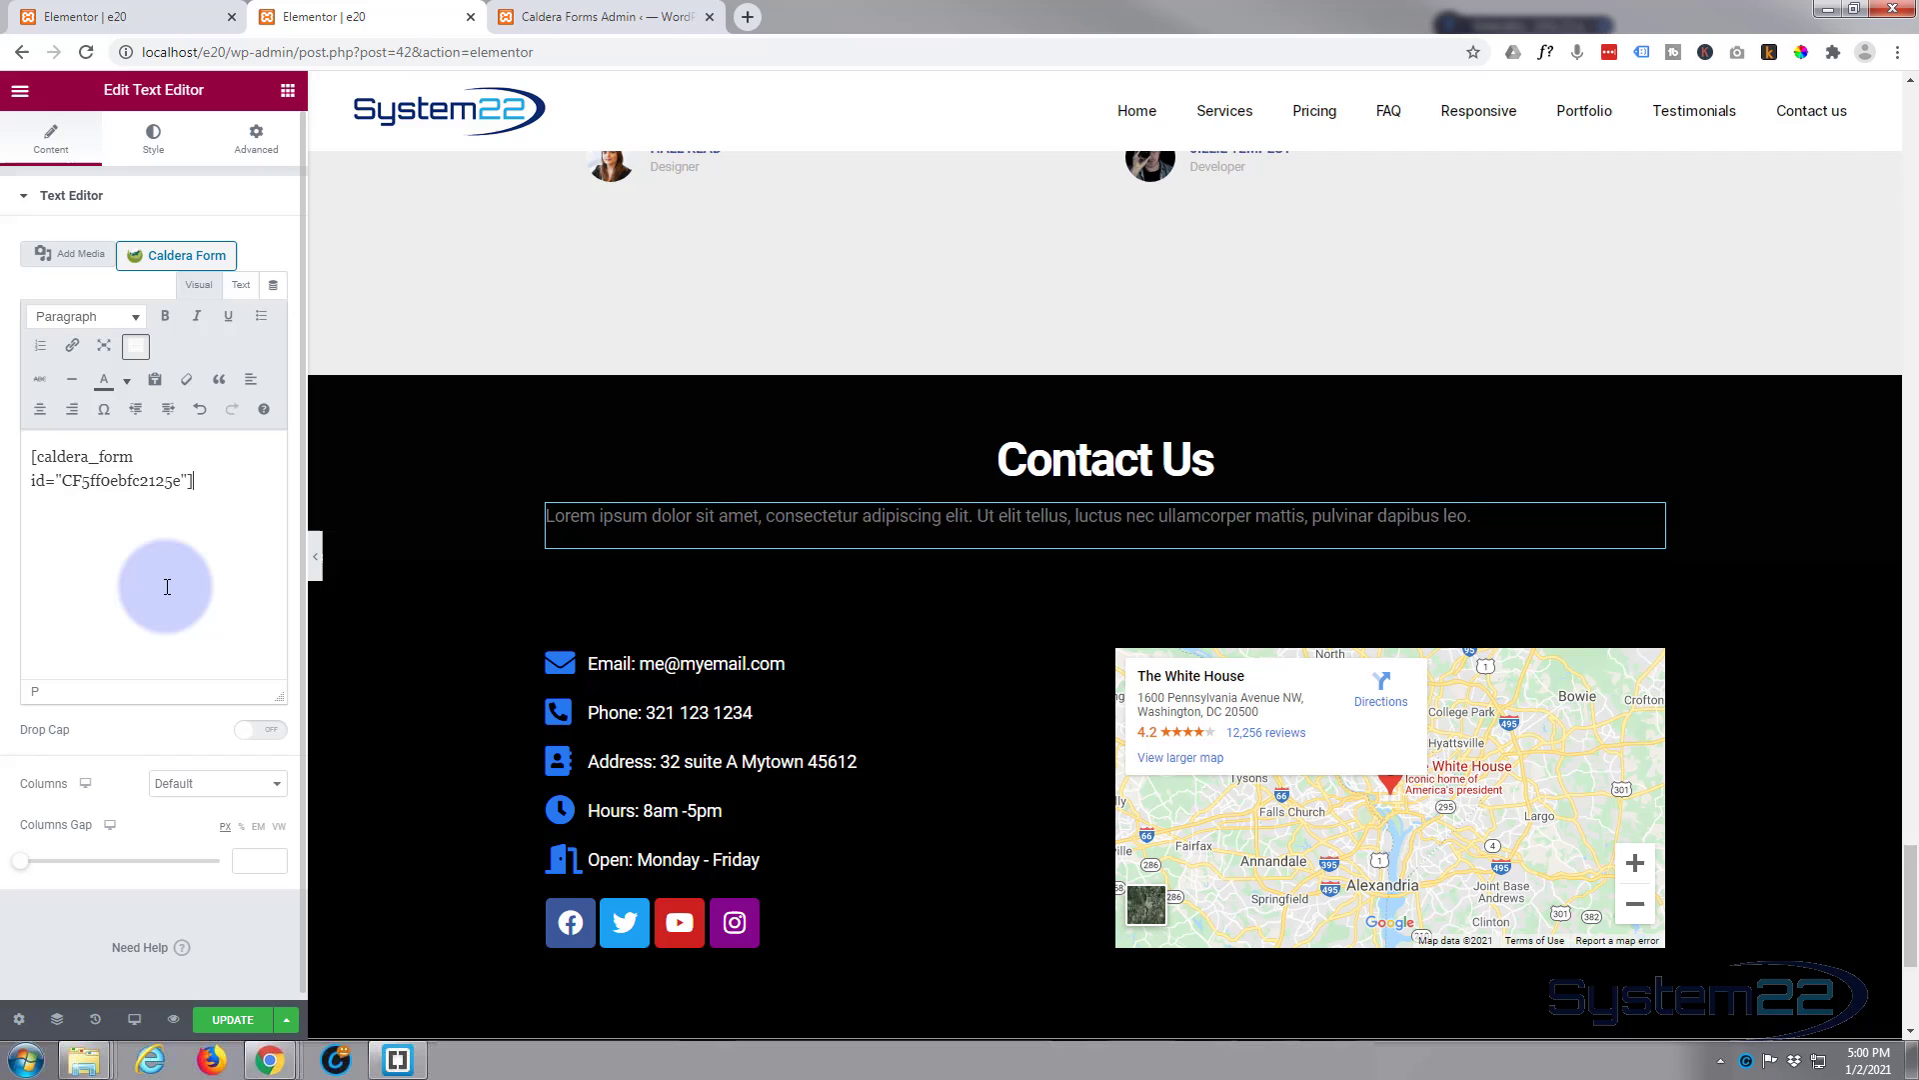
{"action": "left_click", "coordinate": [628, 516]}
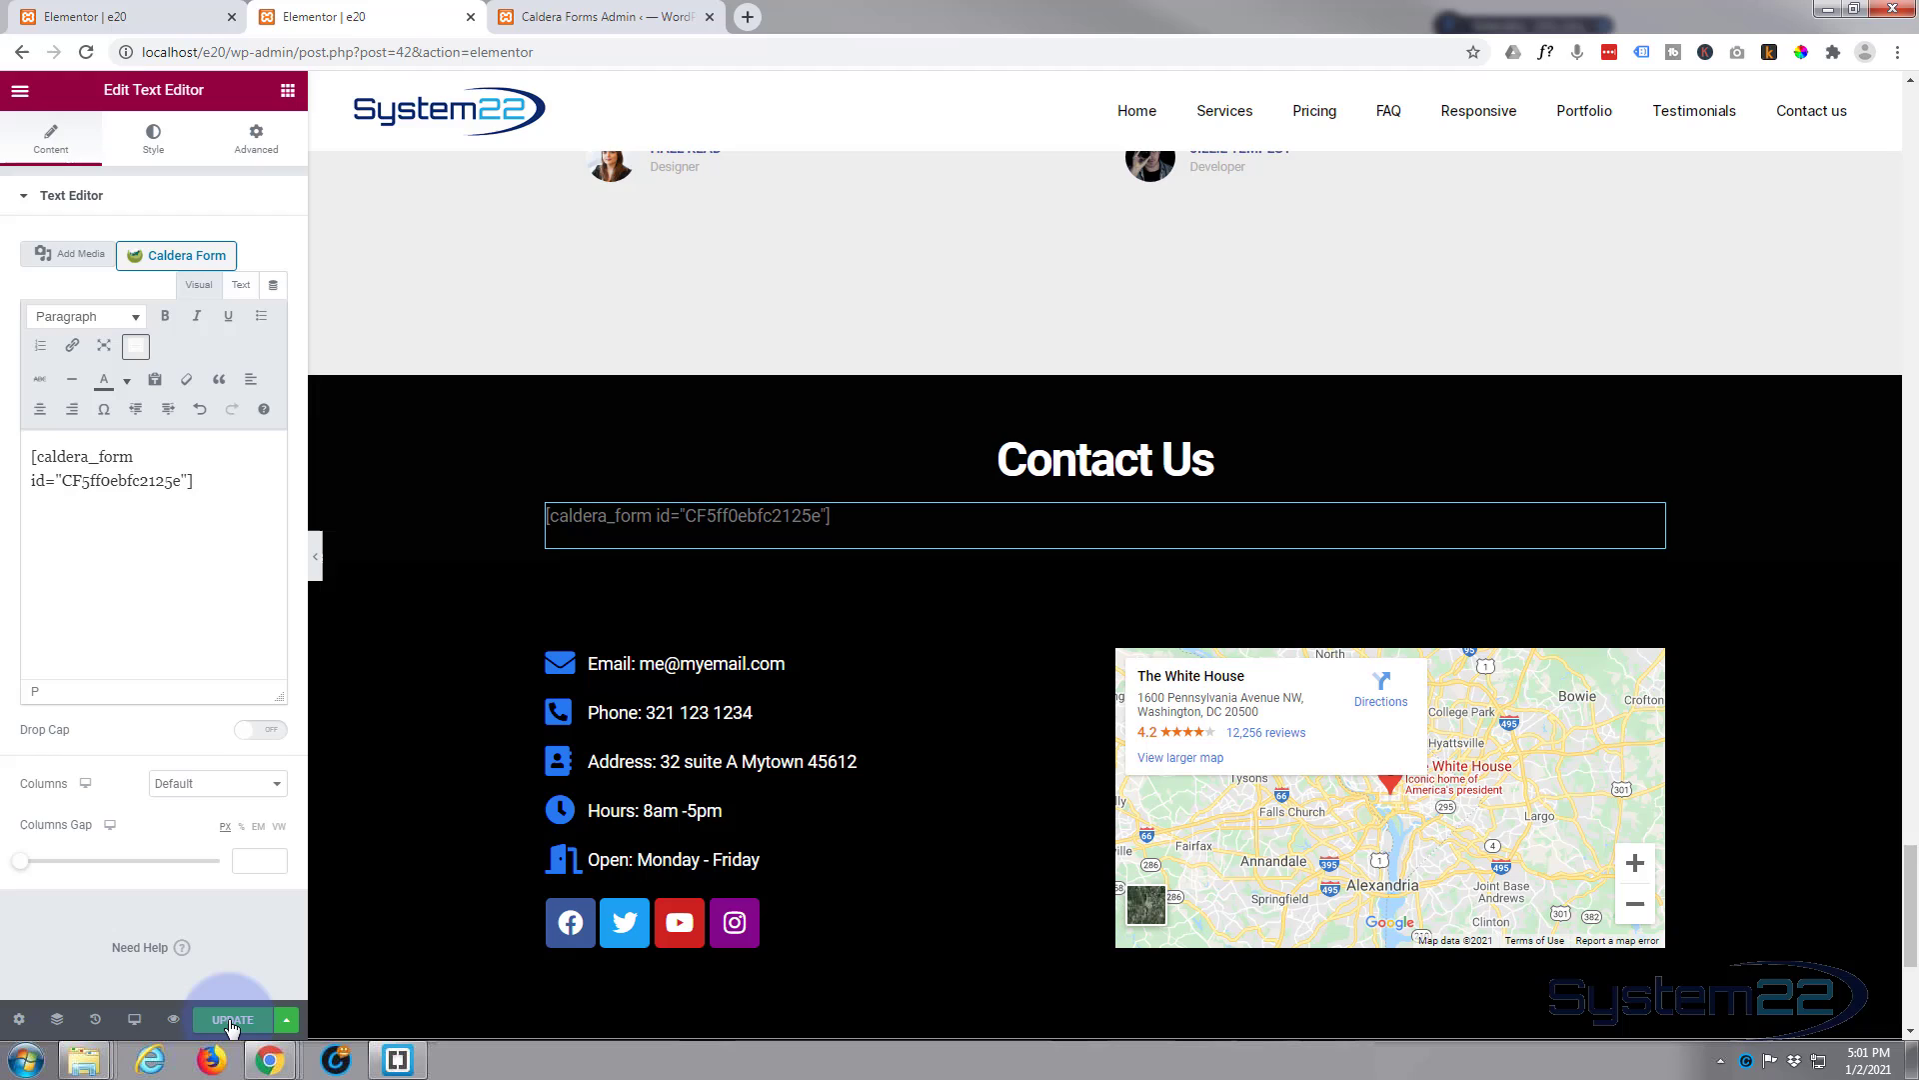
{"action": "left_click", "coordinate": [230, 1018]}
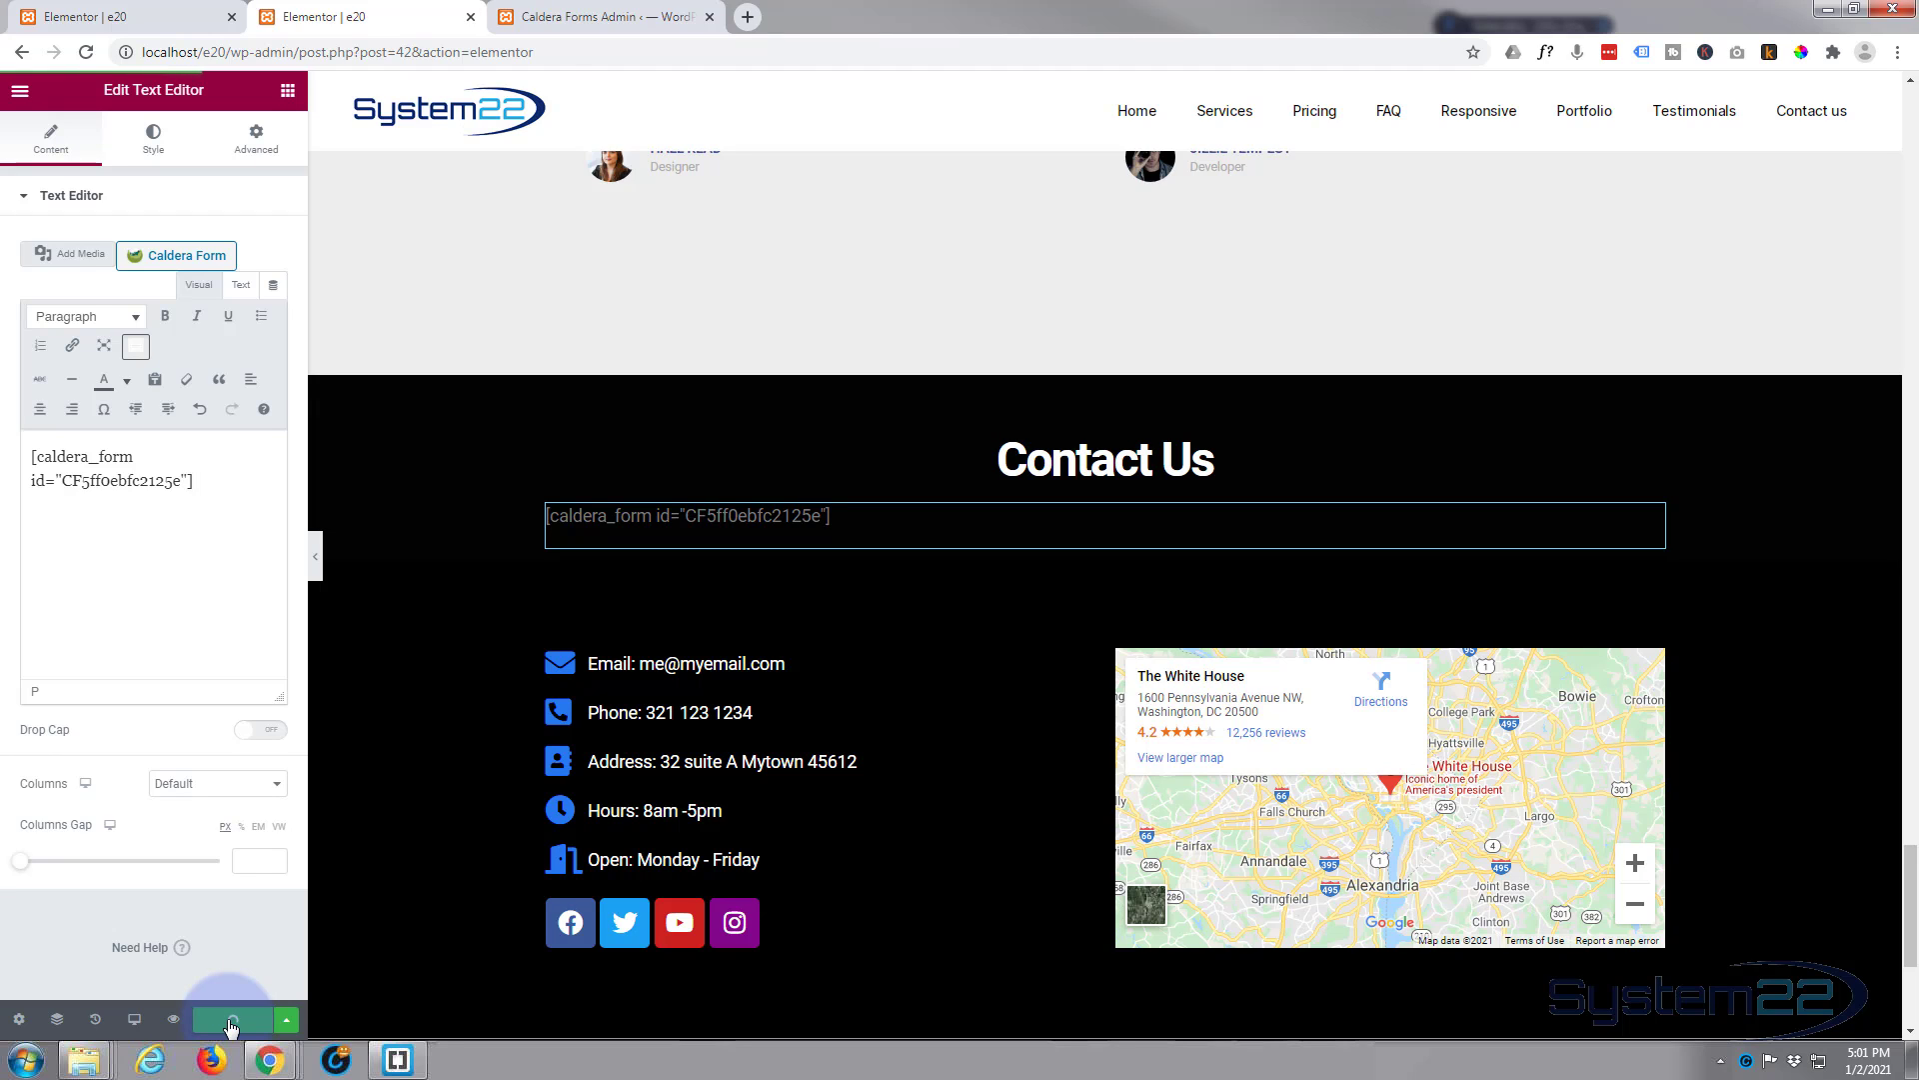
{"action": "left_click", "coordinate": [228, 1017]}
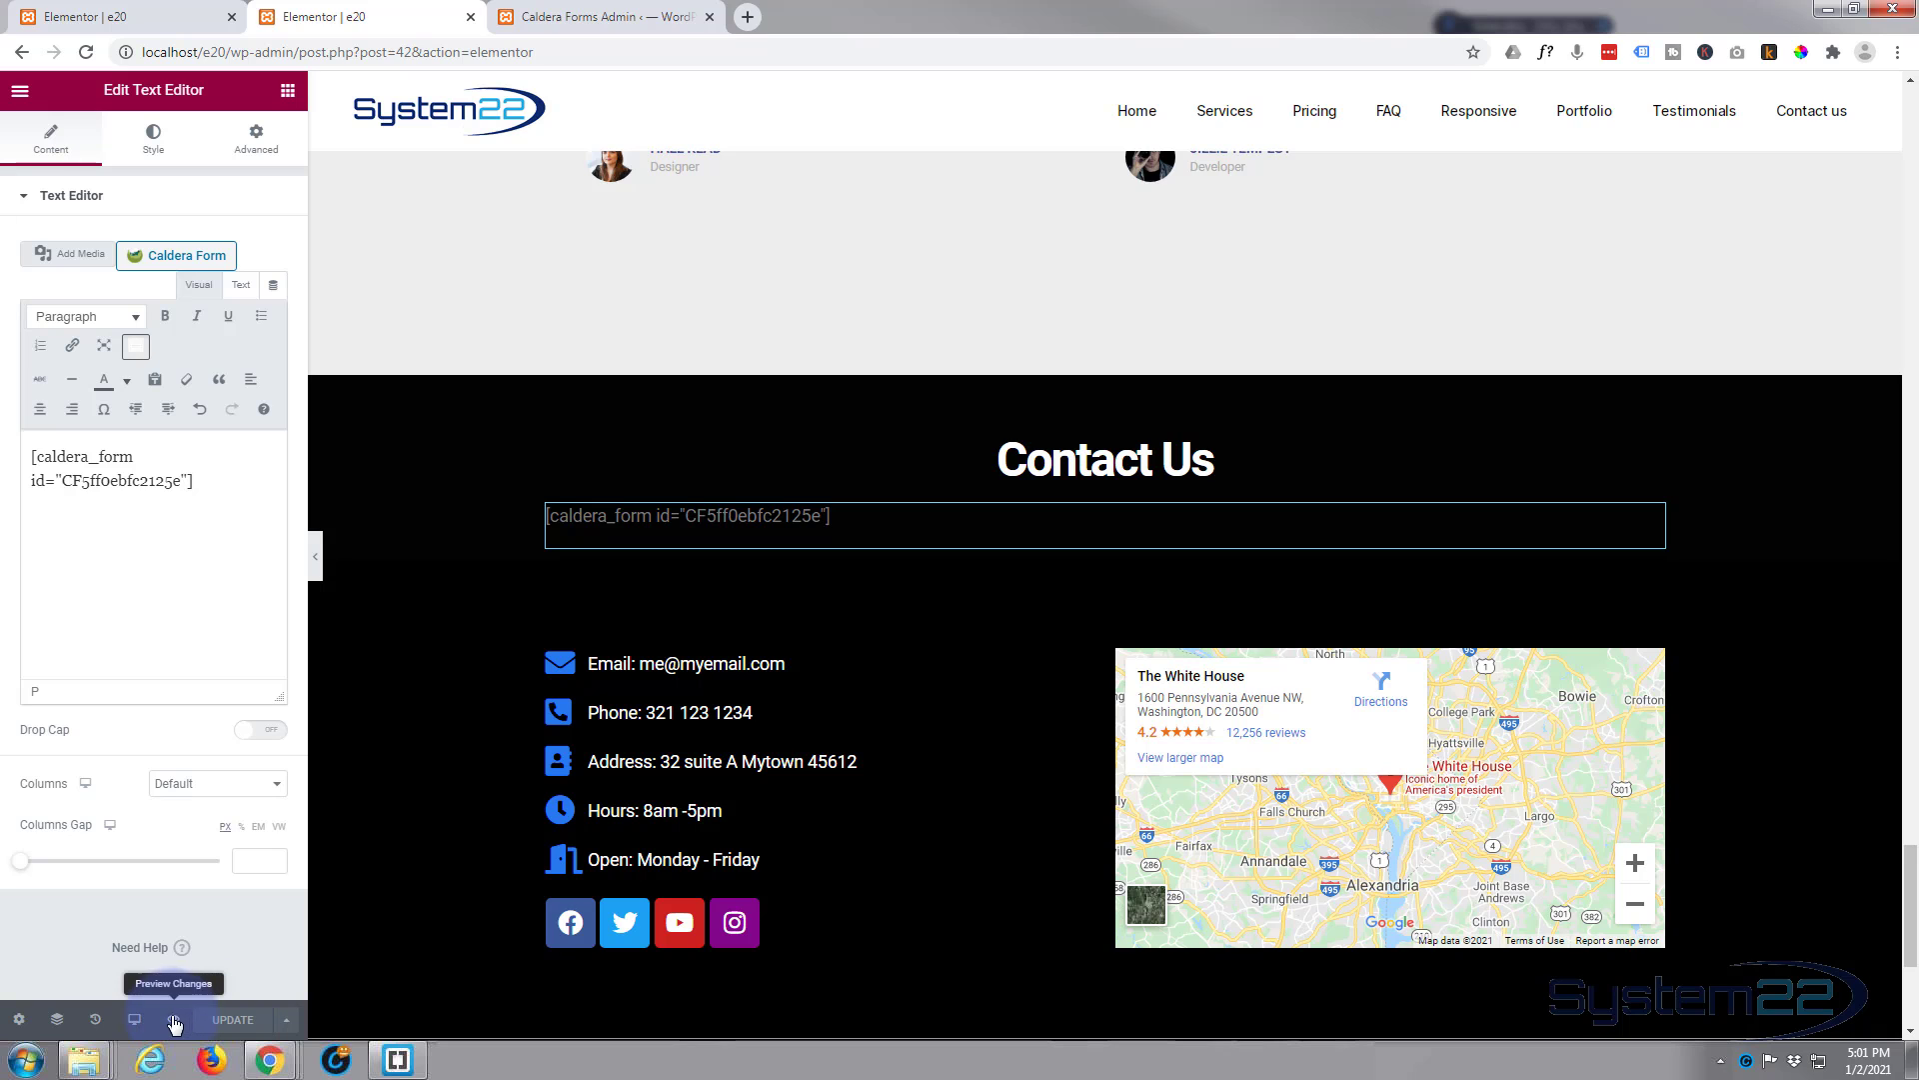
Preview the page, go to Contact Us and test the form's required-field validation via Subject and Send Message
{"action": "left_click", "coordinate": [172, 982]}
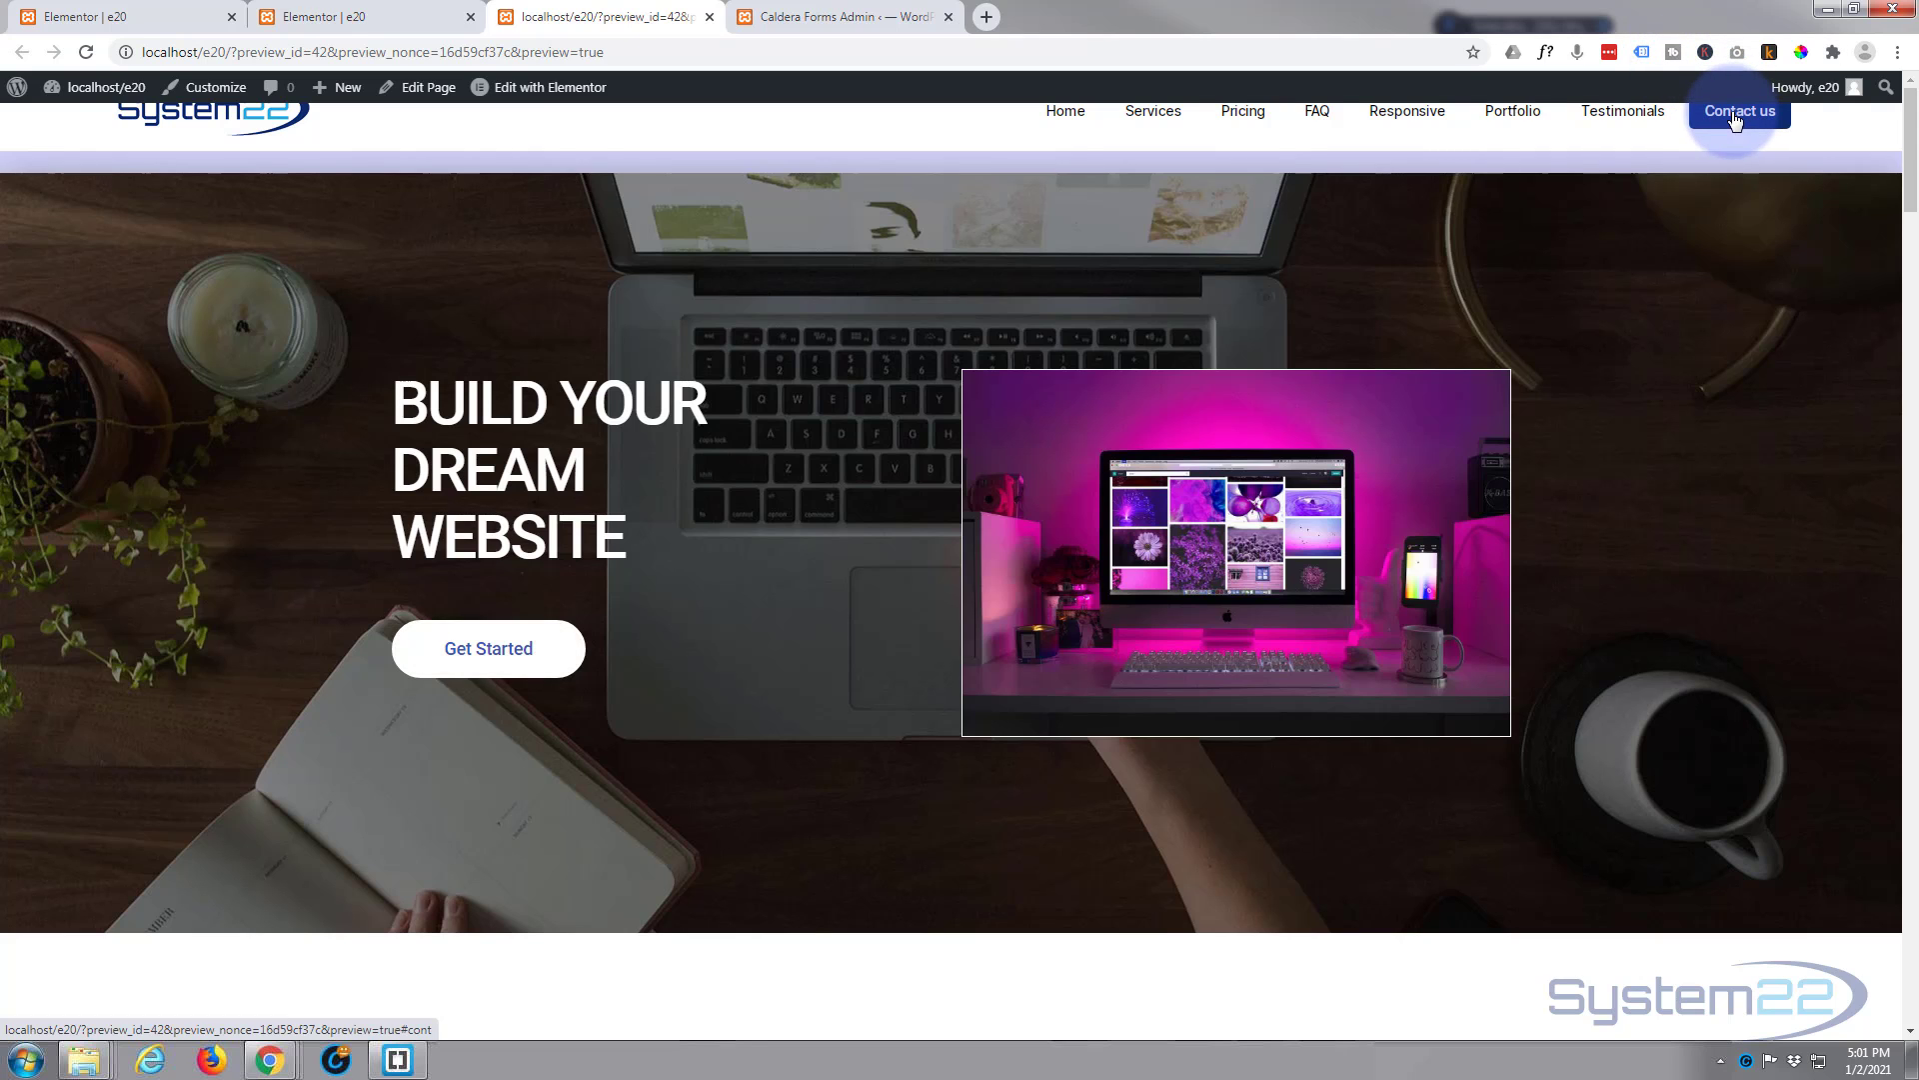
{"action": "left_click", "coordinate": [1738, 112]}
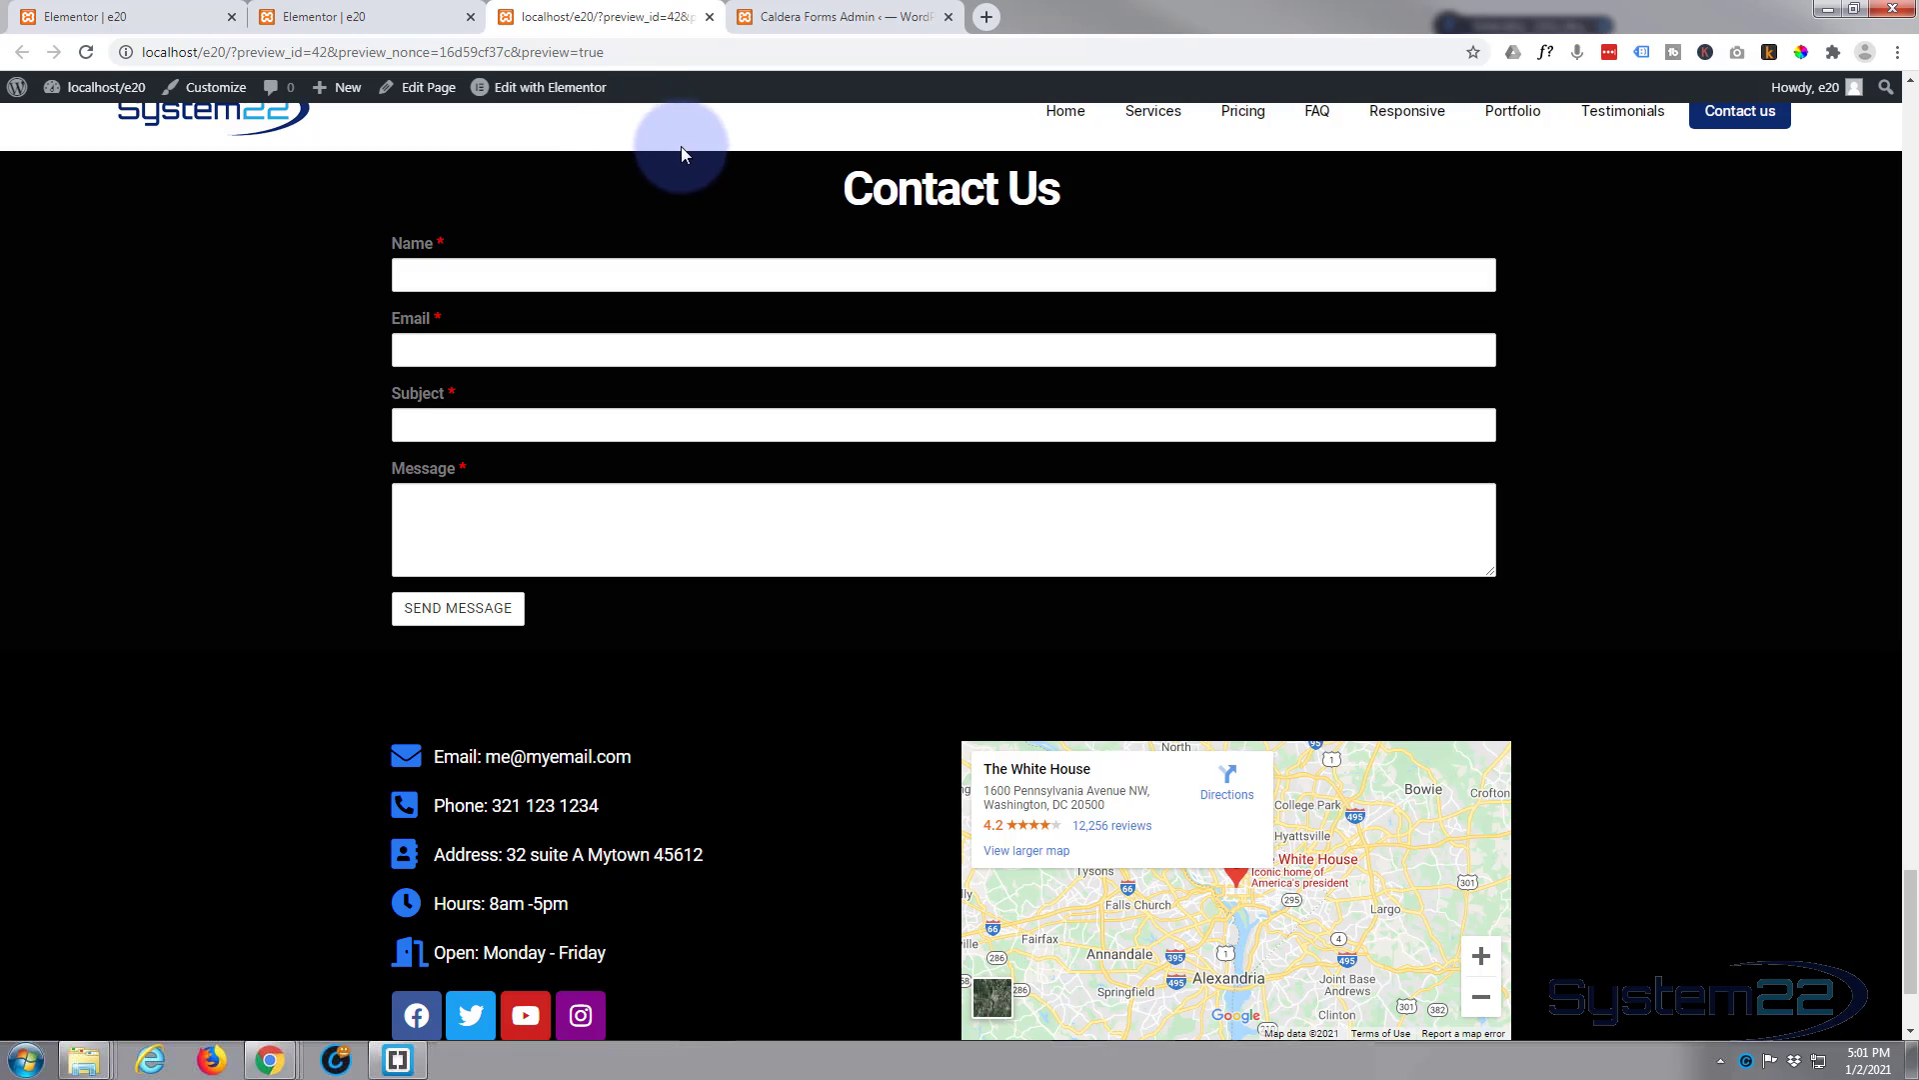
{"action": "mouse_move", "coordinate": [702, 82]}
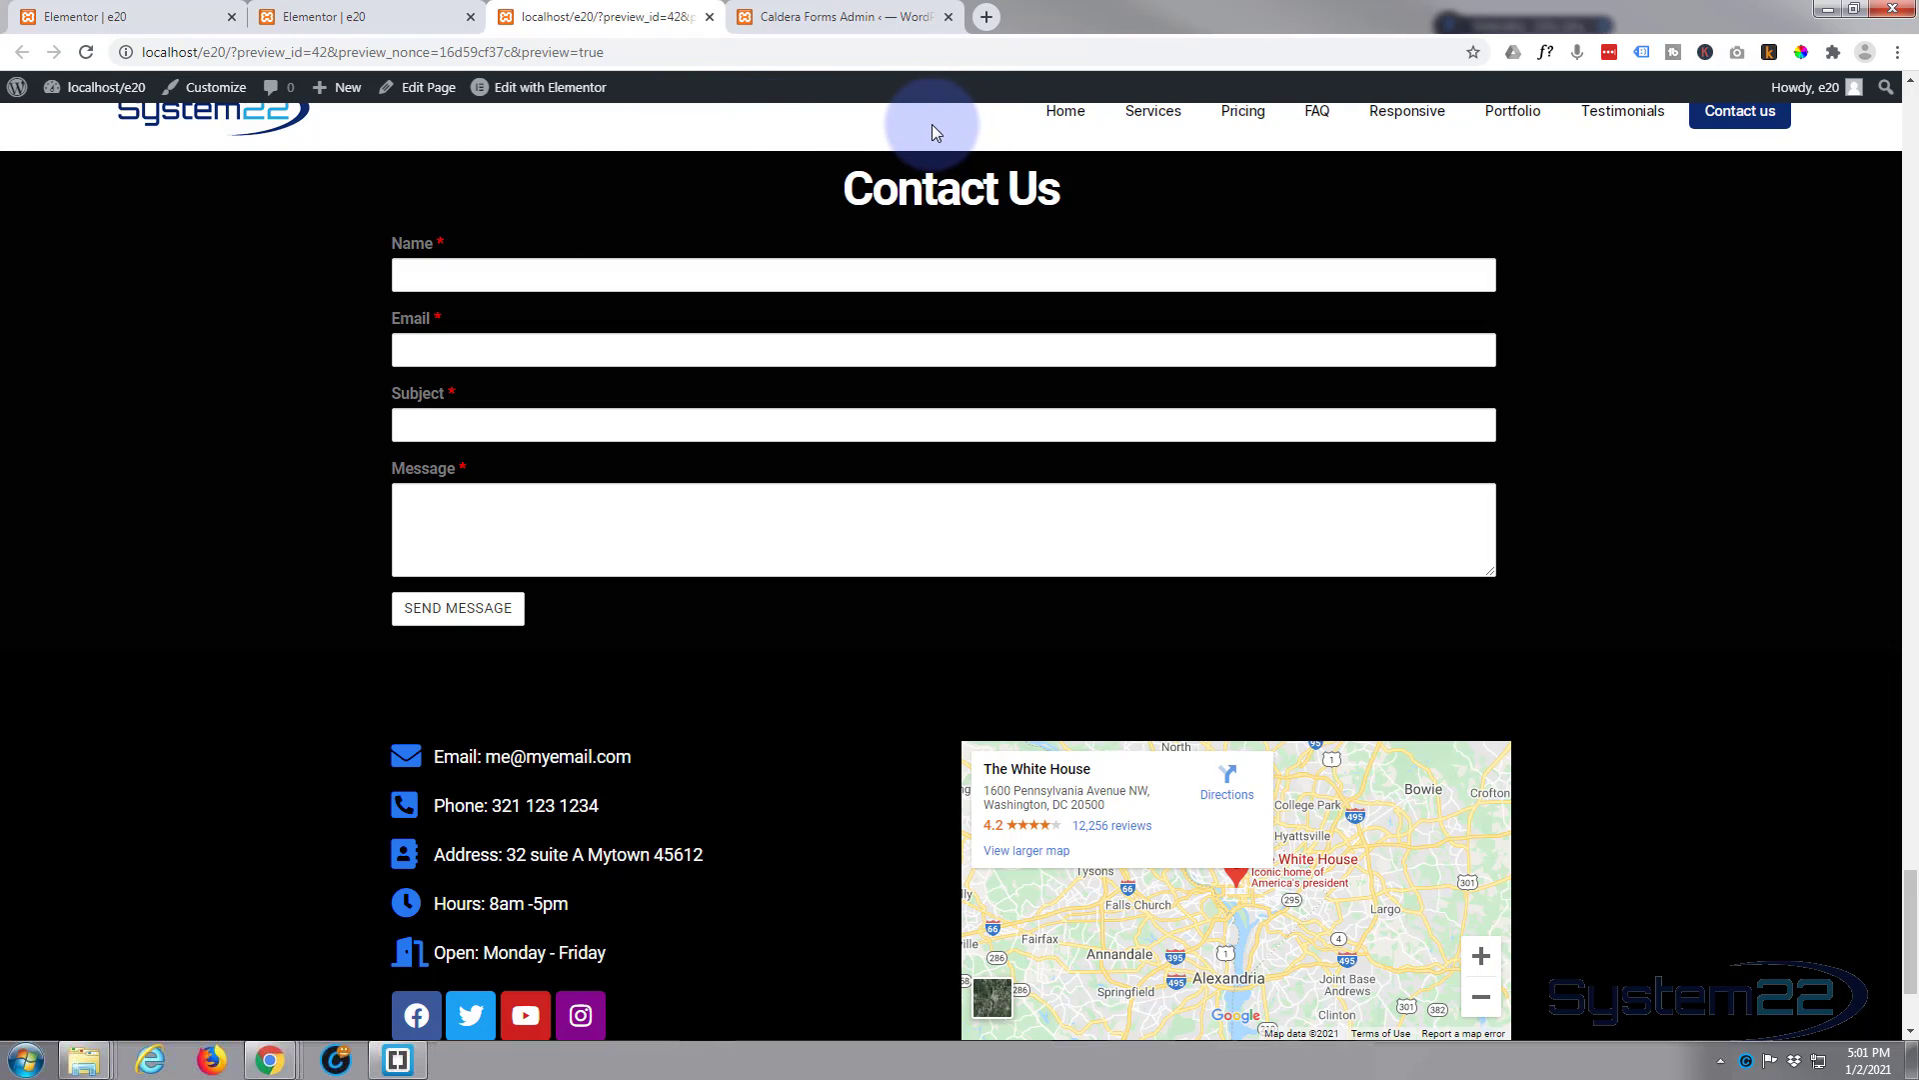
{"action": "mouse_move", "coordinate": [744, 144]}
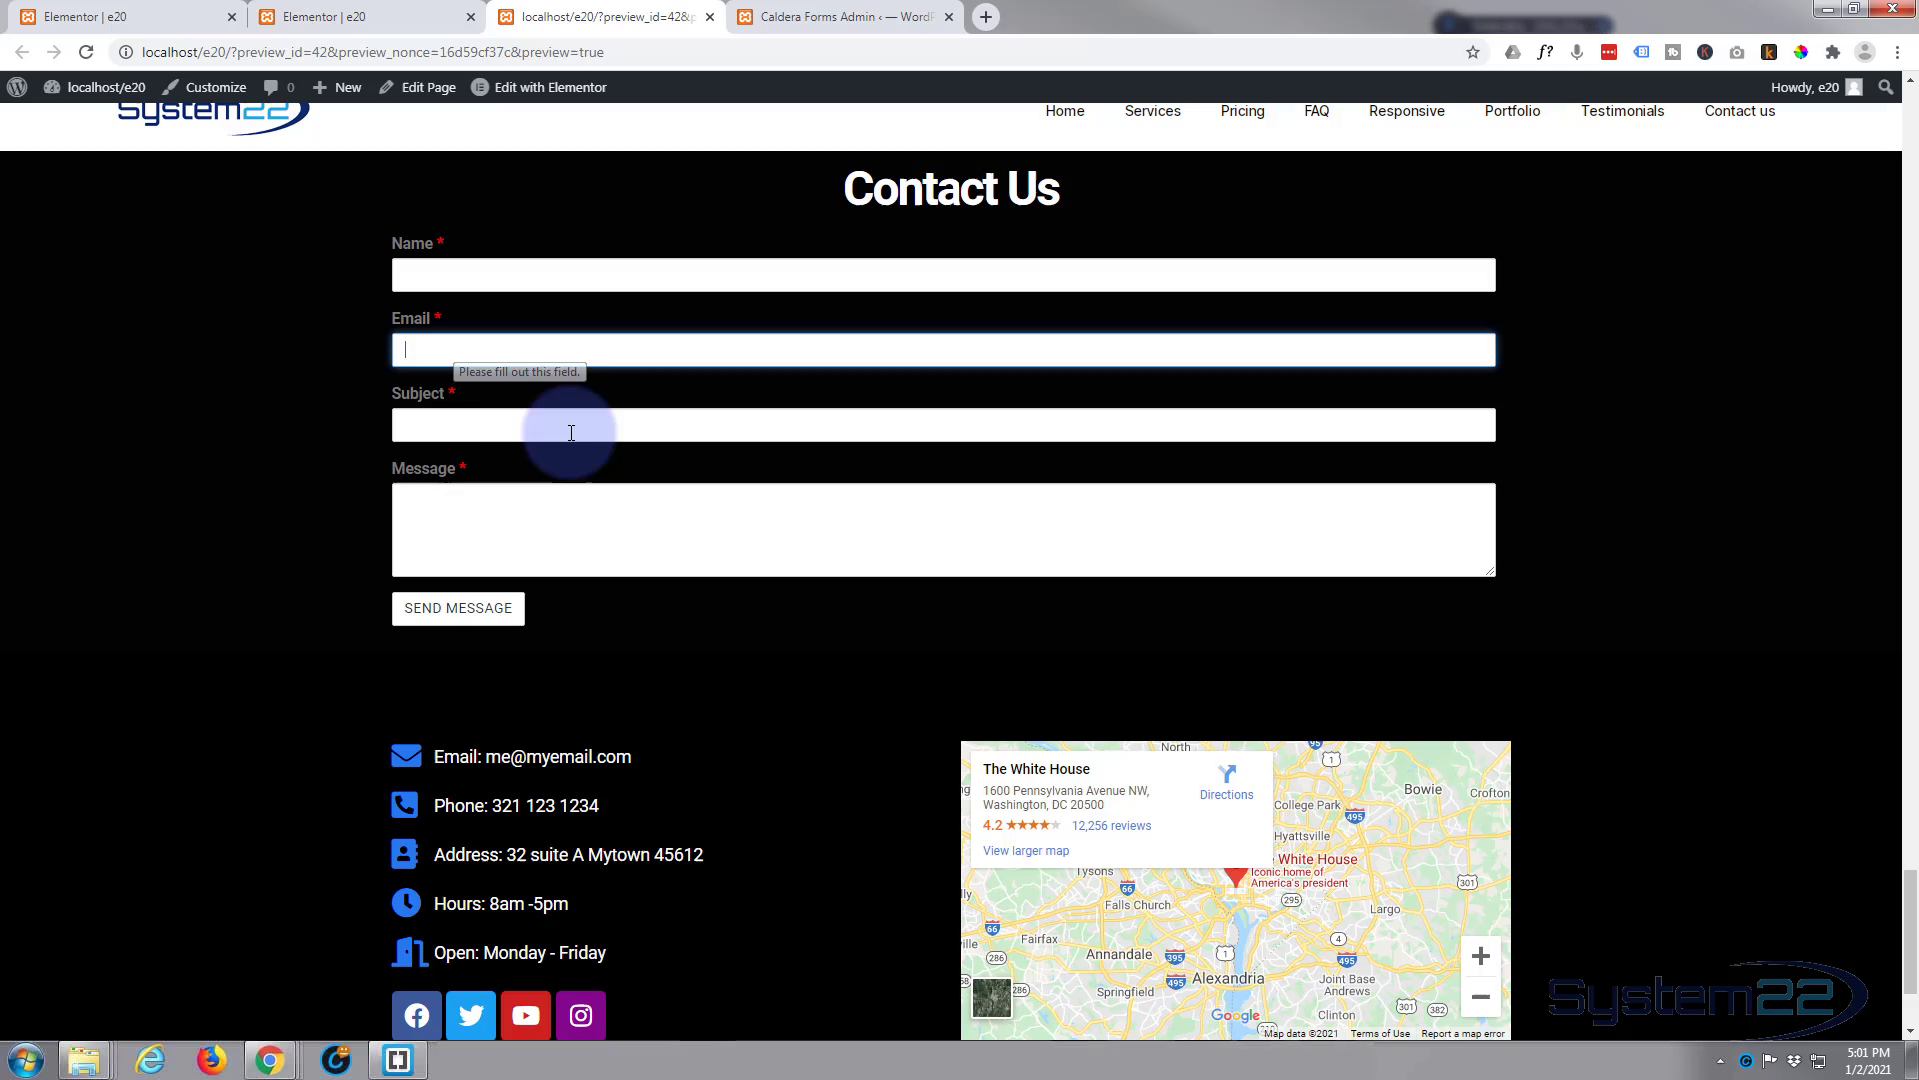
{"action": "left_click", "coordinate": [941, 424]}
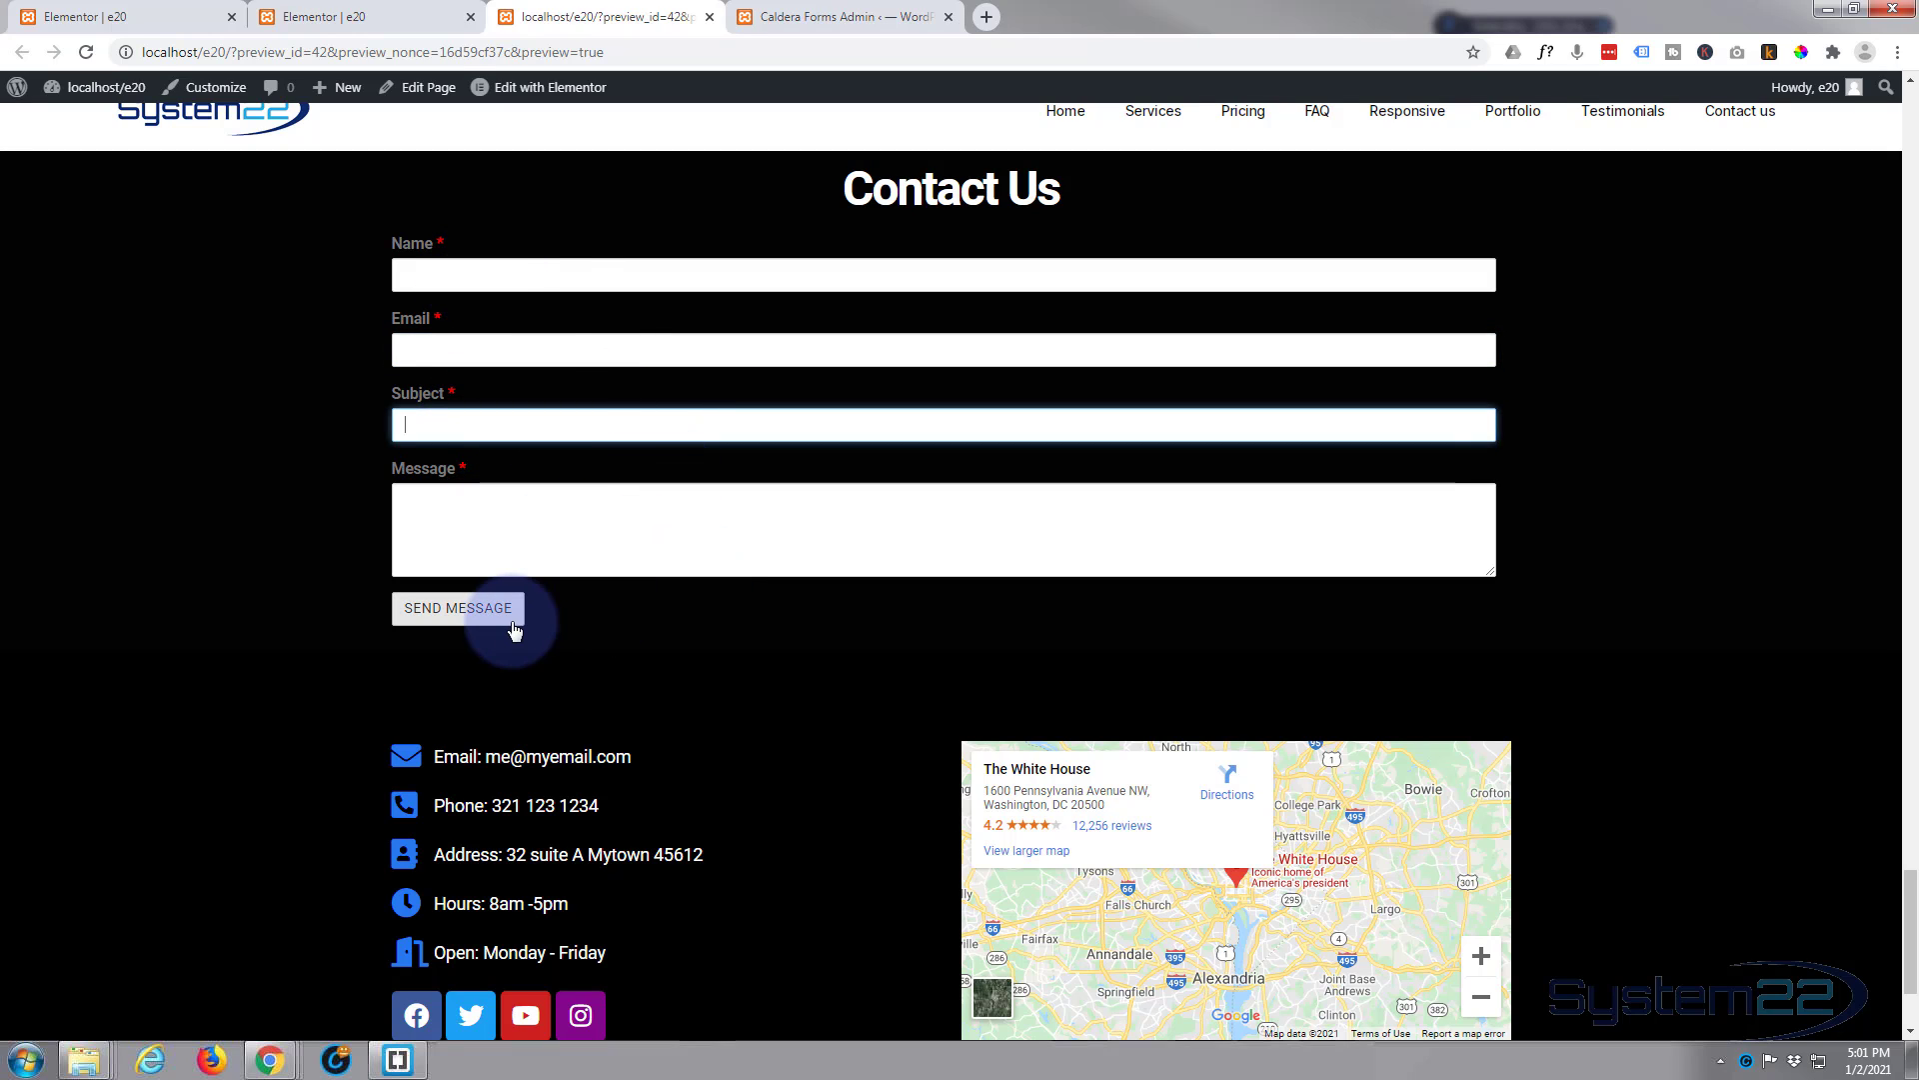
{"action": "mouse_move", "coordinate": [282, 448]}
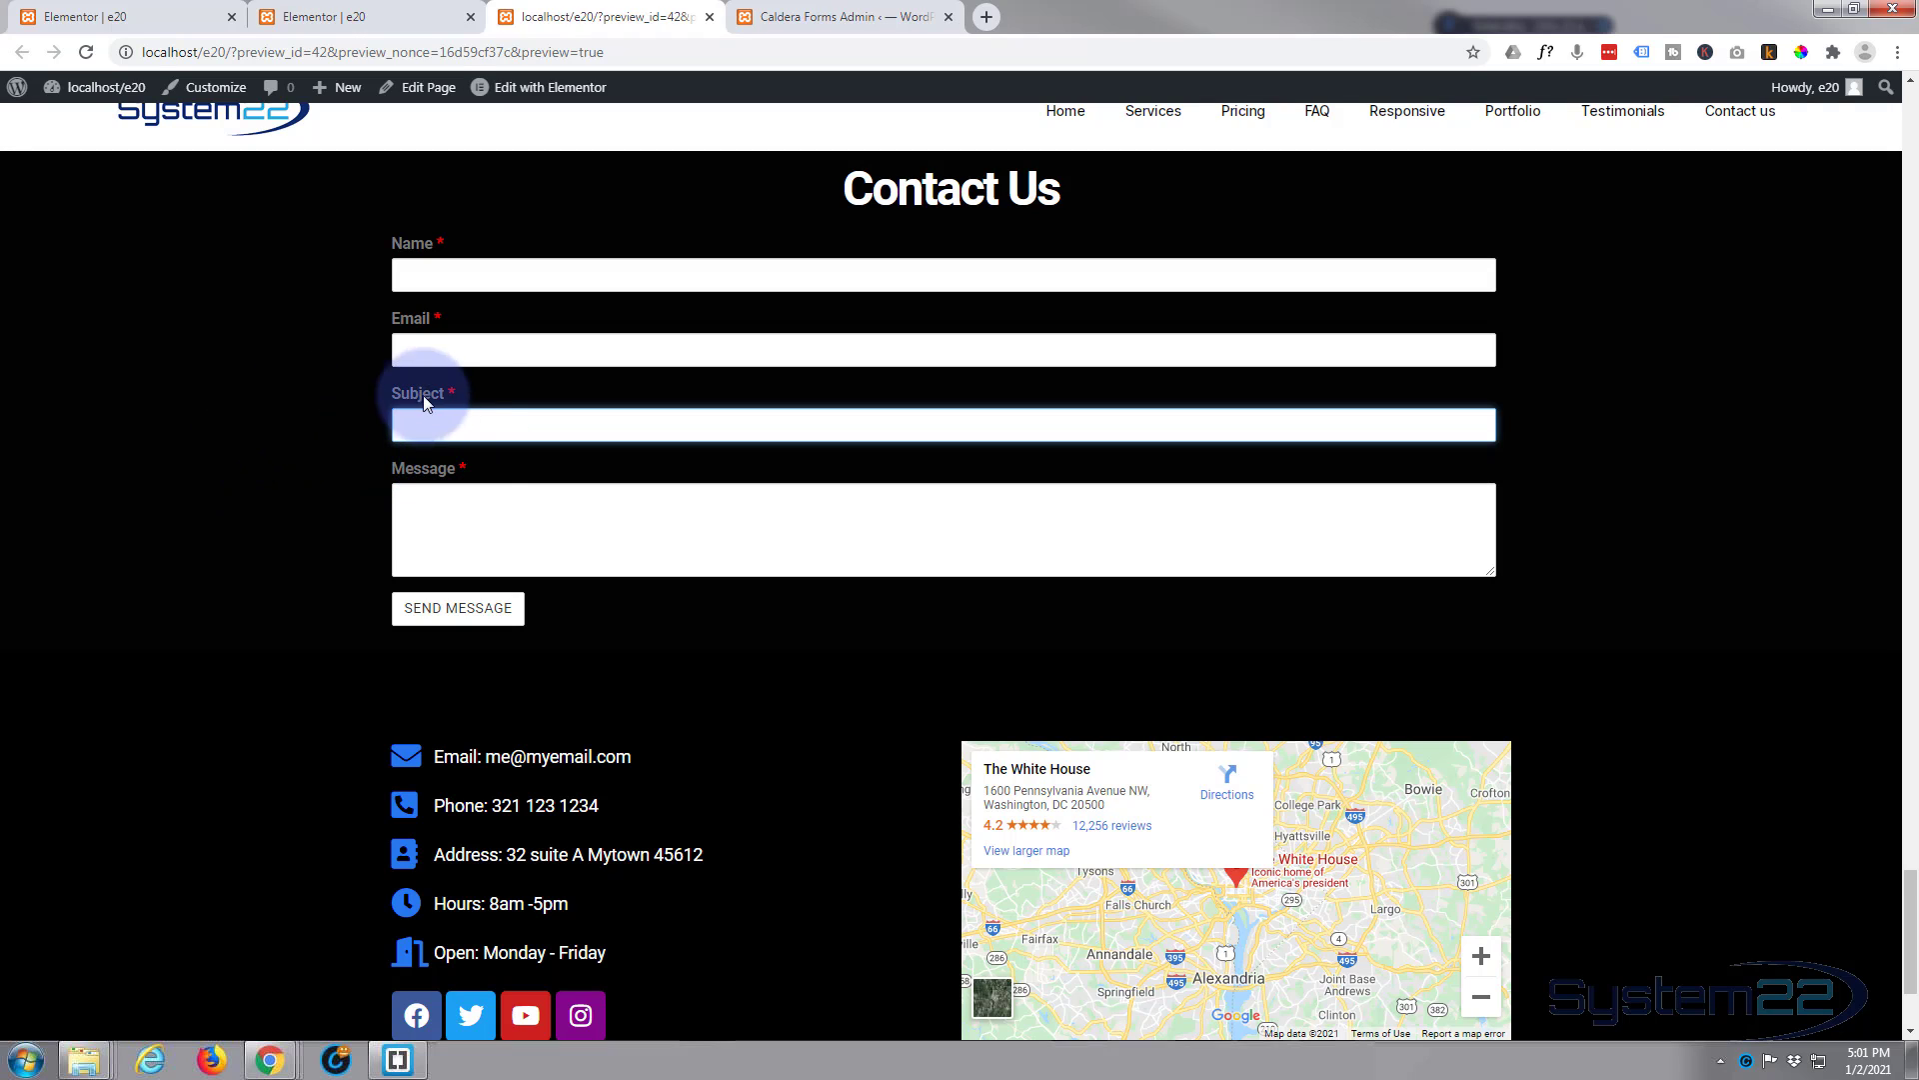
{"action": "mouse_move", "coordinate": [440, 259]}
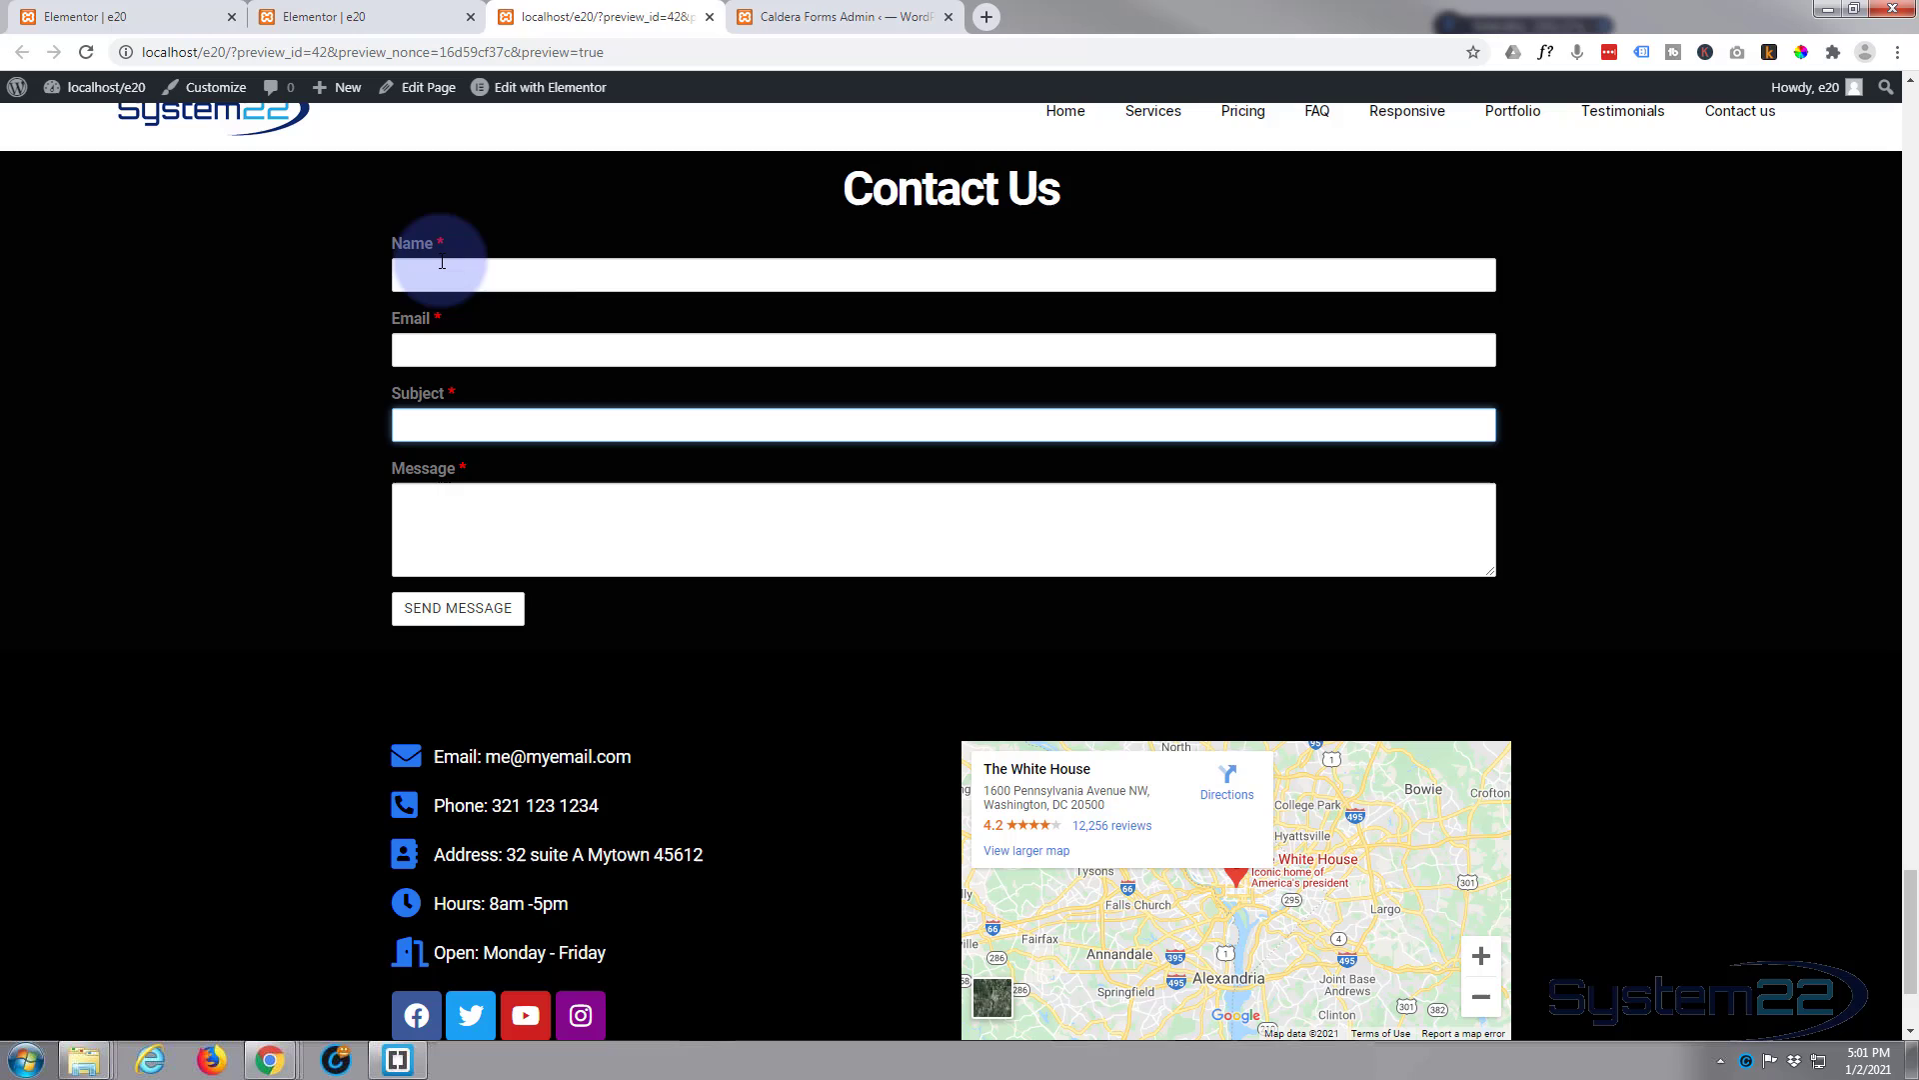
{"action": "left_click", "coordinate": [455, 608]}
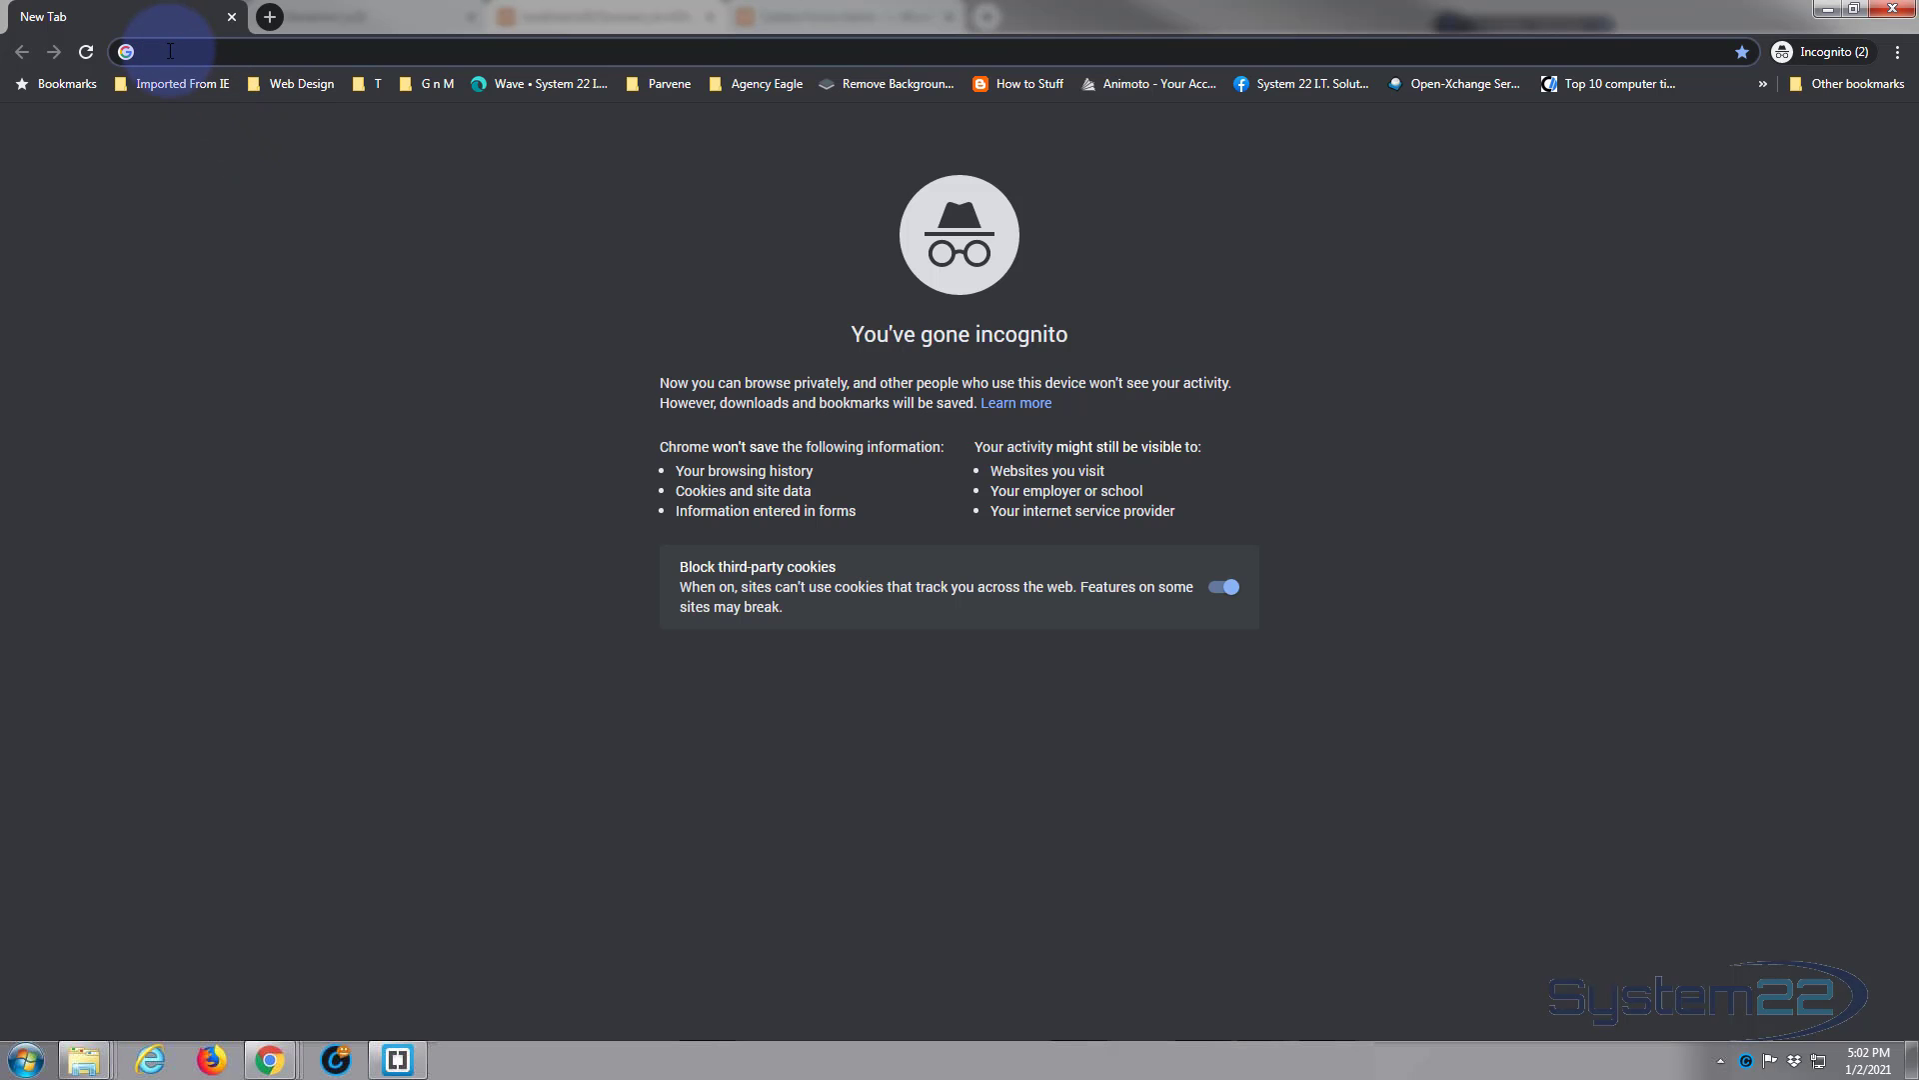
Load localhost/e20 in an Incognito window and scroll to the contact form under Contact Us
{"action": "type", "text": "localhost/e20/"}
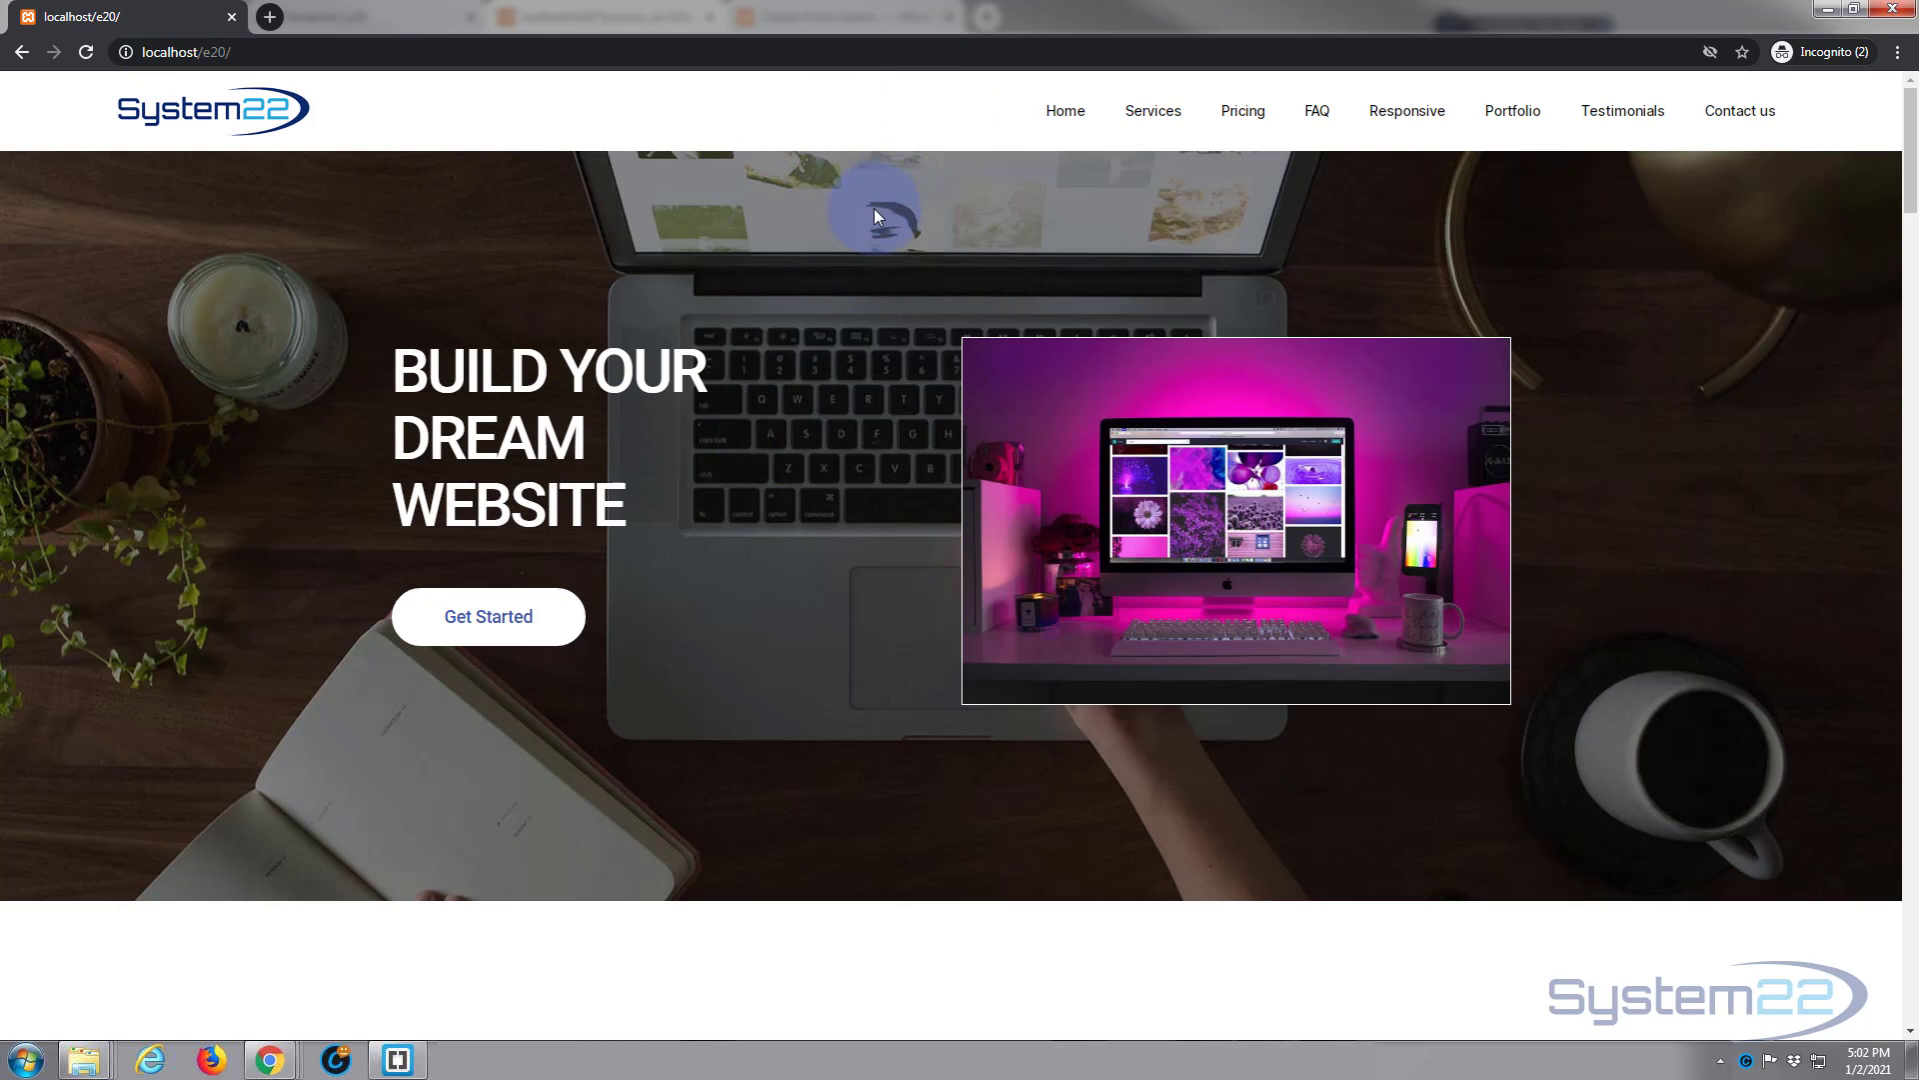
{"action": "mouse_move", "coordinate": [1099, 133]}
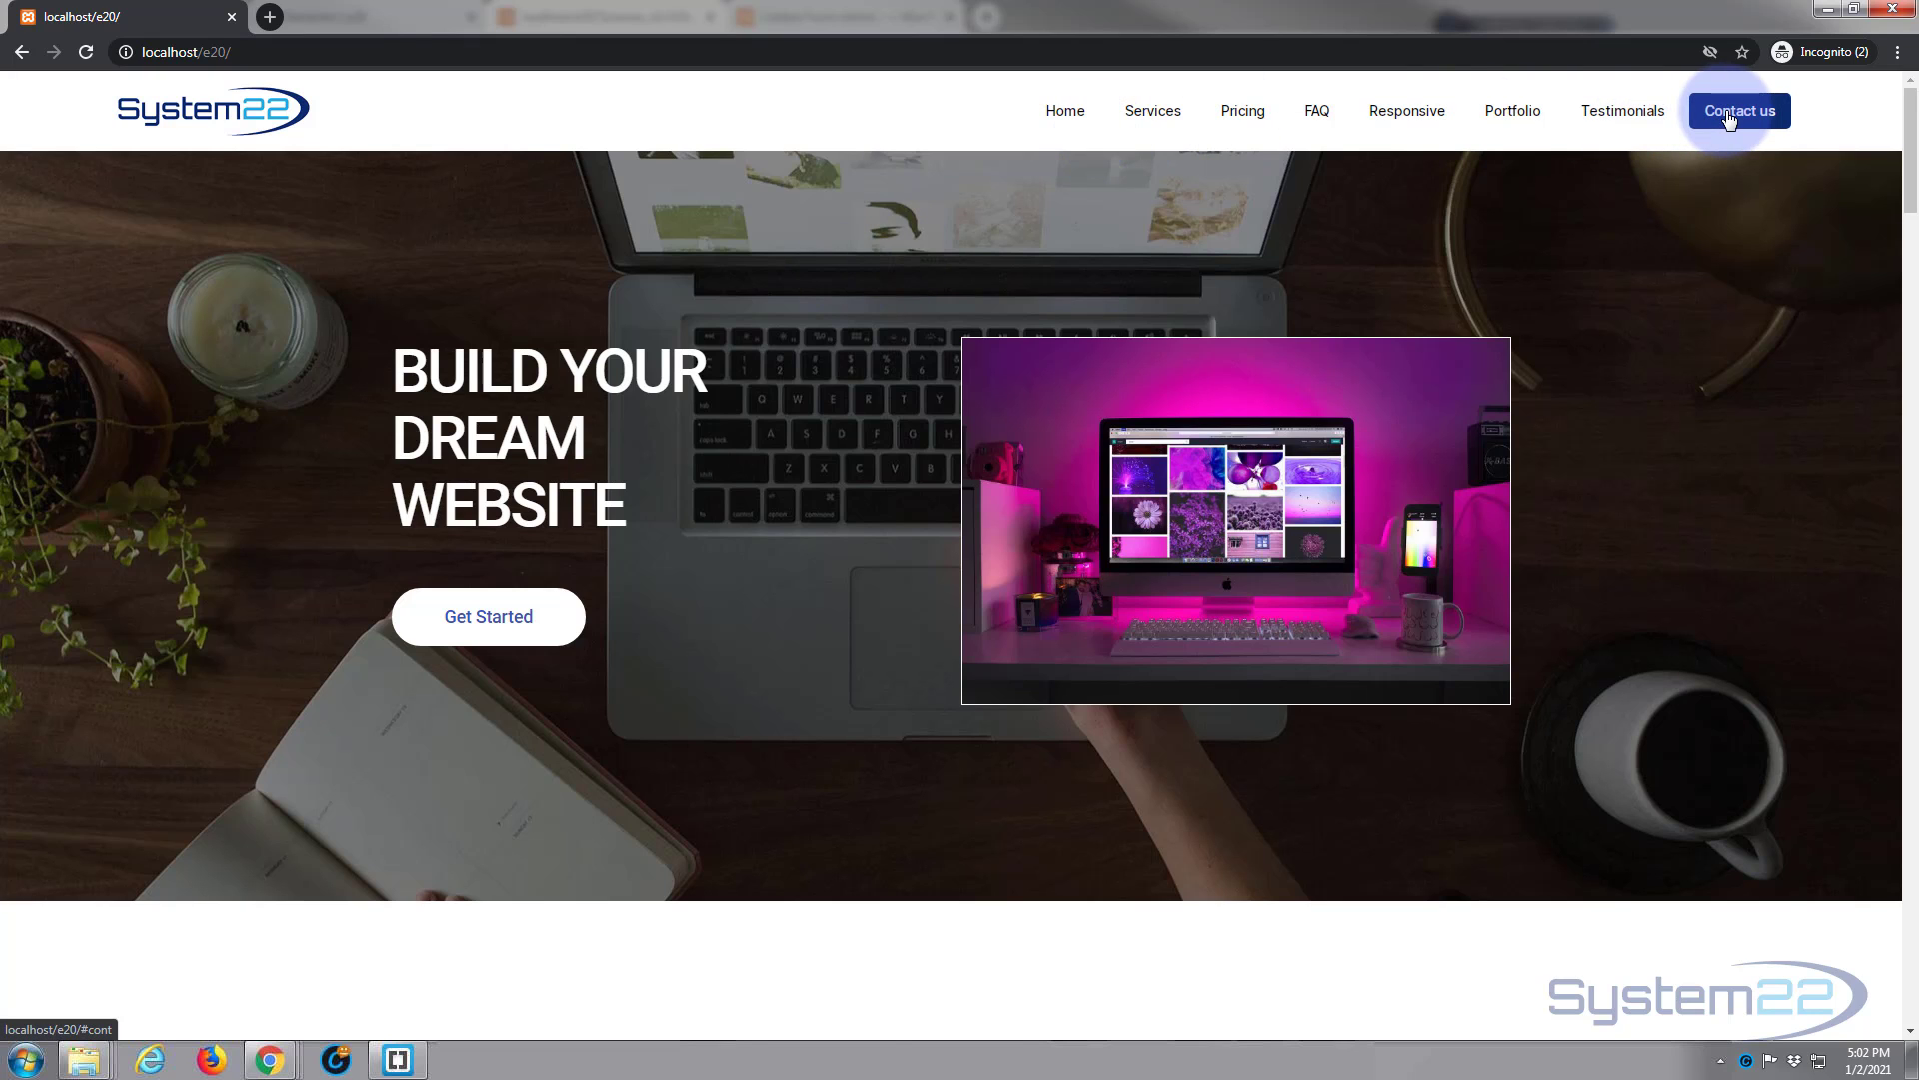
{"action": "left_click", "coordinate": [1737, 110]}
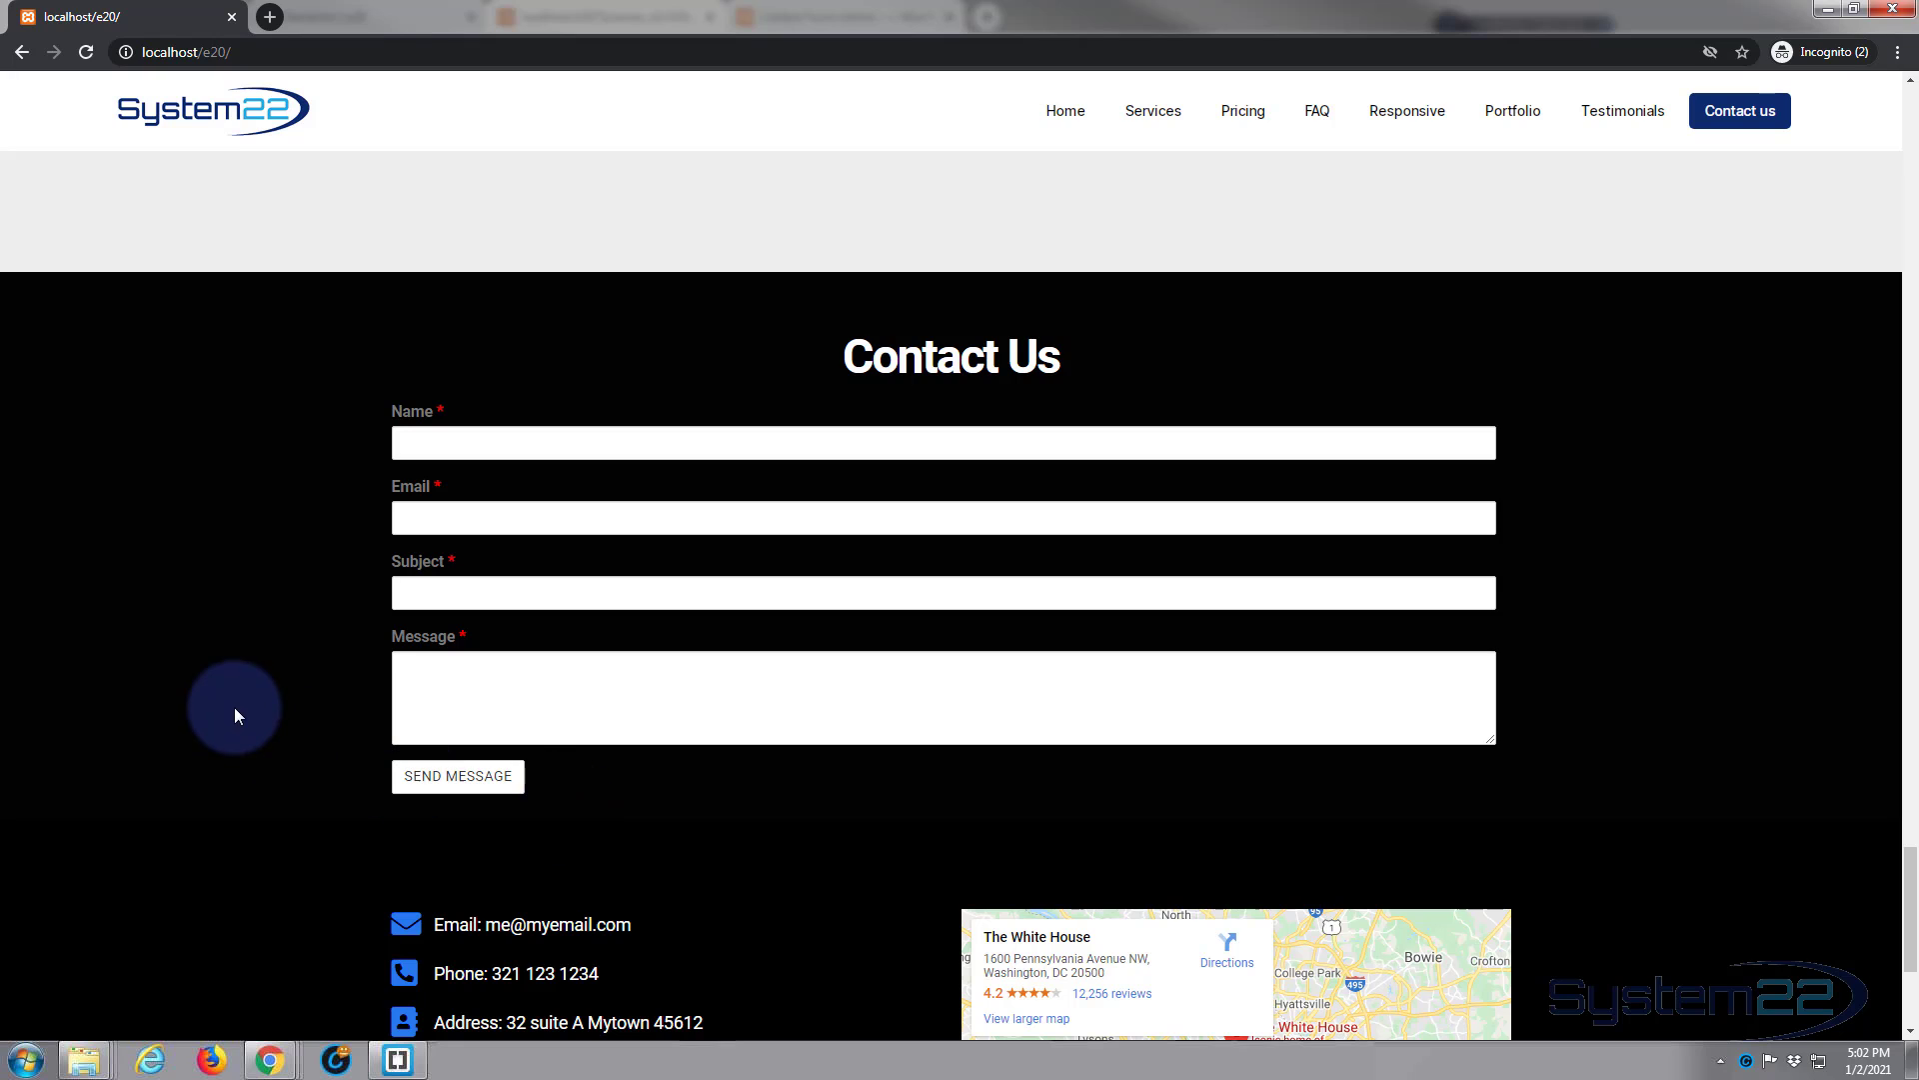
{"action": "scroll", "scroll_direction": "down", "scroll_amount": 3}
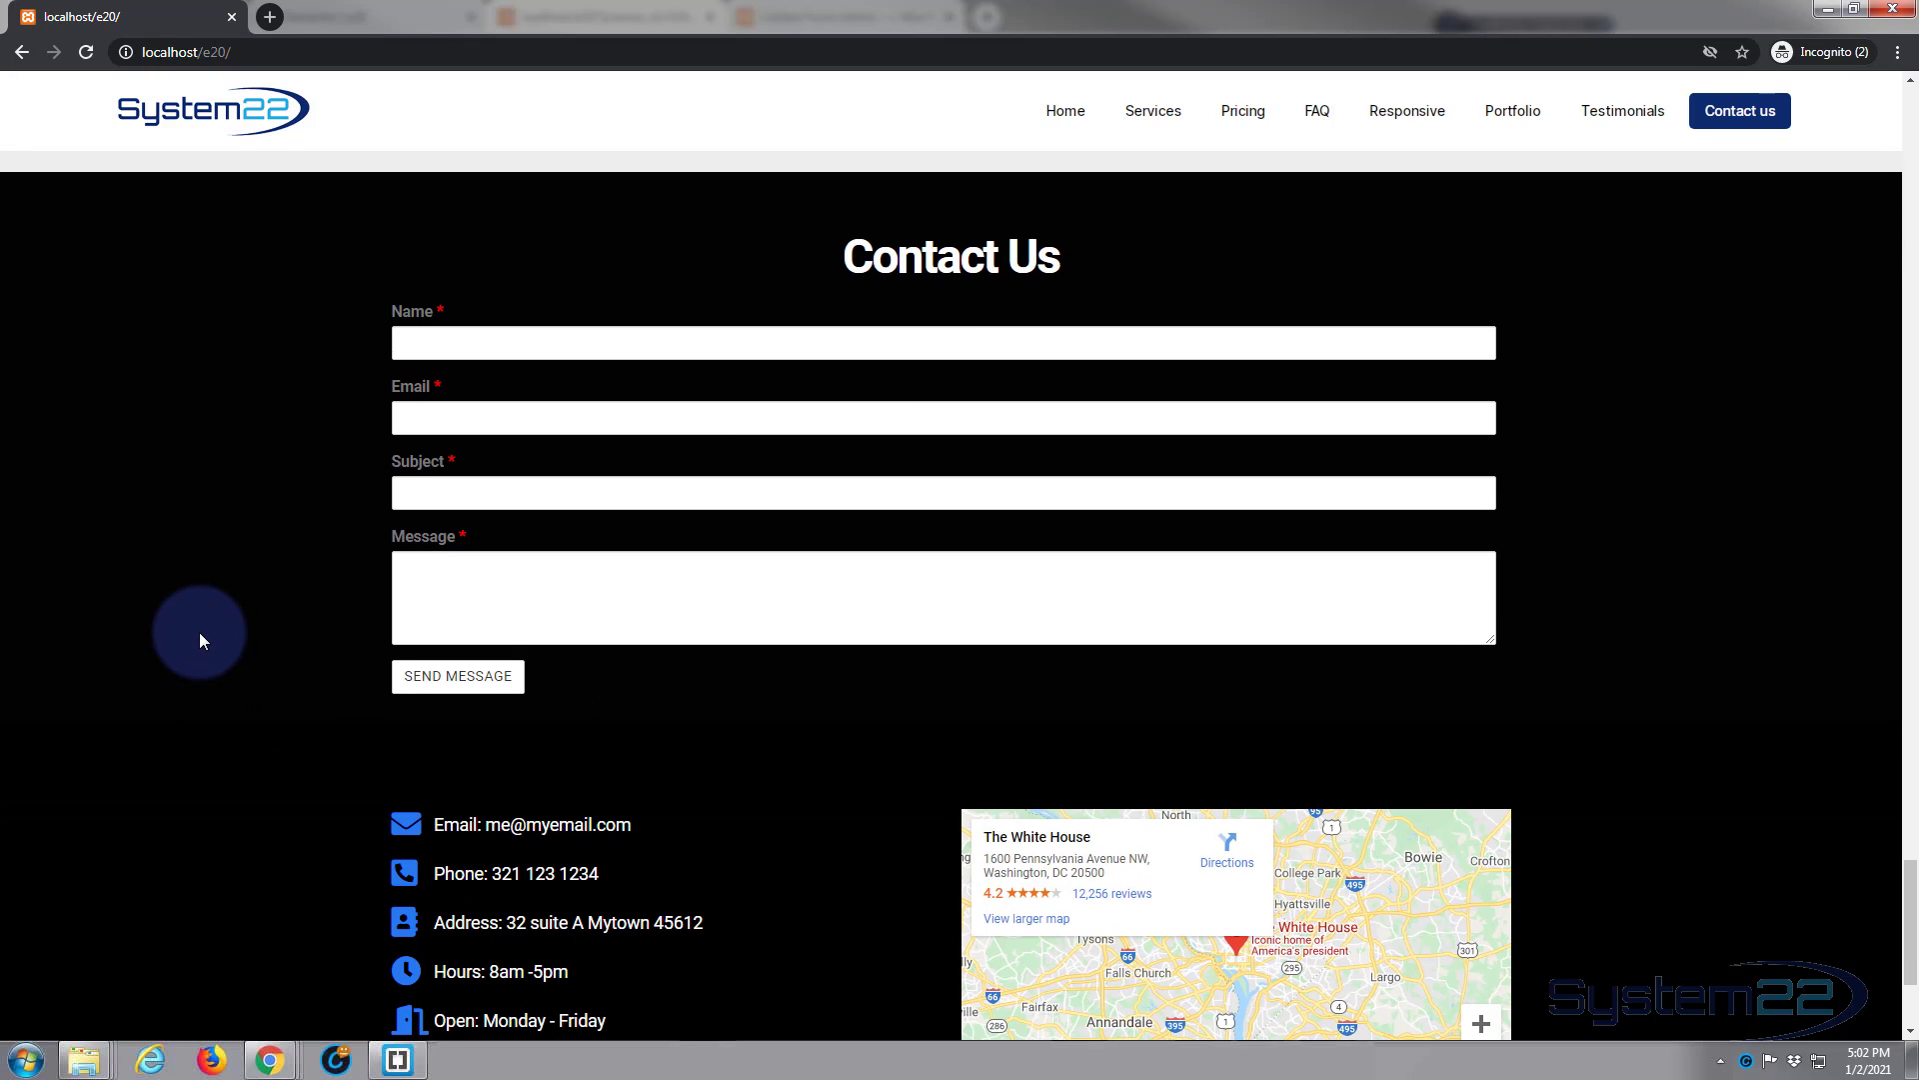